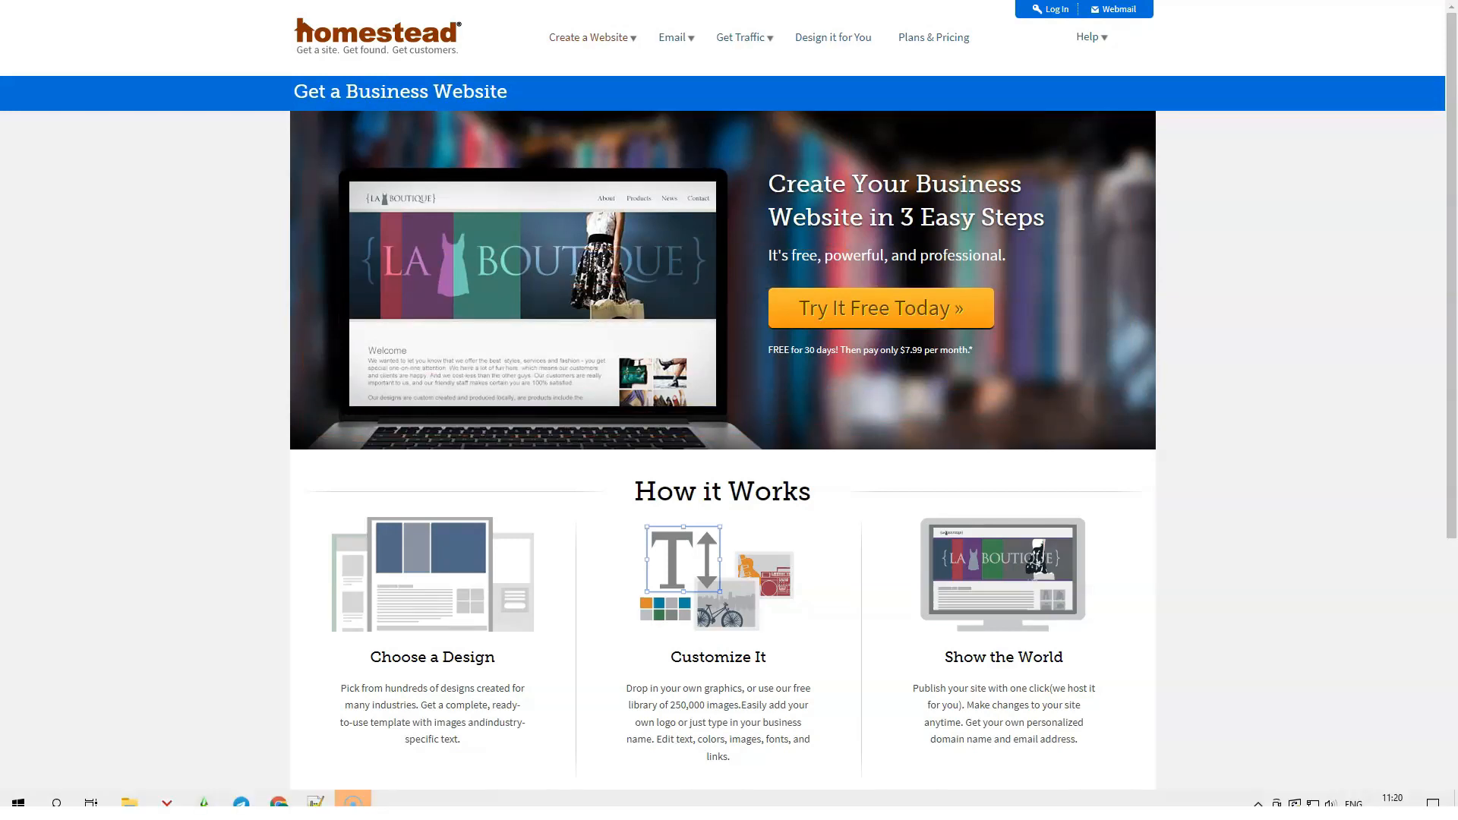
# Read the How it Works overview, then the website builder Features page down to Additional Features.
pyautogui.scroll(-3)
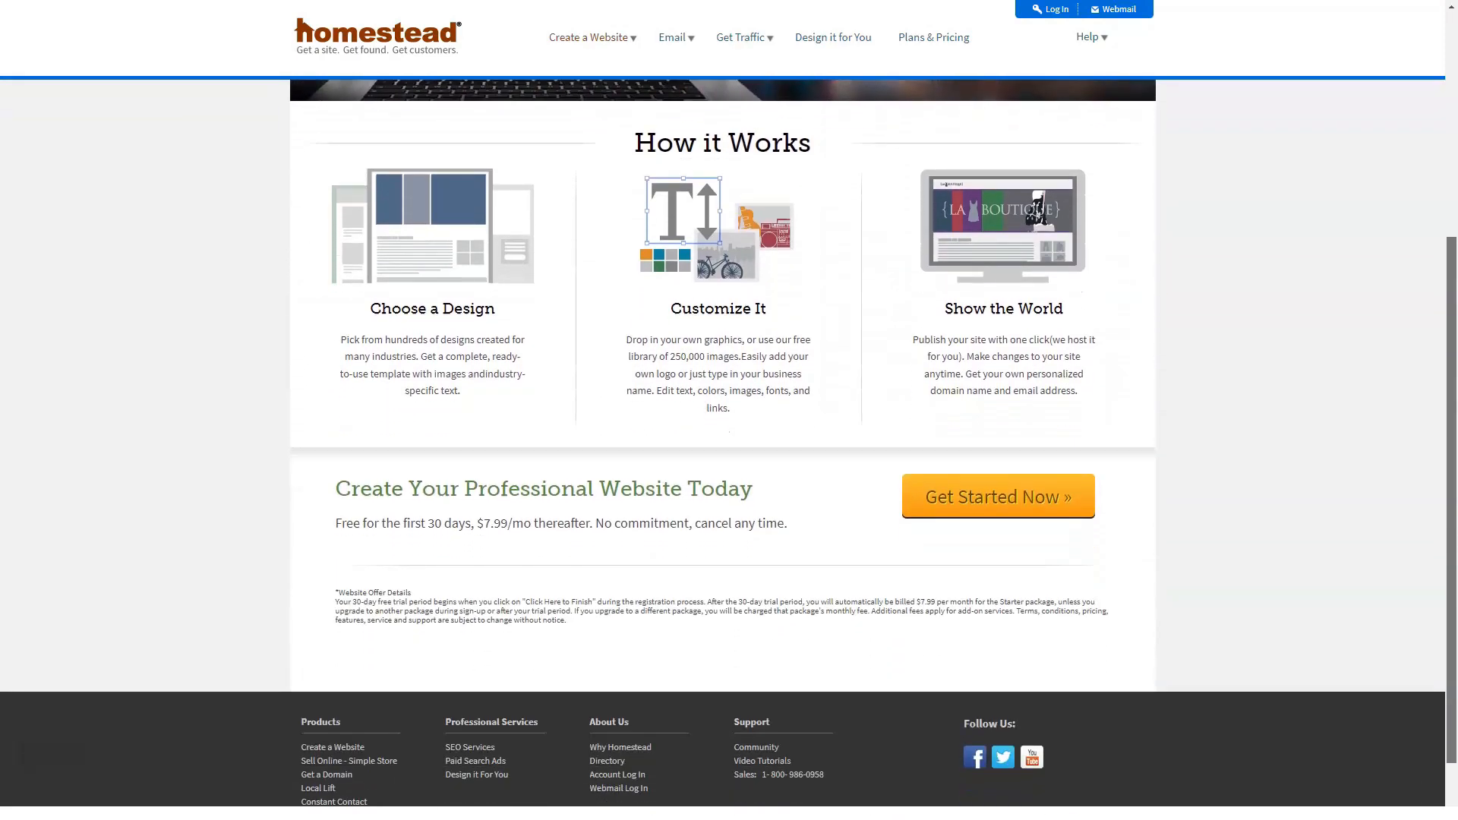
pyautogui.scroll(-3)
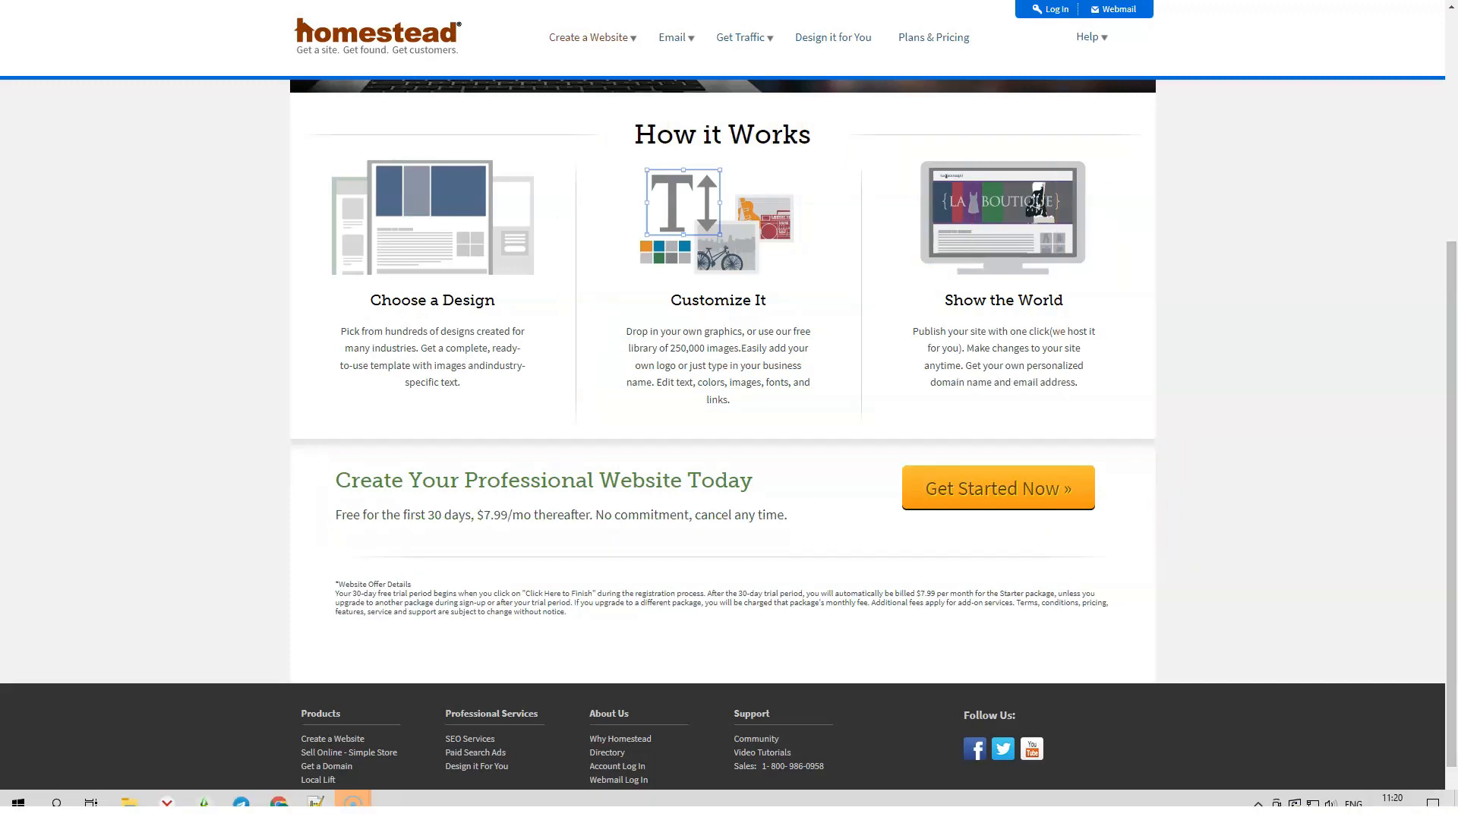
pyautogui.click(589, 37)
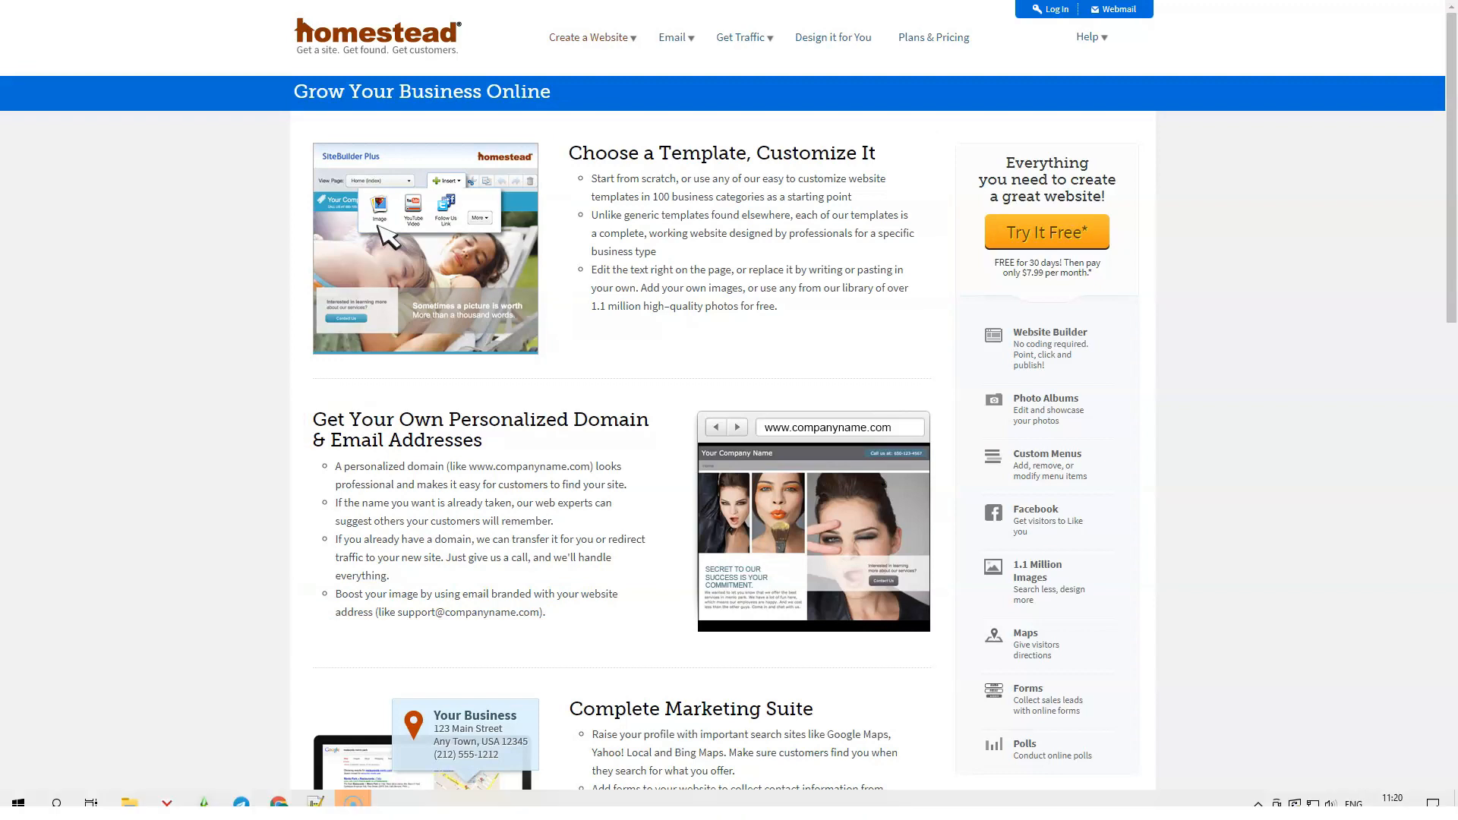
pyautogui.scroll(-3)
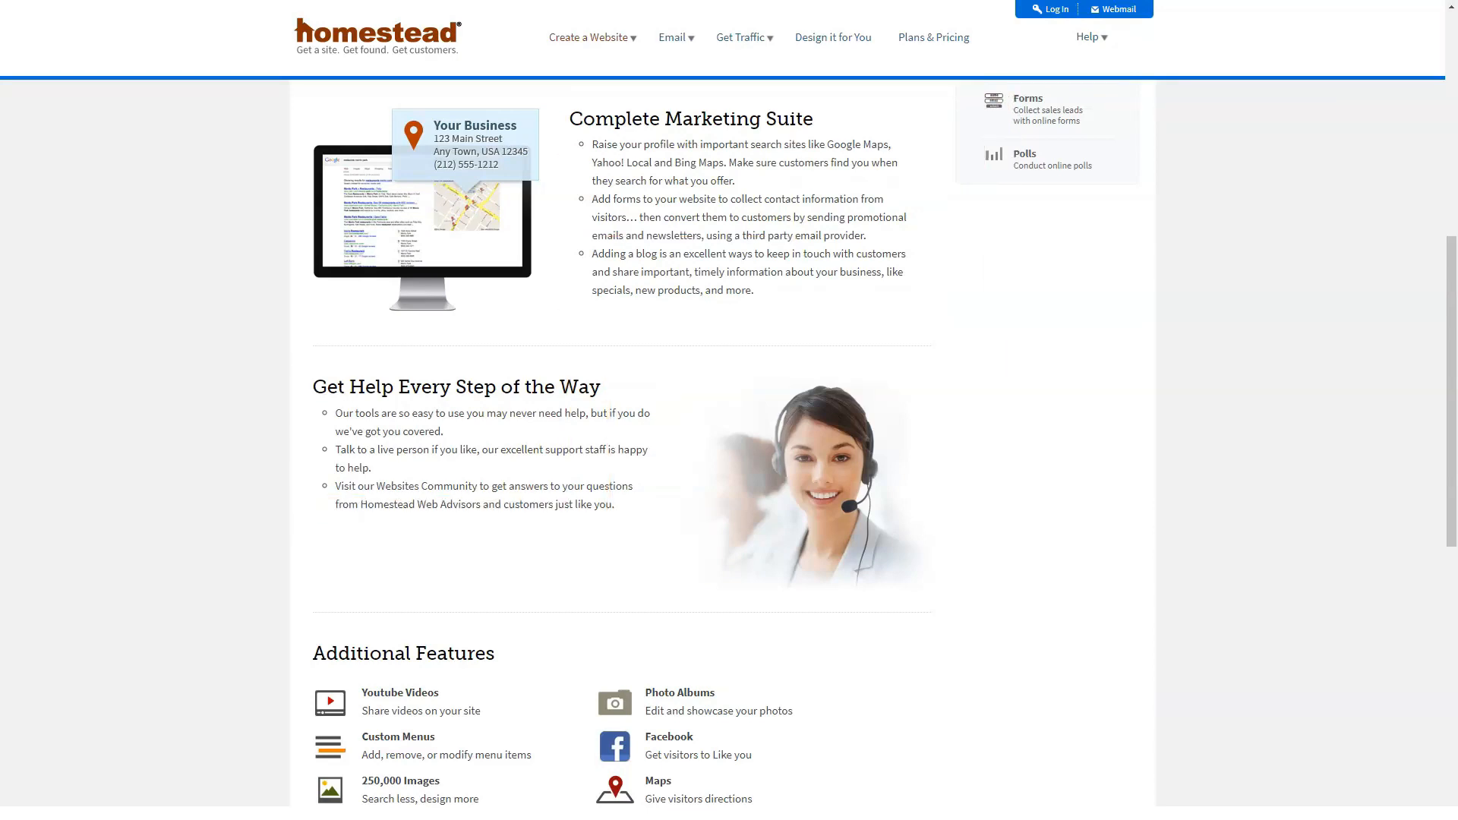
pyautogui.scroll(-3)
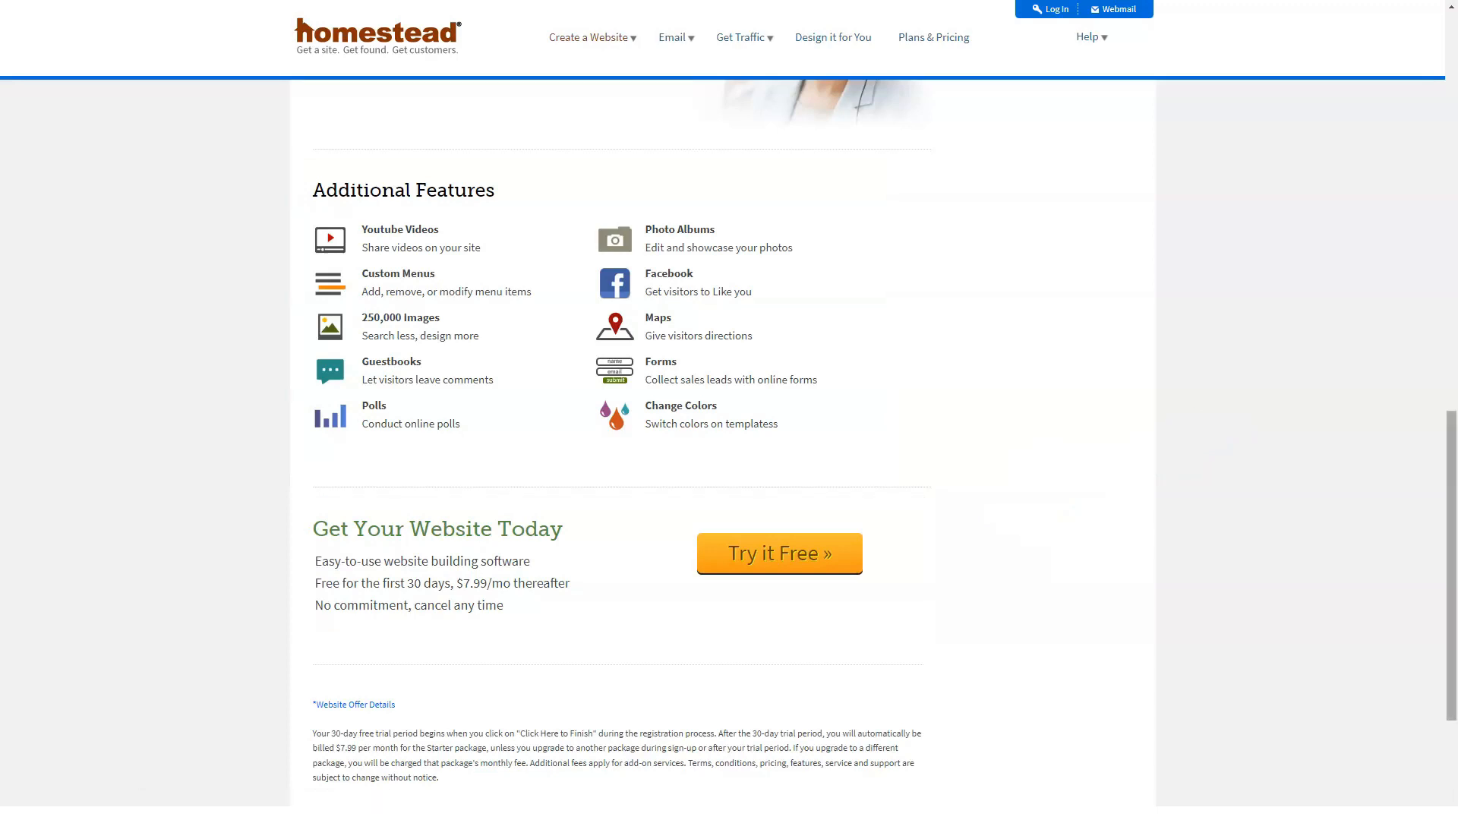
# Browse the Customer Sites examples page from the Create a Website menu.
pyautogui.click(587, 36)
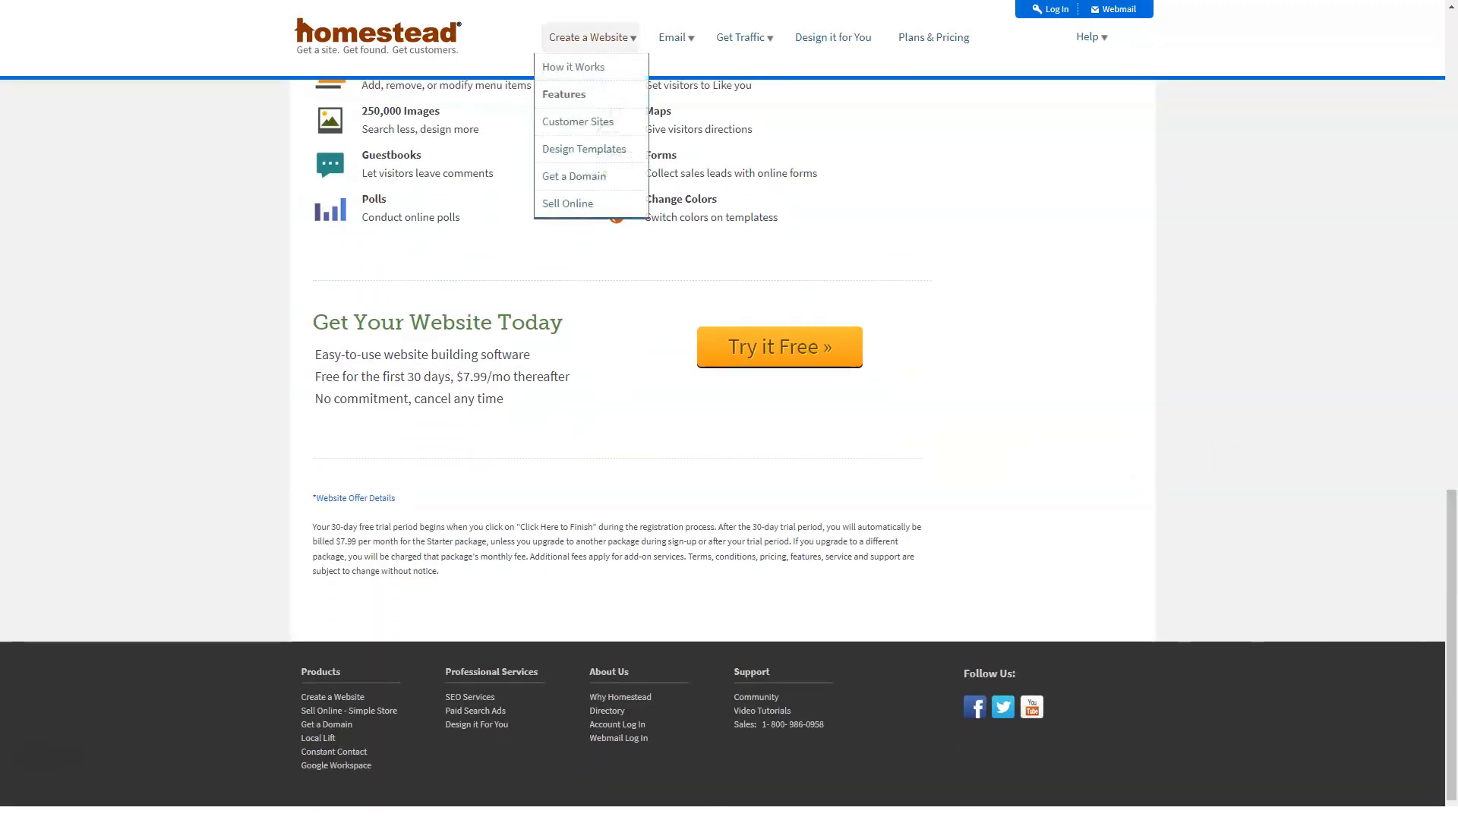
pyautogui.click(577, 122)
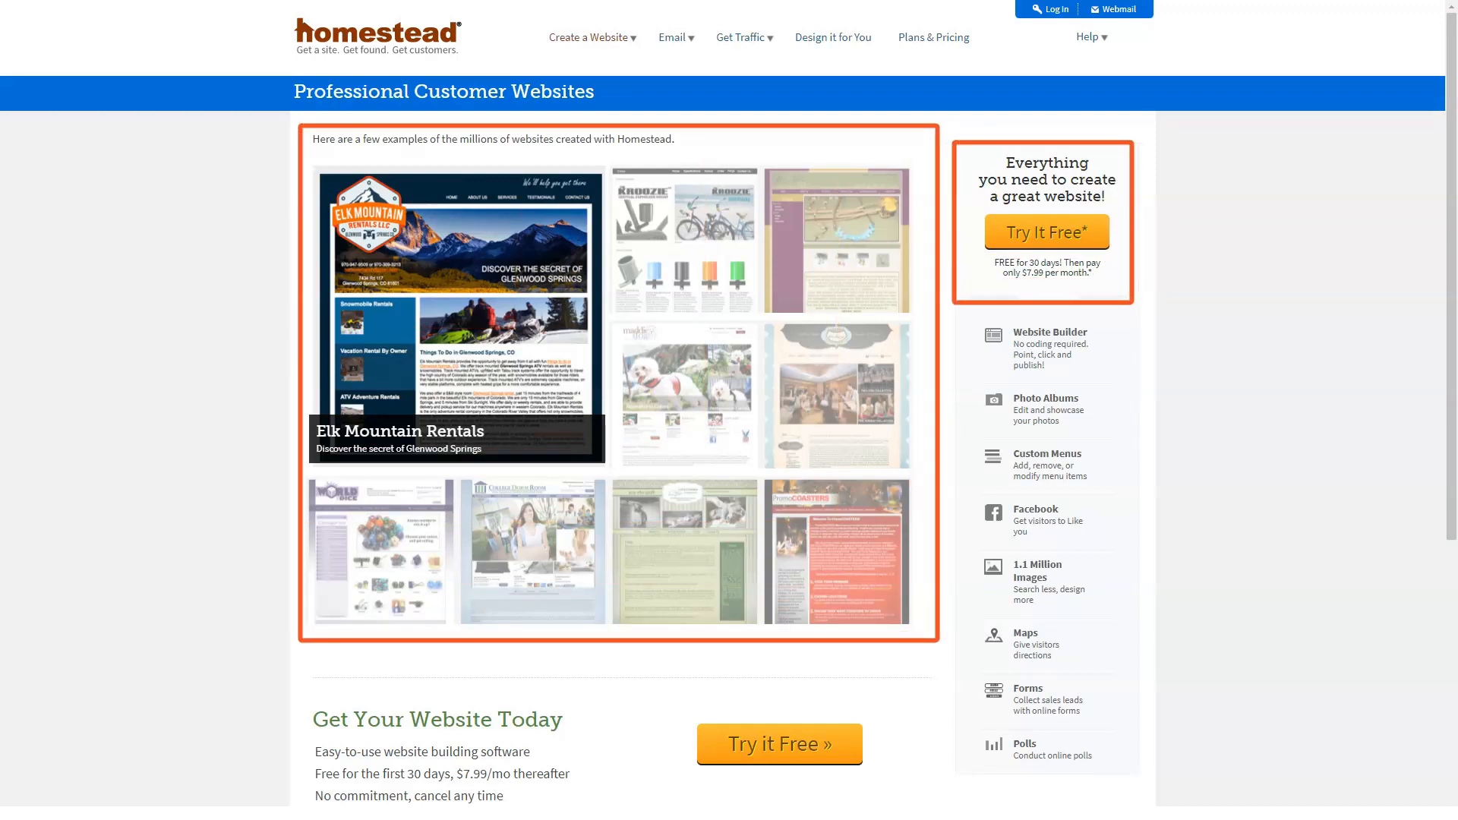
pyautogui.scroll(-3)
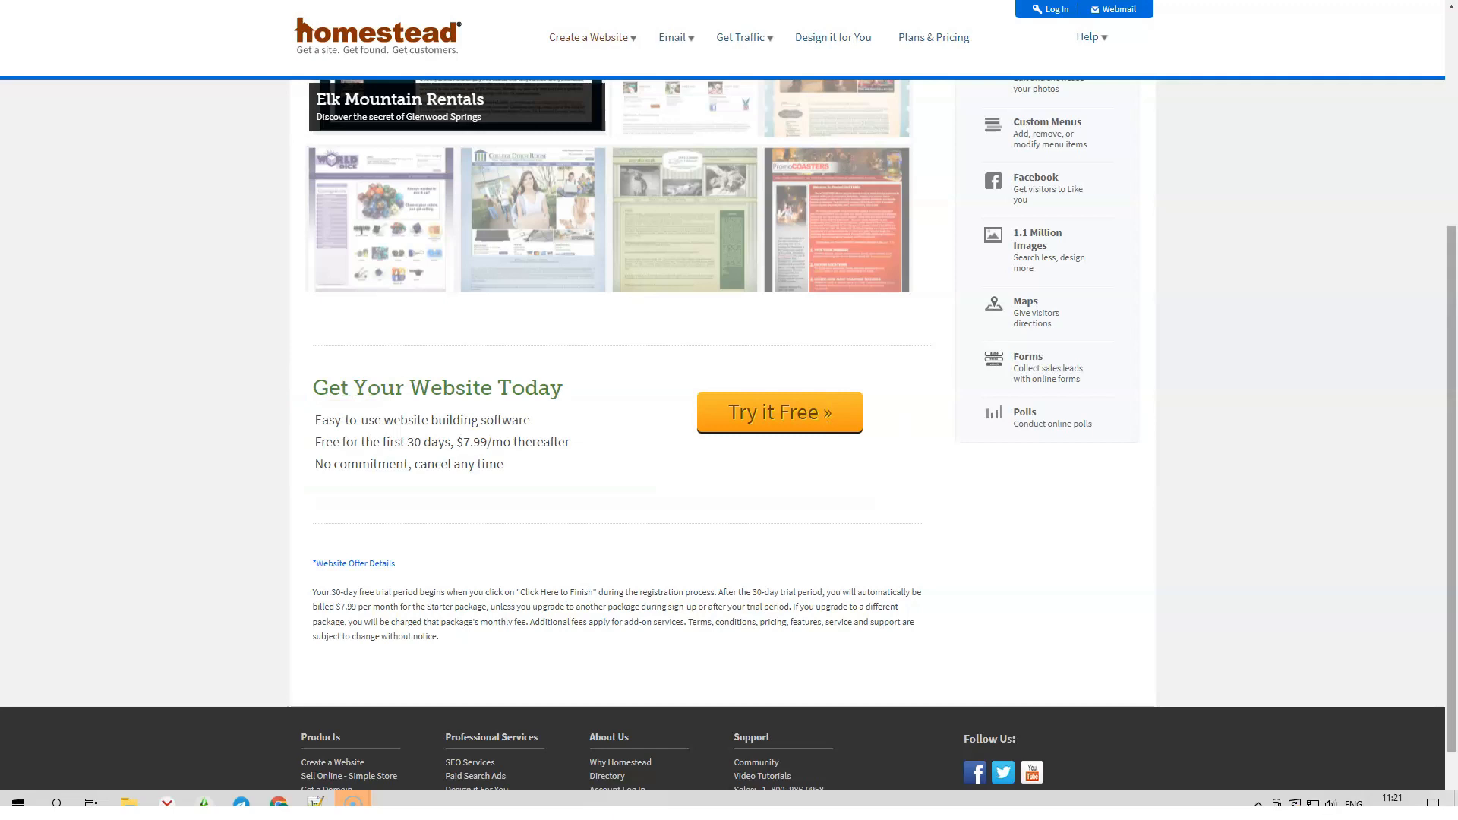
pyautogui.scroll(3)
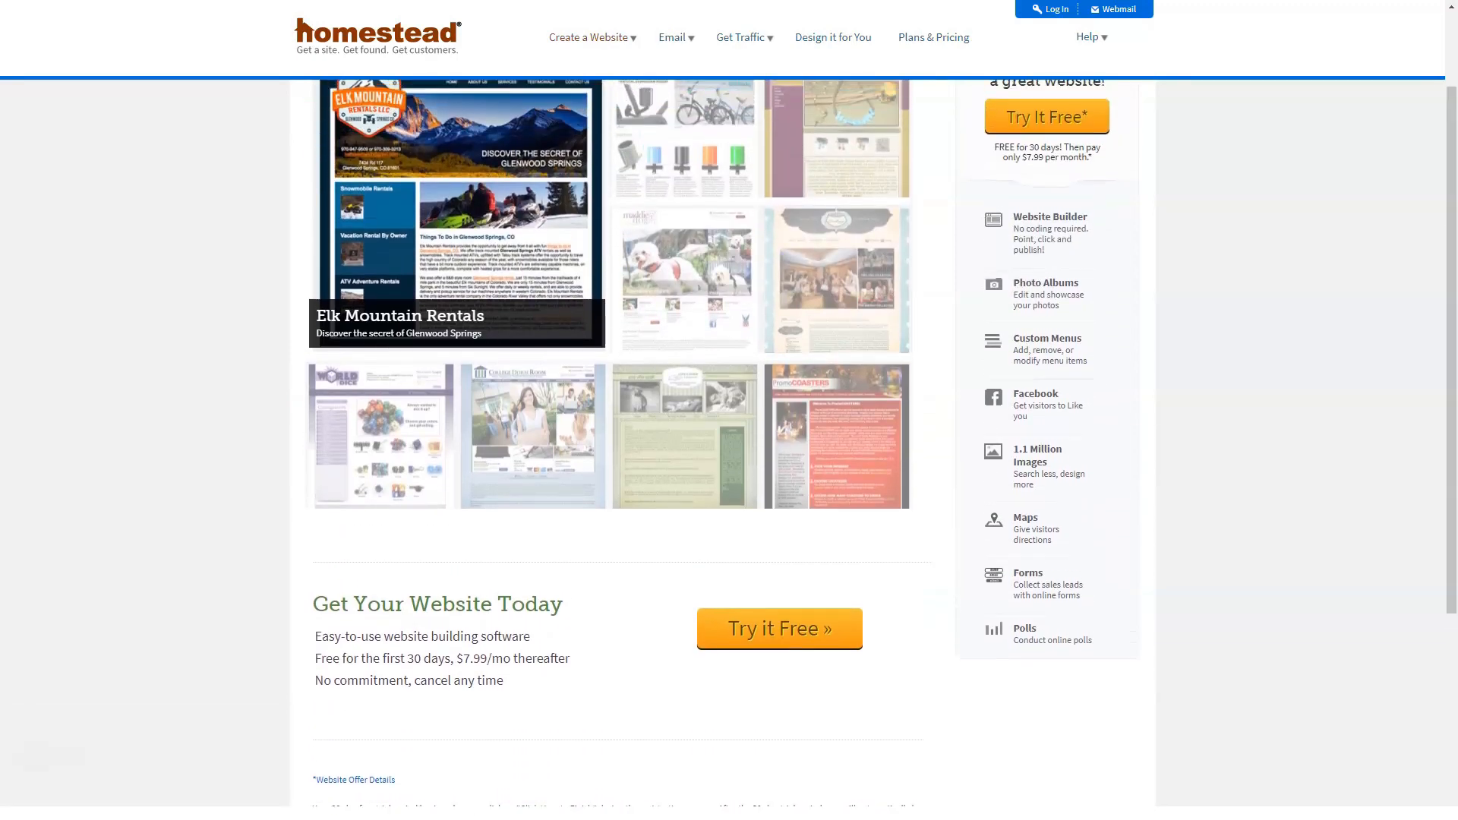
# View the Design Templates gallery and preview the cat-themed template.
pyautogui.click(587, 37)
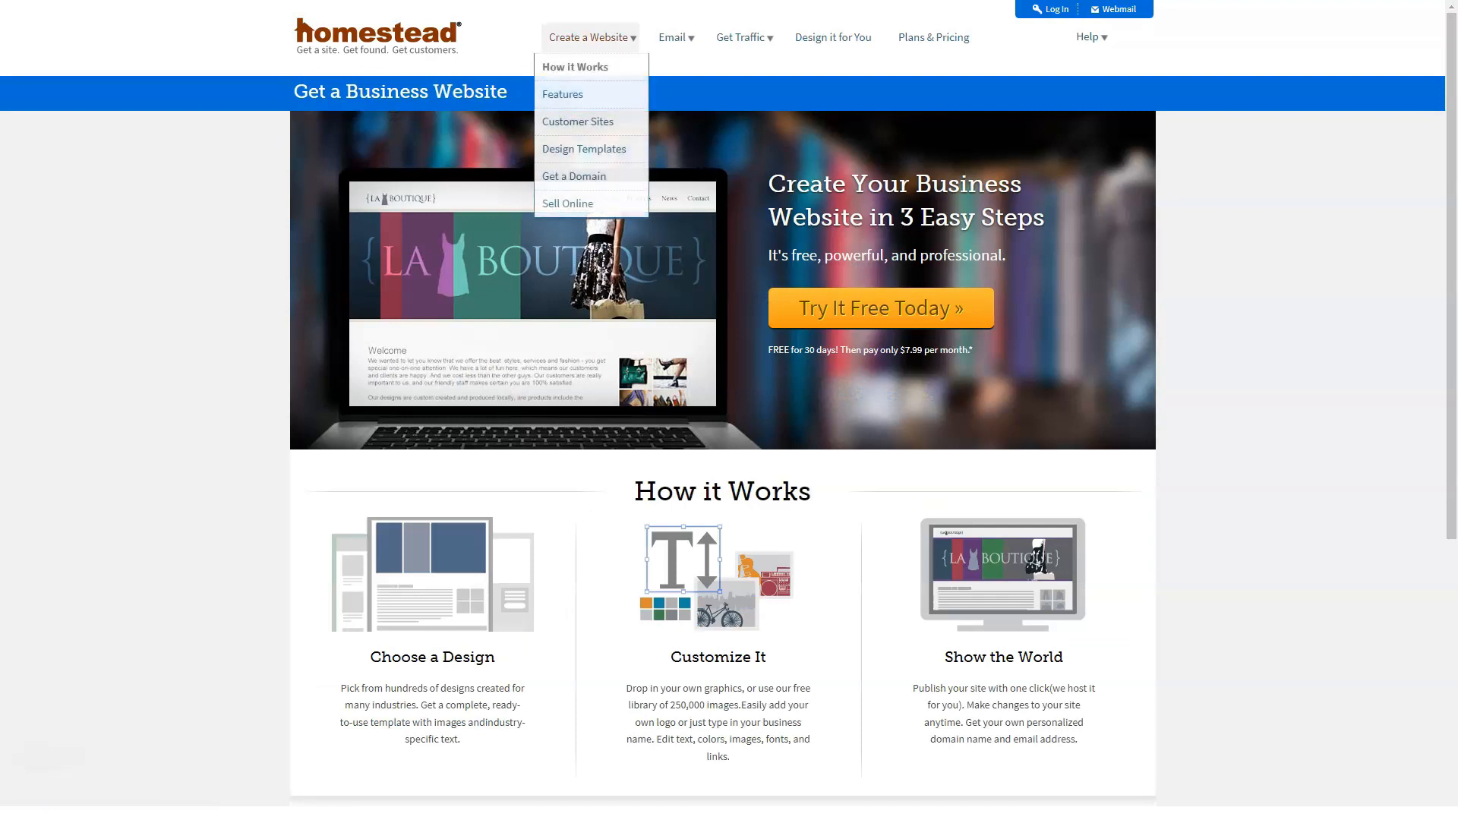
pyautogui.click(583, 149)
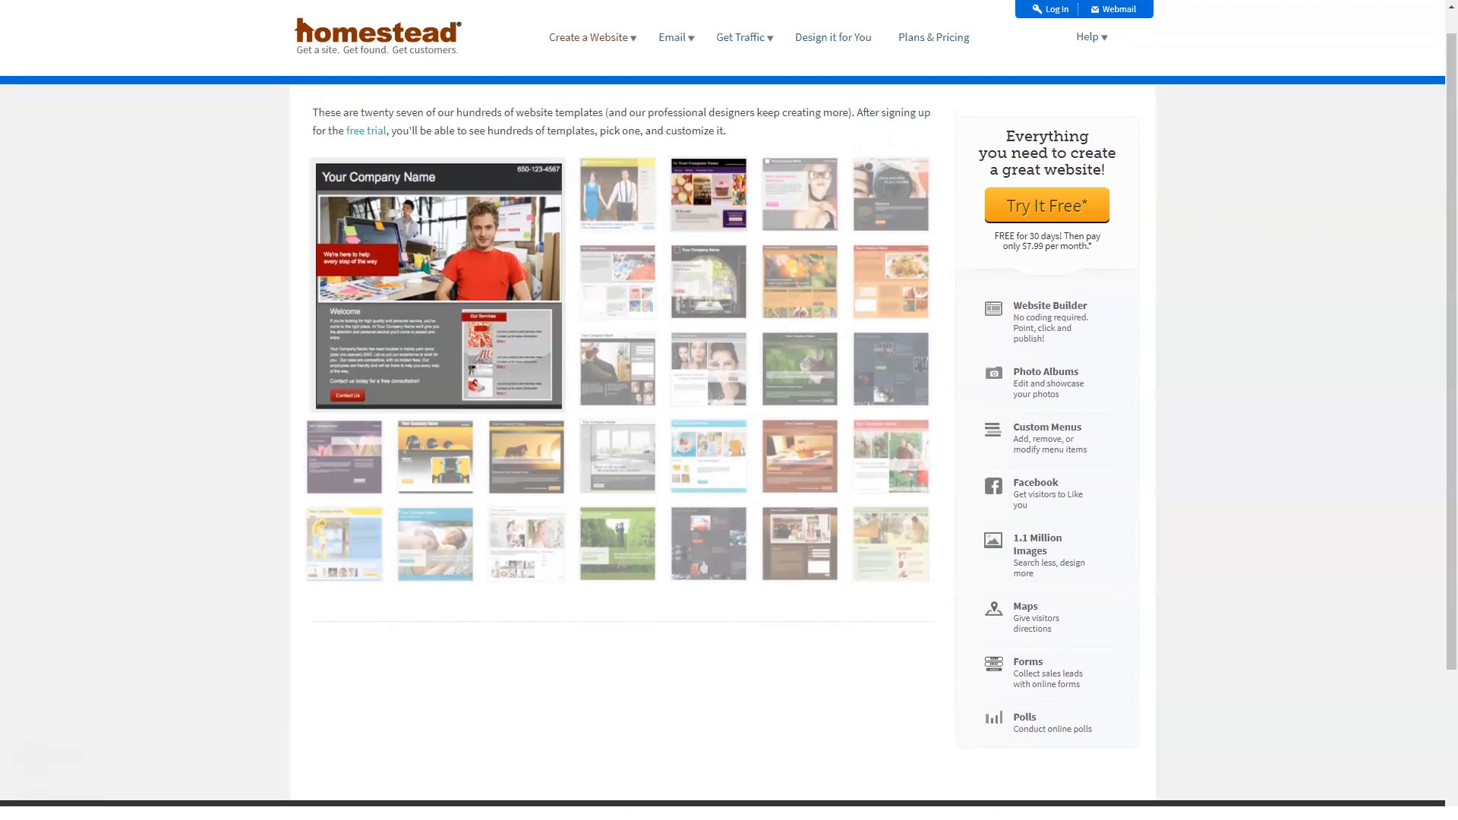
pyautogui.click(616, 193)
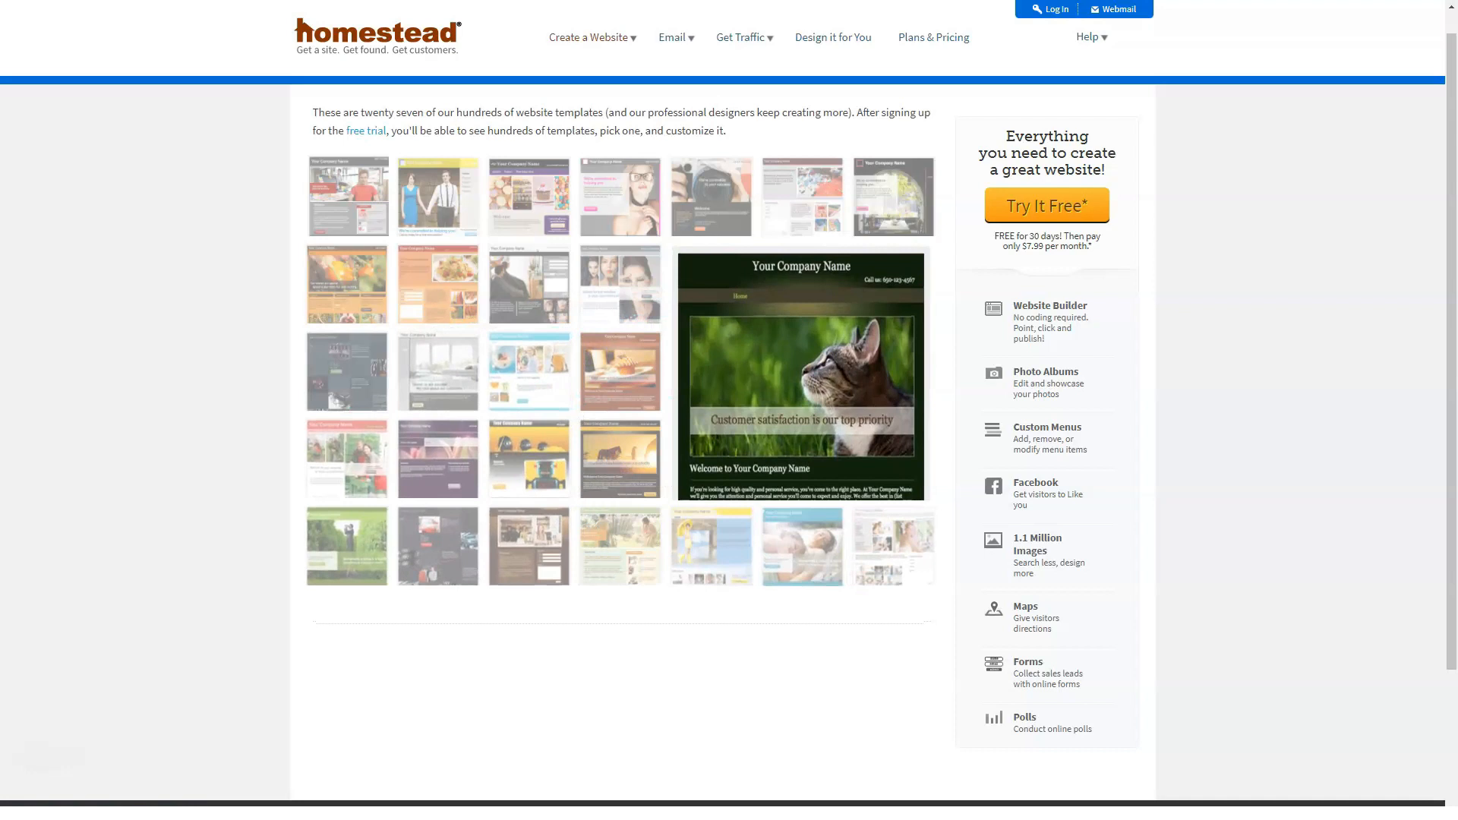
# Look over the Get a Domain and Simple Store pages from the Create a Website menu.
pyautogui.click(589, 37)
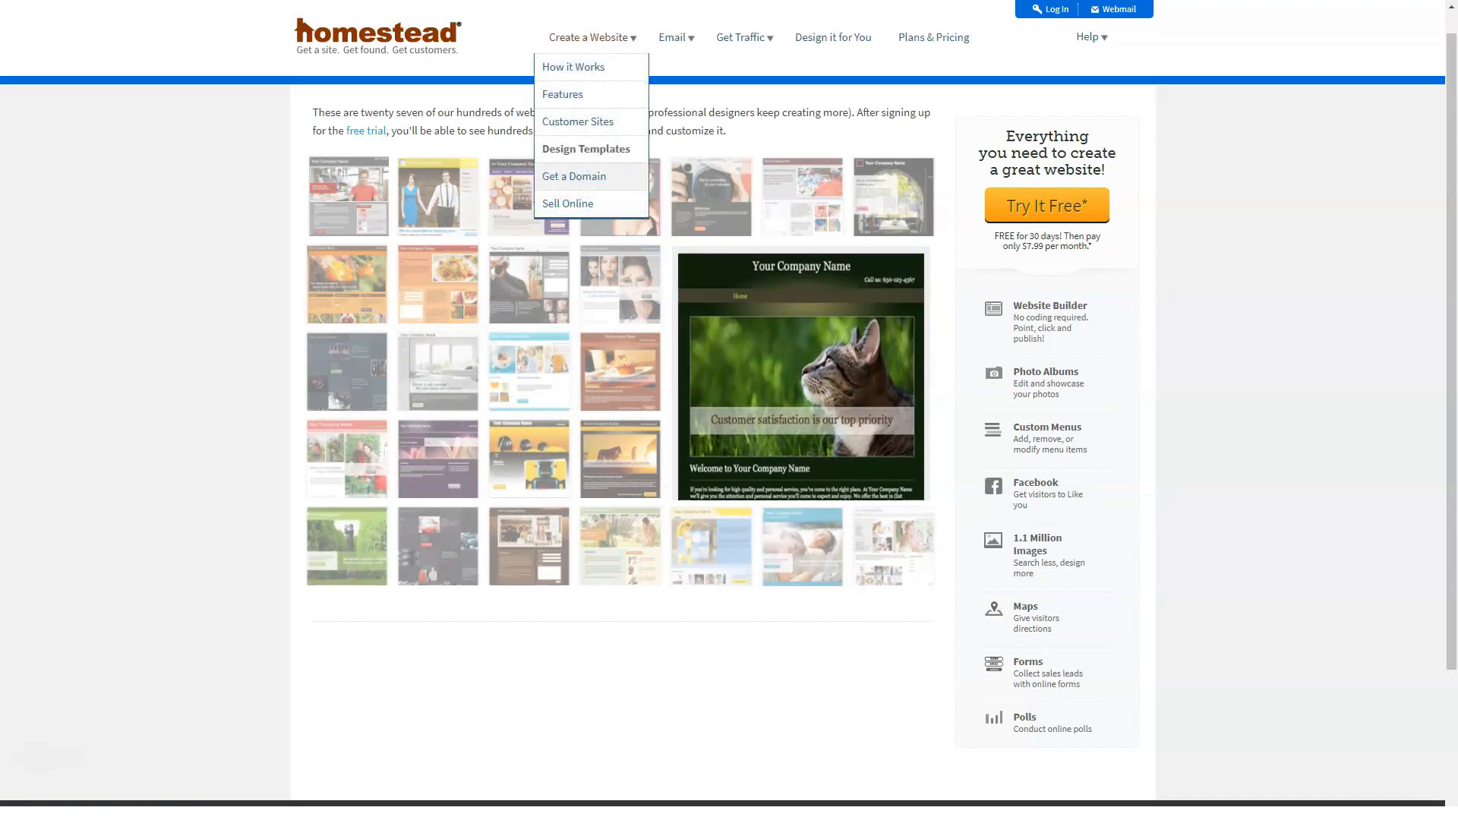
pyautogui.click(574, 177)
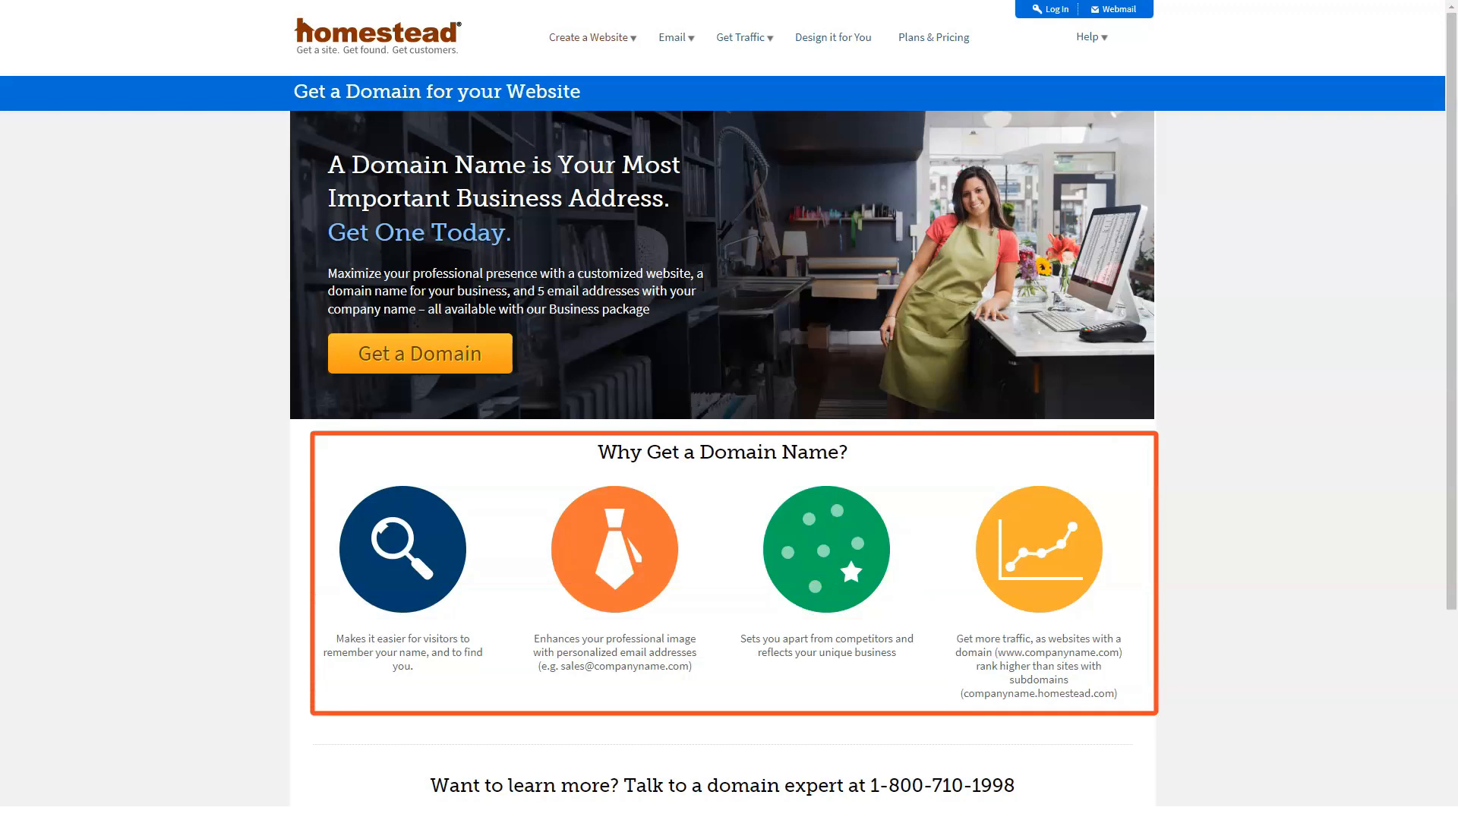
pyautogui.scroll(-3)
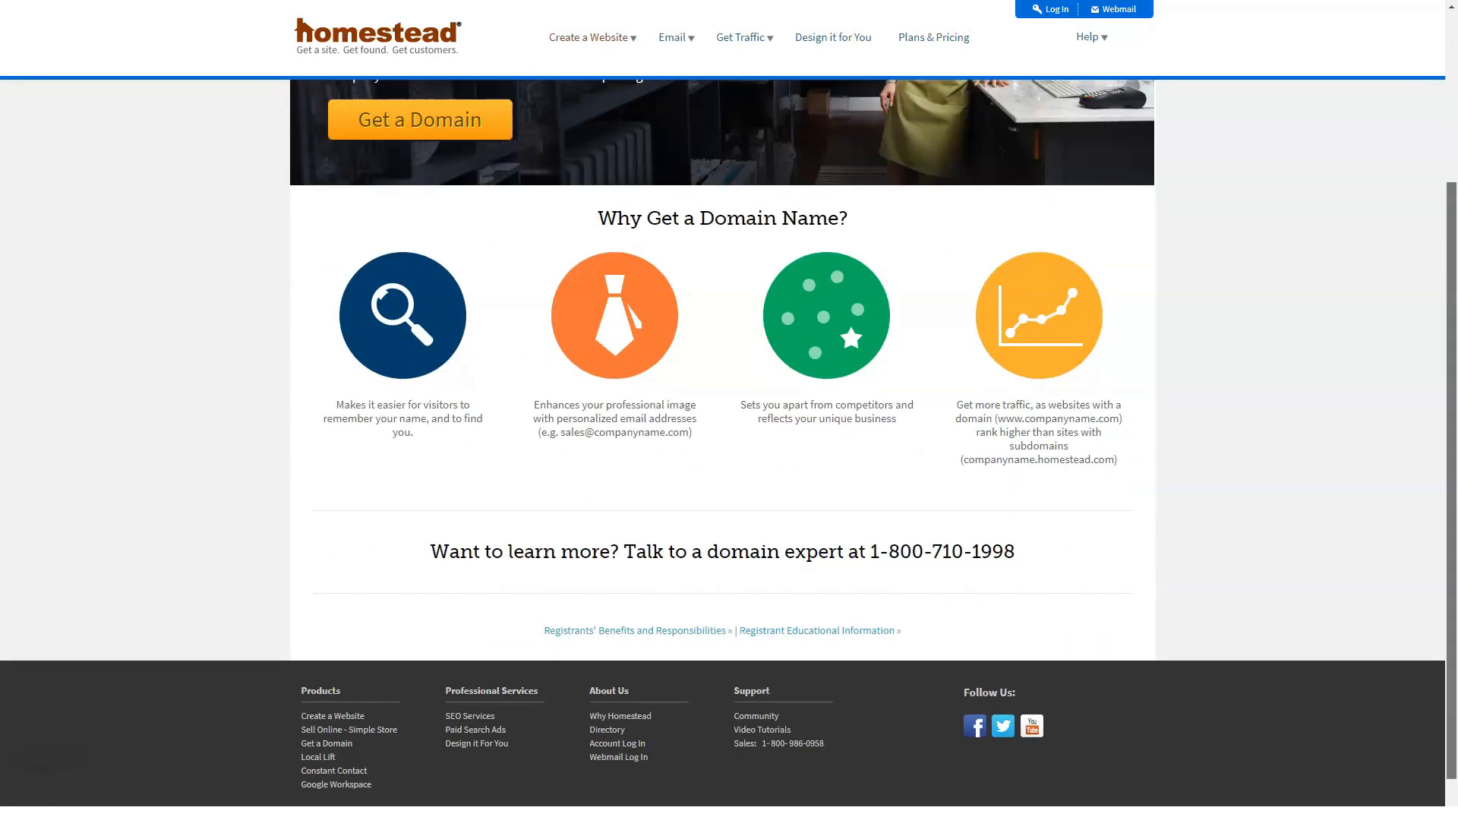
pyautogui.scroll(-3)
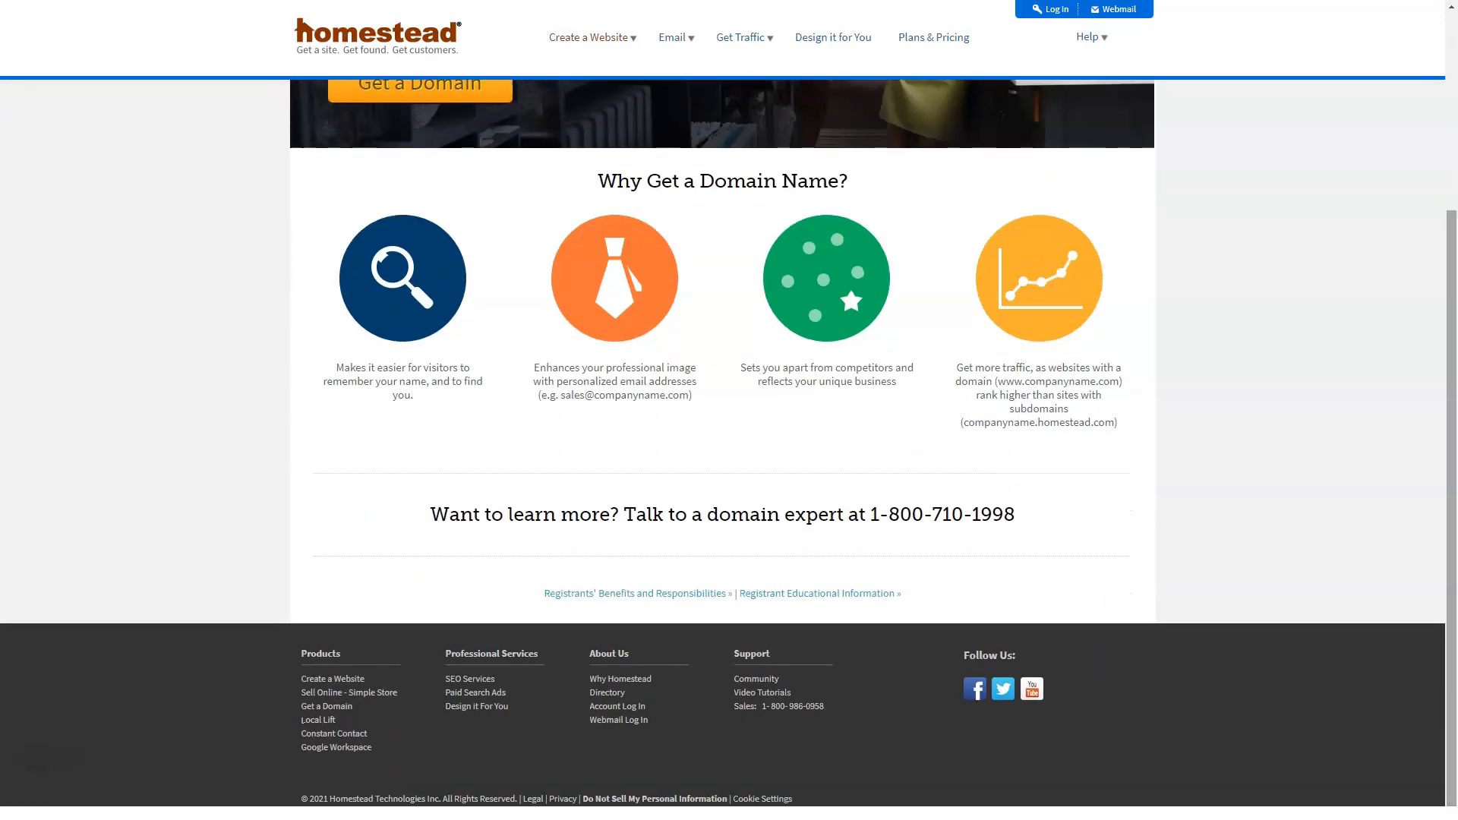
pyautogui.scroll(3)
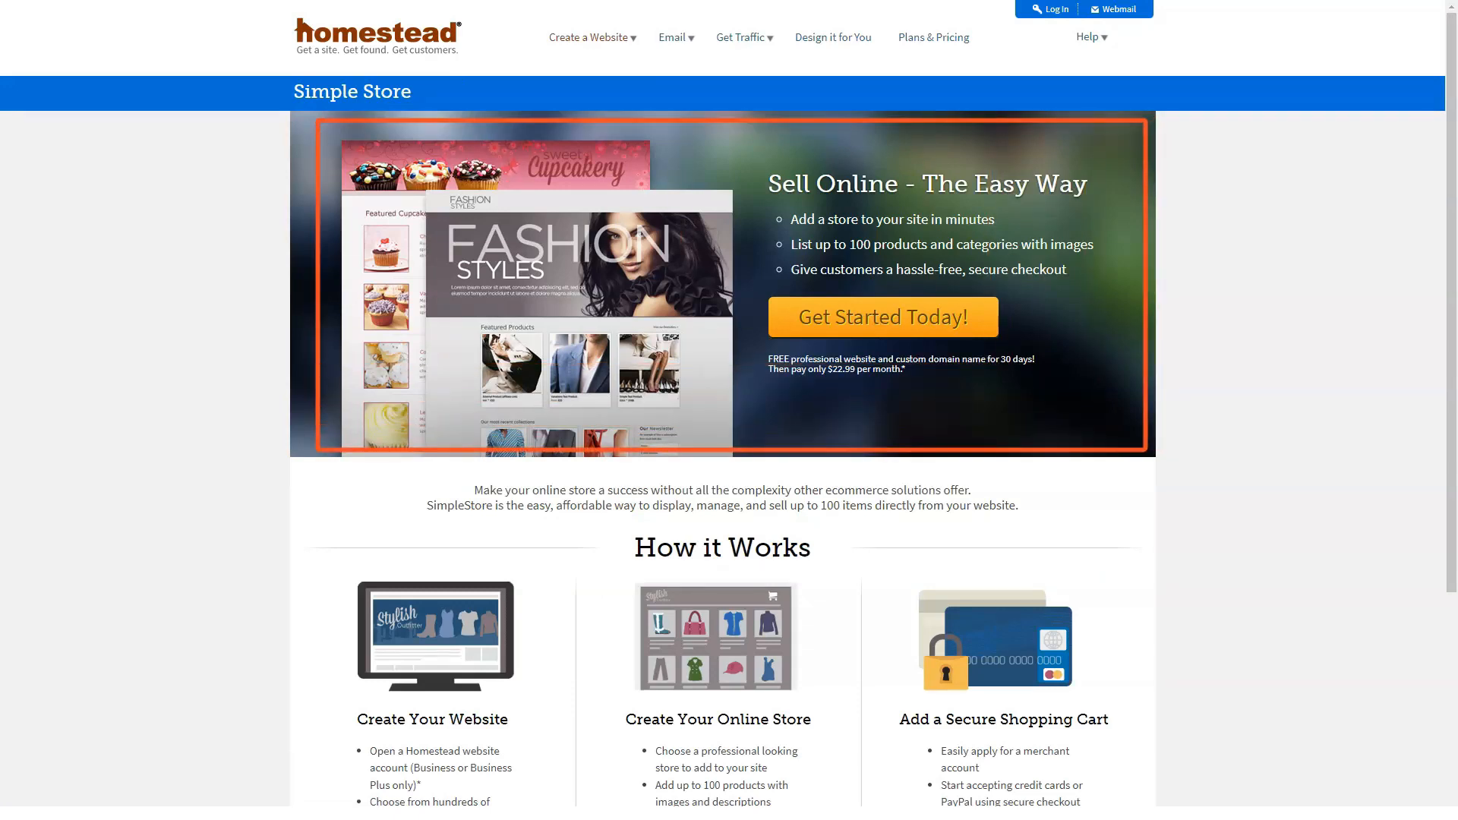
pyautogui.scroll(3)
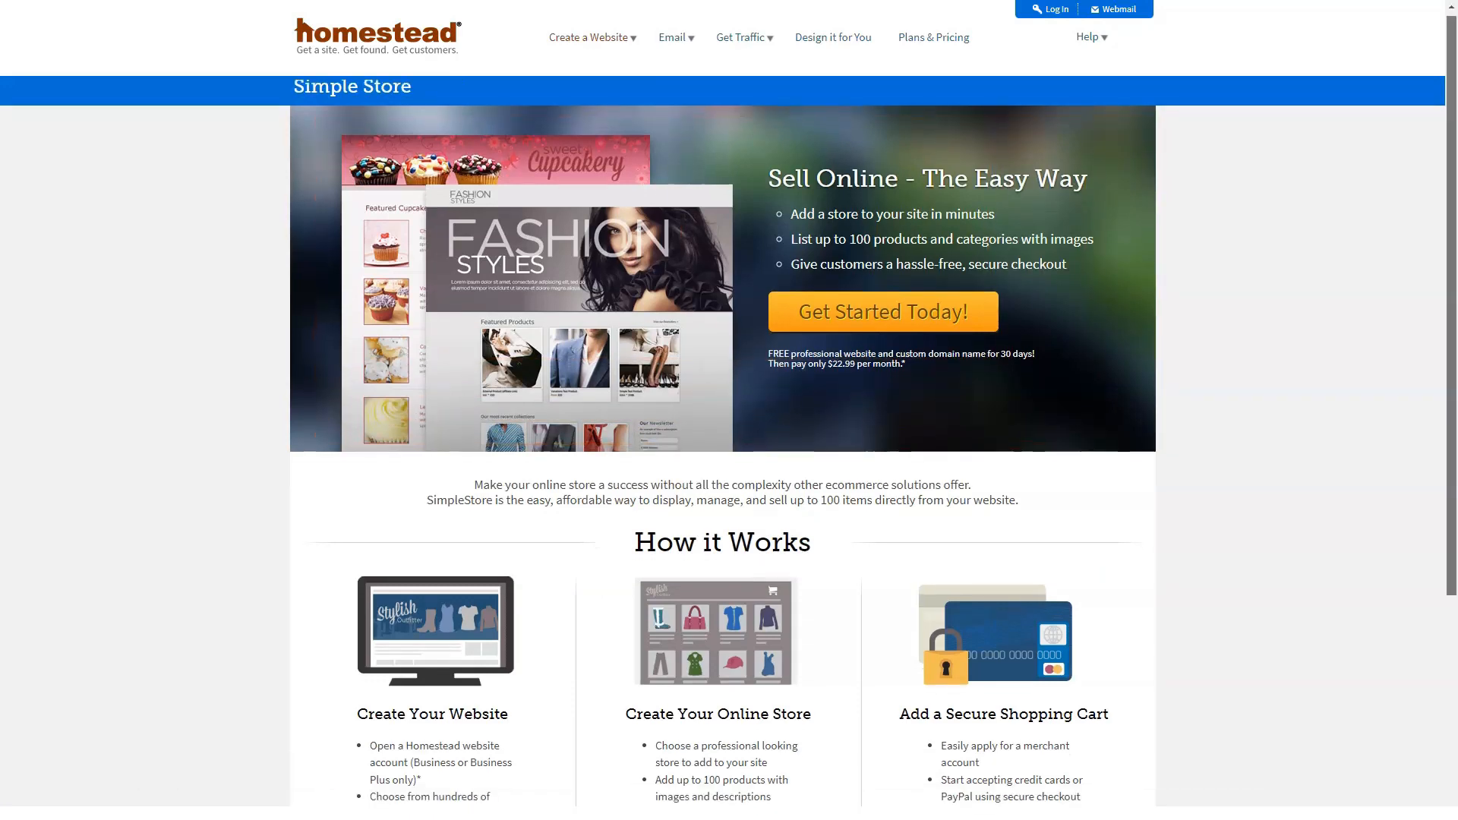
pyautogui.scroll(-3)
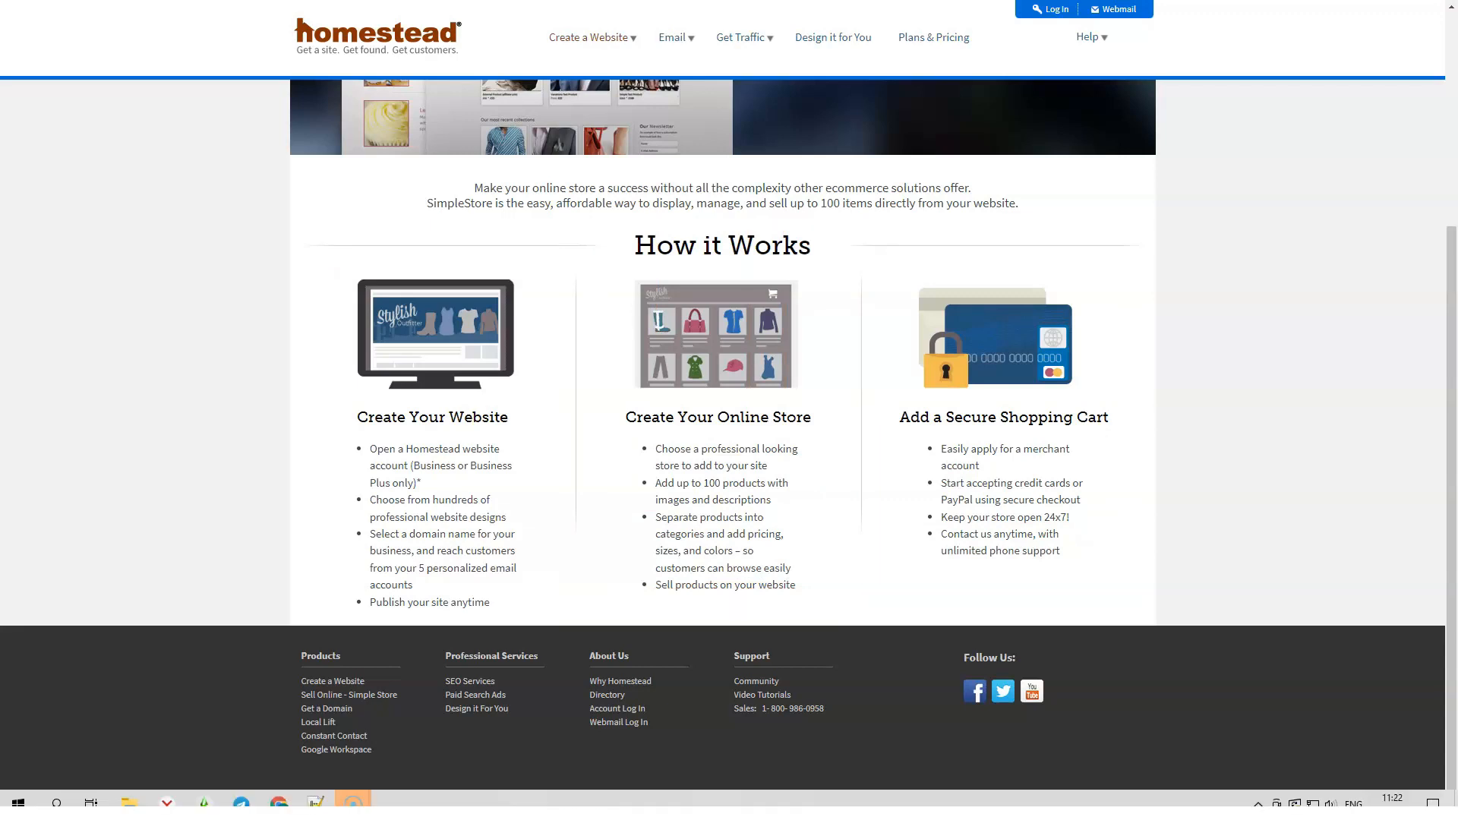
# Bring up the Google Workspace email page and read down to its Features section.
pyautogui.click(674, 36)
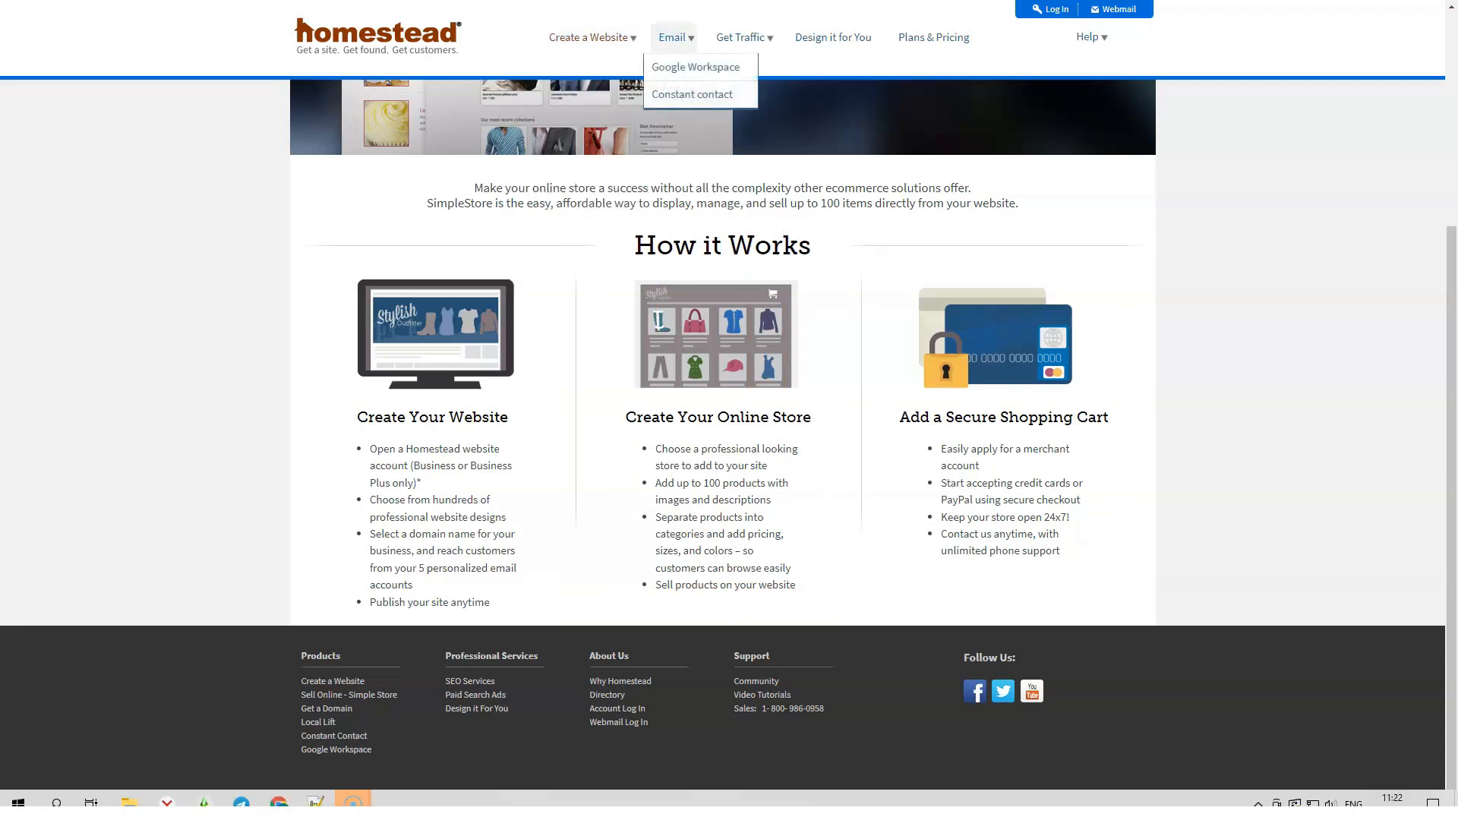
pyautogui.click(696, 66)
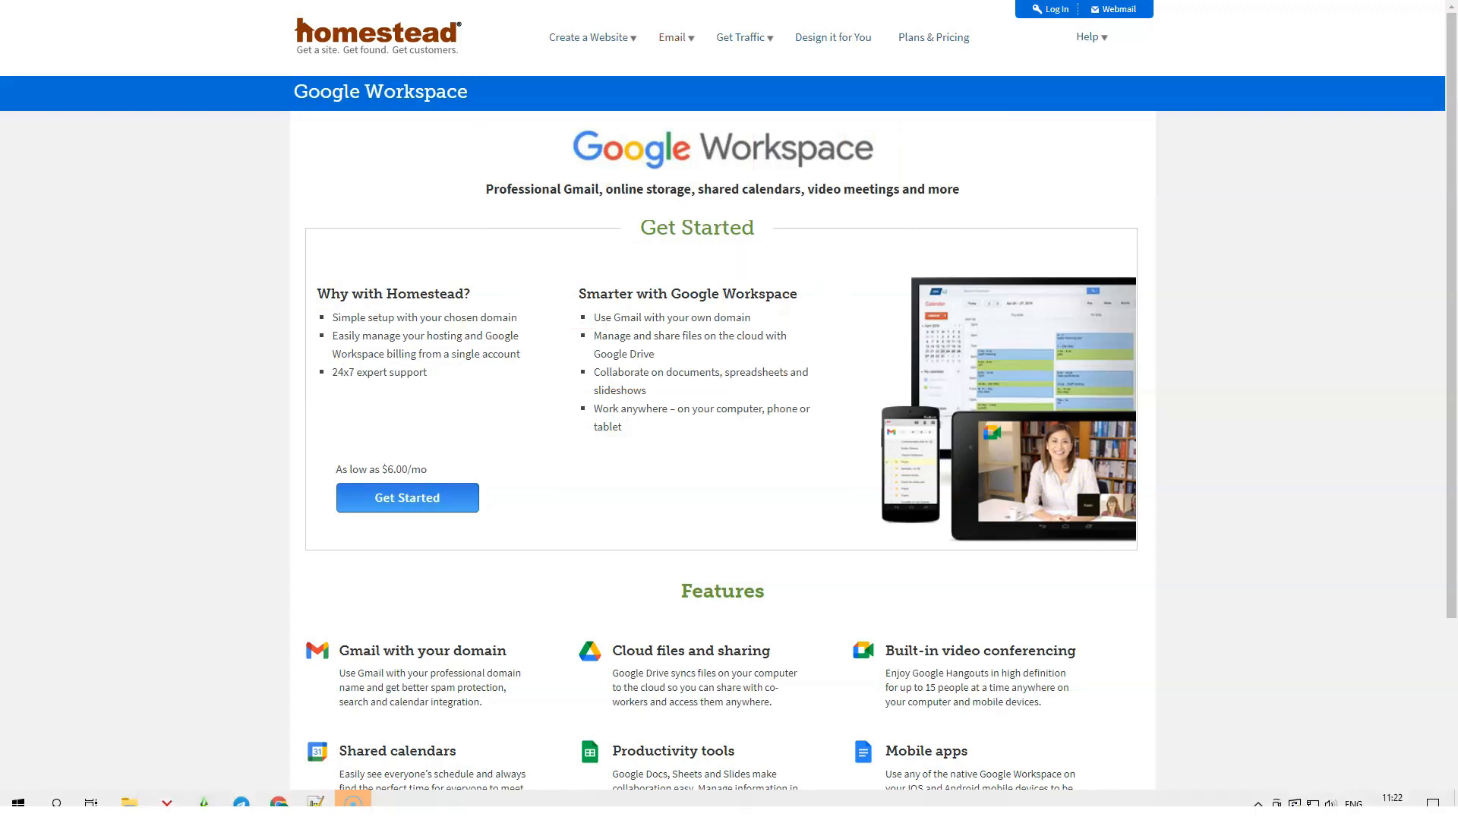
pyautogui.scroll(-3)
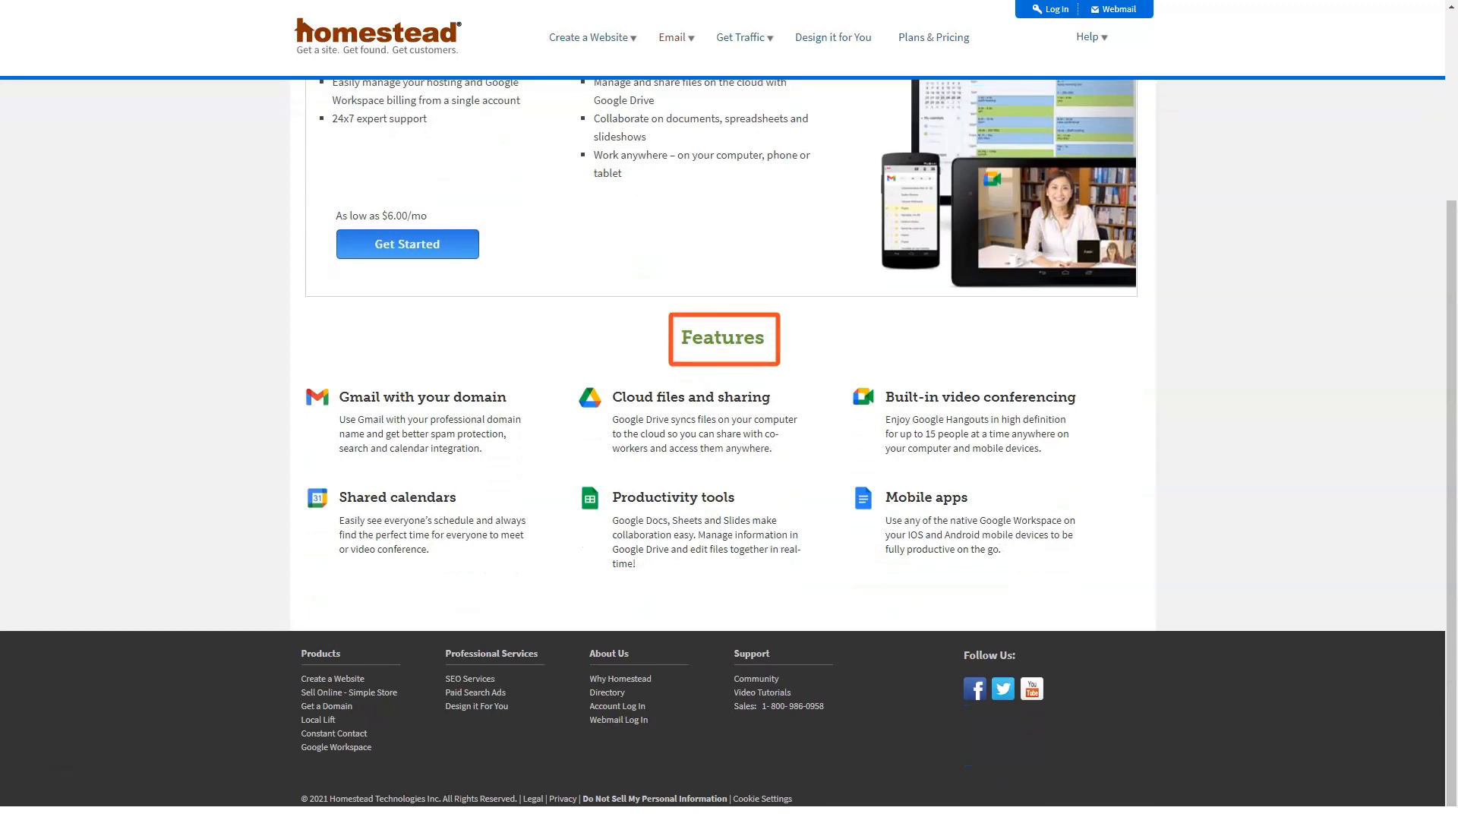
pyautogui.moveTo(424, 419)
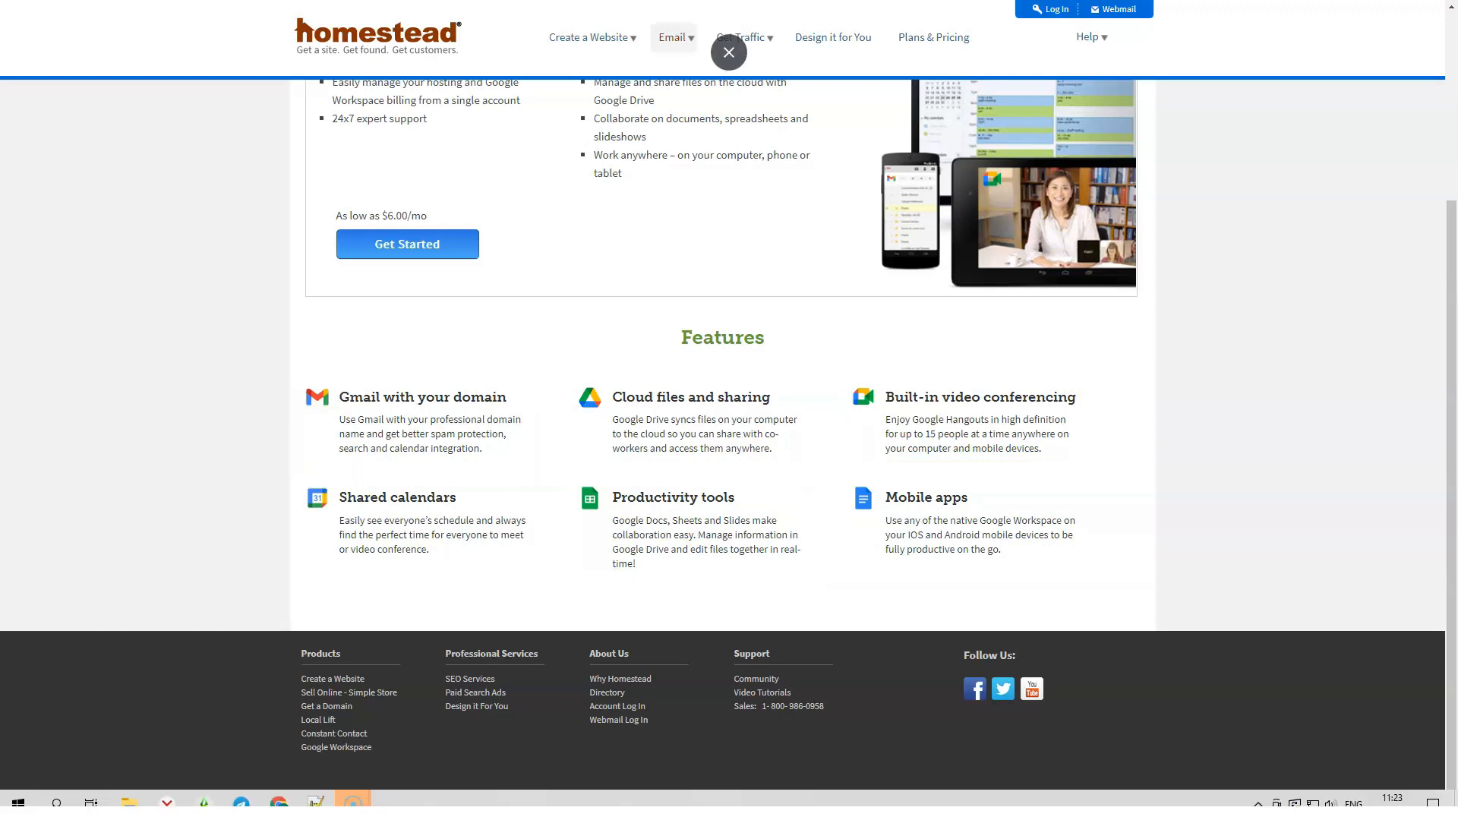
# Review Constant Contact email marketing, the Get Traffic overview, and the SEO details page.
pyautogui.click(332, 733)
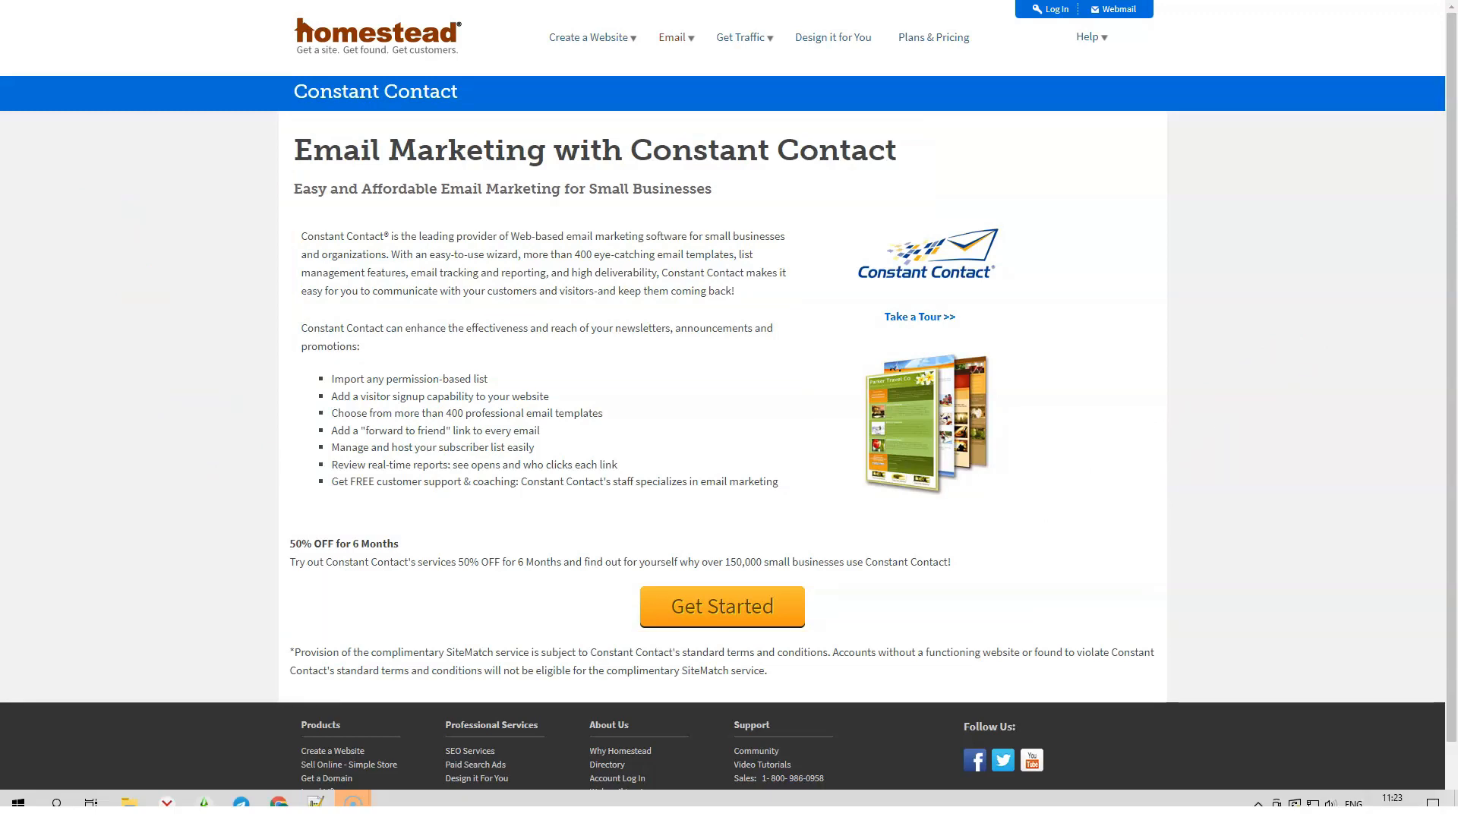
pyautogui.click(741, 36)
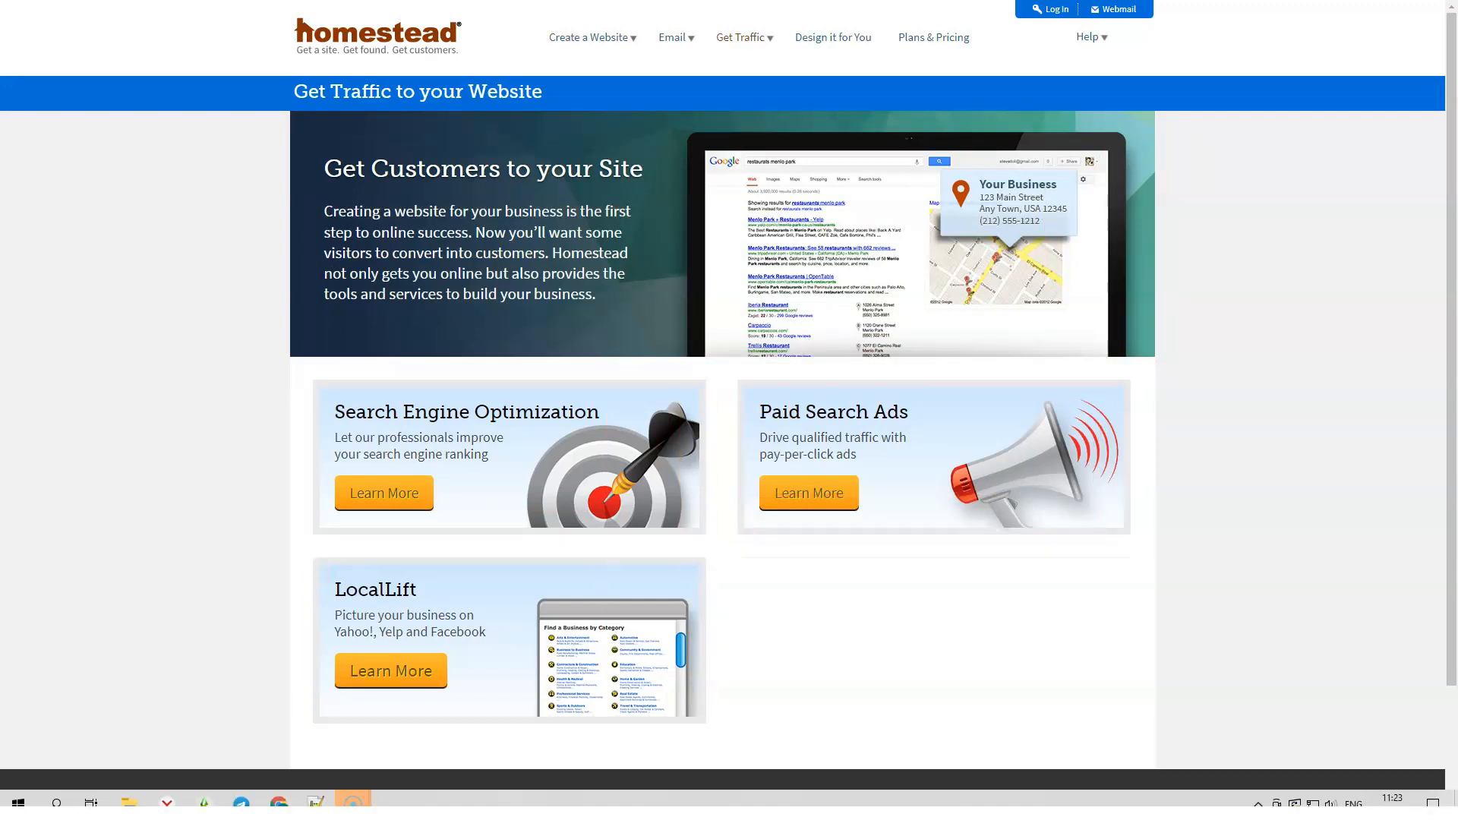
pyautogui.click(383, 492)
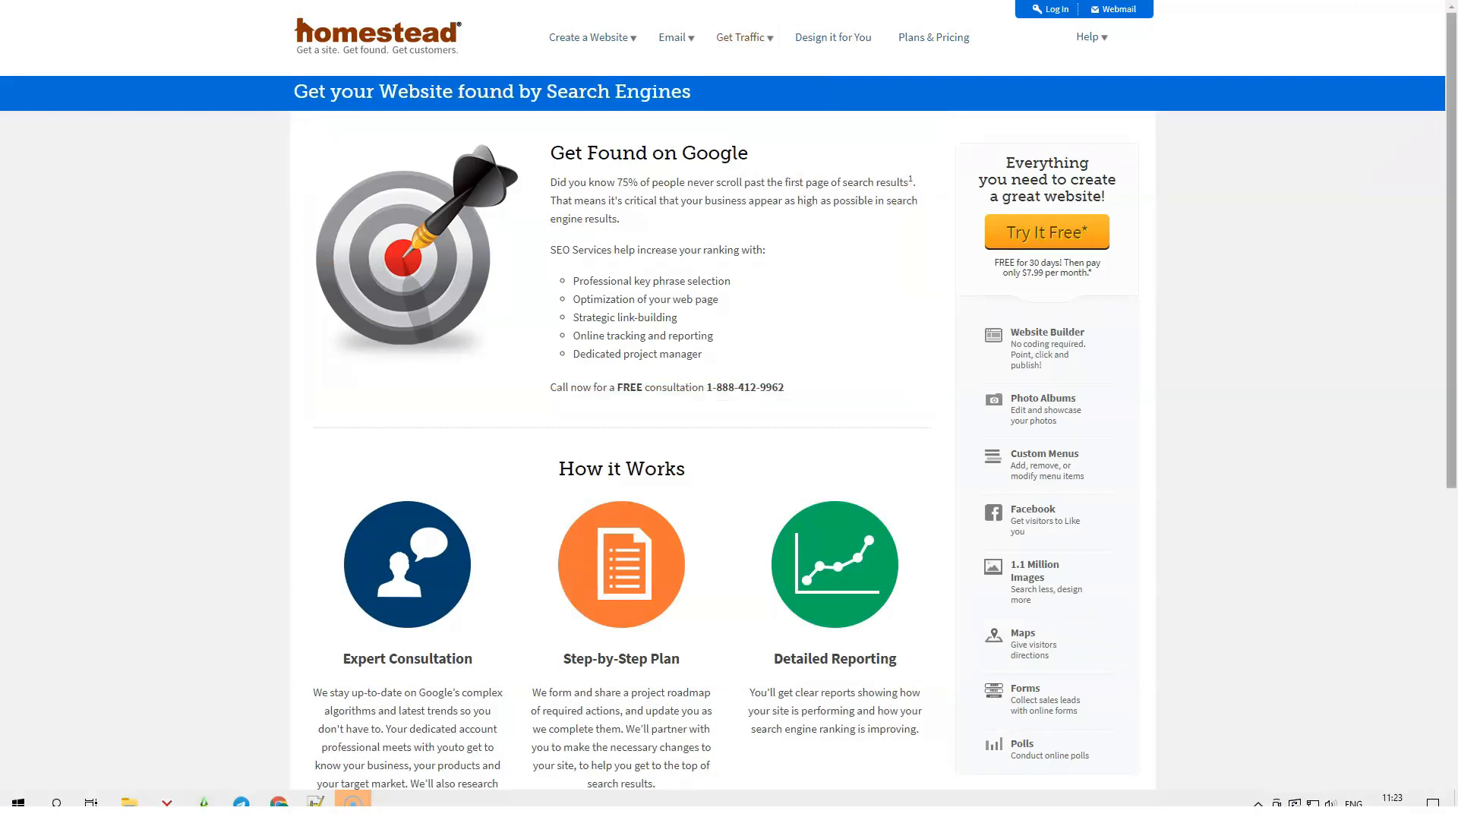
pyautogui.scroll(-3)
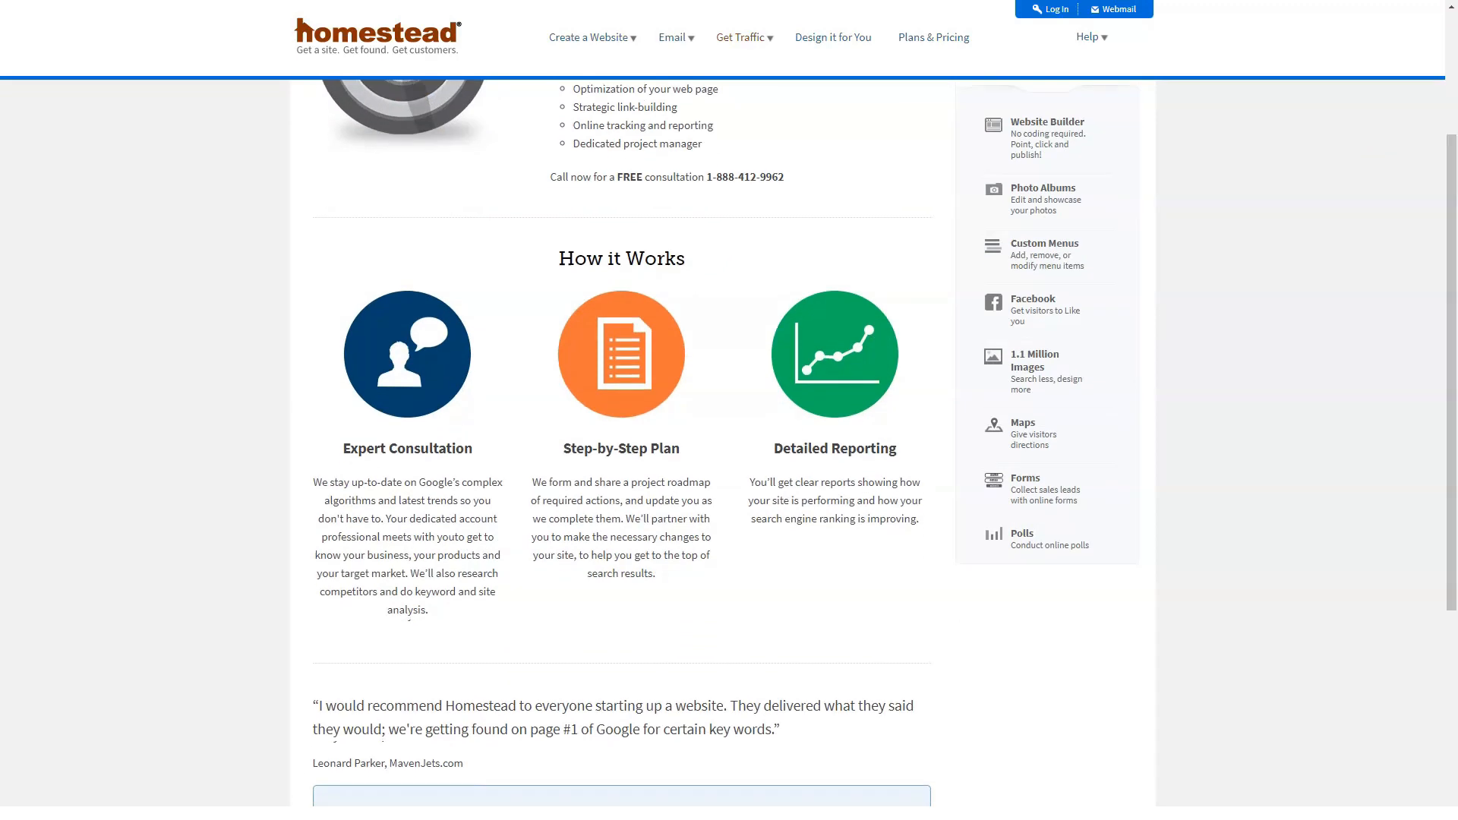
pyautogui.moveTo(1046, 334)
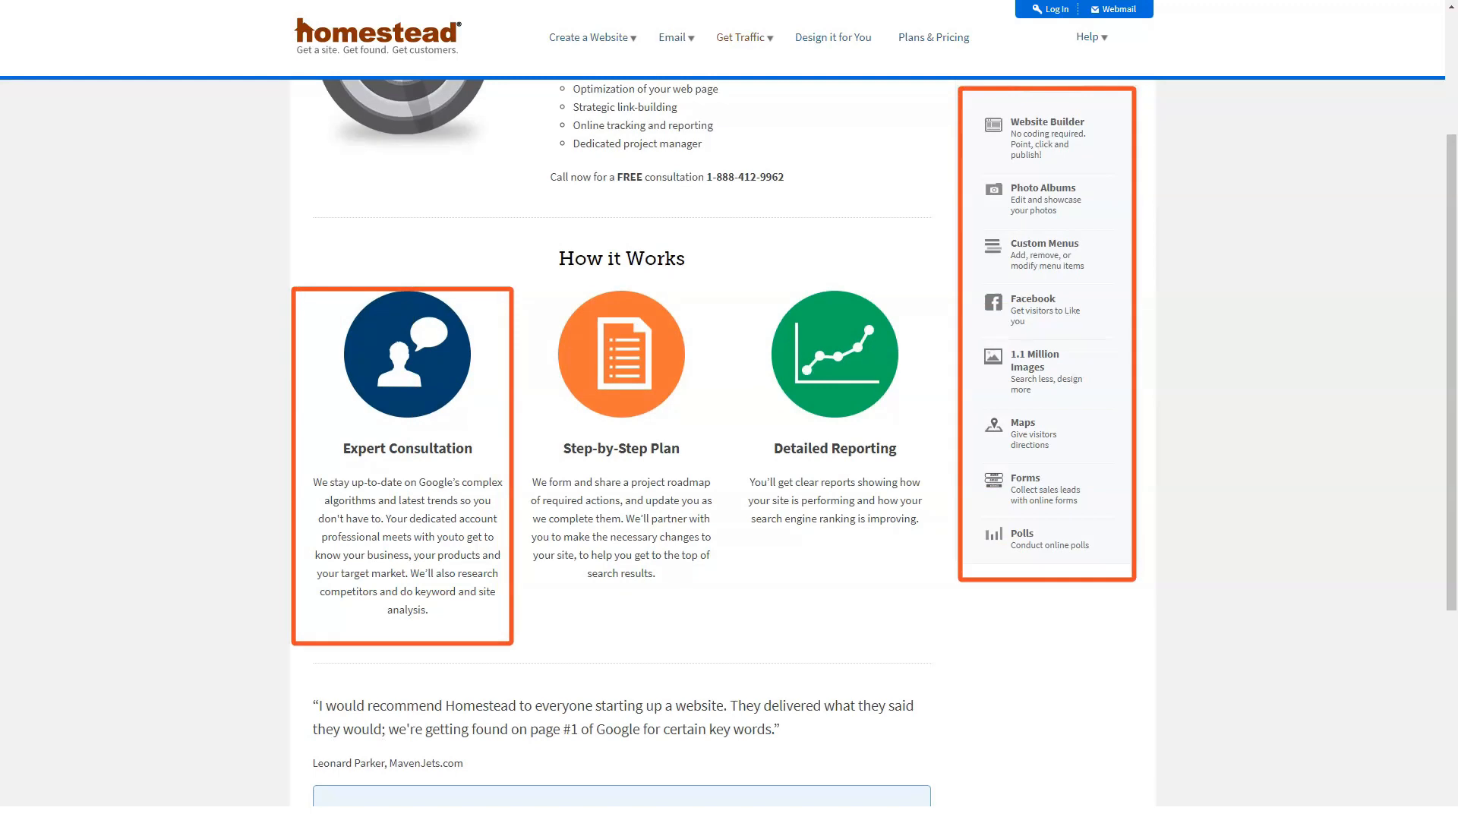
pyautogui.moveTo(621, 456)
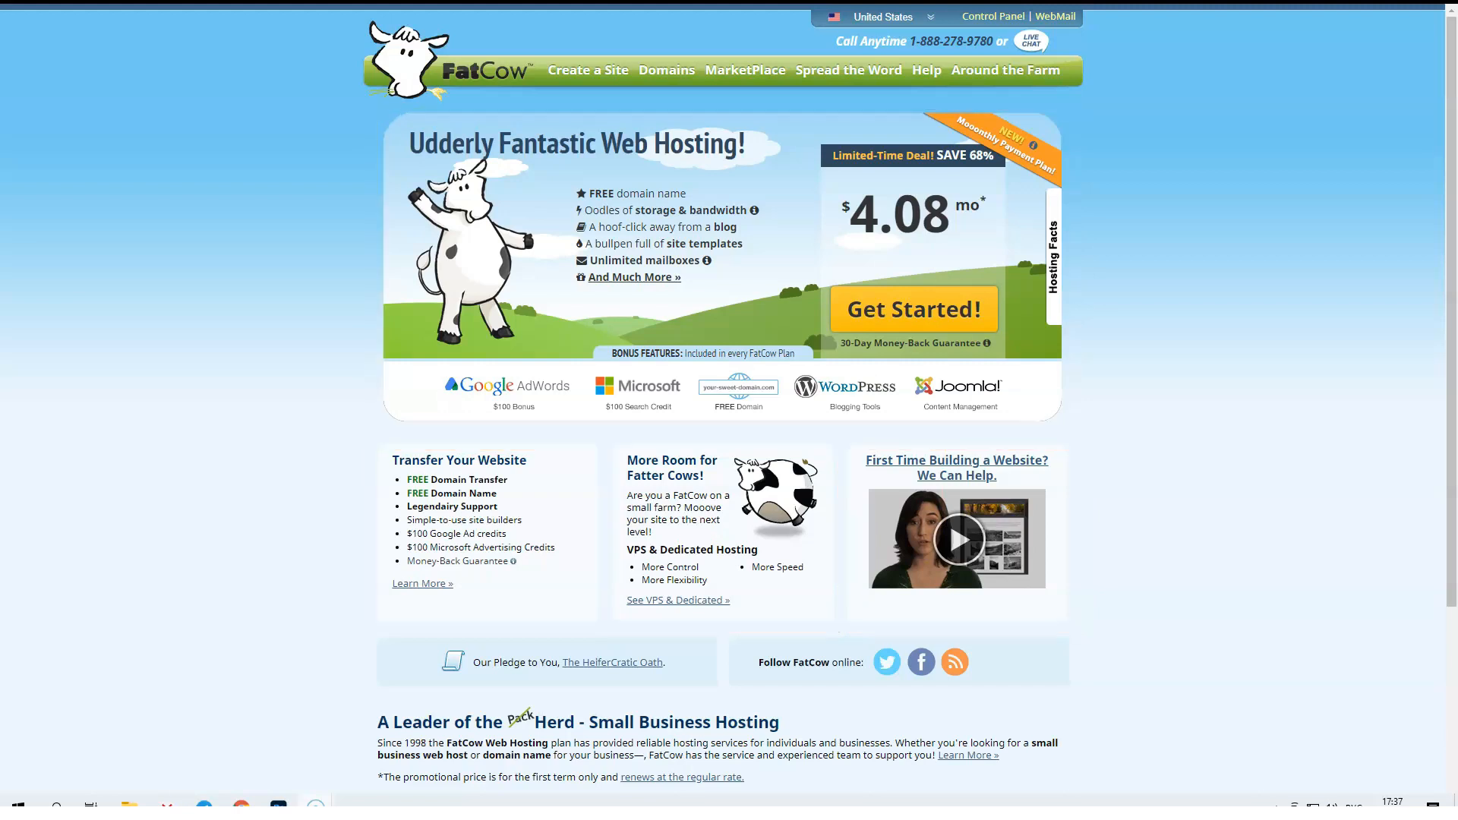
# Open the Original FatCow plan page with its sale price and hosting facts.
pyautogui.scroll(-3)
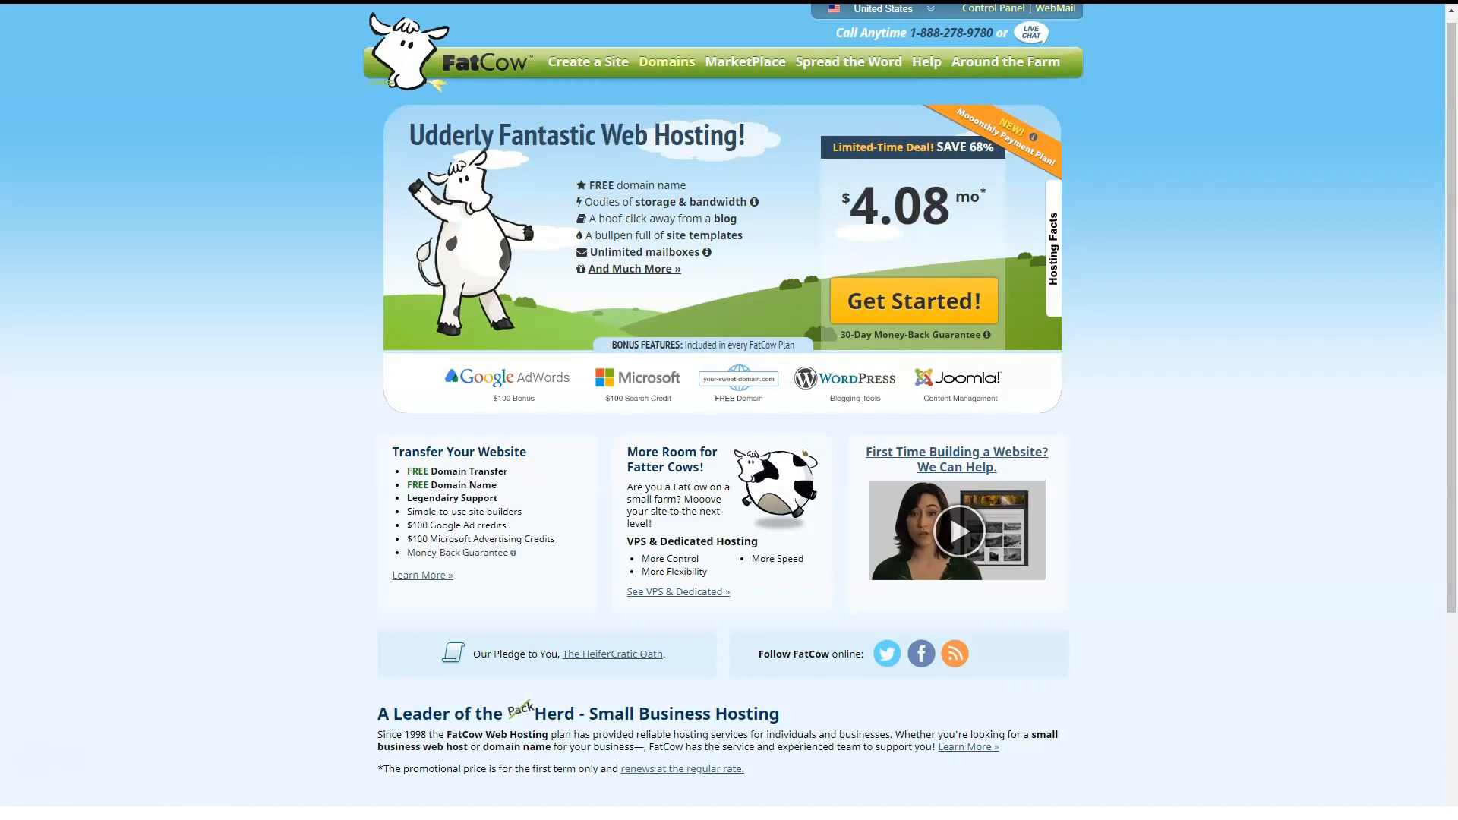
pyautogui.click(588, 61)
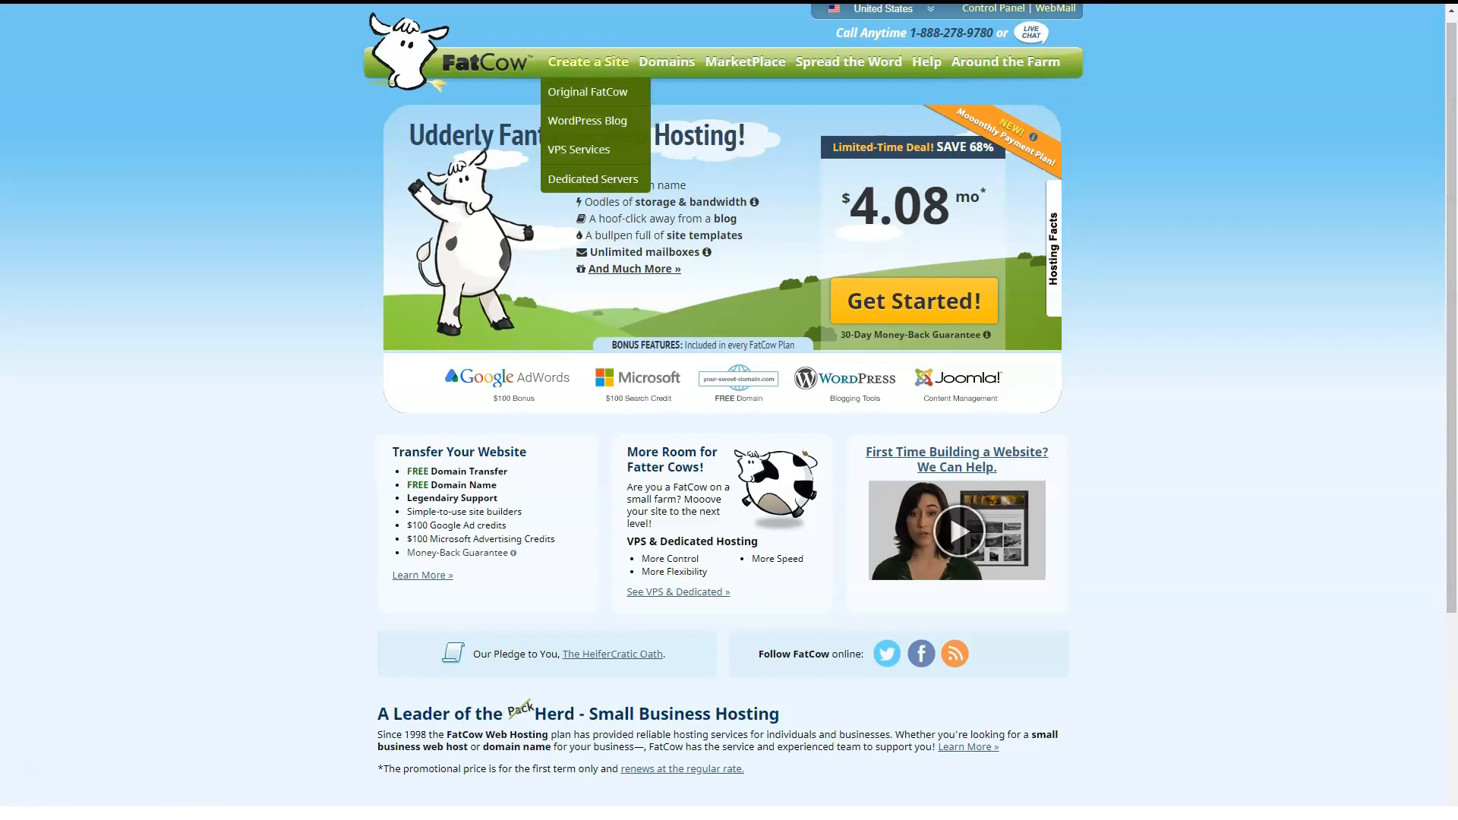
pyautogui.click(586, 91)
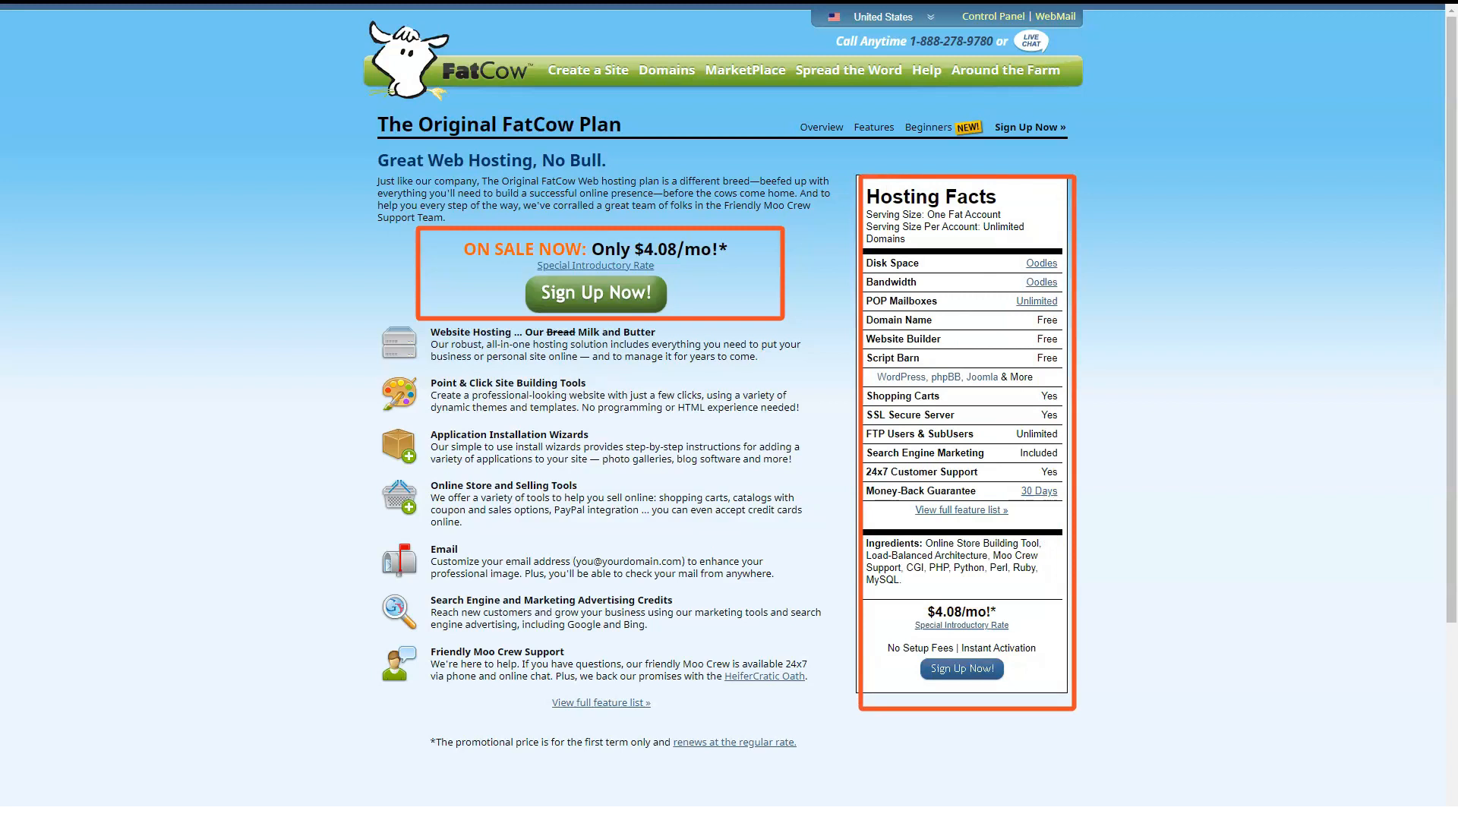
pyautogui.moveTo(595, 396)
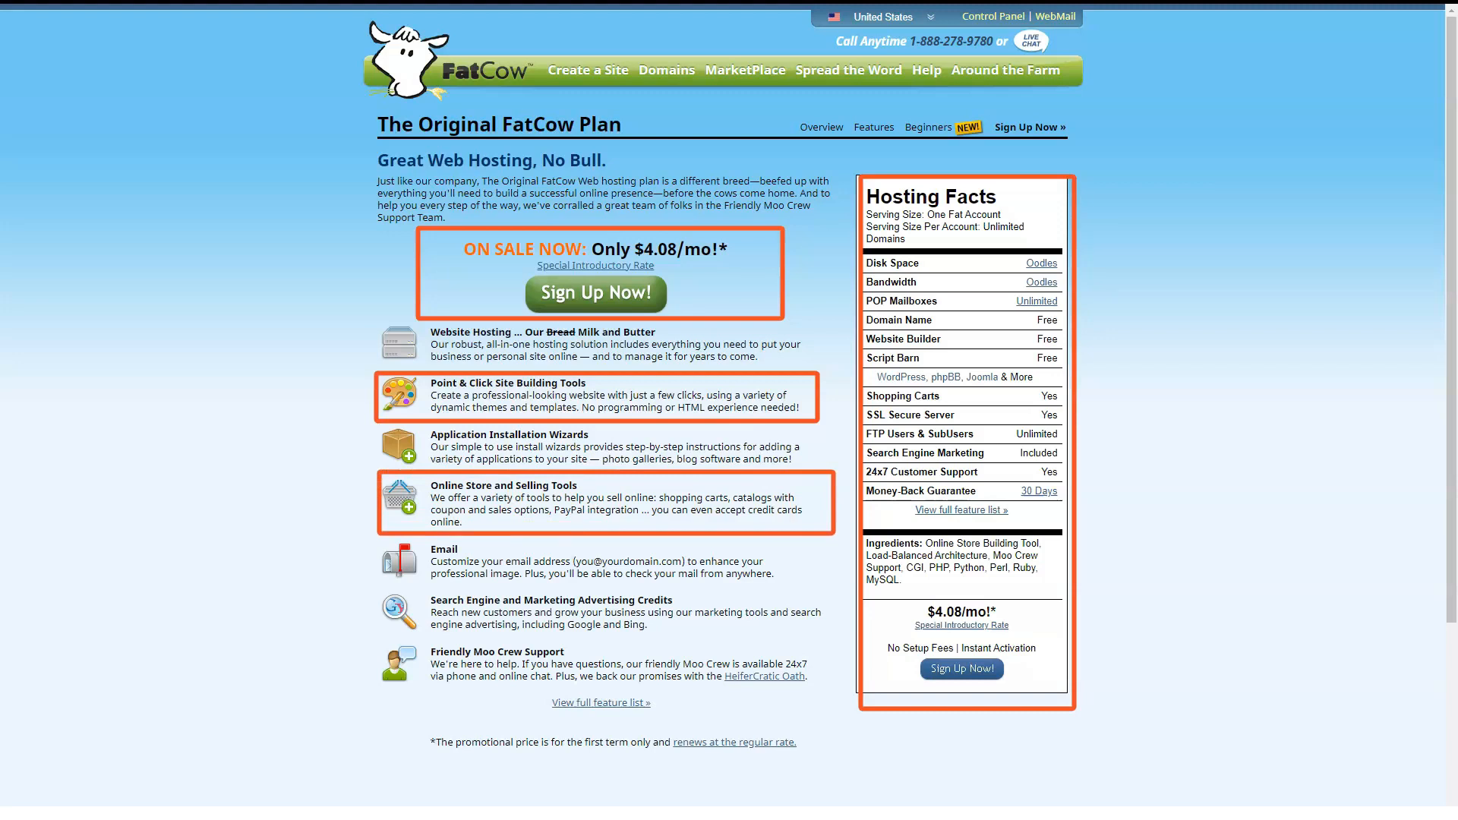
pyautogui.moveTo(604, 612)
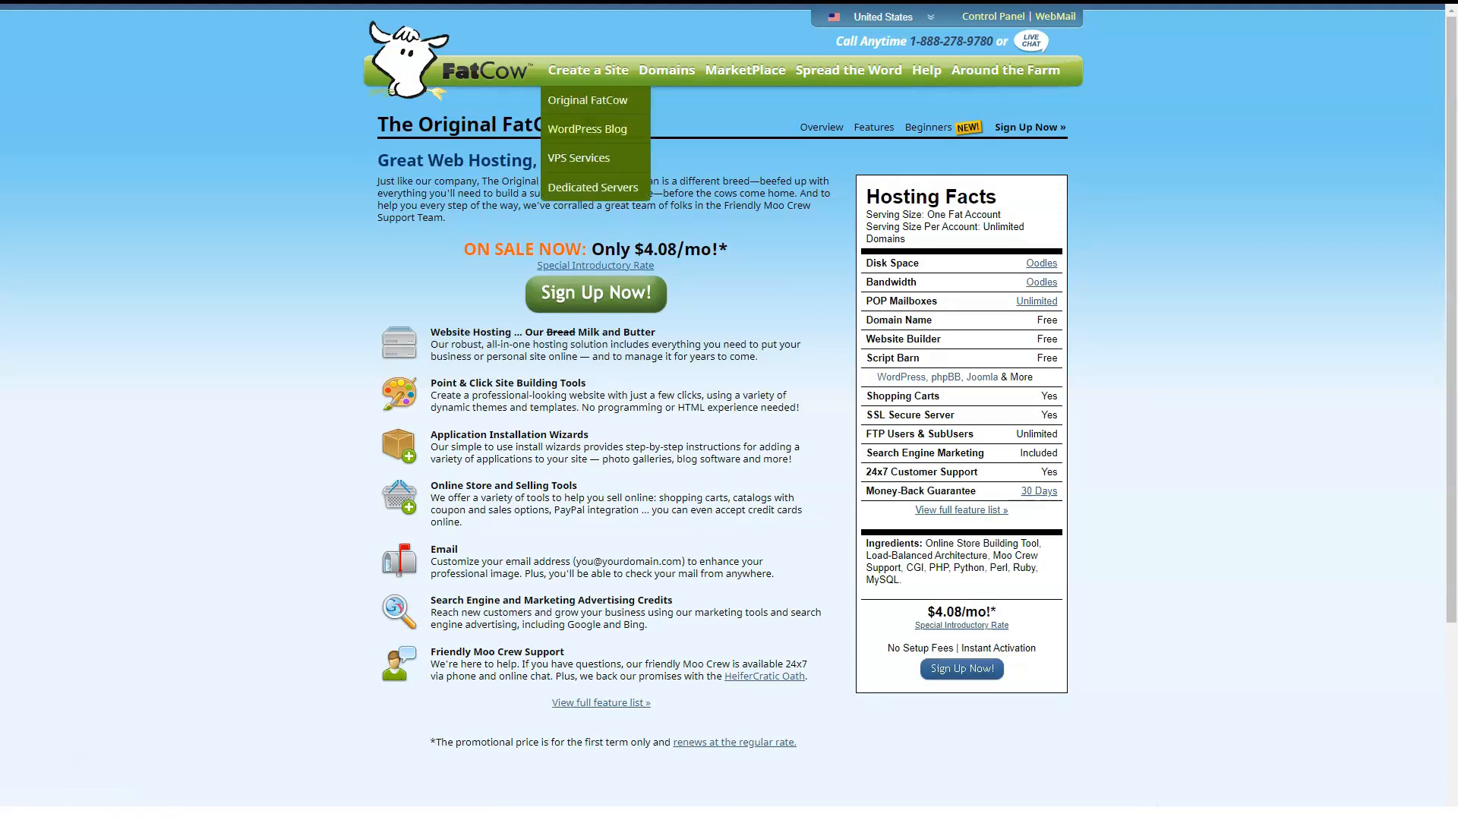
# Read through the WP Hosting page comparing WP Starter and WP Essential plans.
pyautogui.click(587, 128)
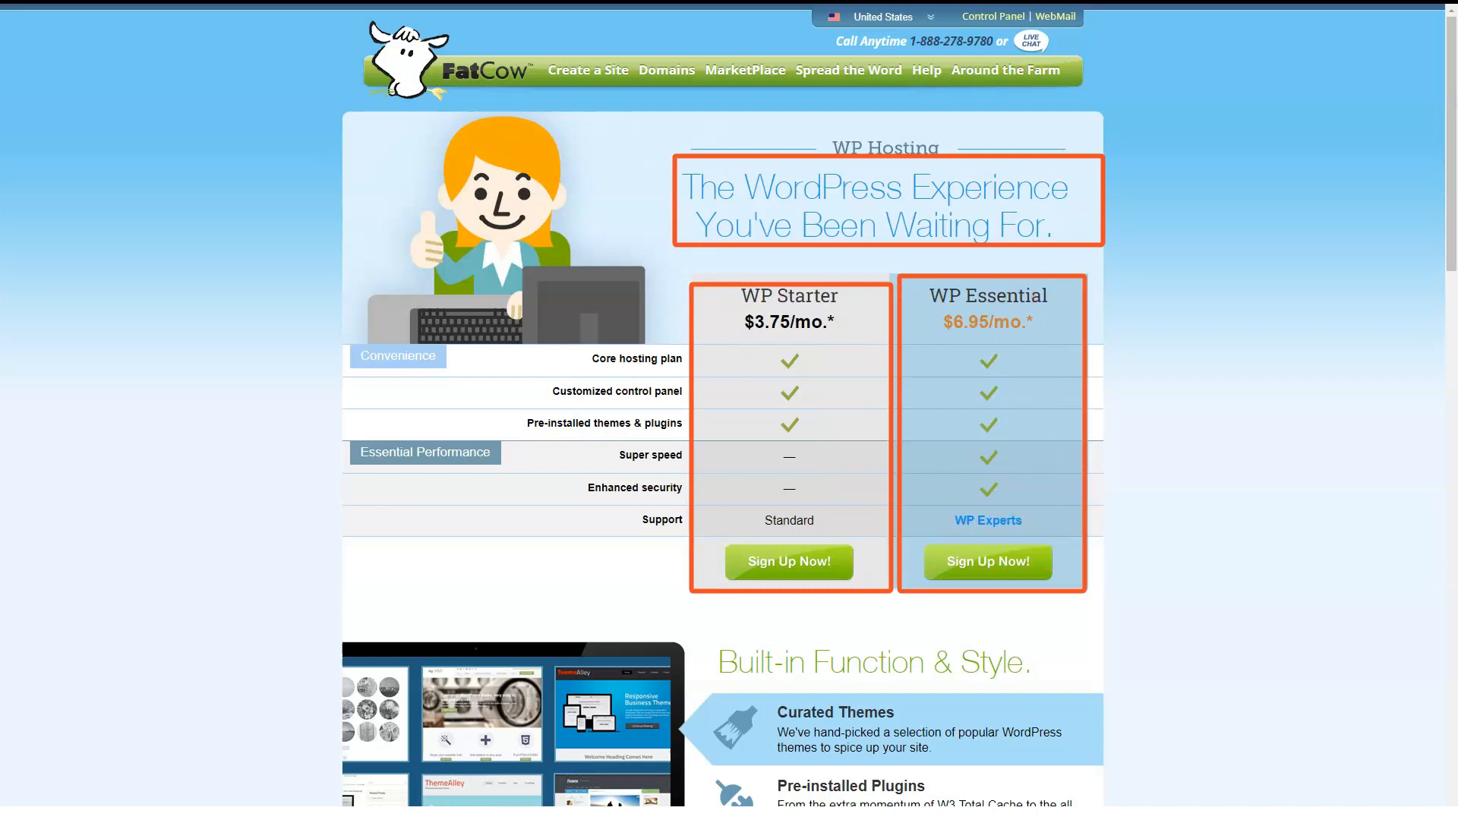
pyautogui.scroll(-3)
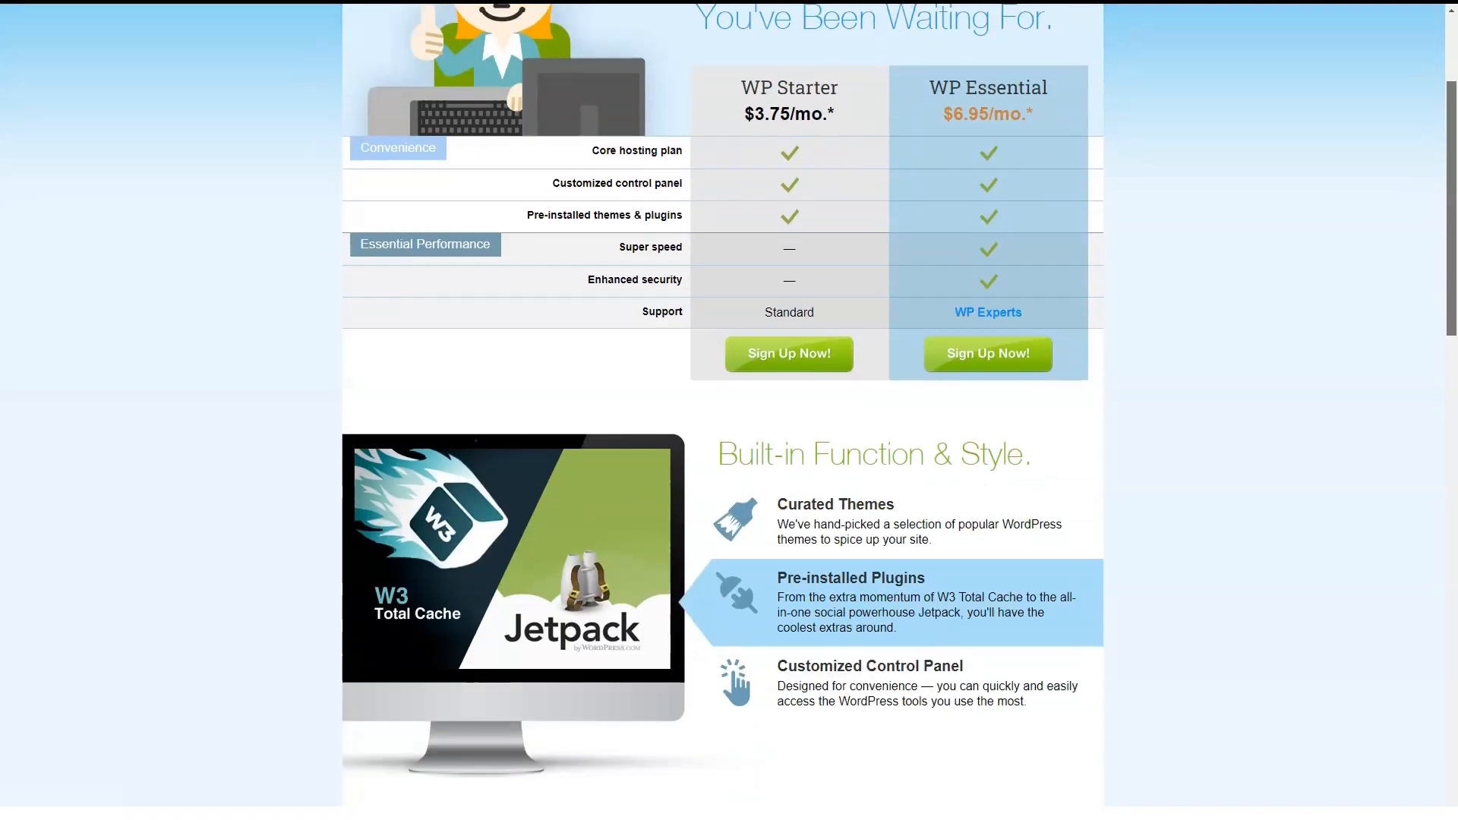
pyautogui.scroll(-3)
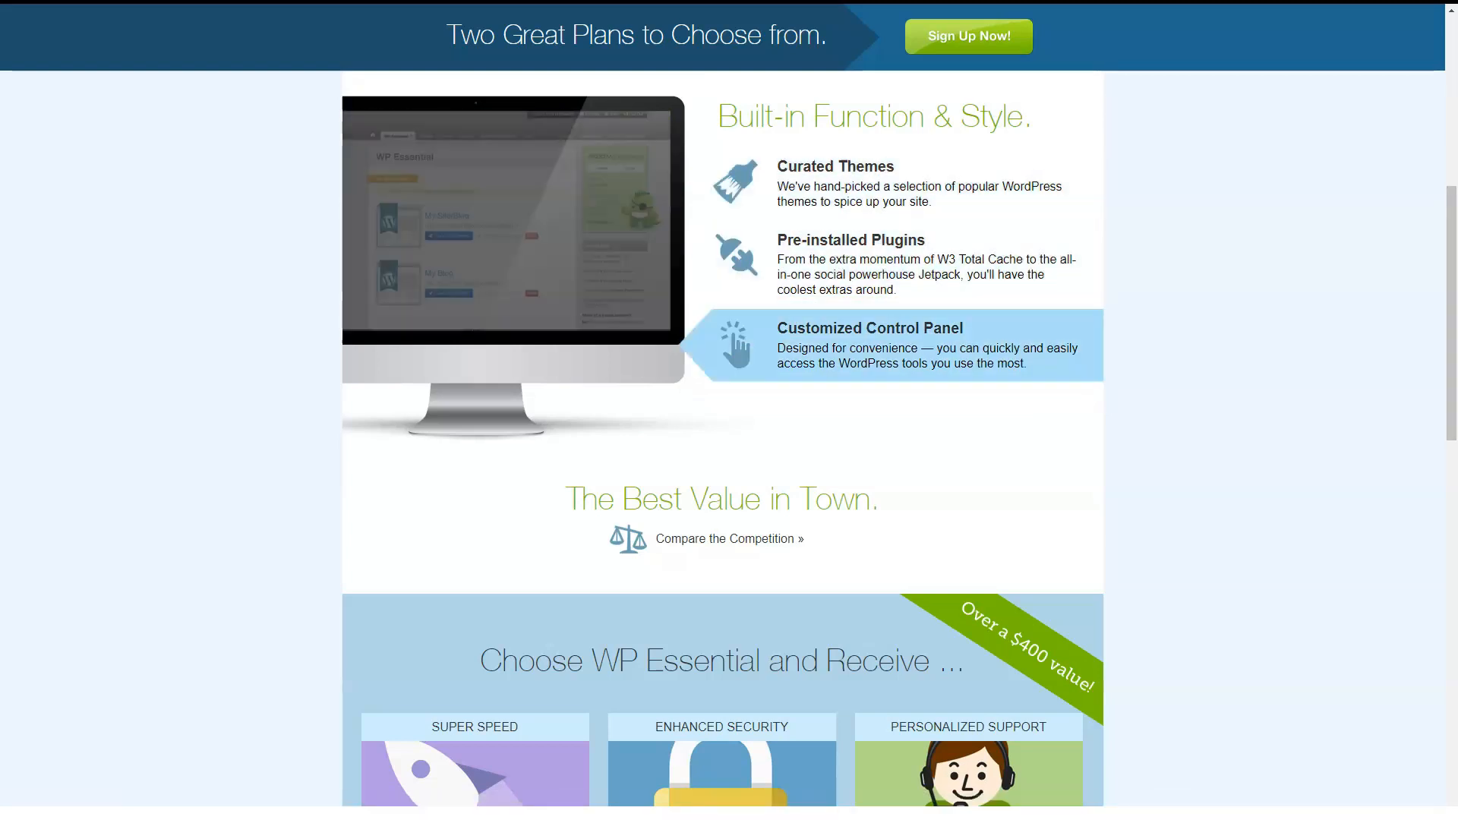
pyautogui.scroll(-3)
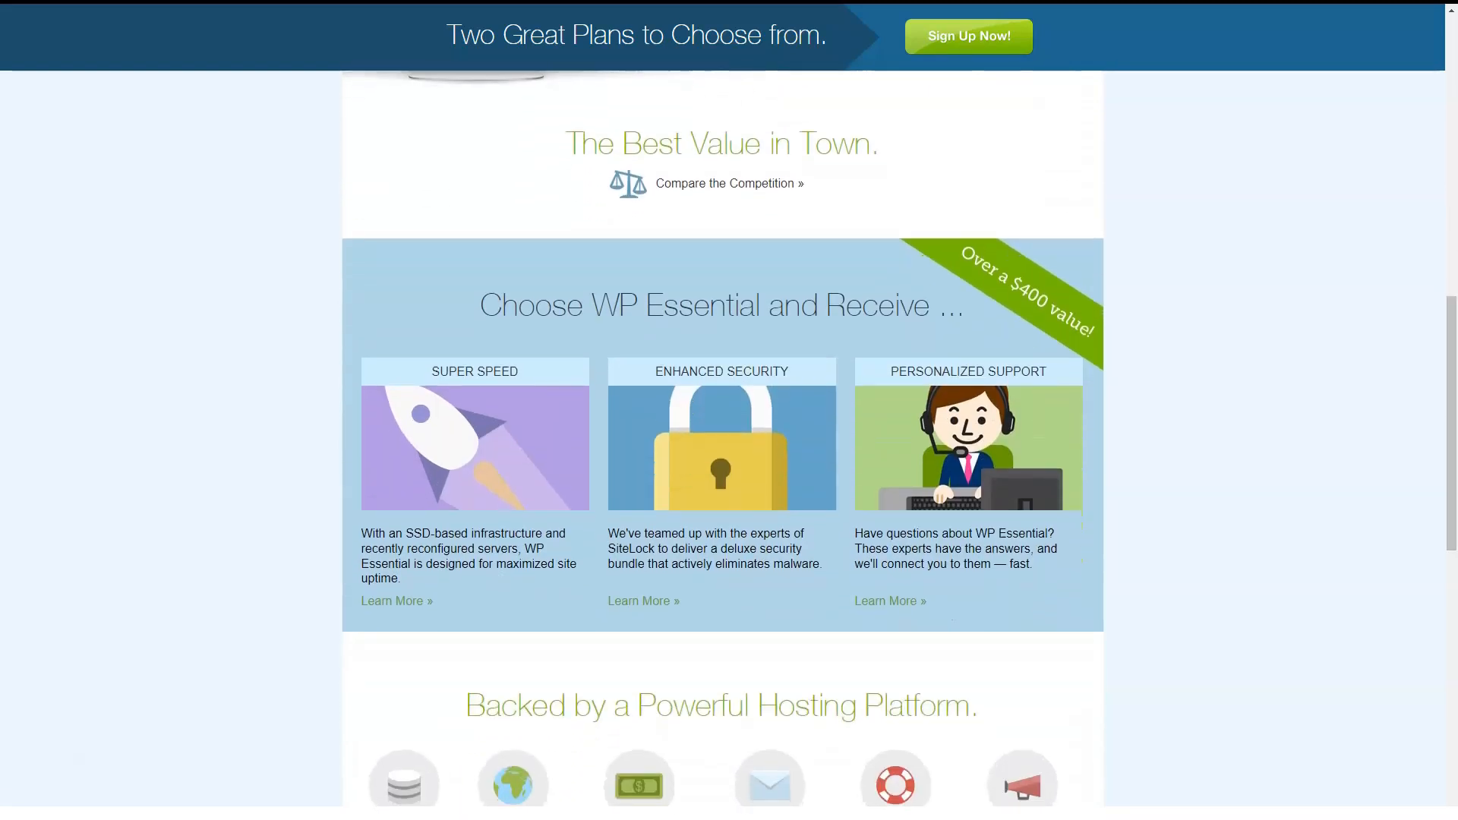
# Bring up the VPS Servers hosting page and scroll through its plans.
pyautogui.click(727, 182)
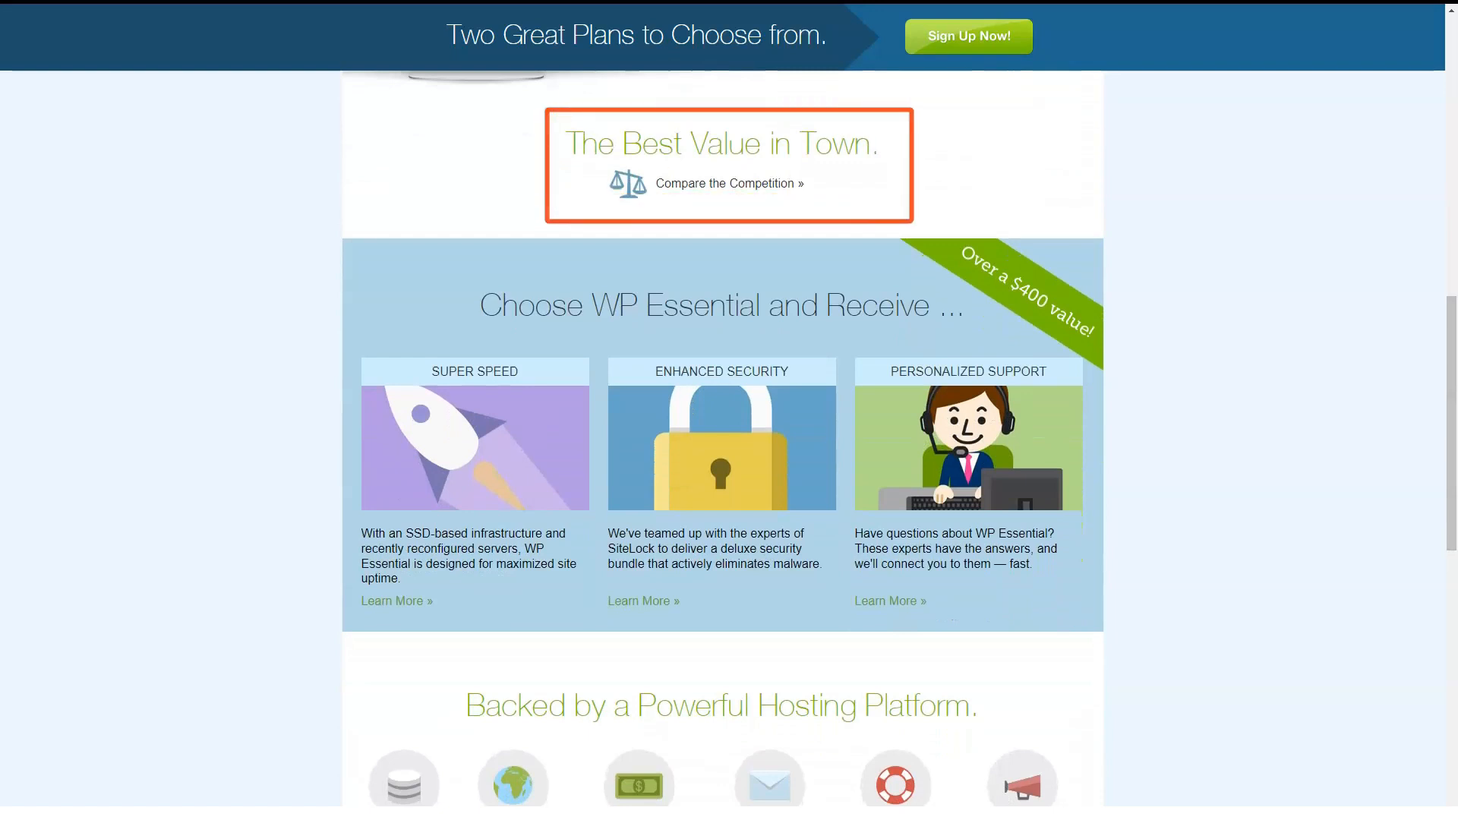
pyautogui.moveTo(473, 483)
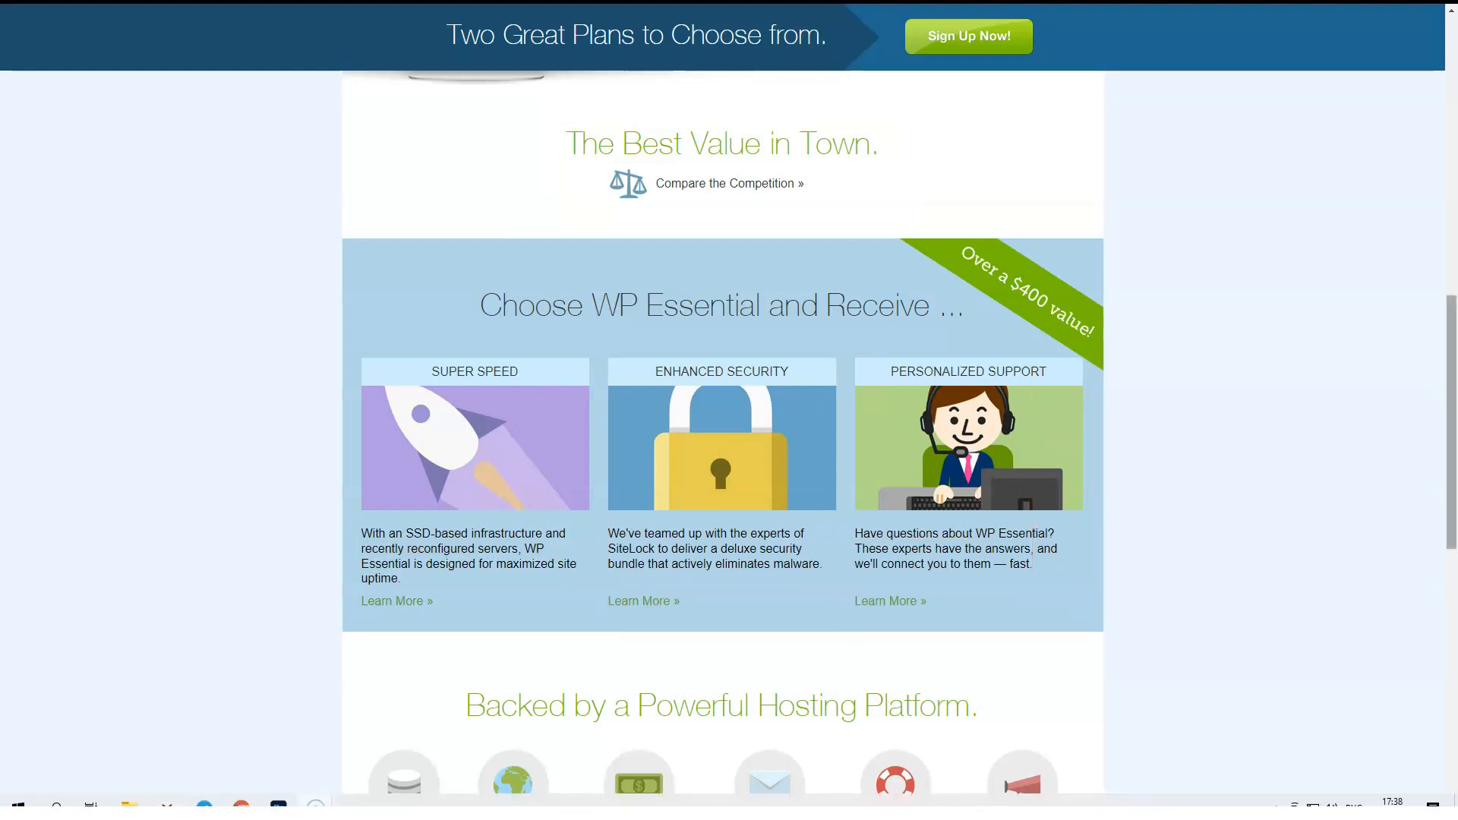
pyautogui.scroll(-3)
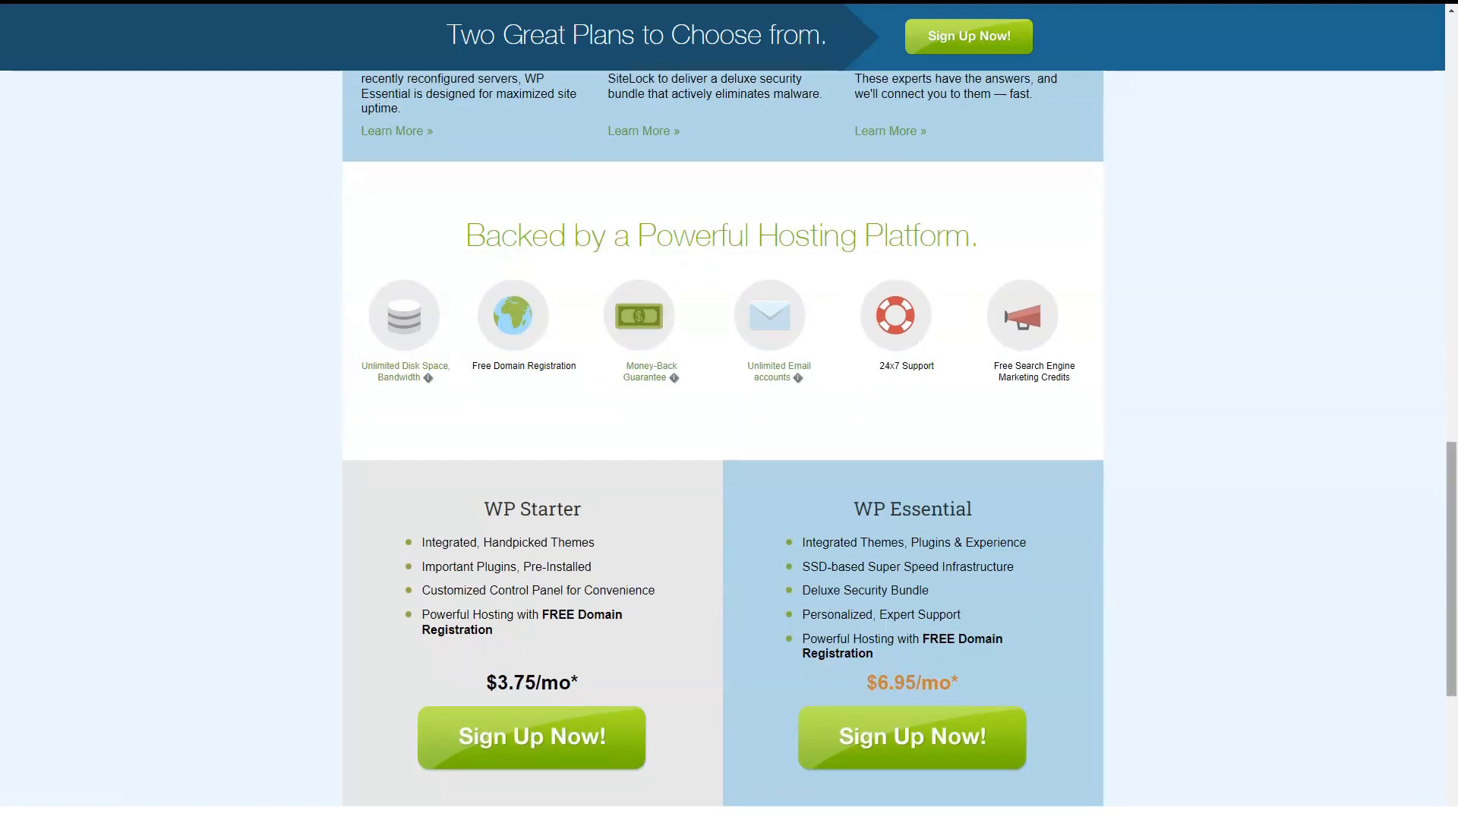
pyautogui.scroll(-3)
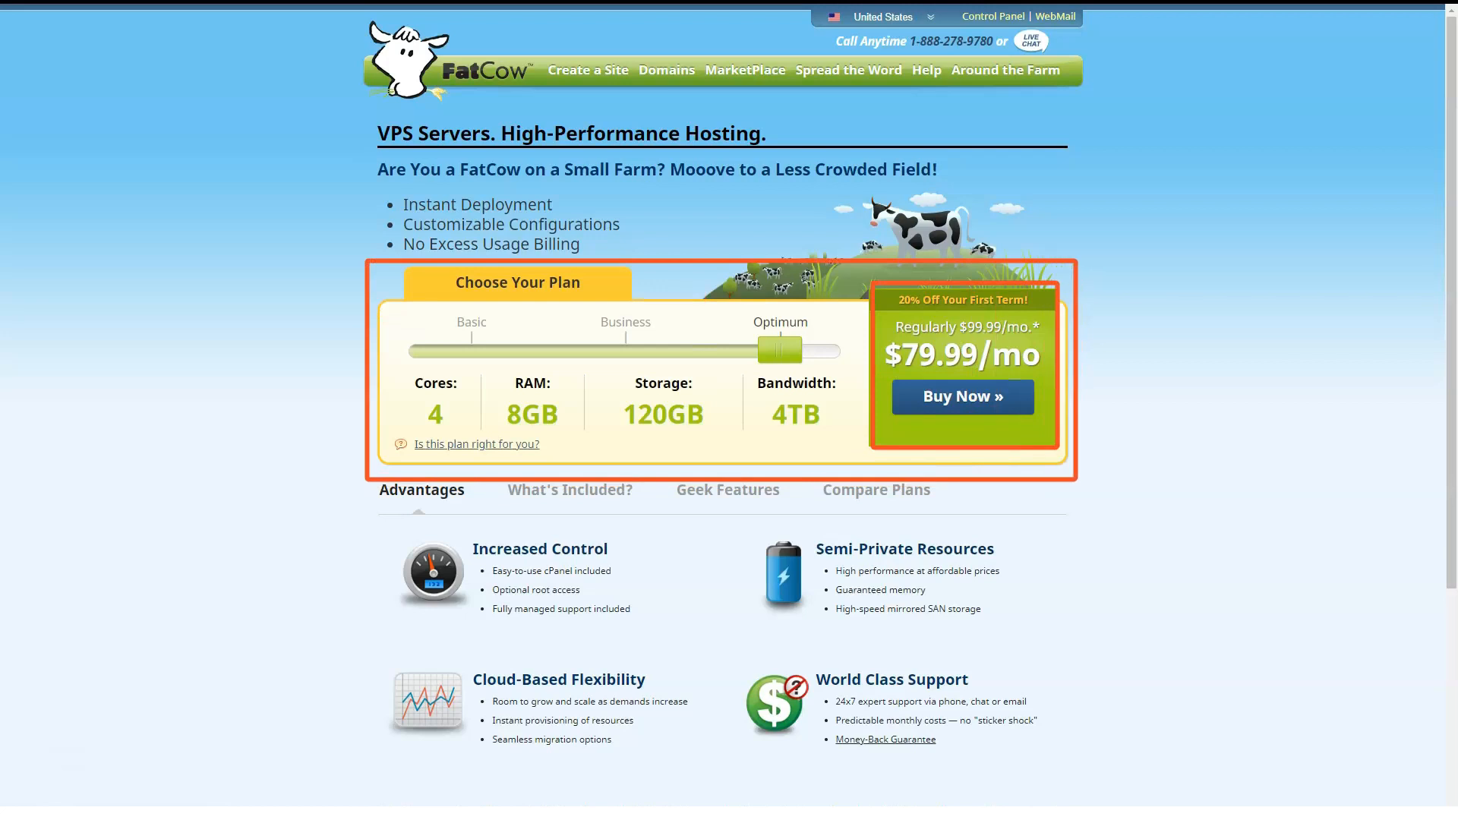
# Review VPS What's Included, Geek Features and Compare Plans, then go to Dedicated Hosting.
pyautogui.click(569, 490)
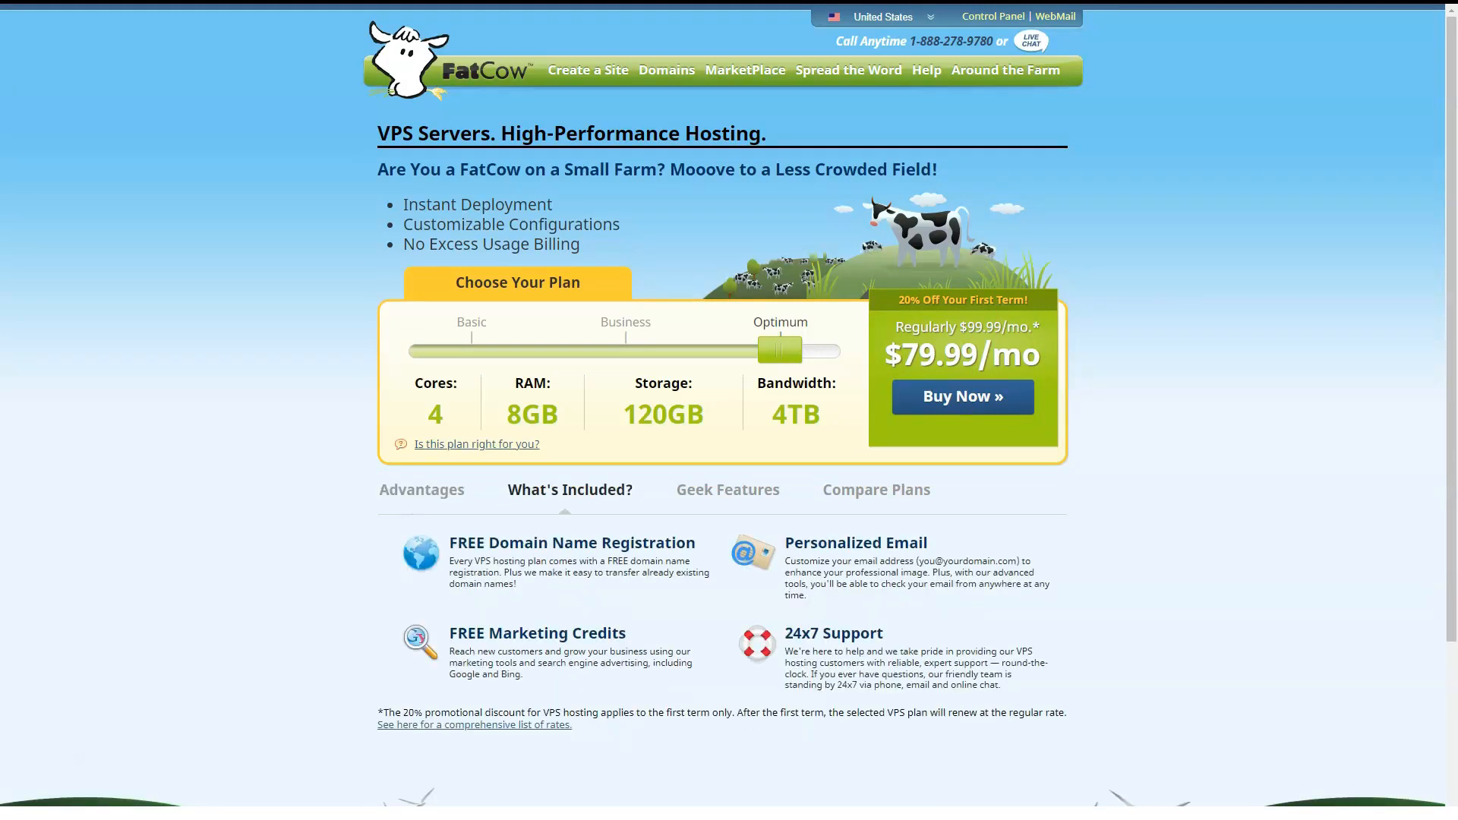
pyautogui.click(727, 491)
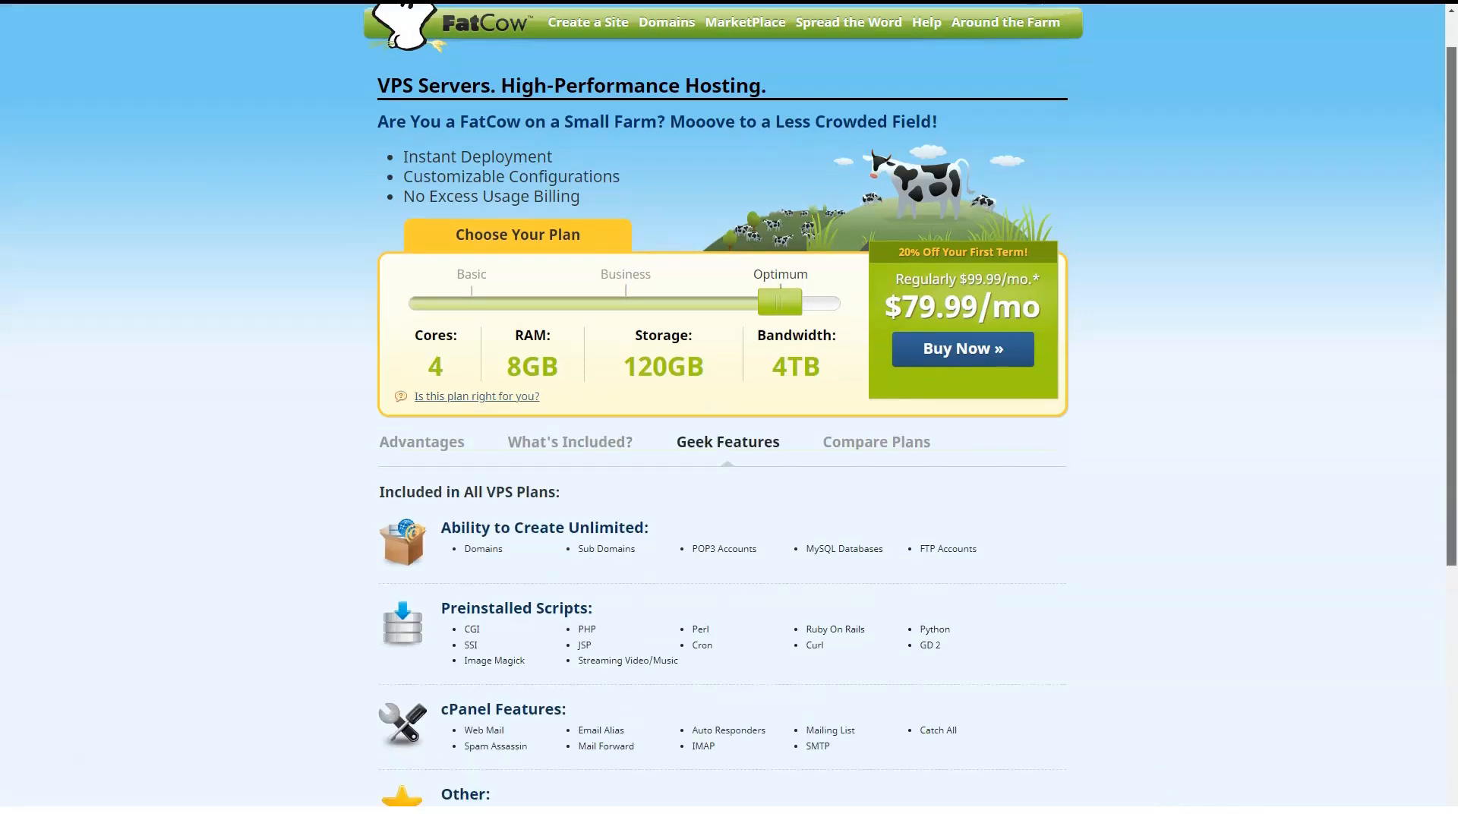
pyautogui.scroll(-3)
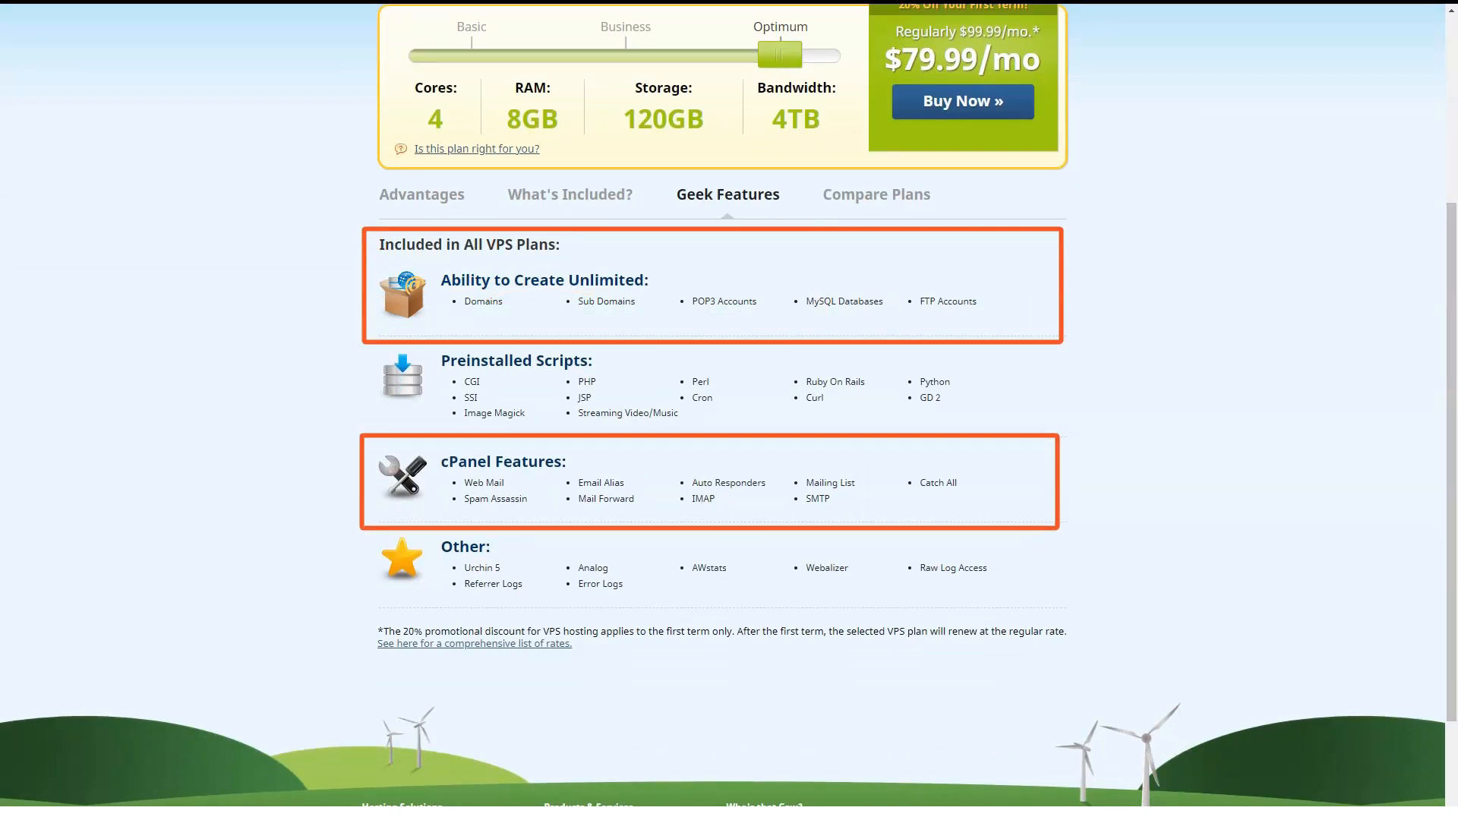
pyautogui.click(875, 198)
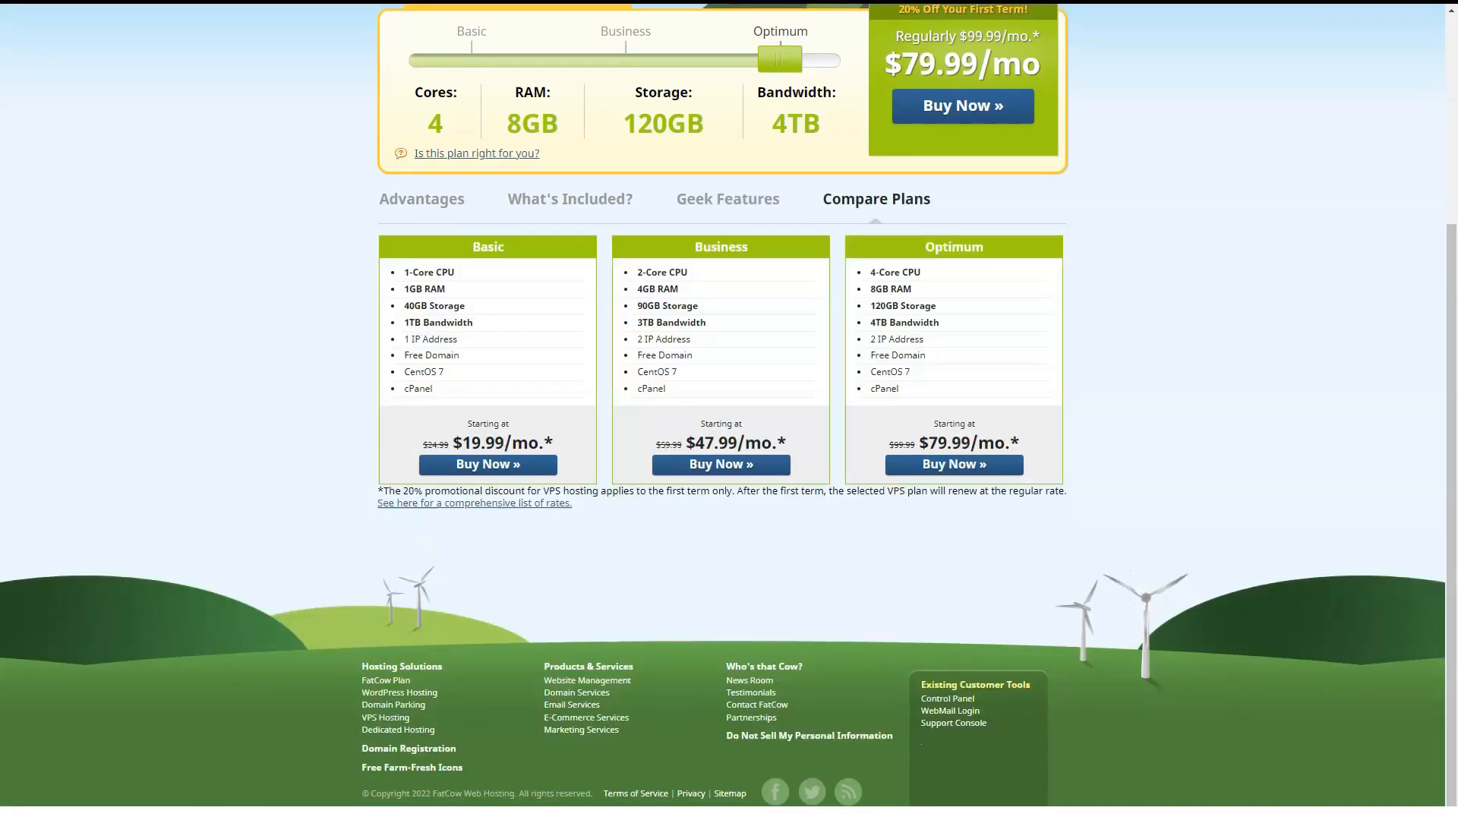
pyautogui.click(487, 363)
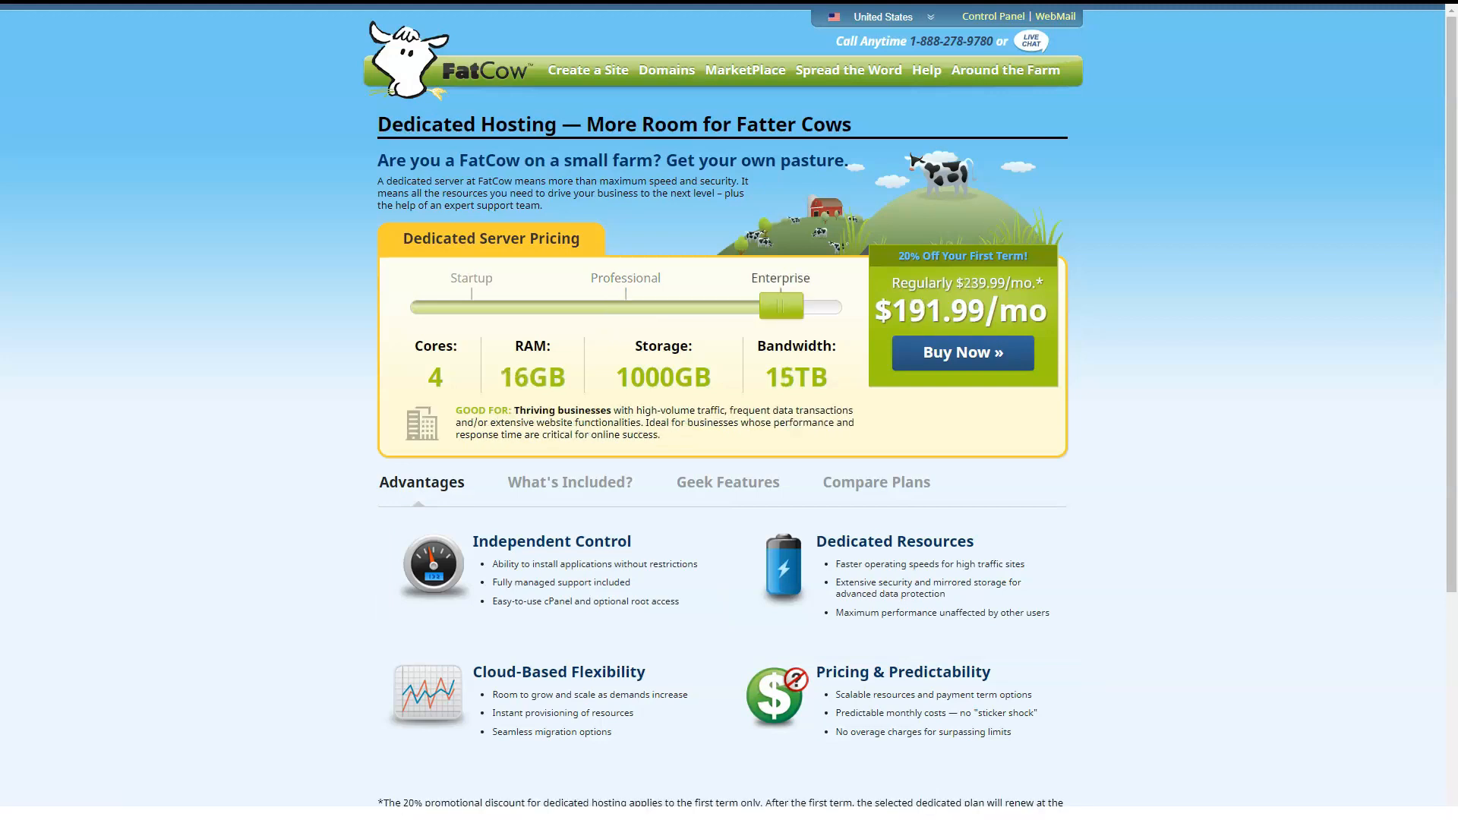
# View dedicated hosting inclusions and the Startup/Professional/Enterprise comparison, then go to Website Management.
pyautogui.click(569, 481)
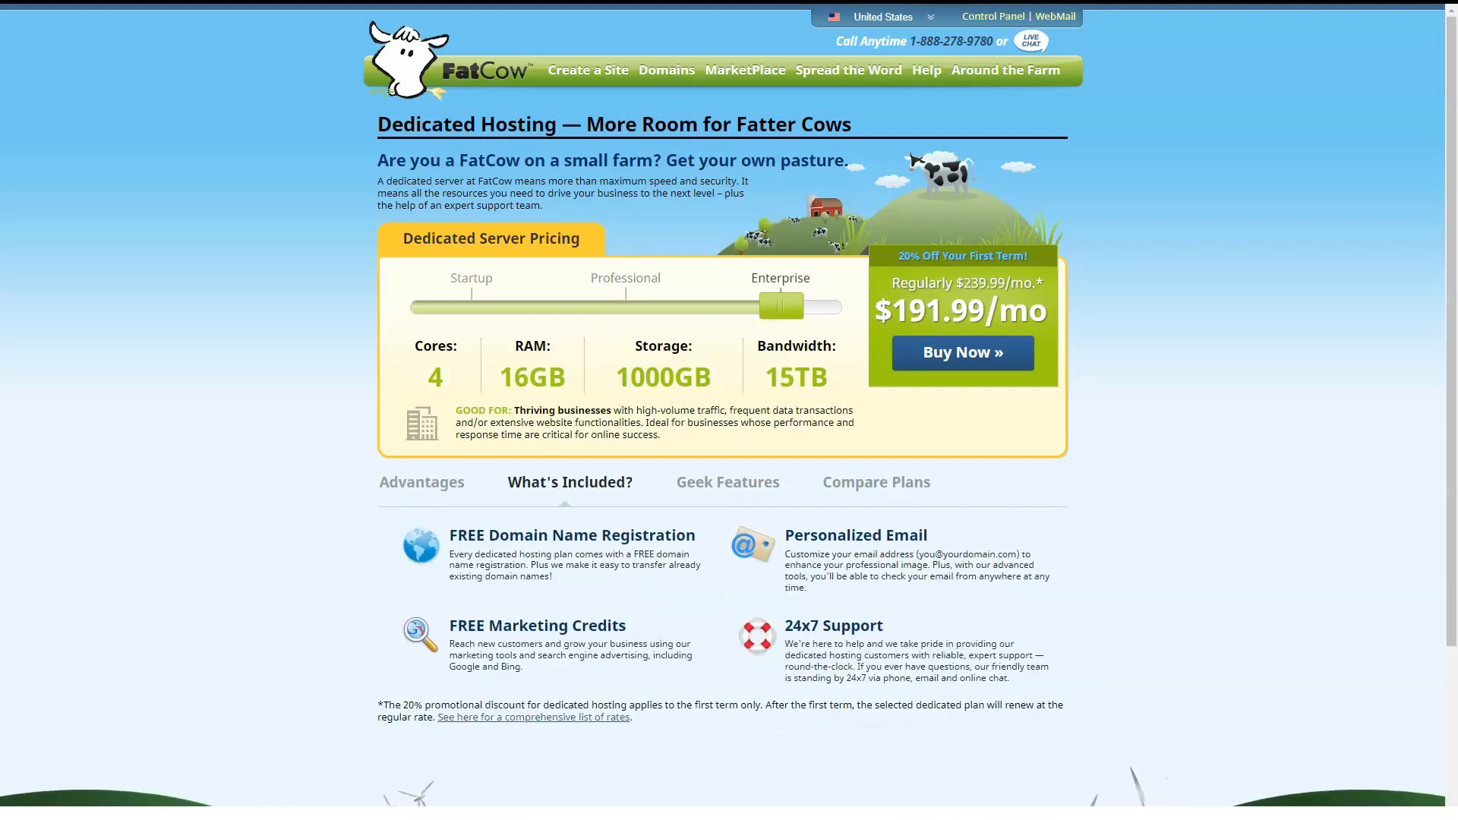
pyautogui.scroll(-3)
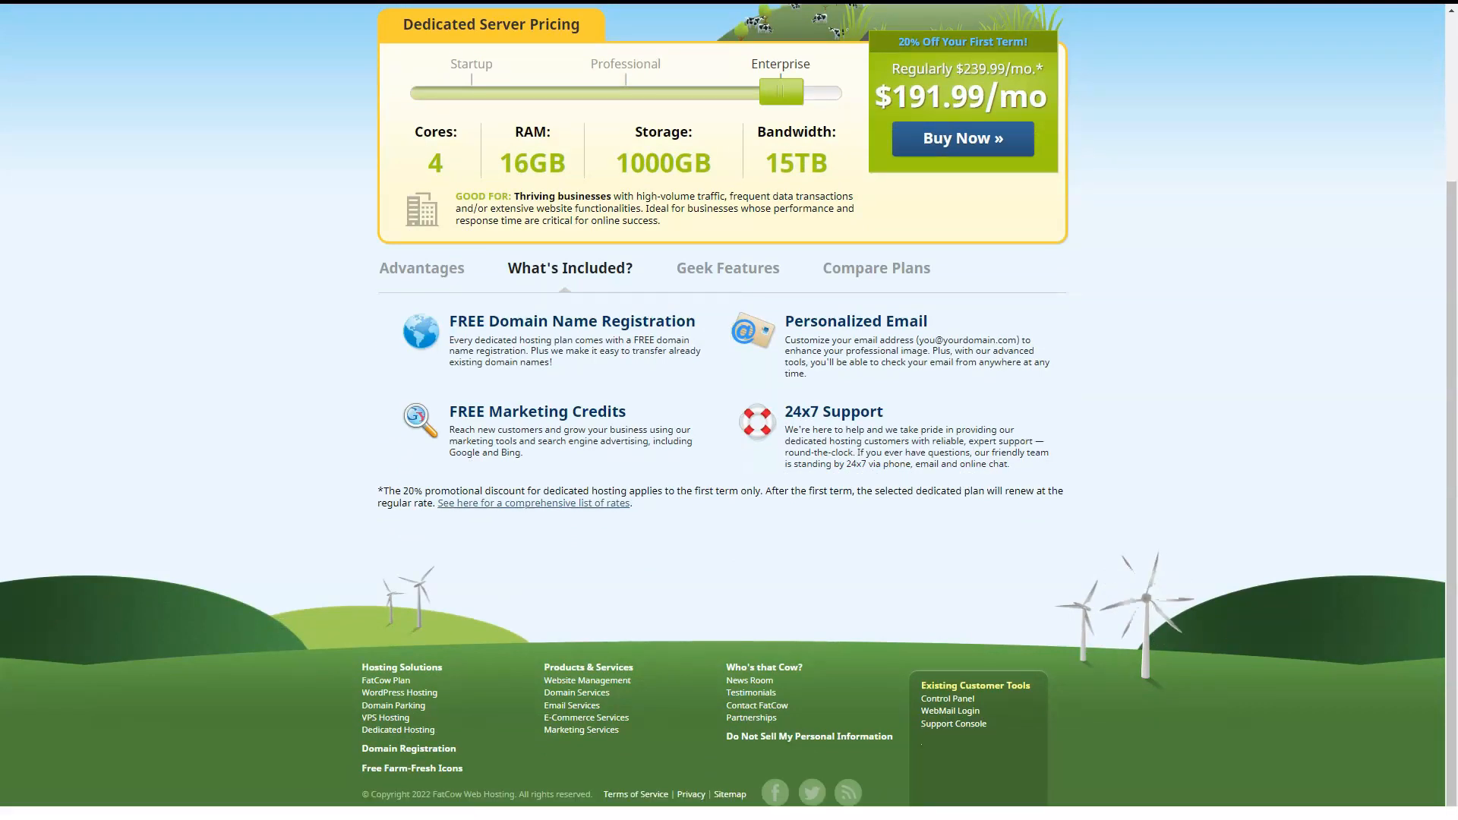
pyautogui.click(875, 267)
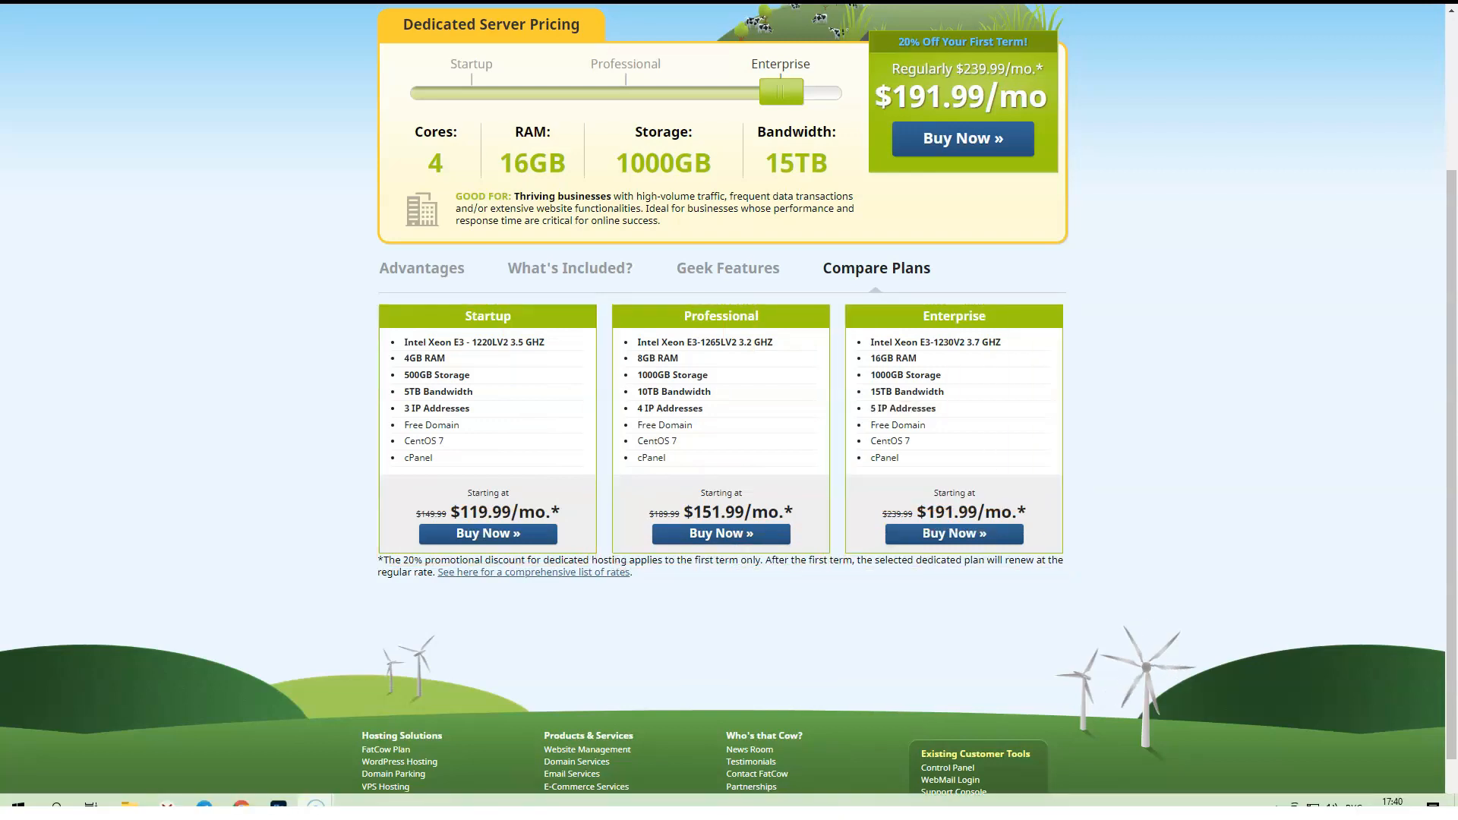
pyautogui.moveTo(577, 760)
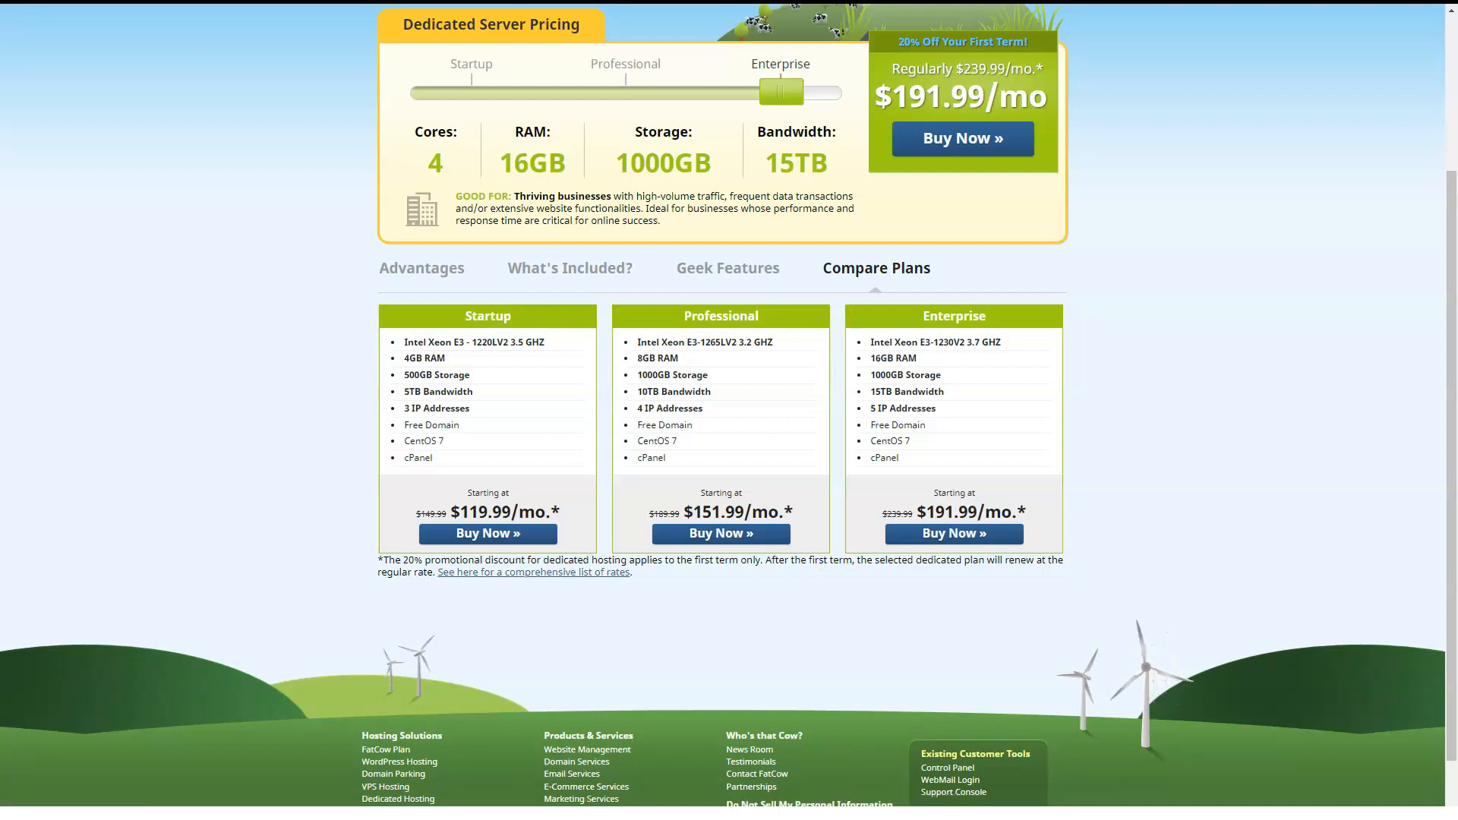
pyautogui.click(586, 749)
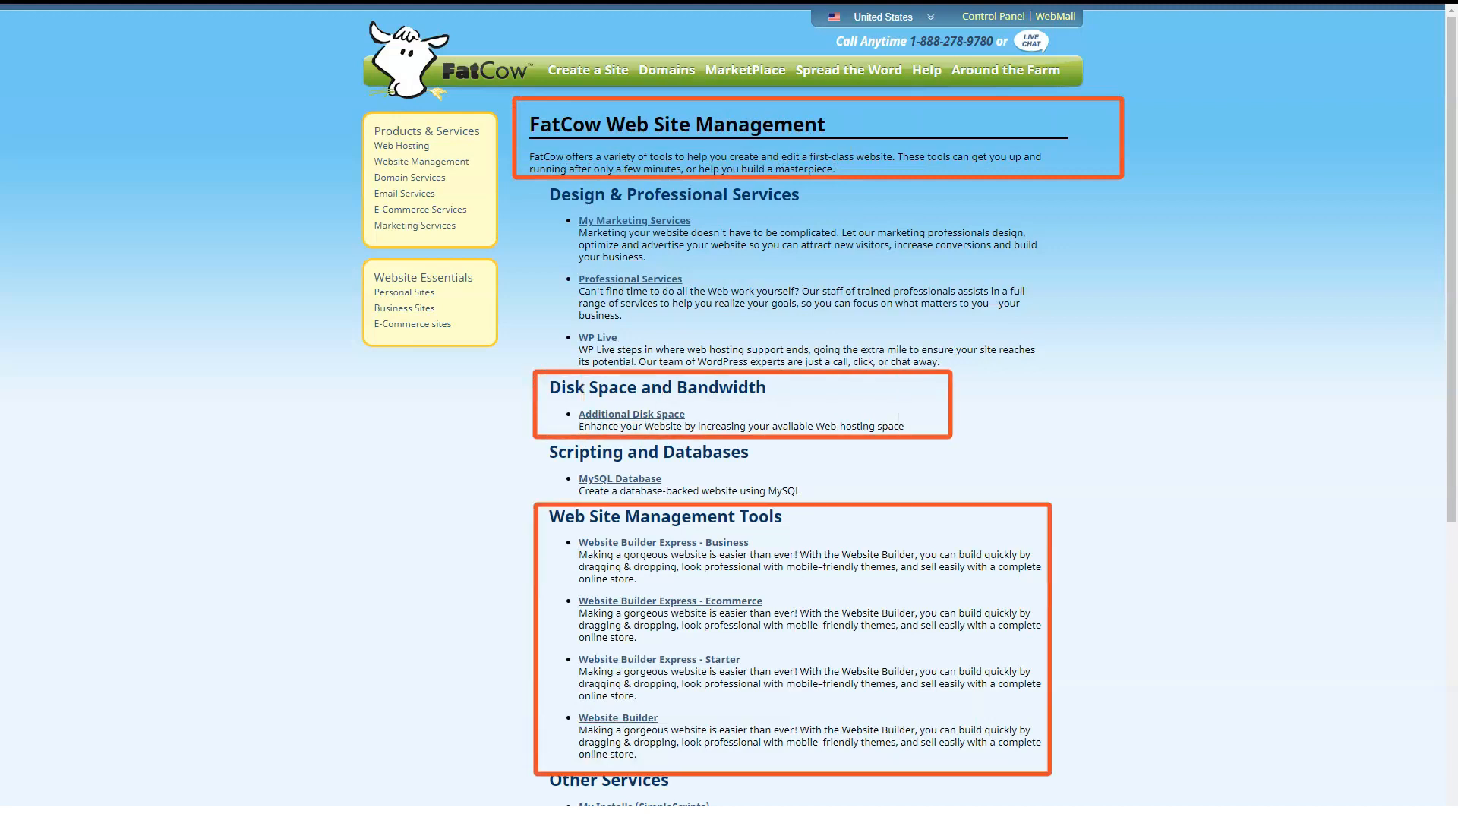
# Scroll the Web Site Management page, then view the Web Hosting overview from the marketplace menu.
pyautogui.scroll(-3)
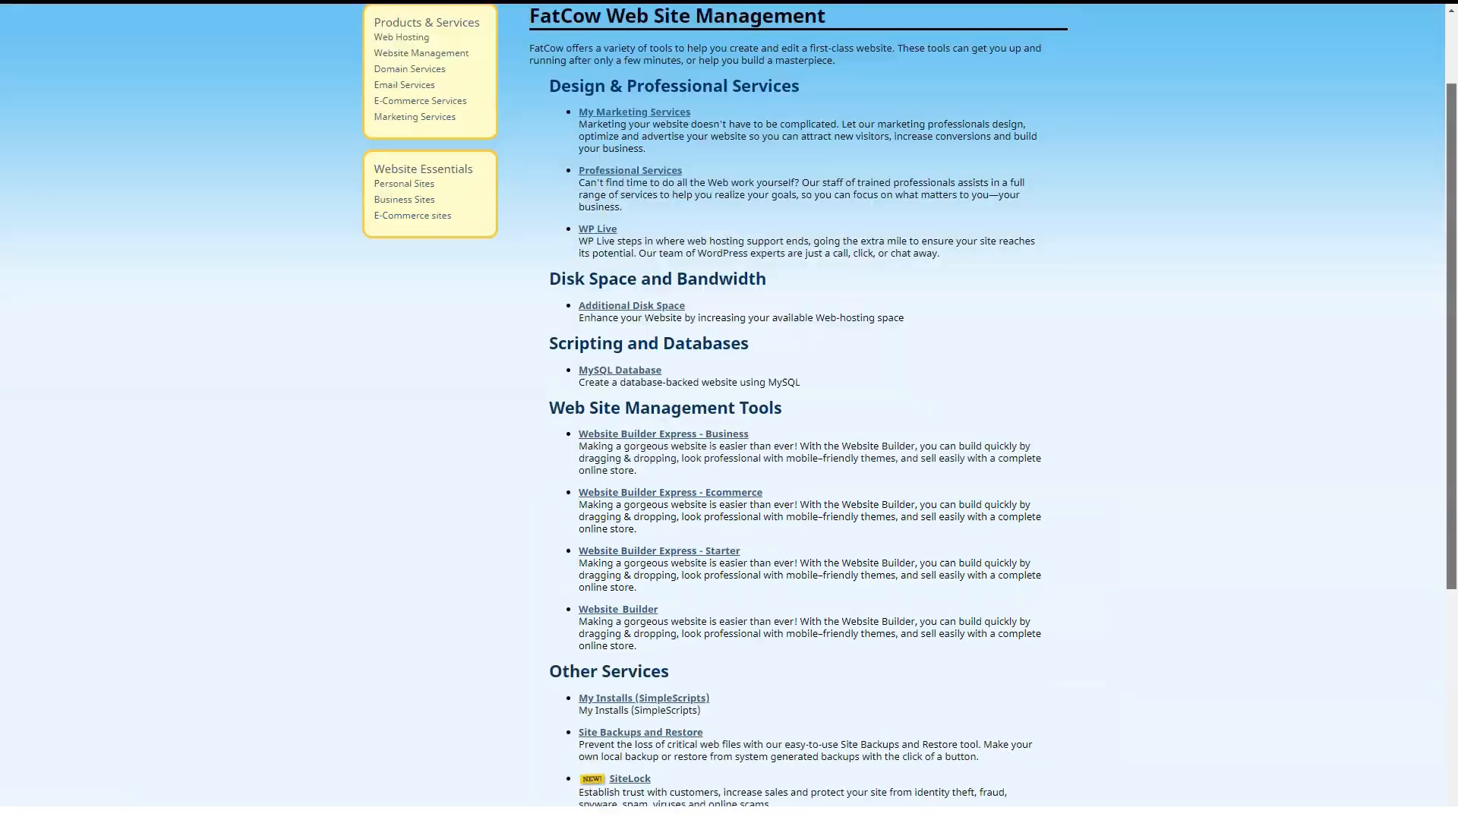
pyautogui.scroll(-3)
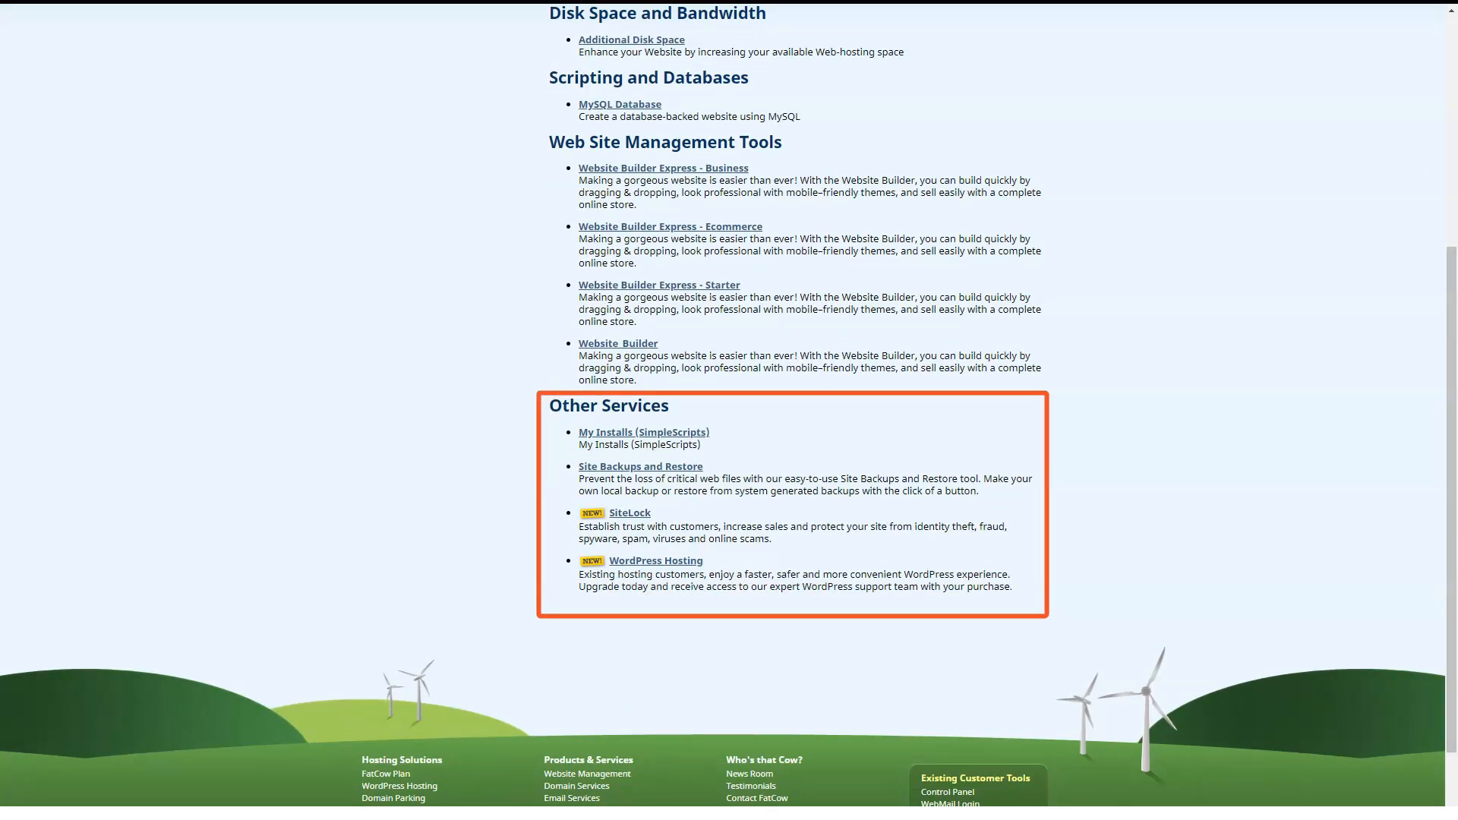
pyautogui.scroll(3)
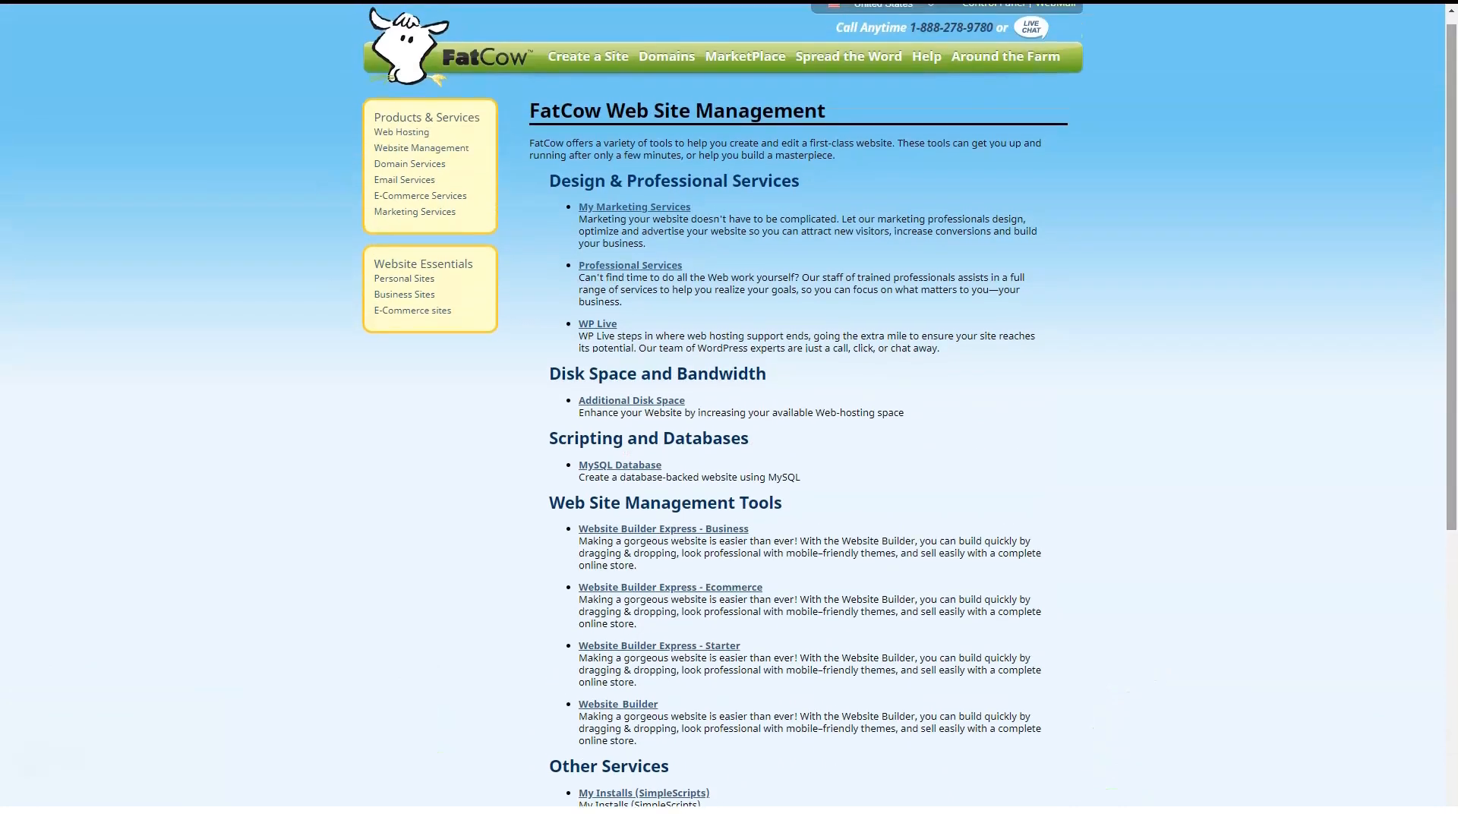
pyautogui.click(744, 56)
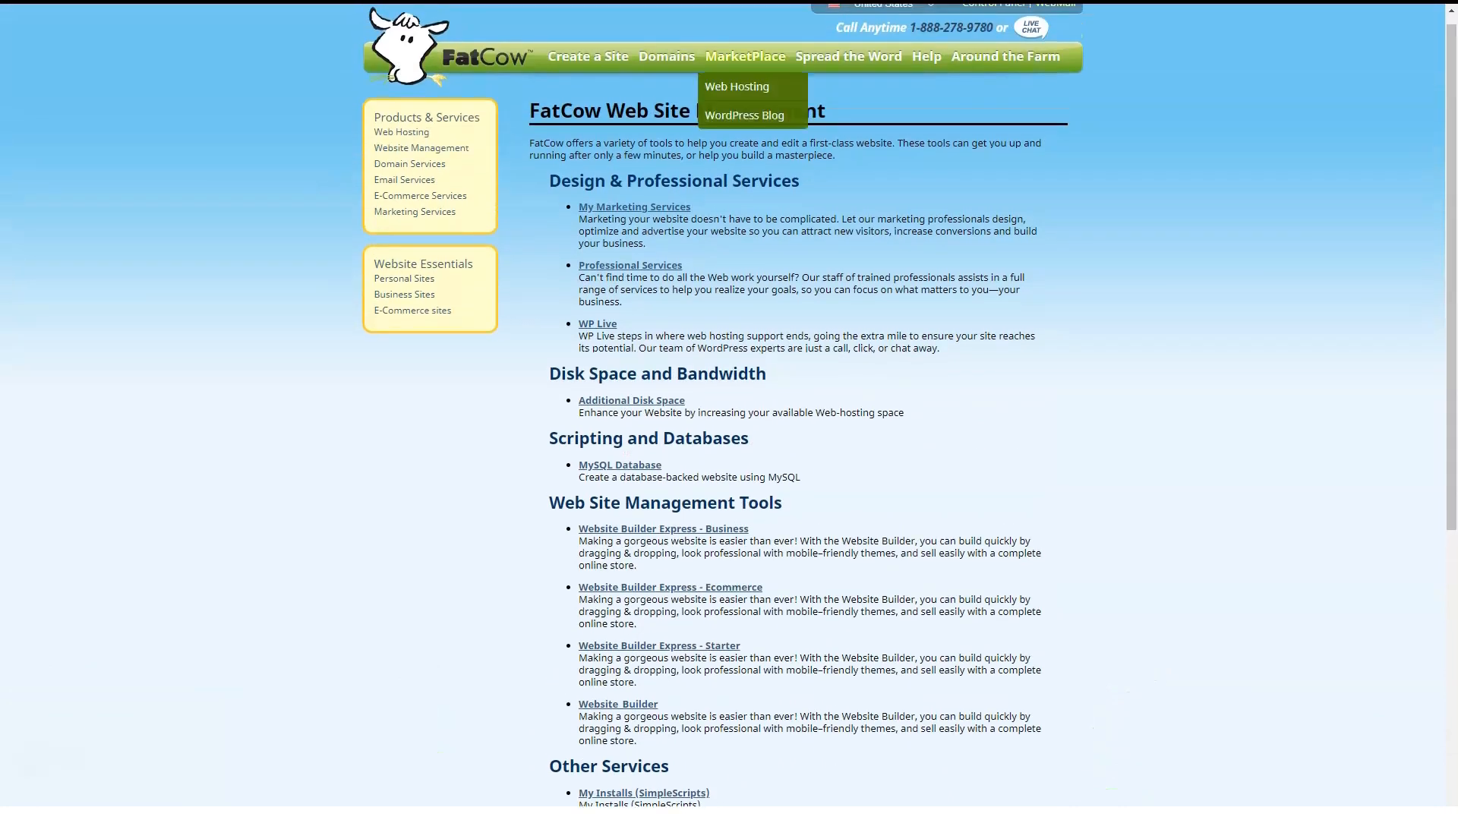
pyautogui.click(736, 85)
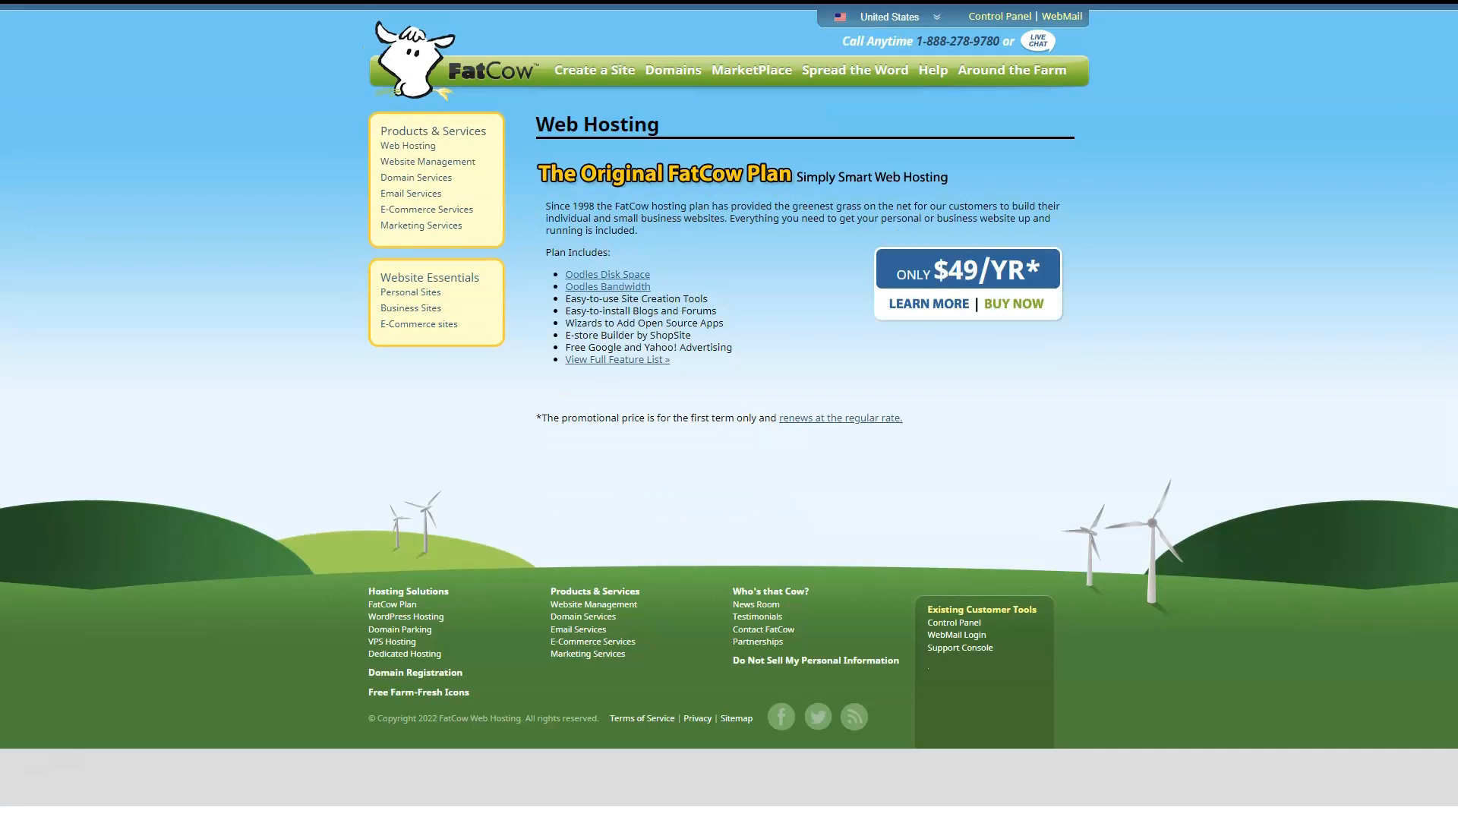
pyautogui.moveTo(967, 284)
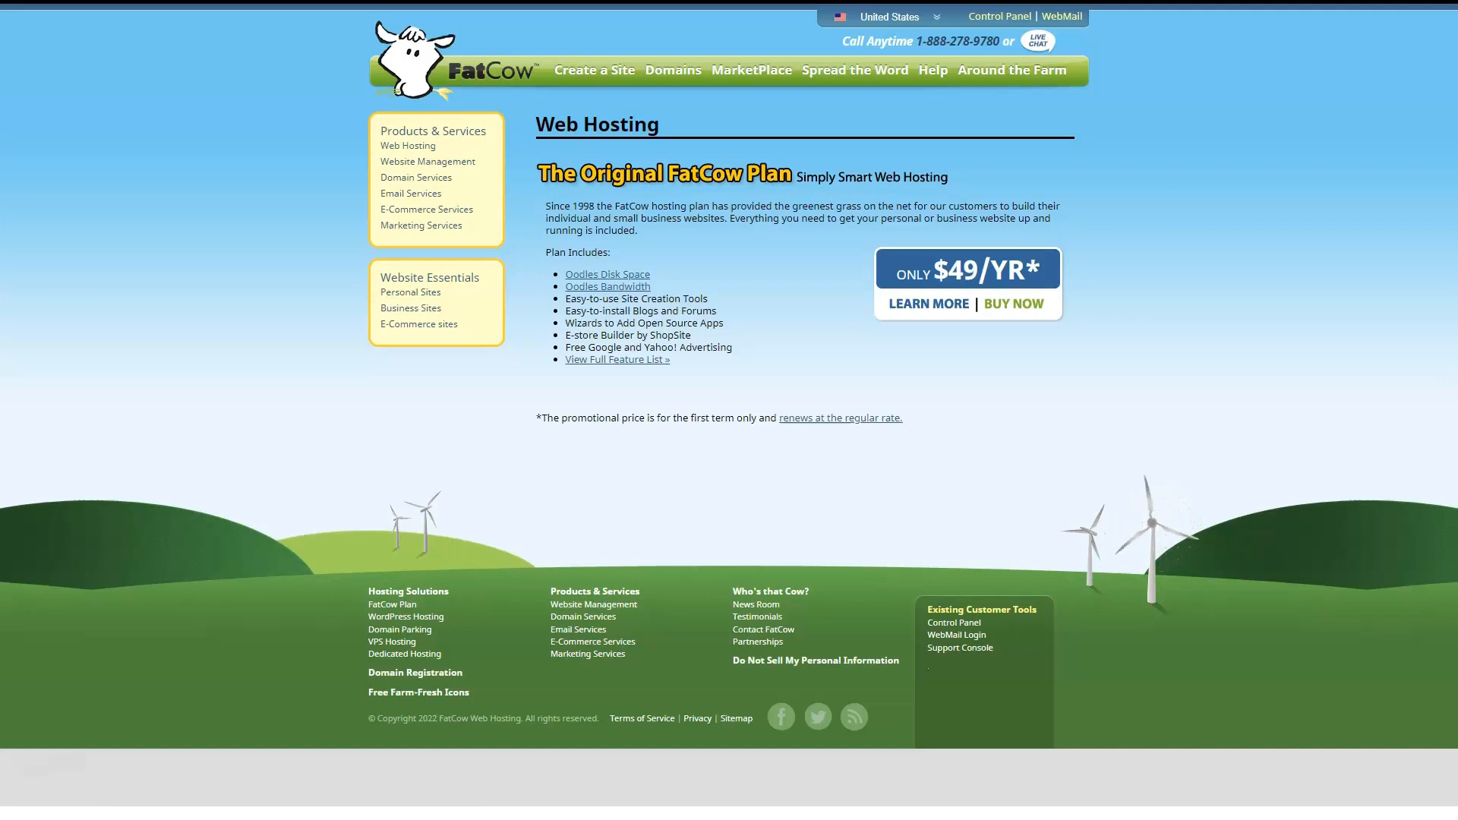
# Return to Web Site Management, scroll to the top, and move on to the Linode homepage.
pyautogui.click(427, 161)
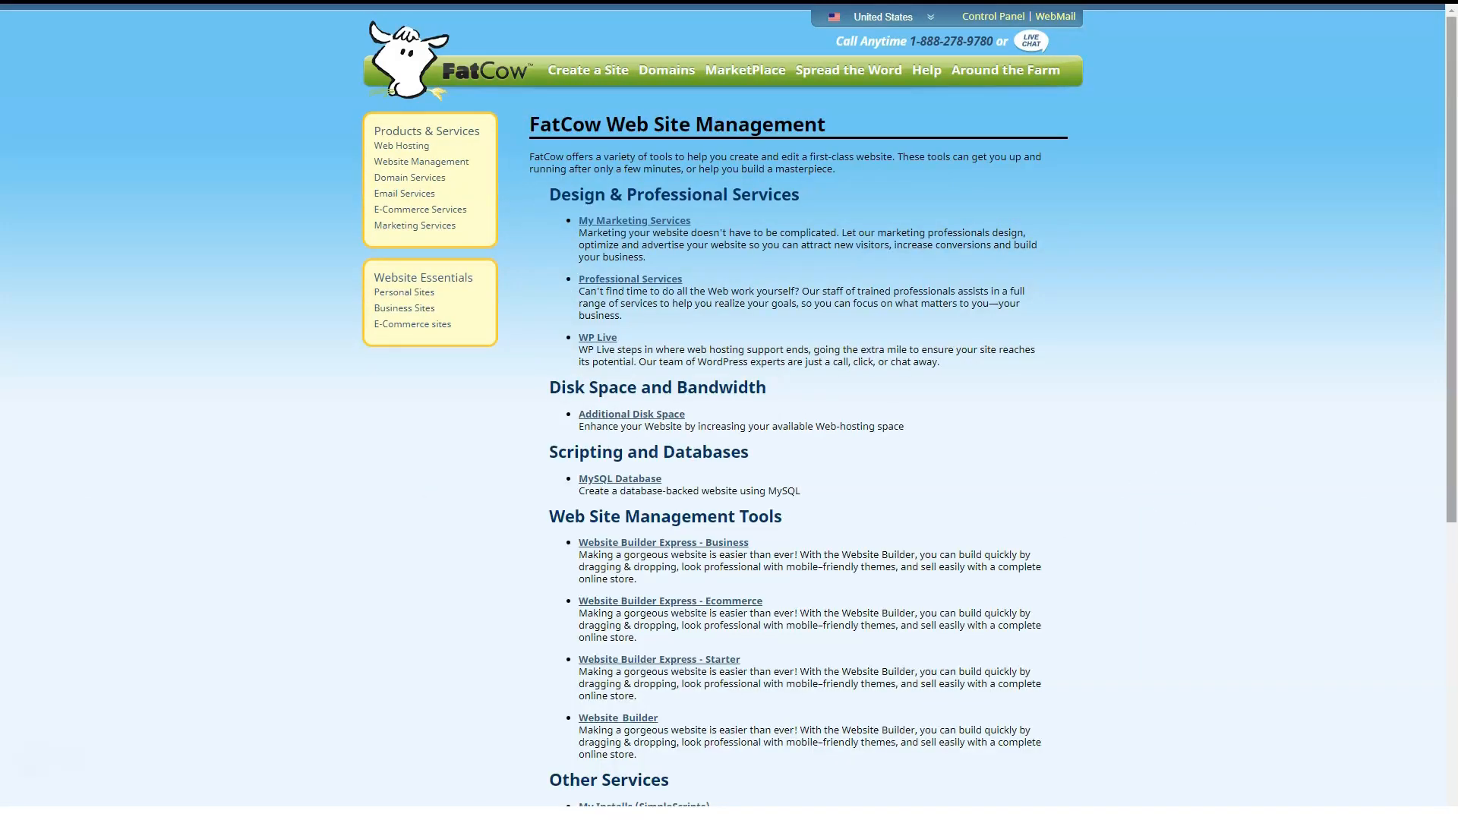
pyautogui.scroll(-3)
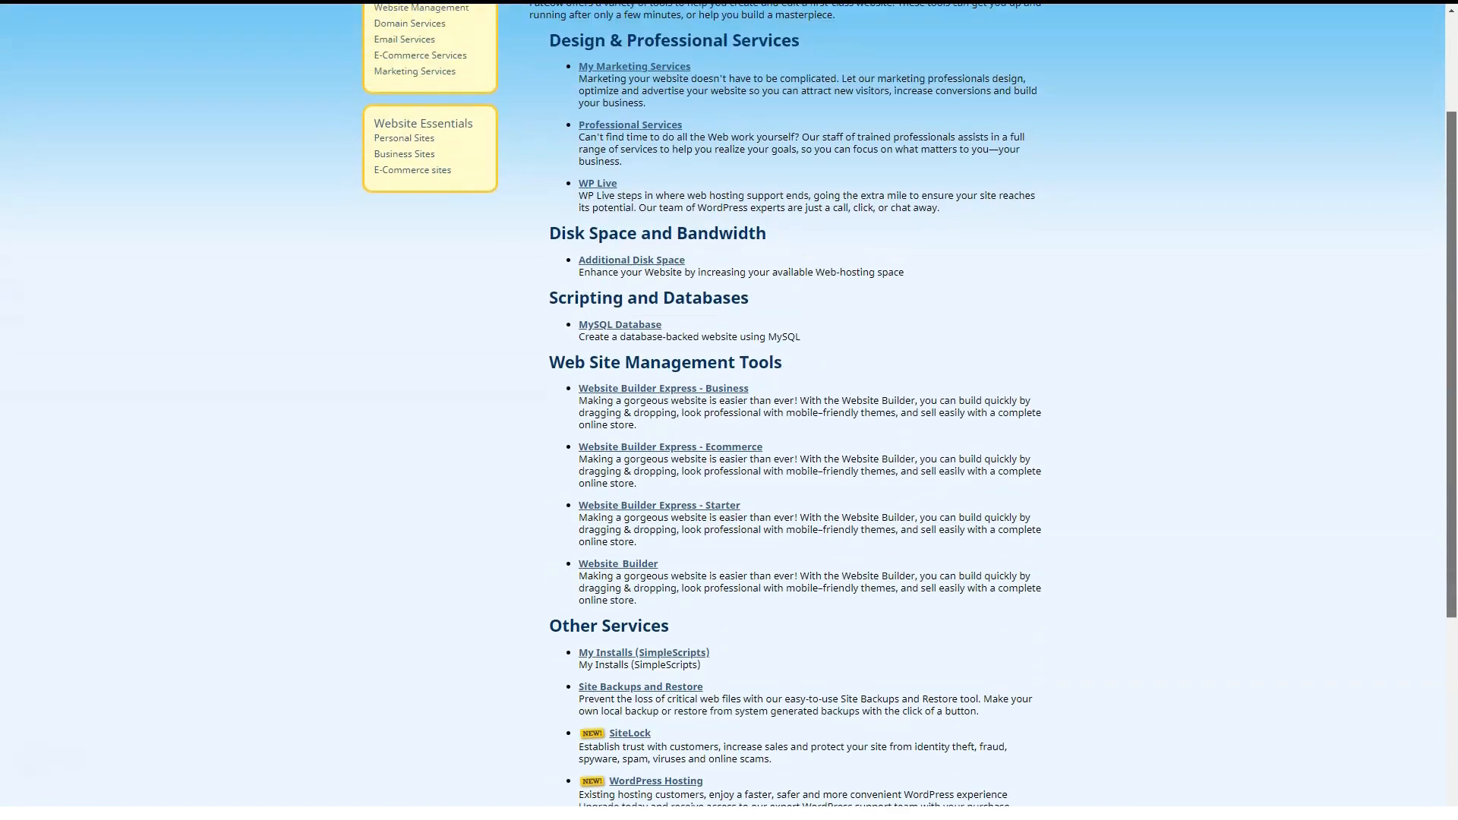
pyautogui.scroll(3)
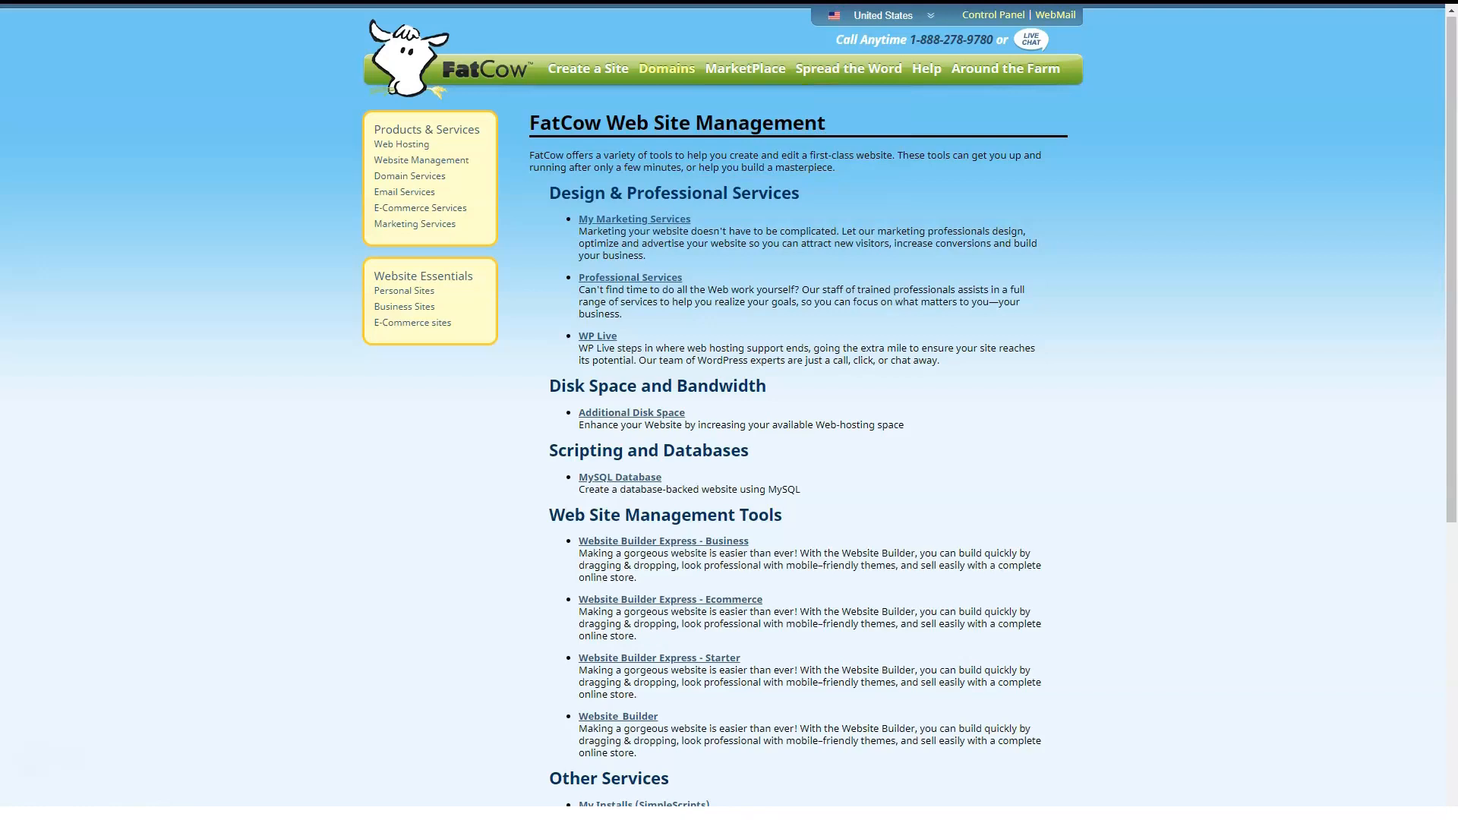
pyautogui.click(665, 68)
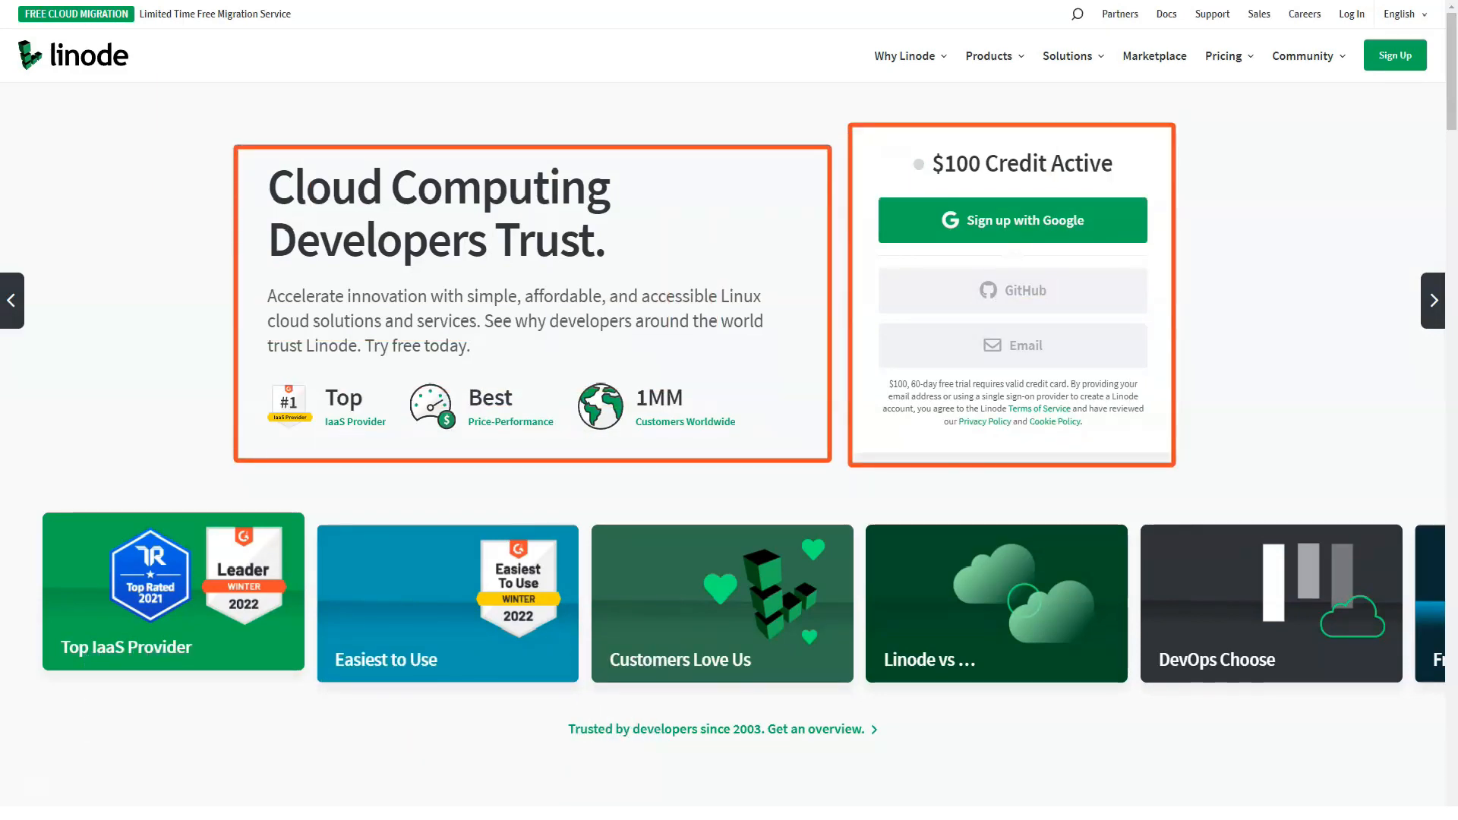
pyautogui.scroll(-3)
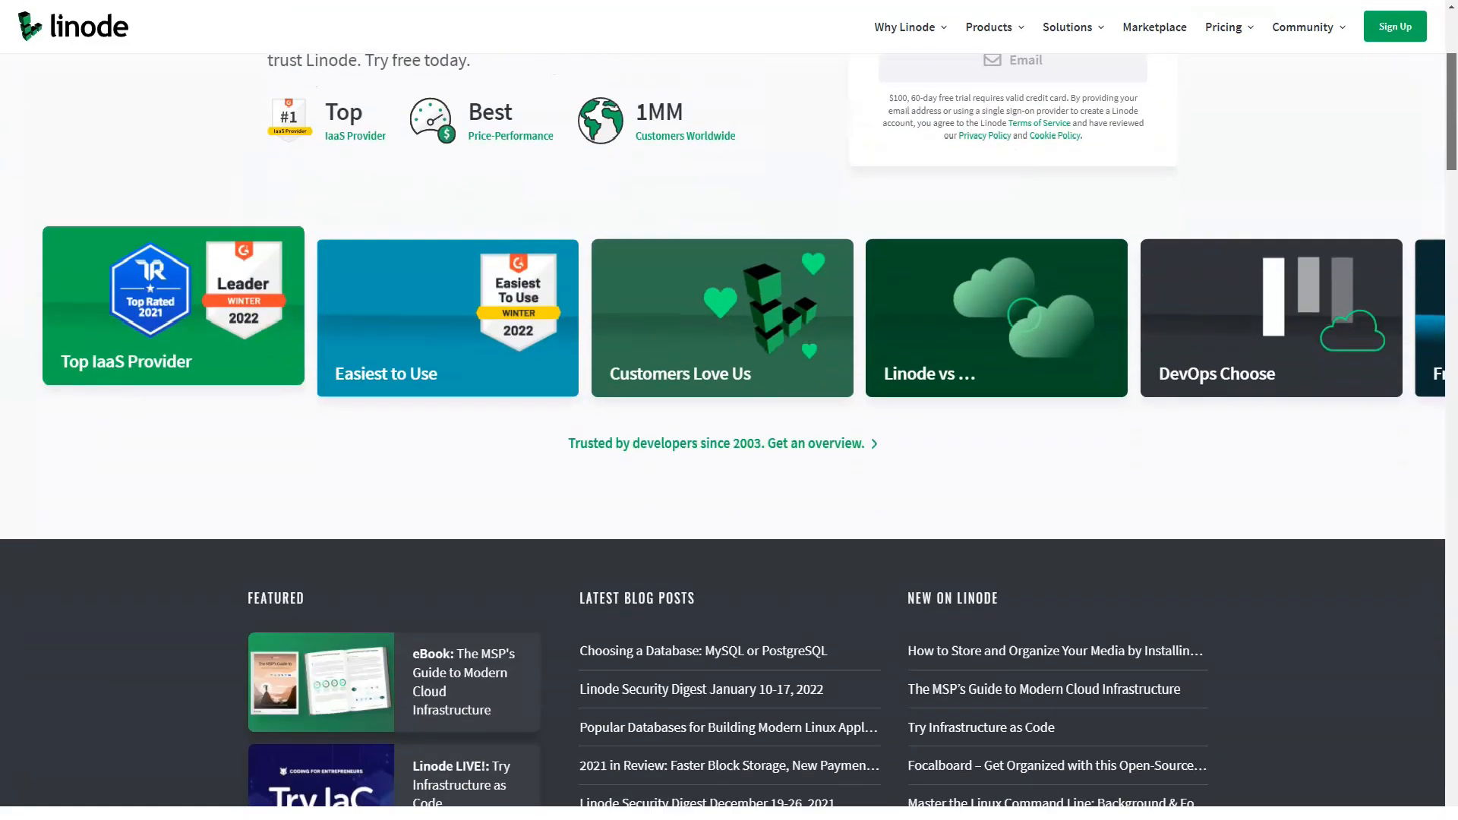
pyautogui.scroll(-3)
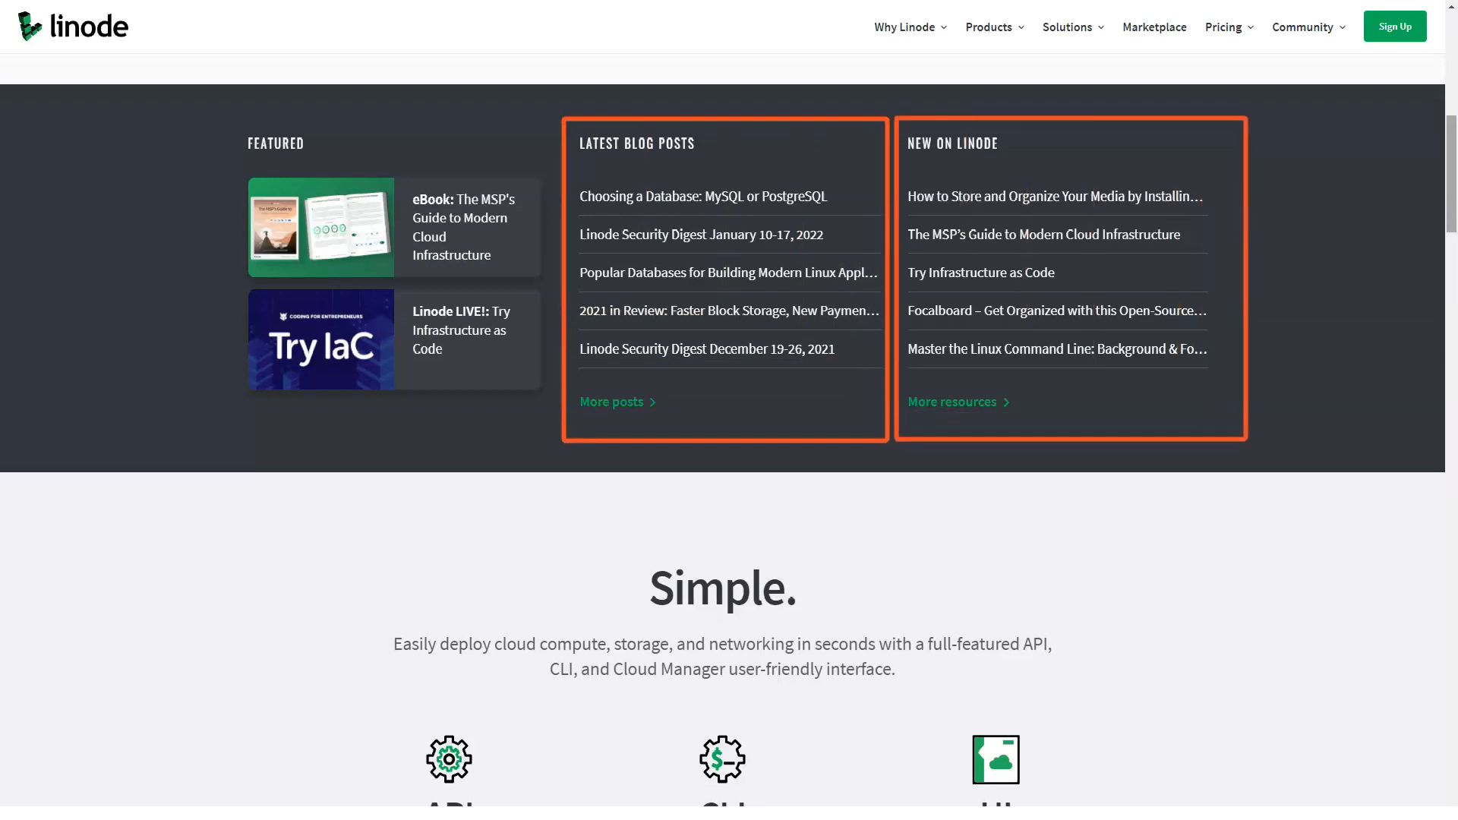
pyautogui.scroll(-3)
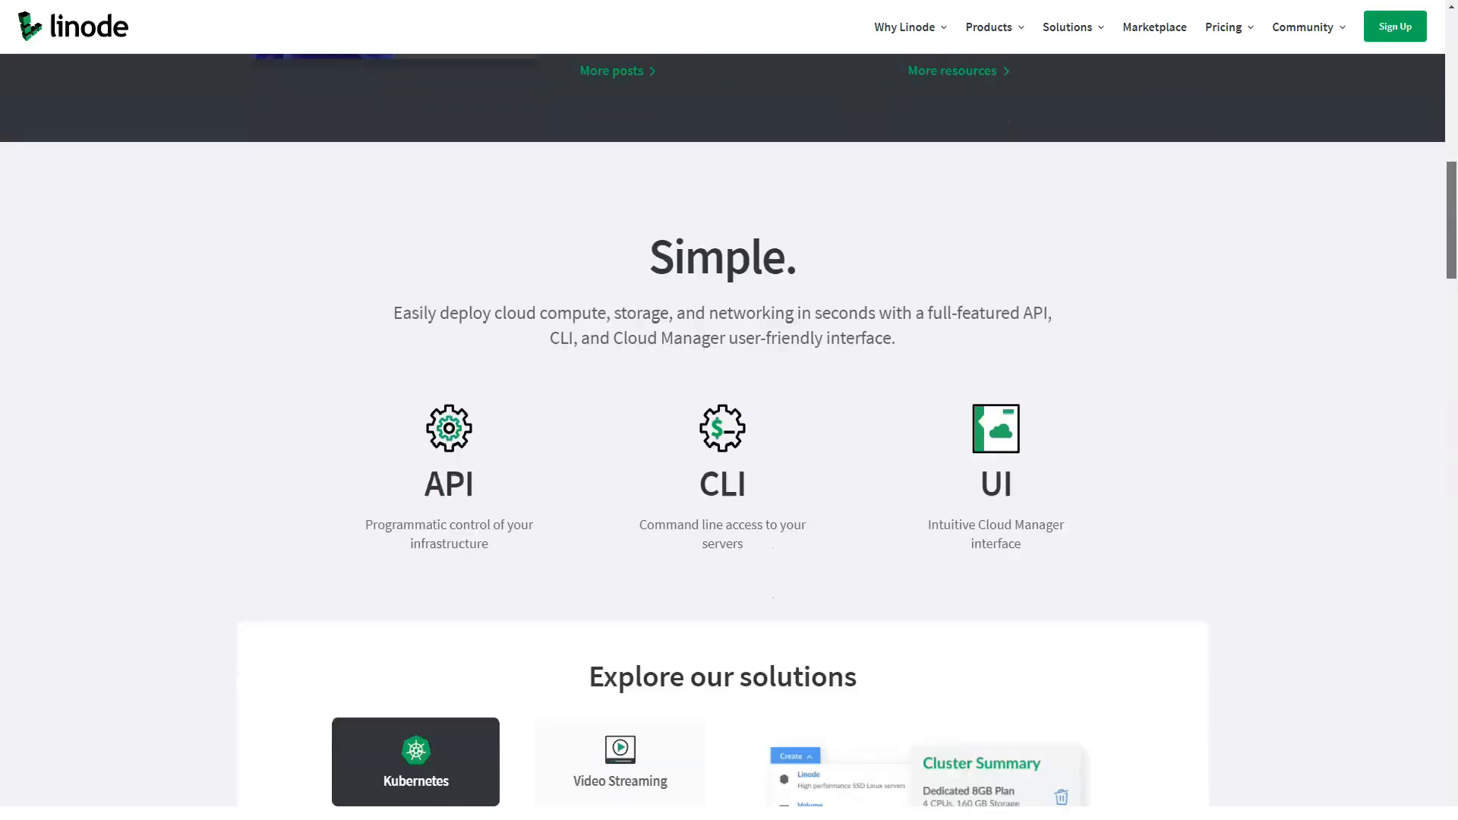
pyautogui.scroll(-3)
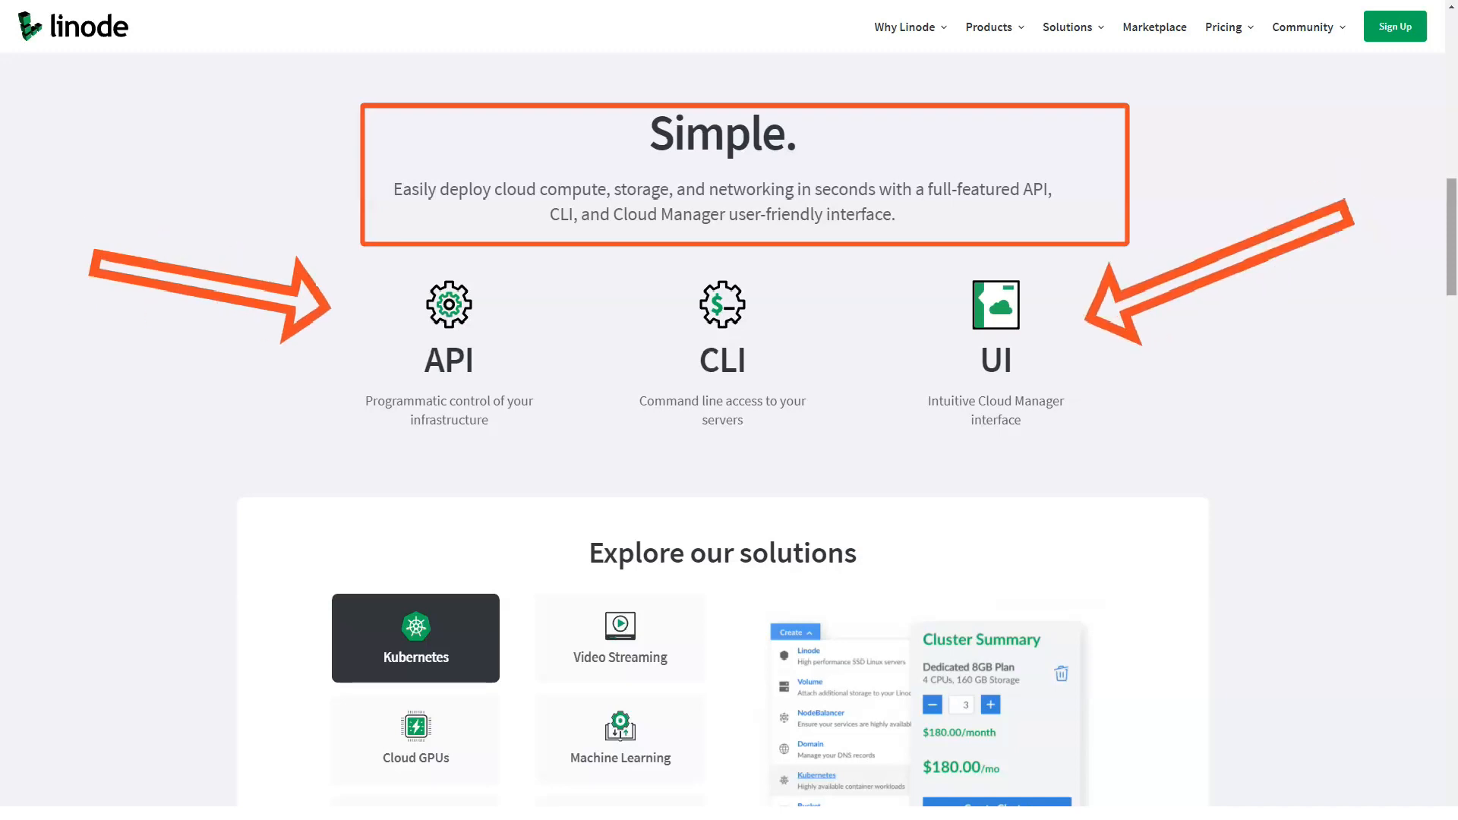
pyautogui.scroll(-3)
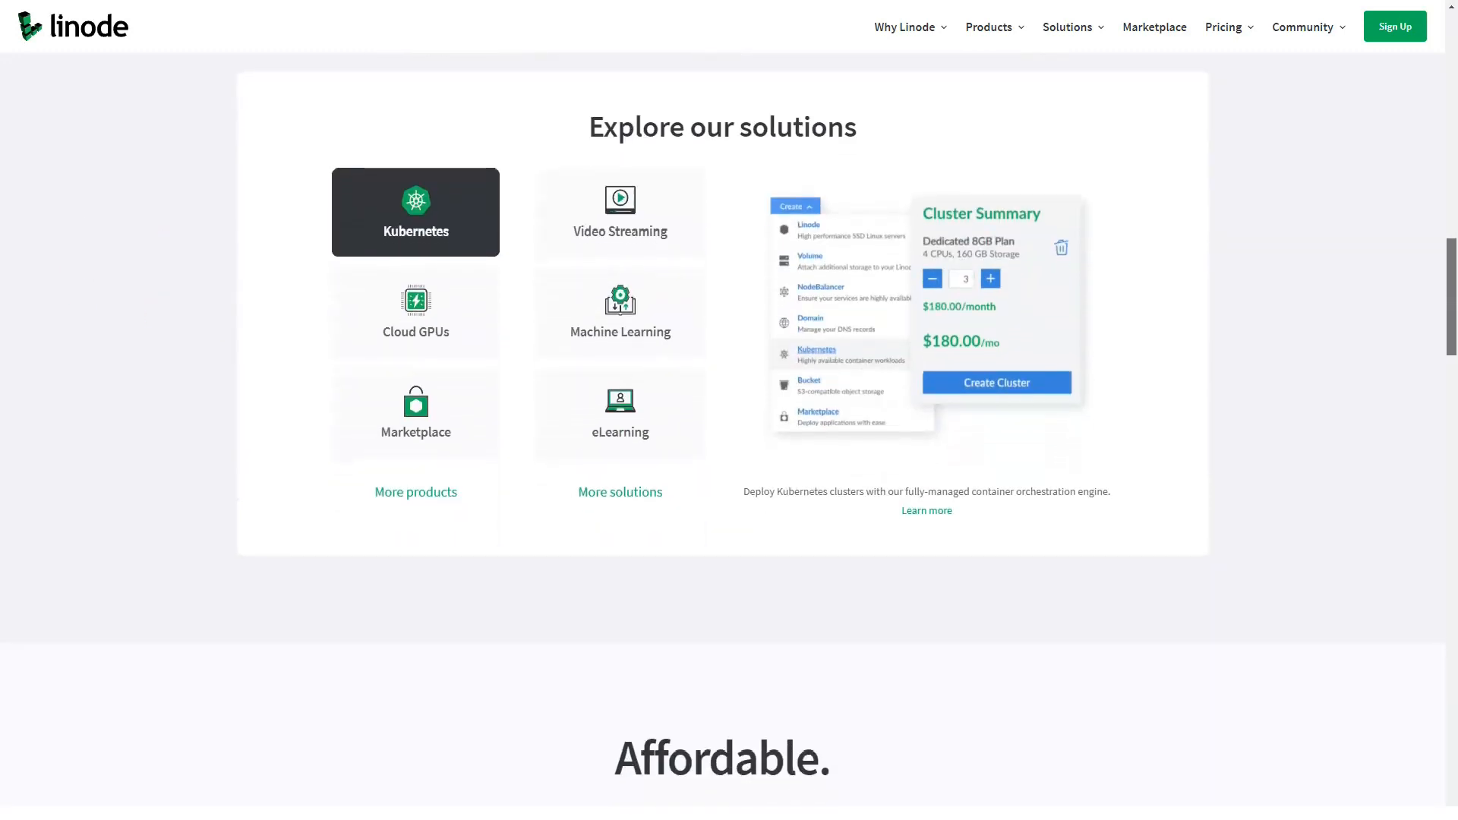
pyautogui.scroll(-3)
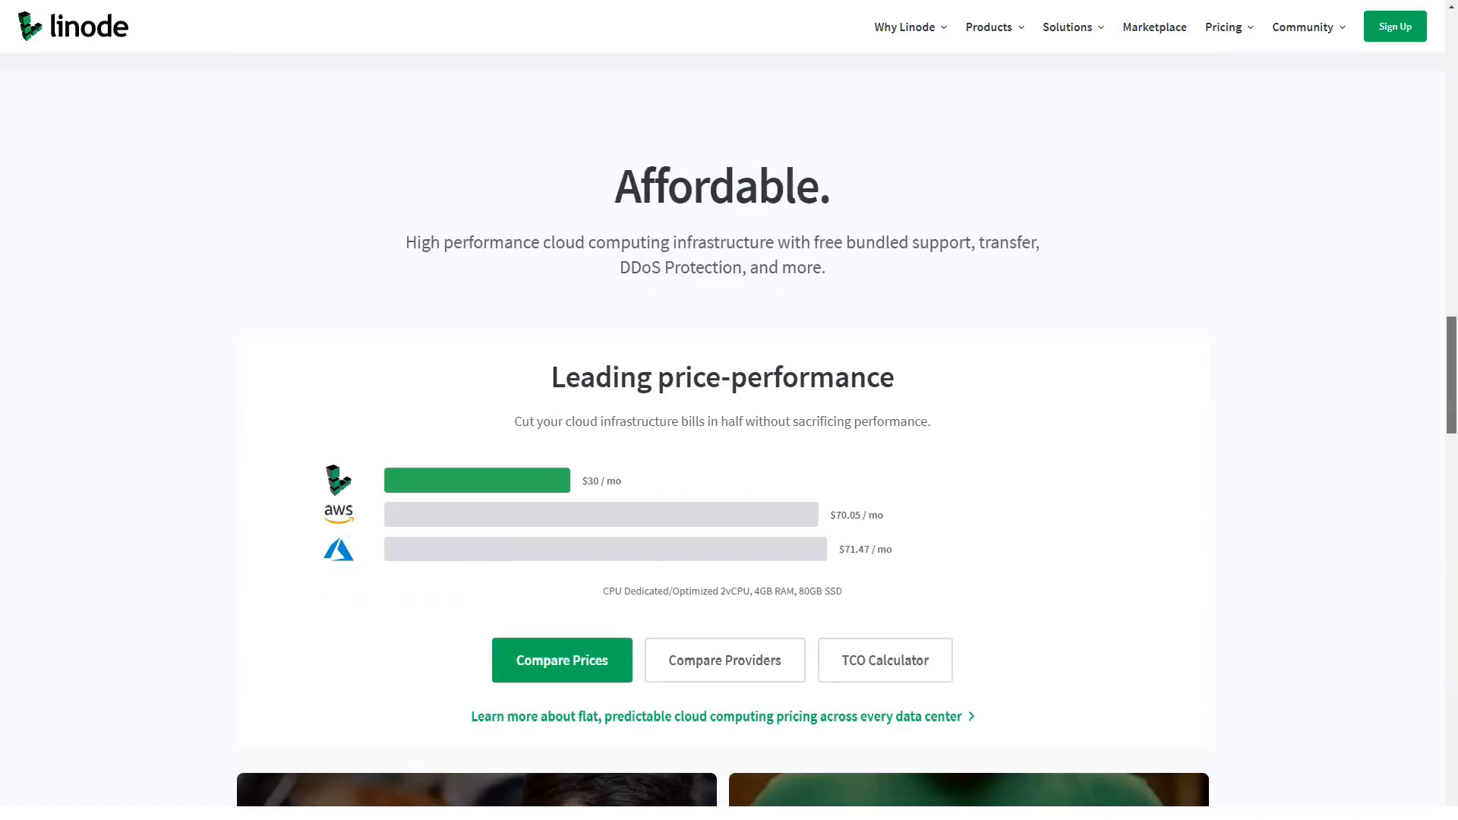
pyautogui.scroll(-3)
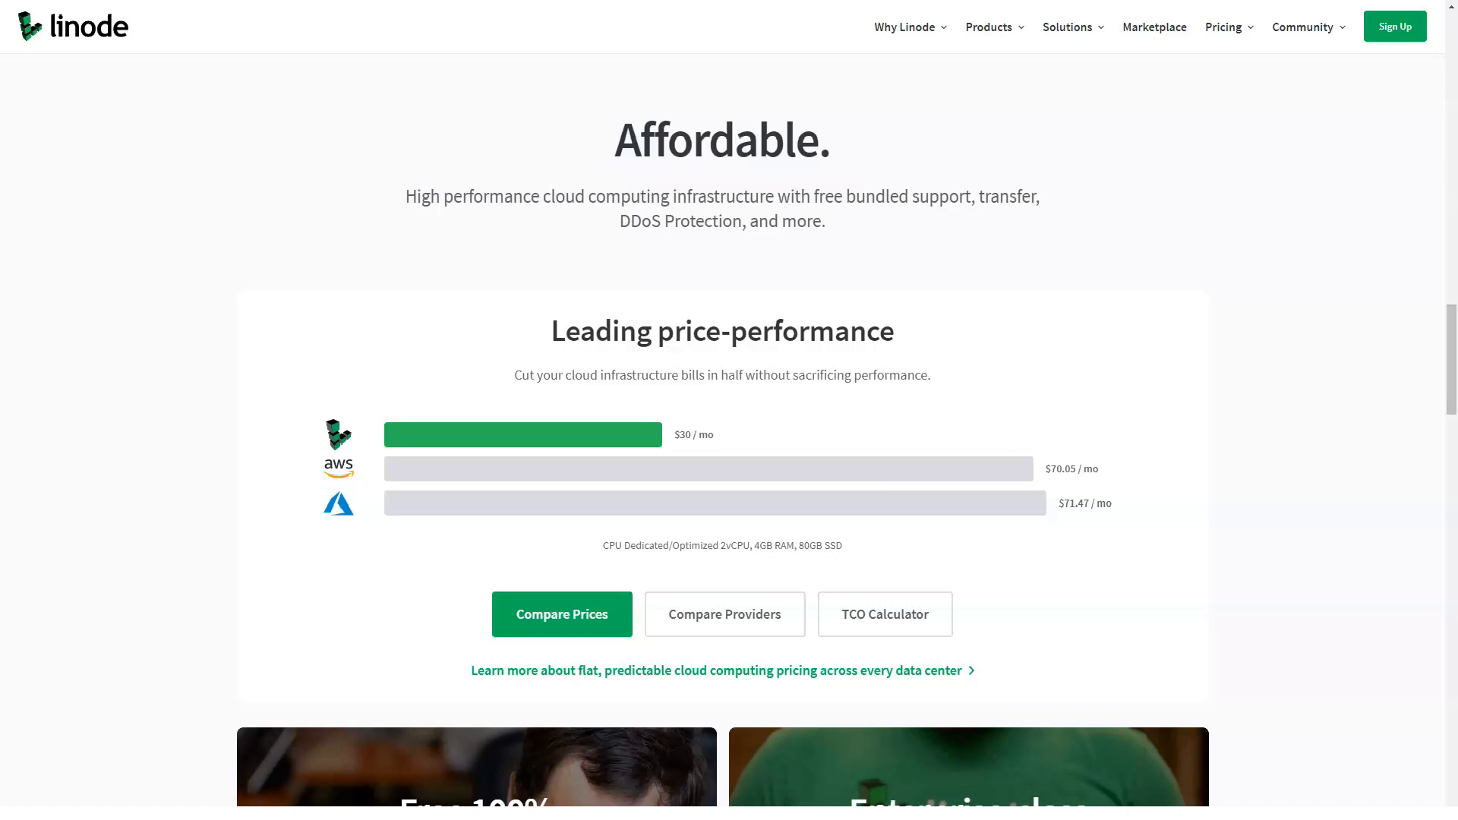
pyautogui.scroll(-3)
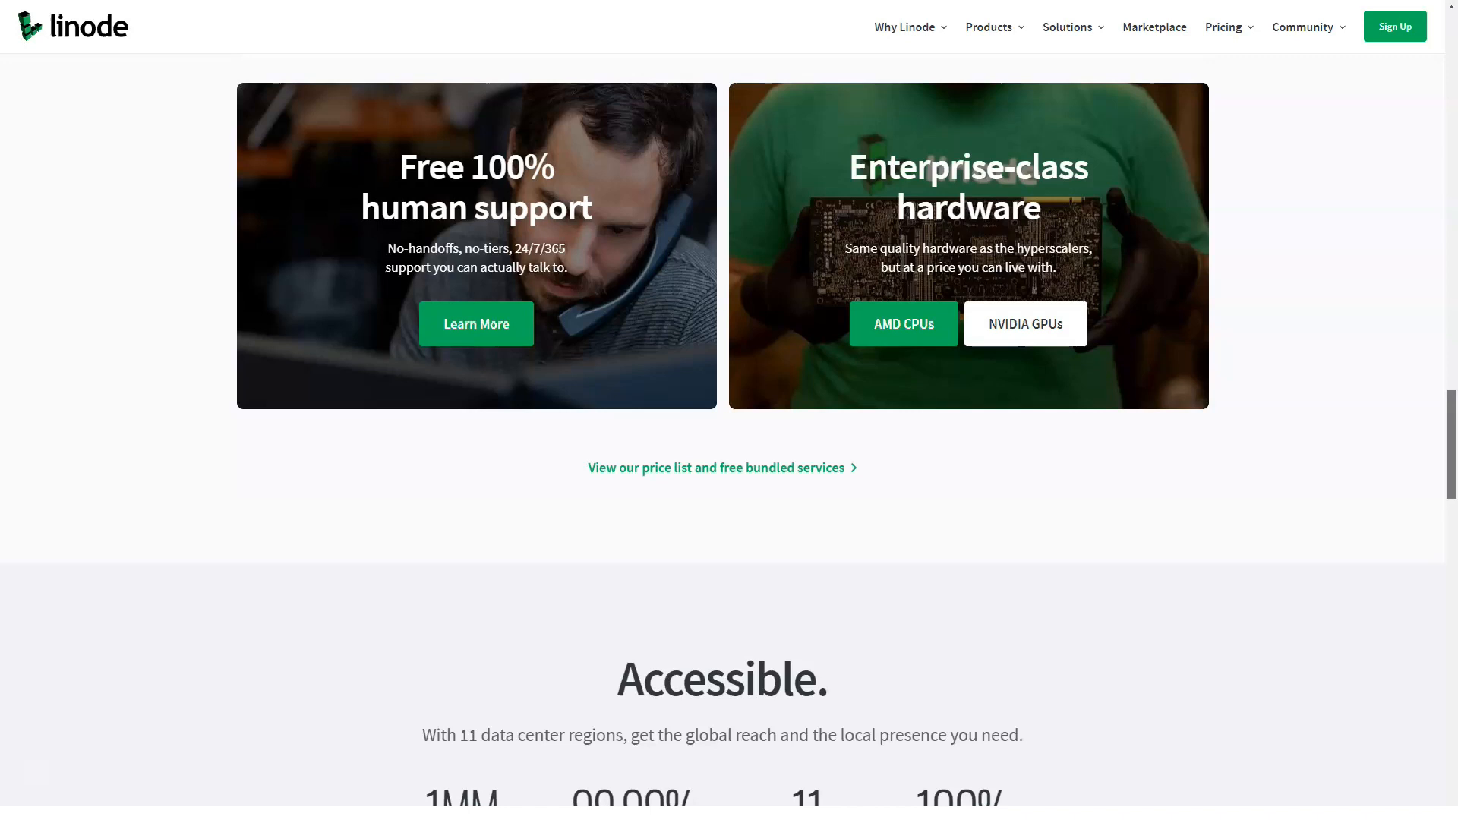
# Read the Linode homepage to the footer, then show the Why Linode and Products menus.
pyautogui.scroll(-3)
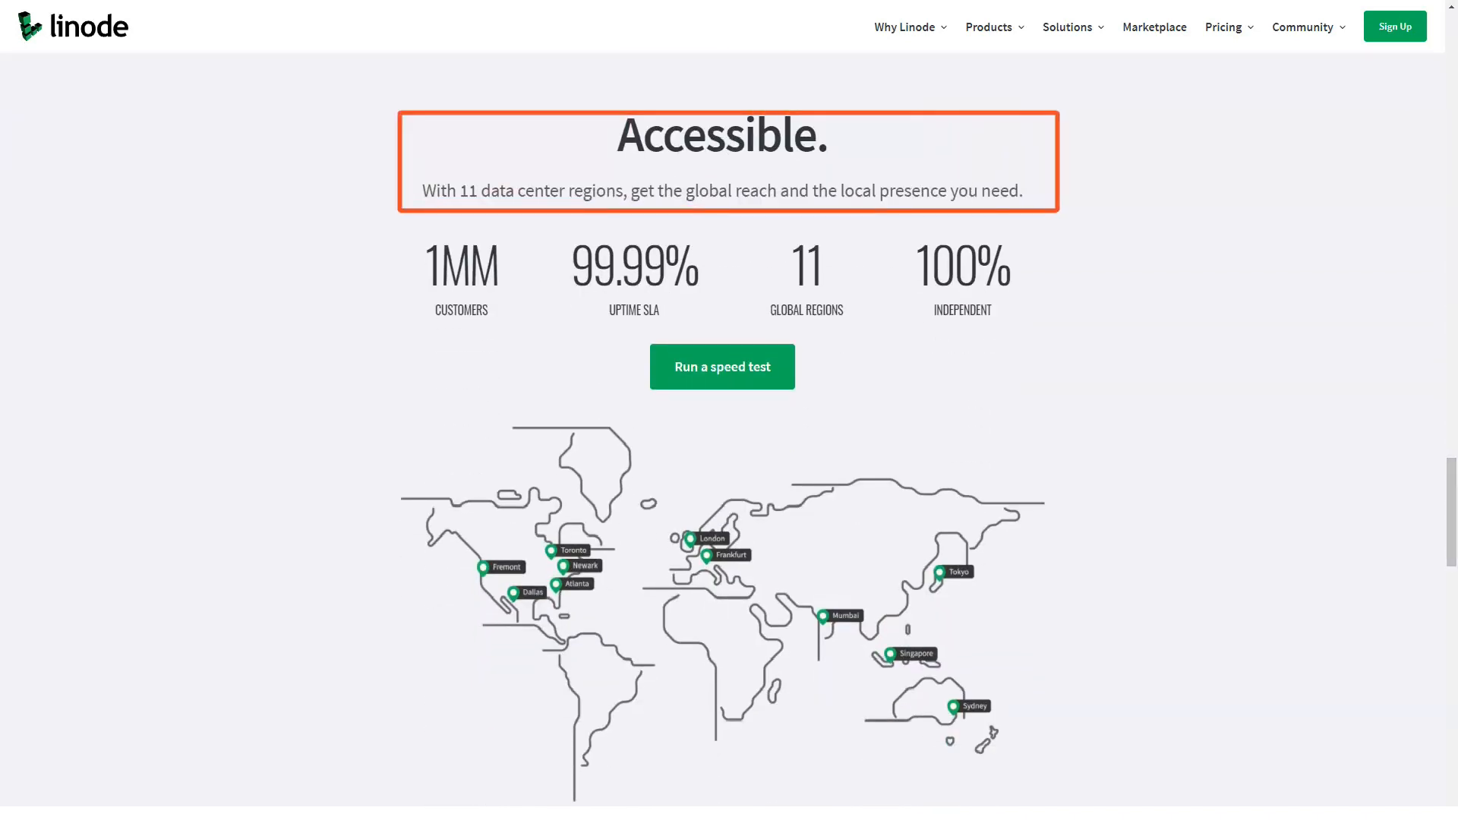
pyautogui.scroll(-3)
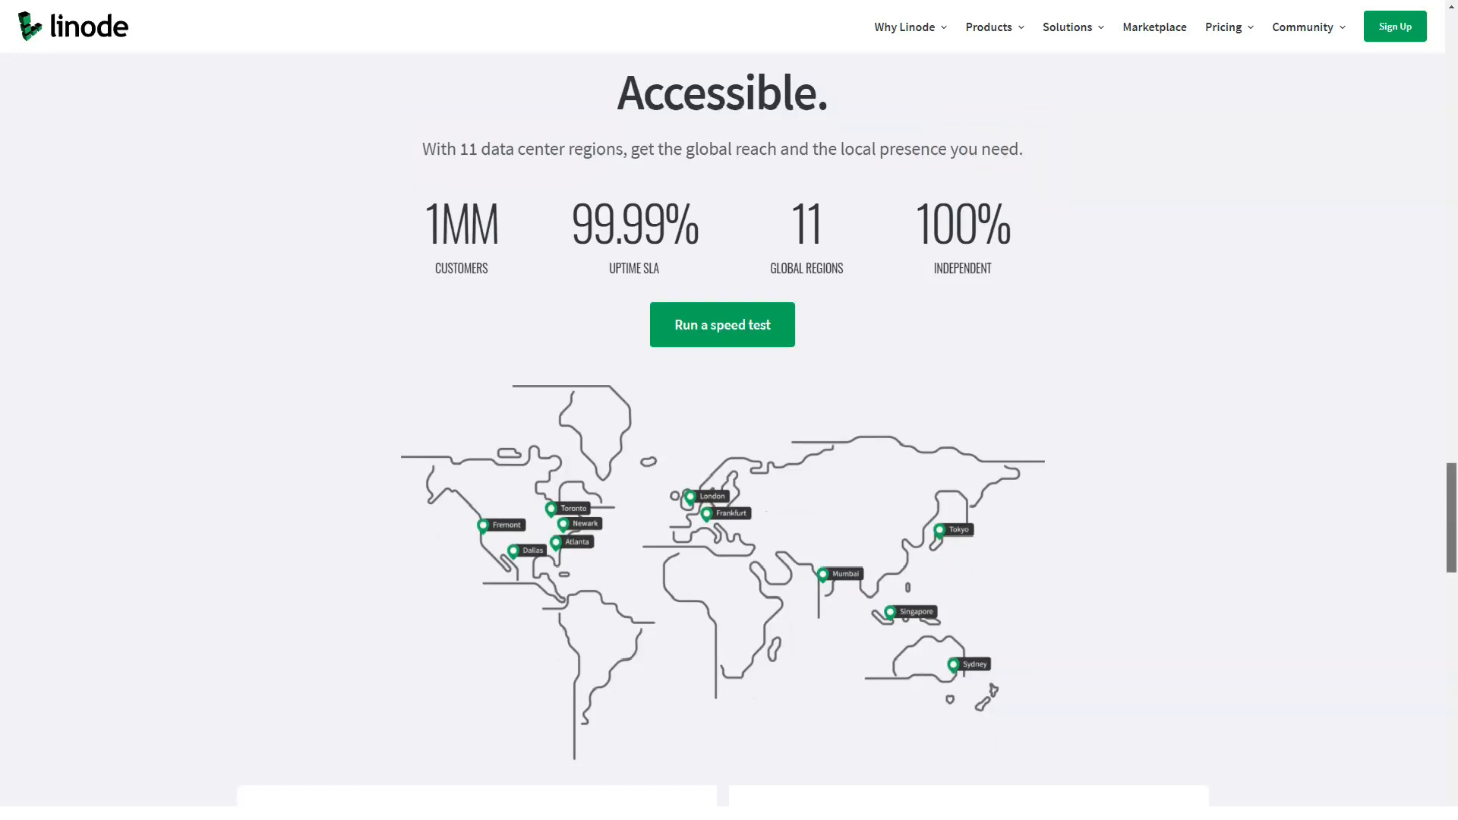
pyautogui.scroll(-3)
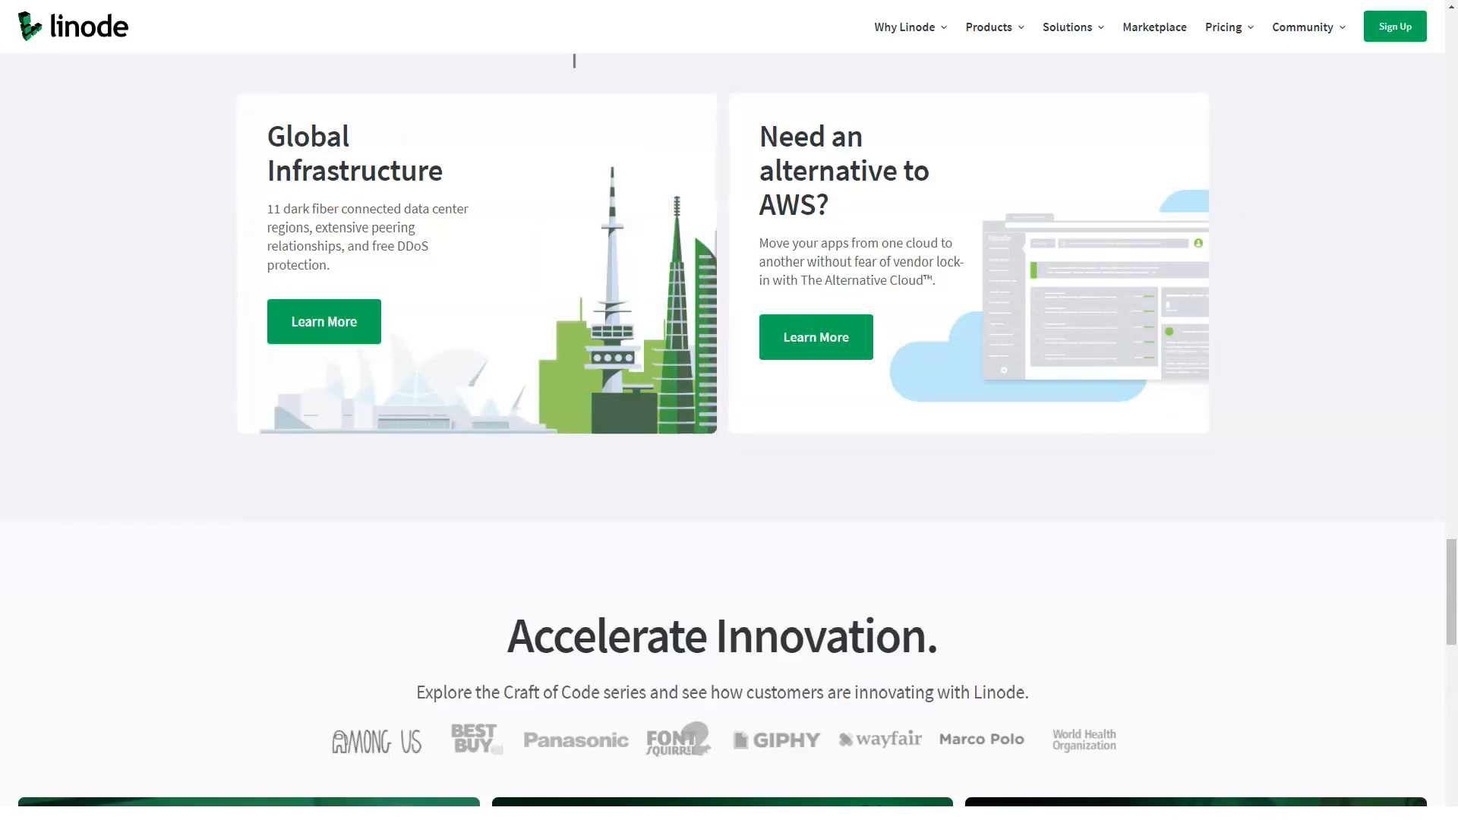
pyautogui.scroll(-3)
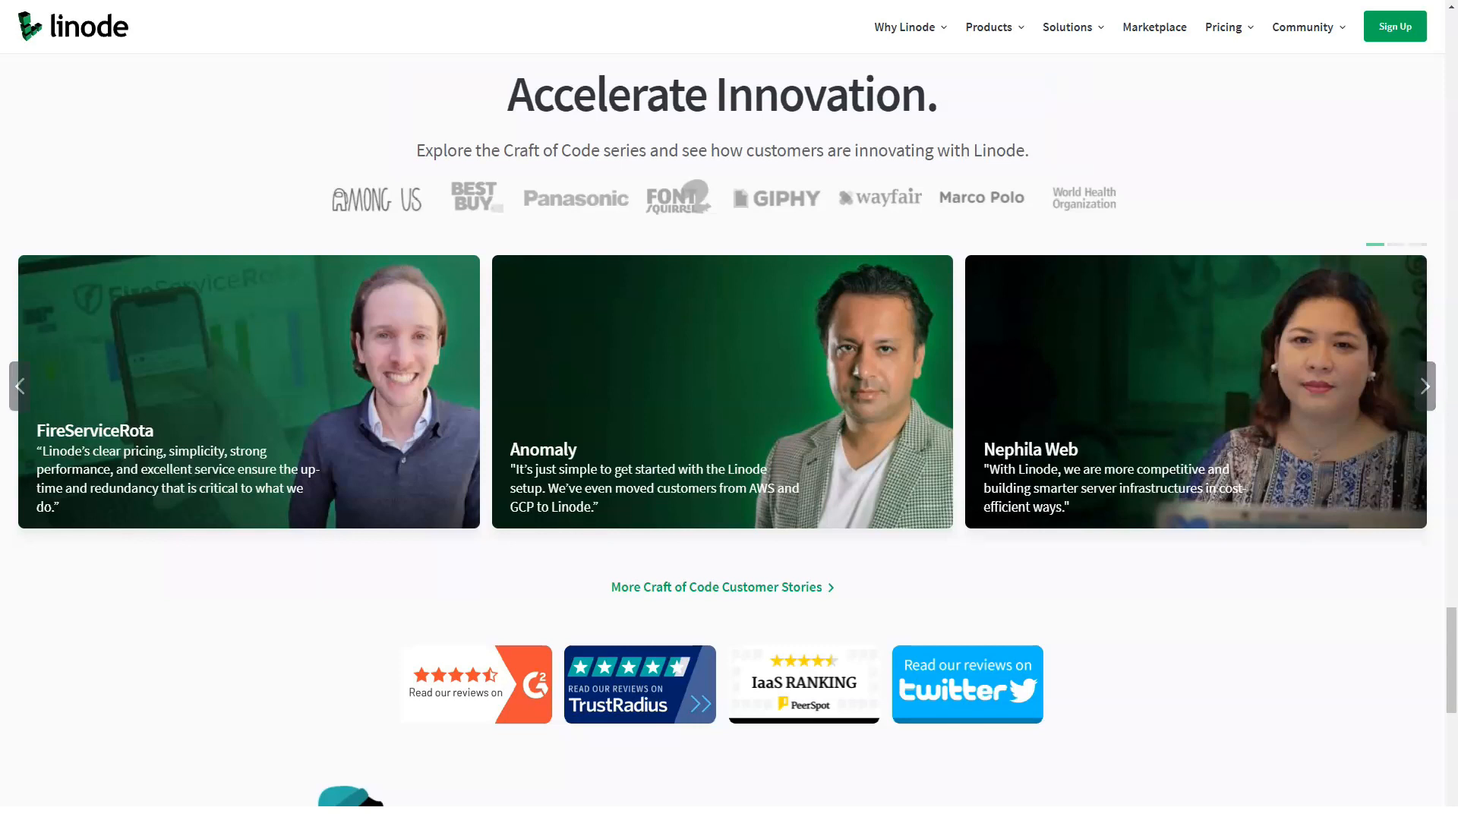
pyautogui.scroll(-3)
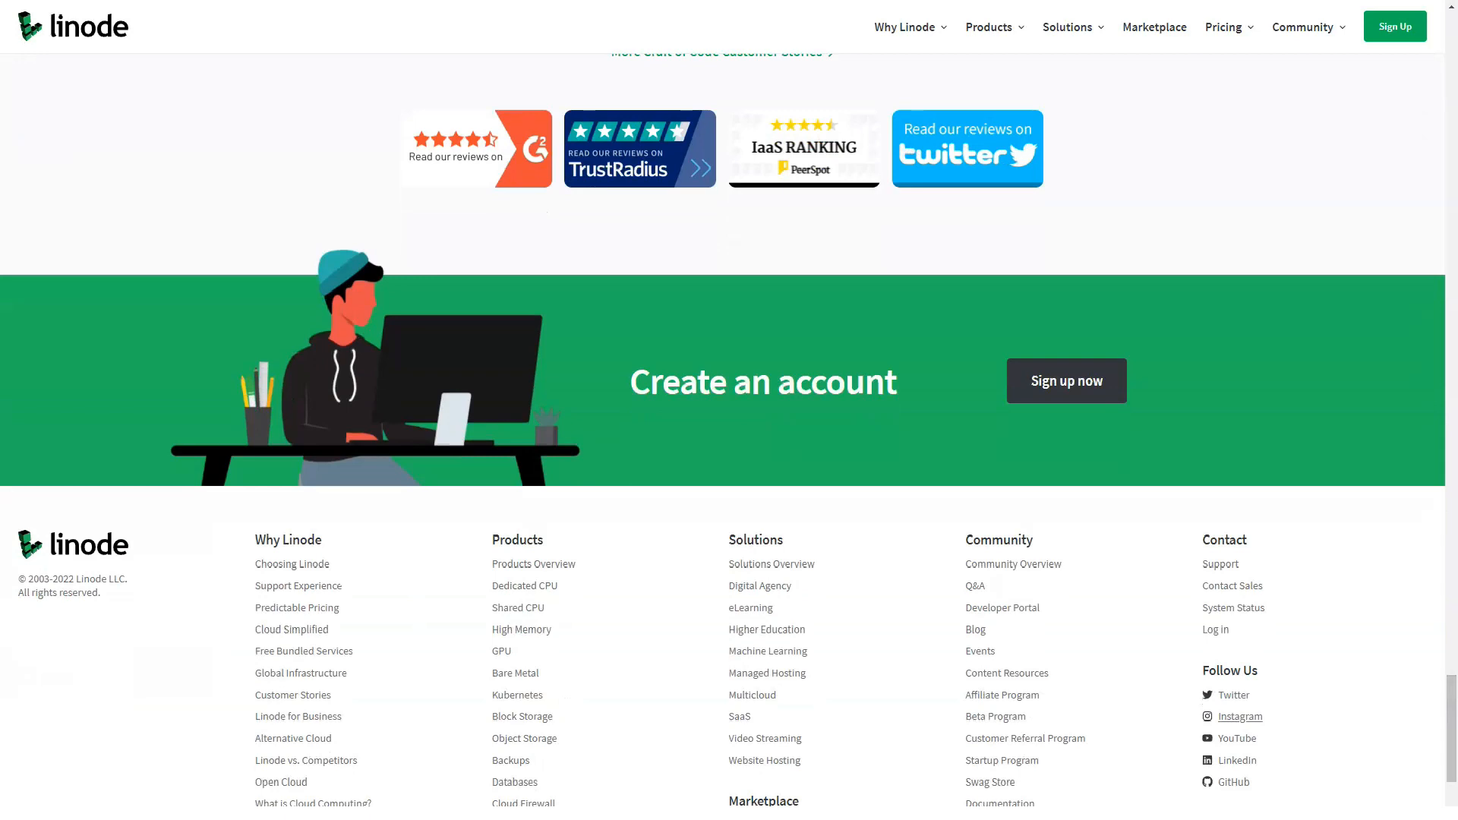
pyautogui.moveTo(902, 25)
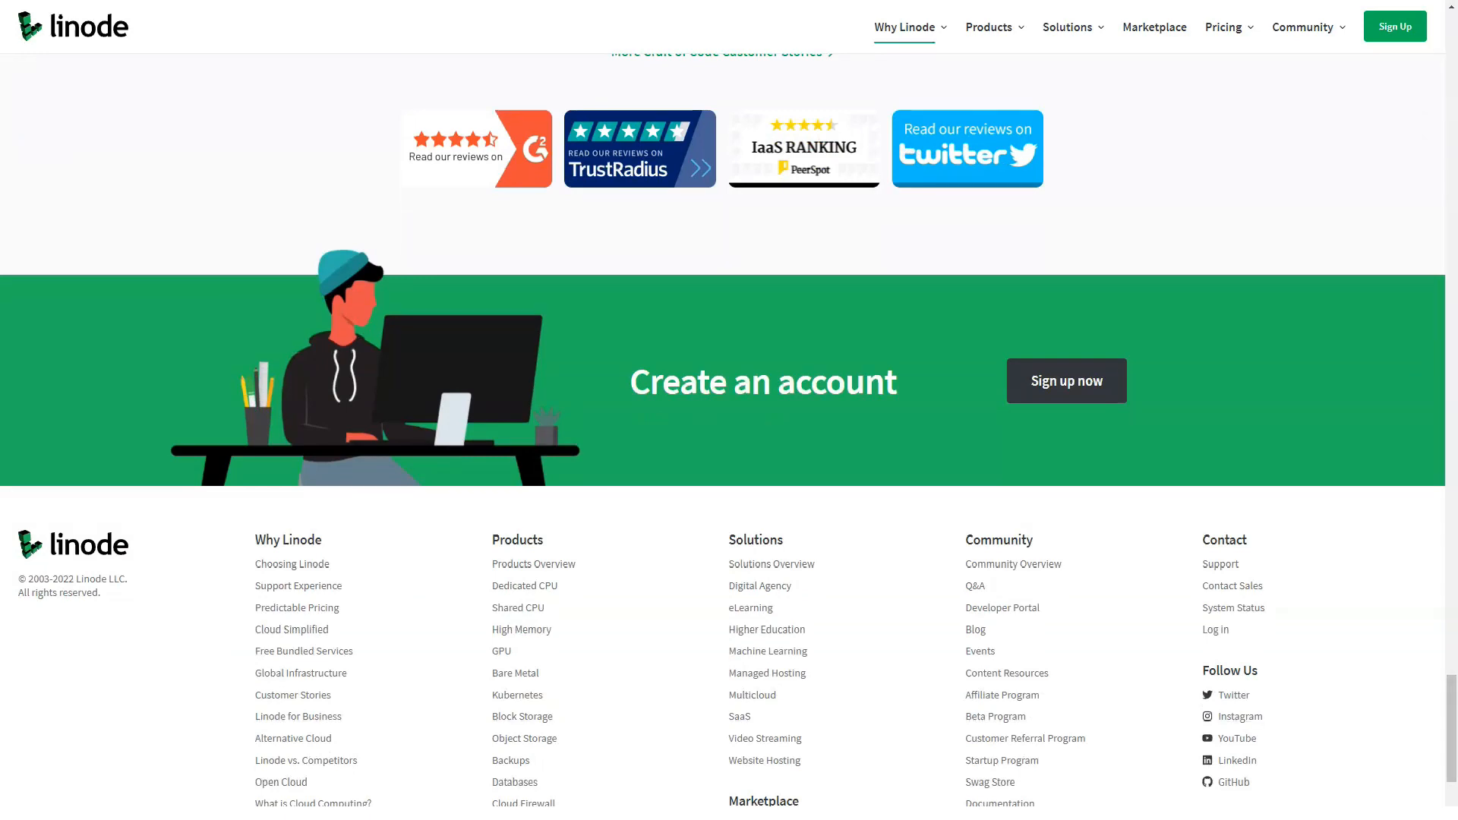
pyautogui.click(902, 25)
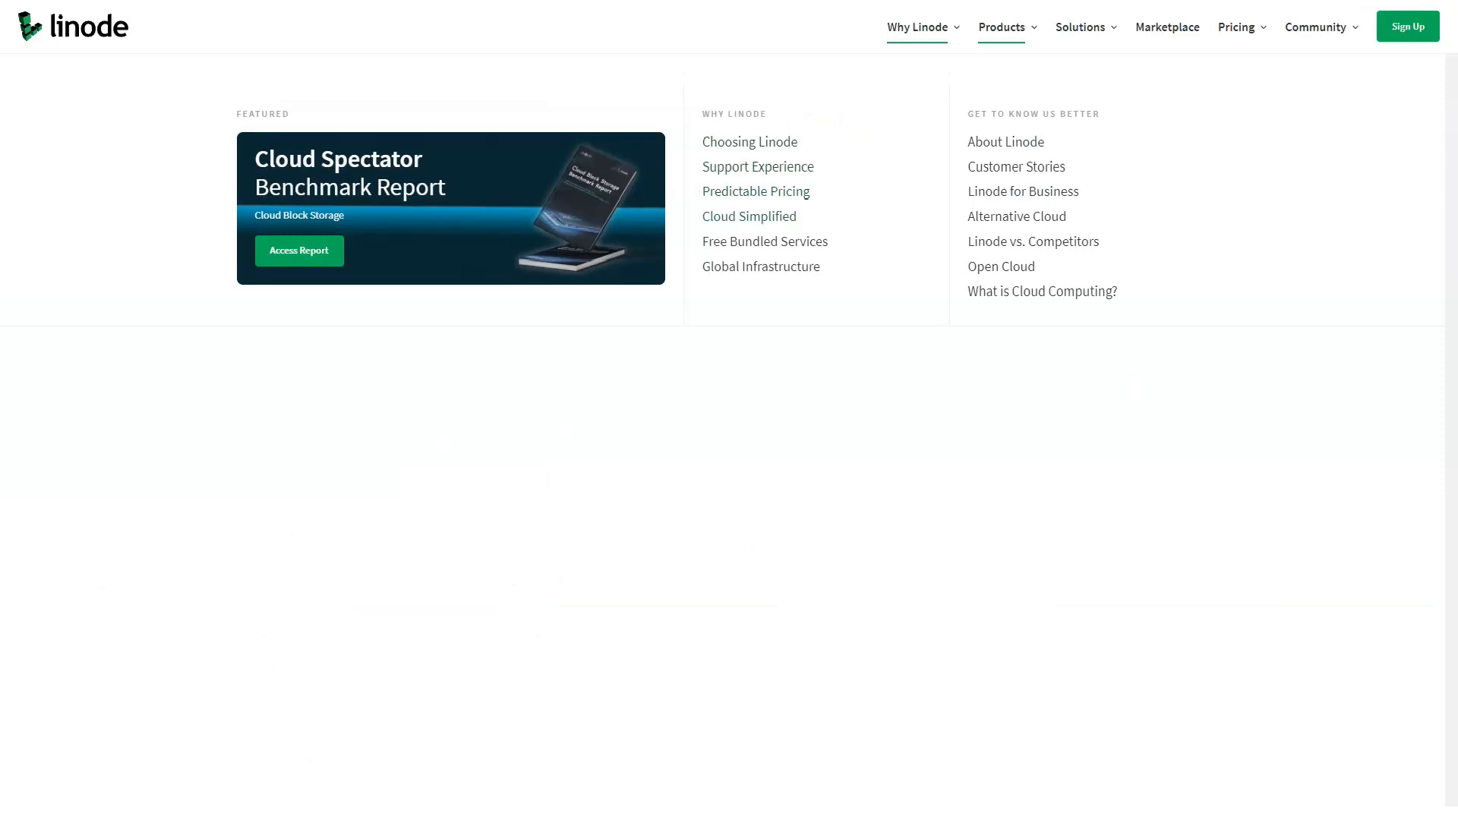
pyautogui.click(1001, 26)
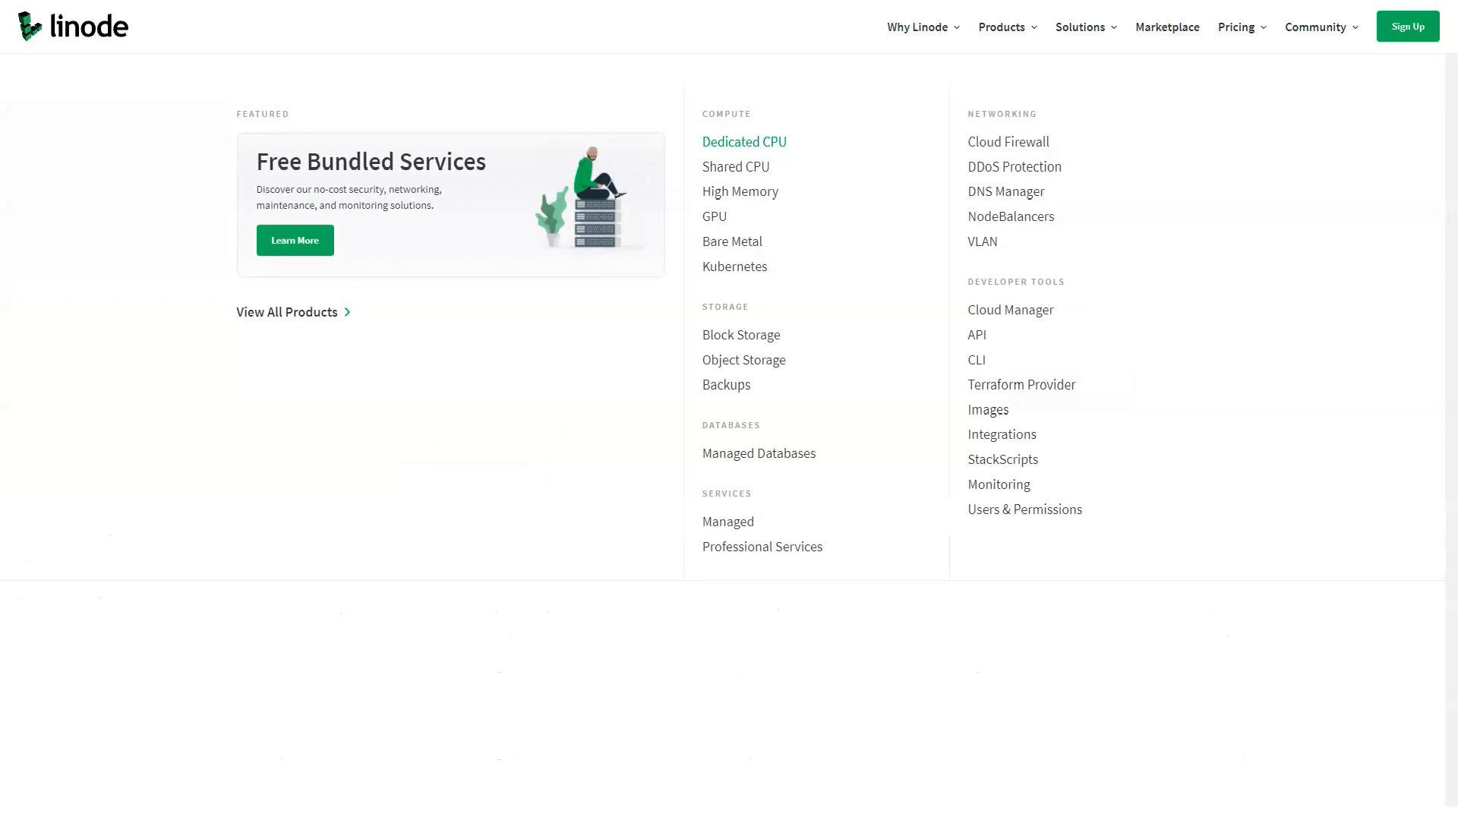
# Go to the Dedicated CPU product page and read down through benchmarks to the plans section.
pyautogui.click(744, 142)
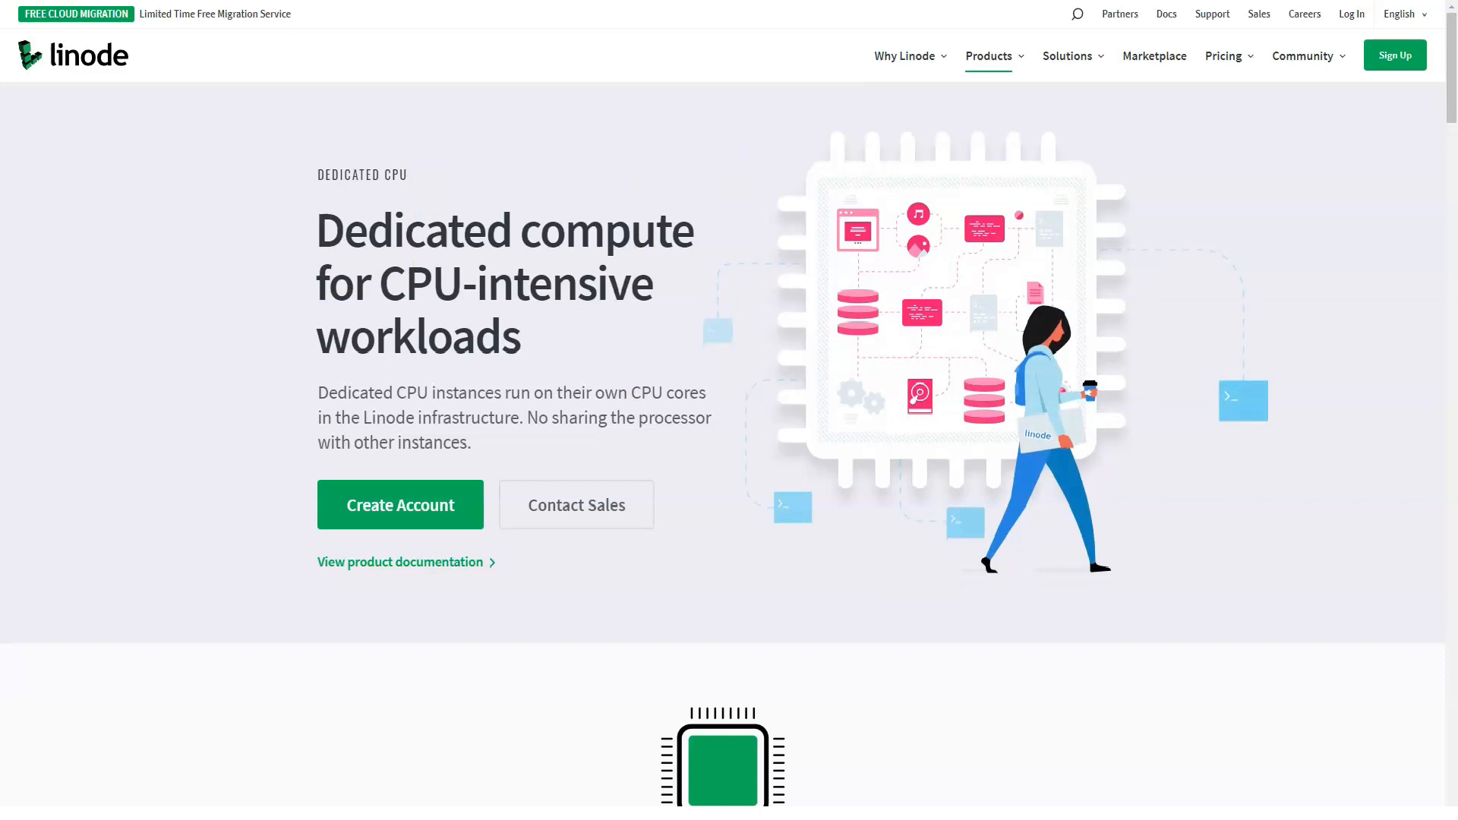
pyautogui.scroll(-3)
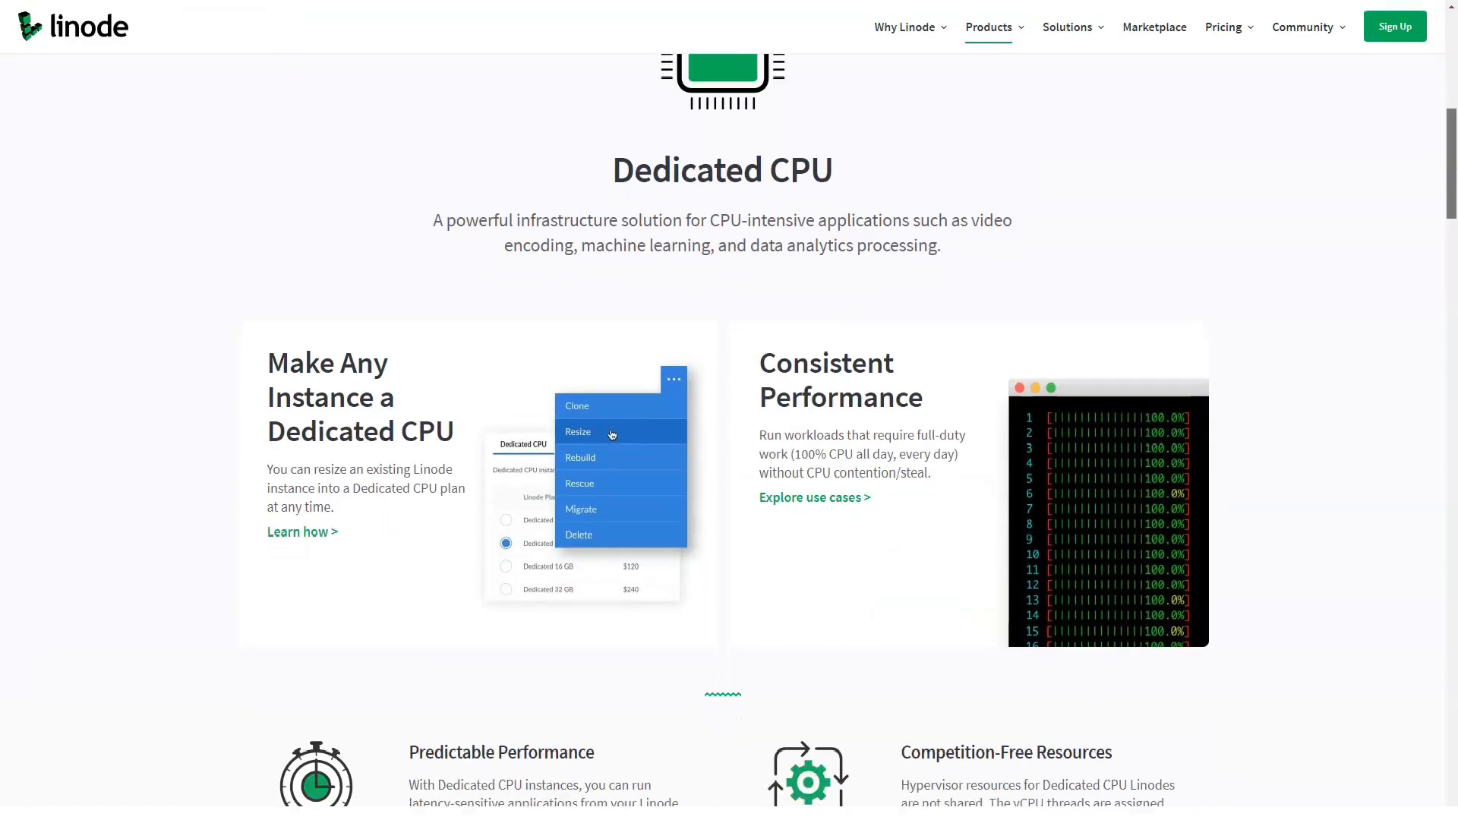
pyautogui.scroll(-3)
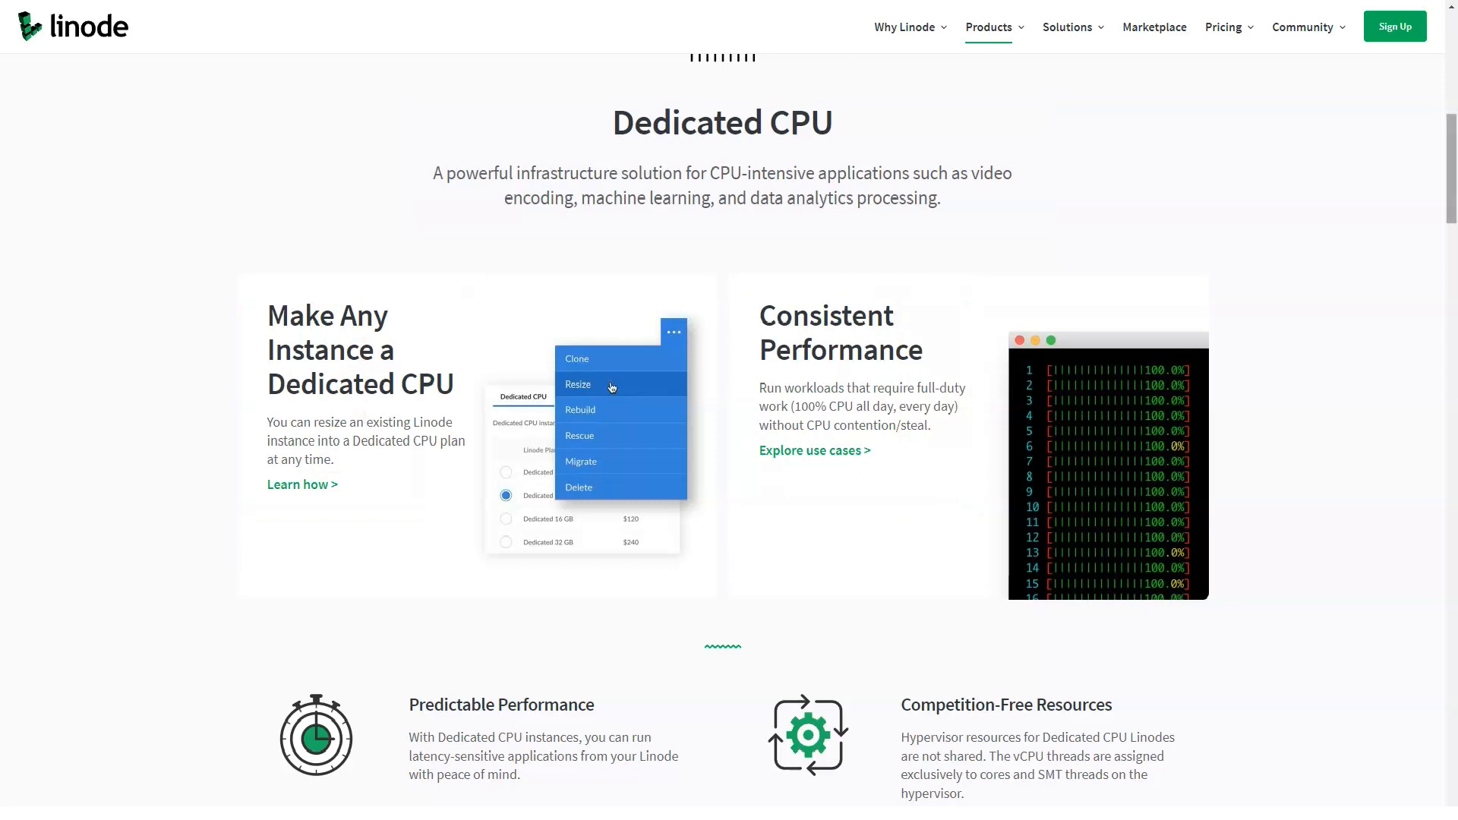
pyautogui.scroll(-3)
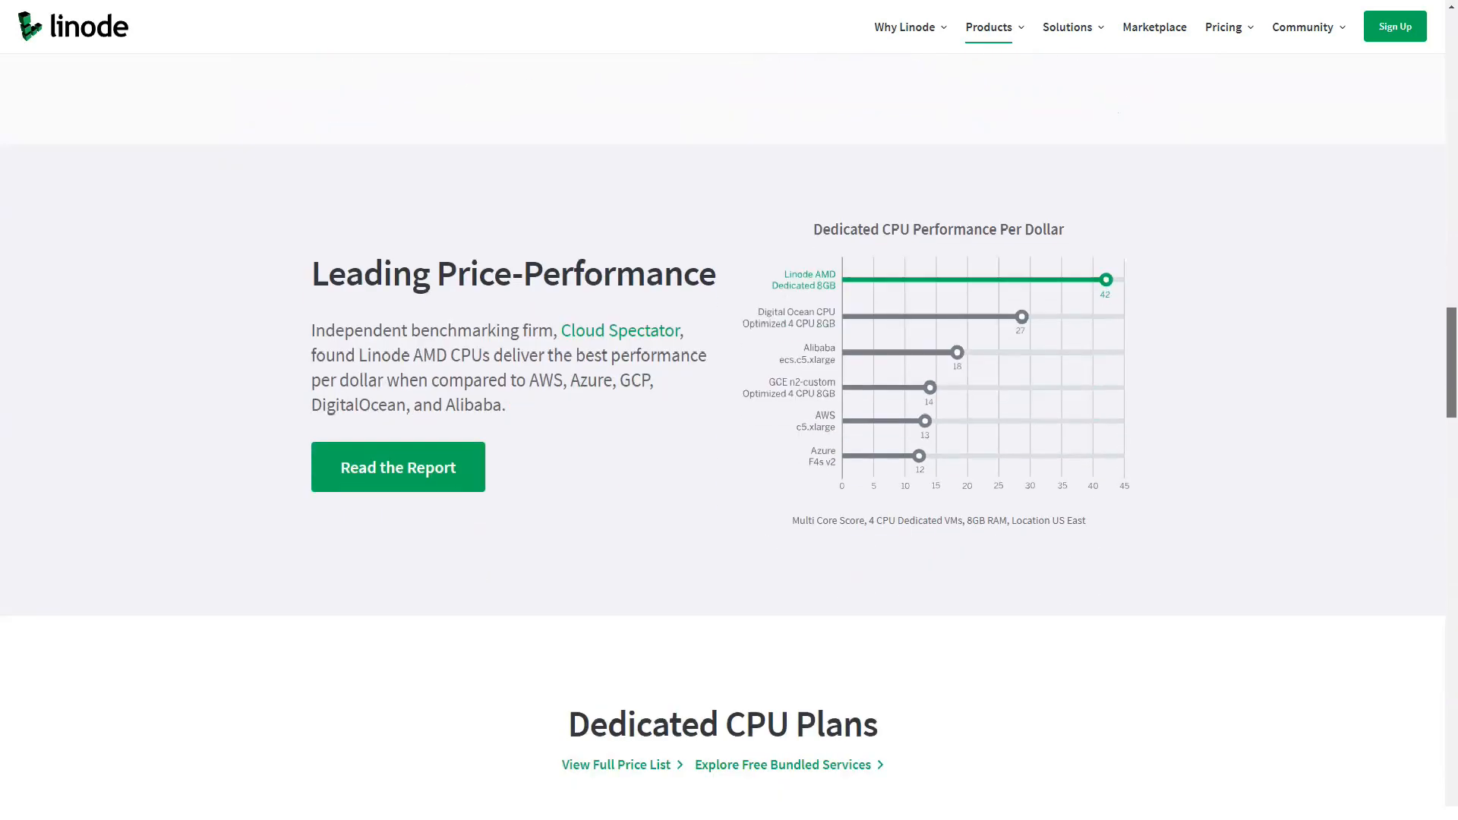
pyautogui.scroll(-3)
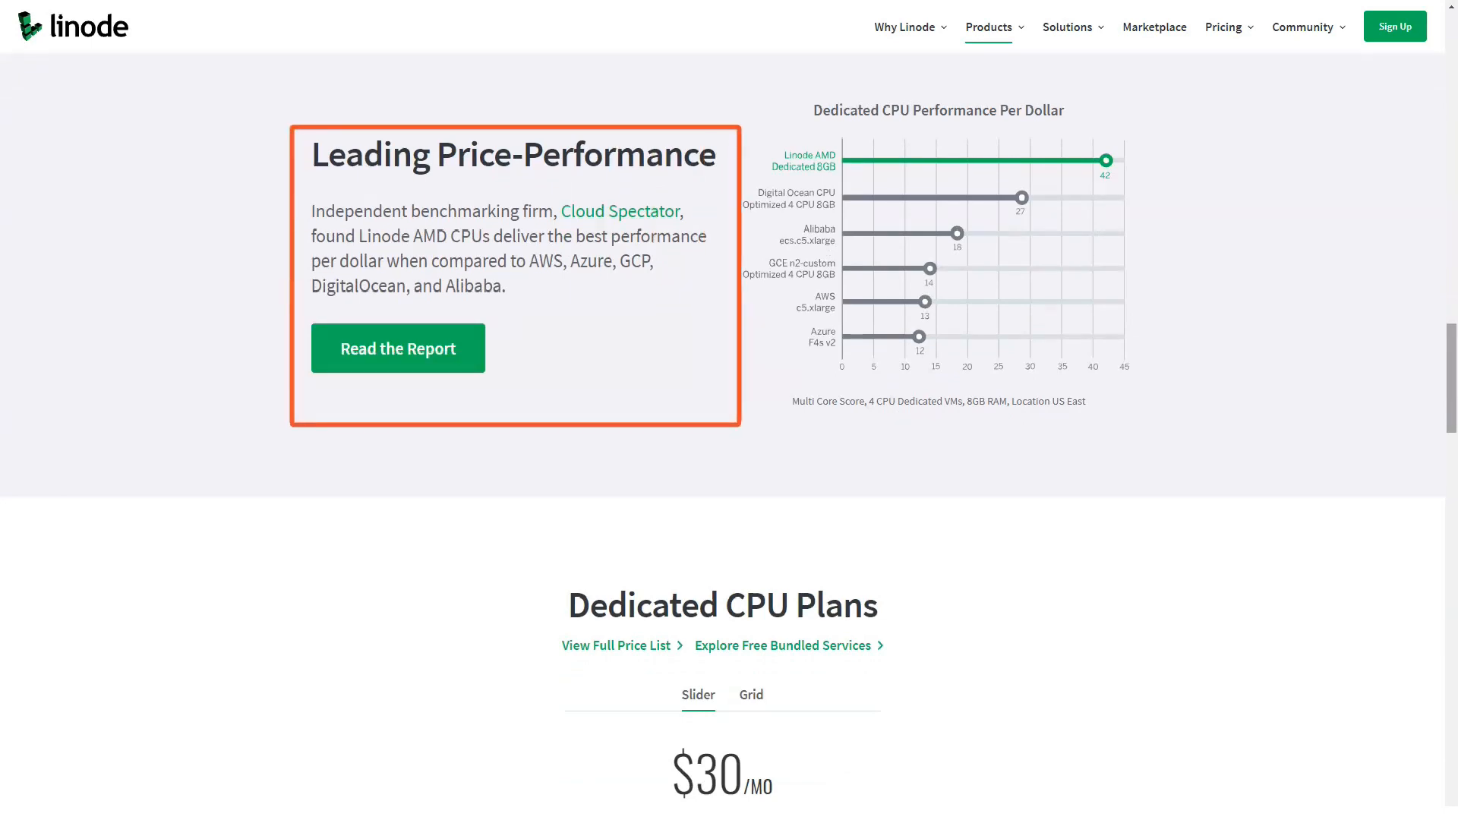
pyautogui.scroll(-3)
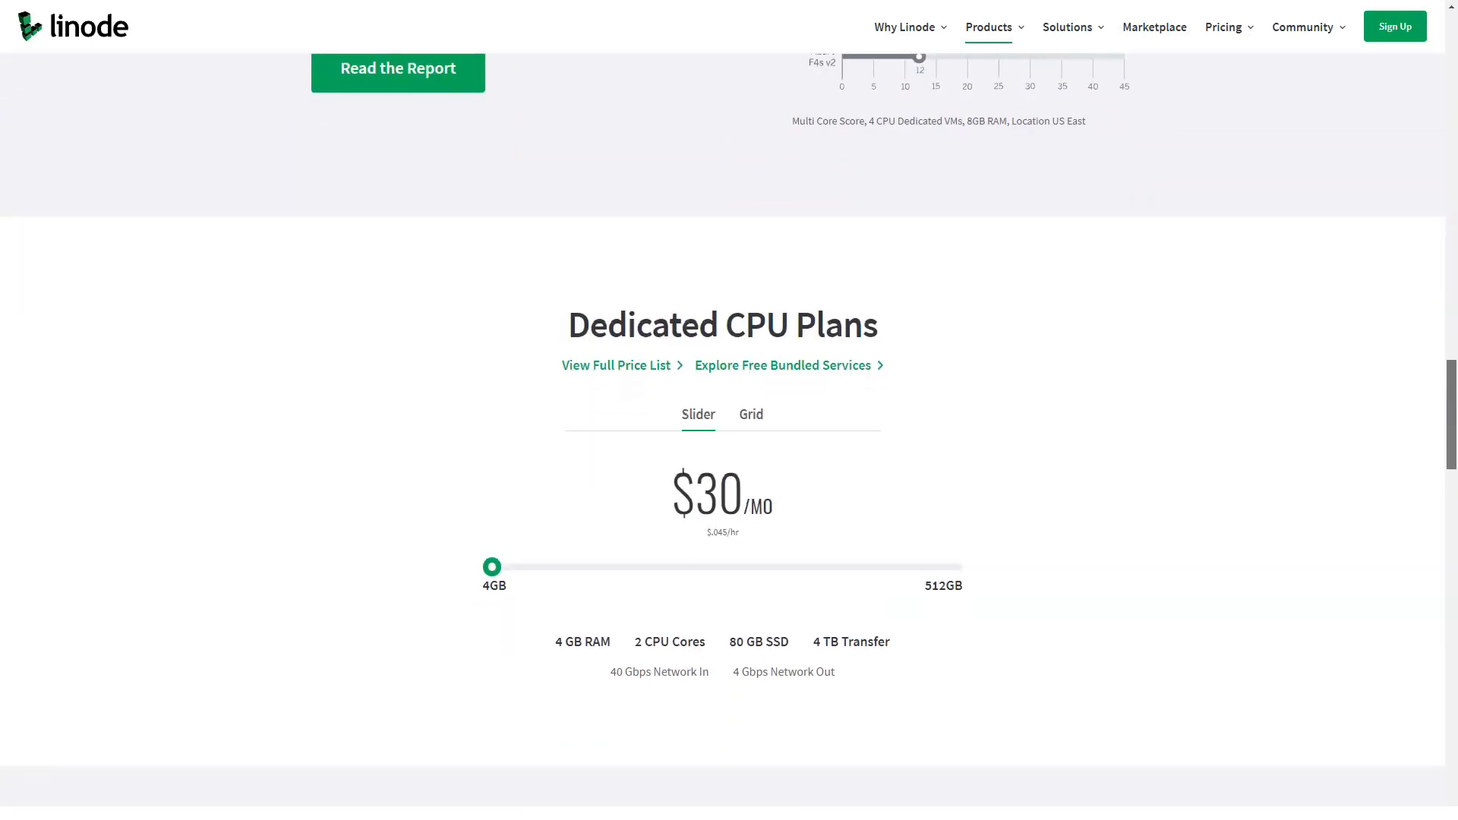
pyautogui.scroll(-3)
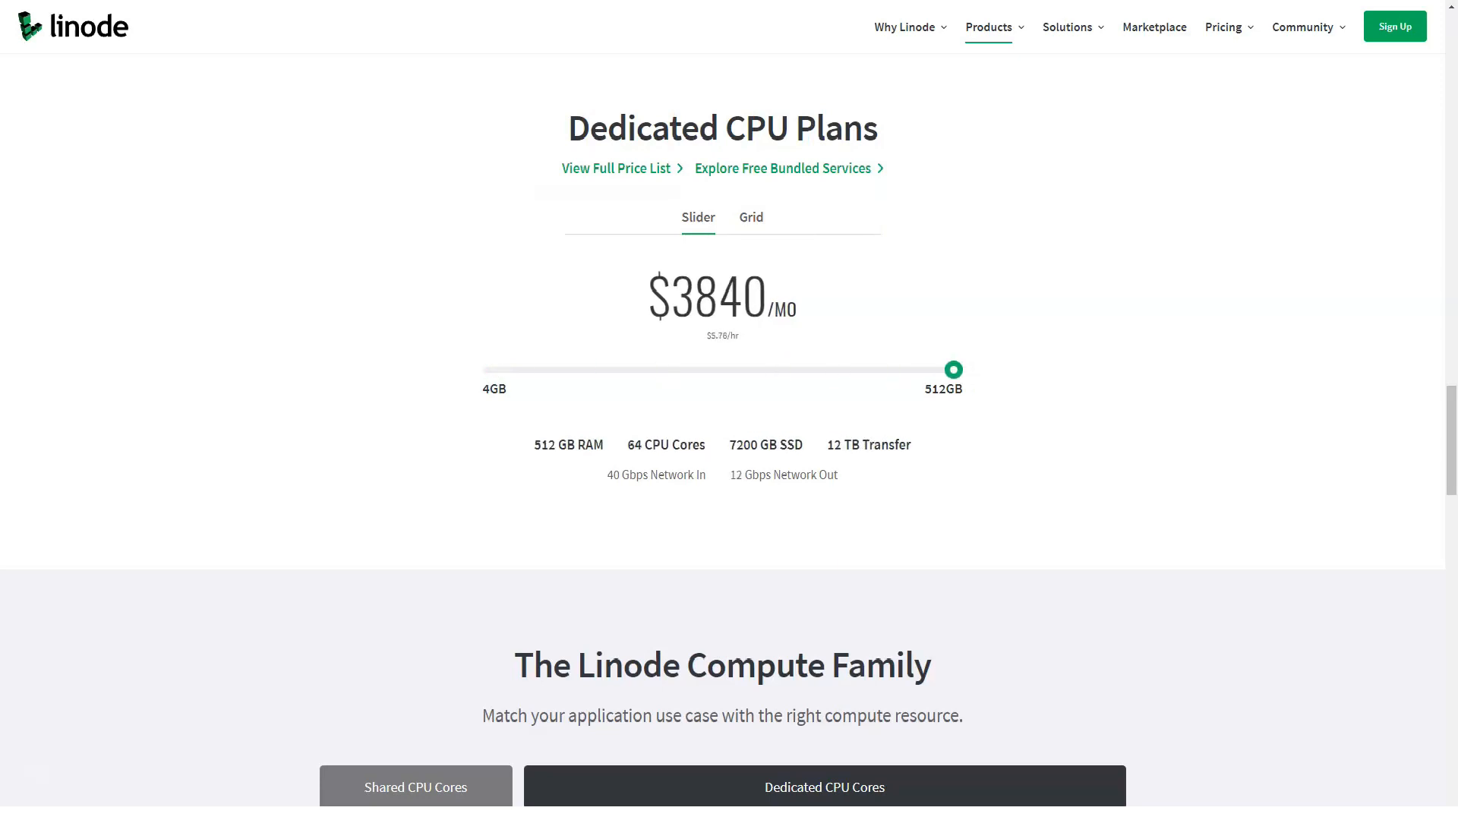
# Show the Dedicated CPU plans grid with the largest plan: 512 GB RAM, 64 cores, $3840/month.
pyautogui.click(749, 217)
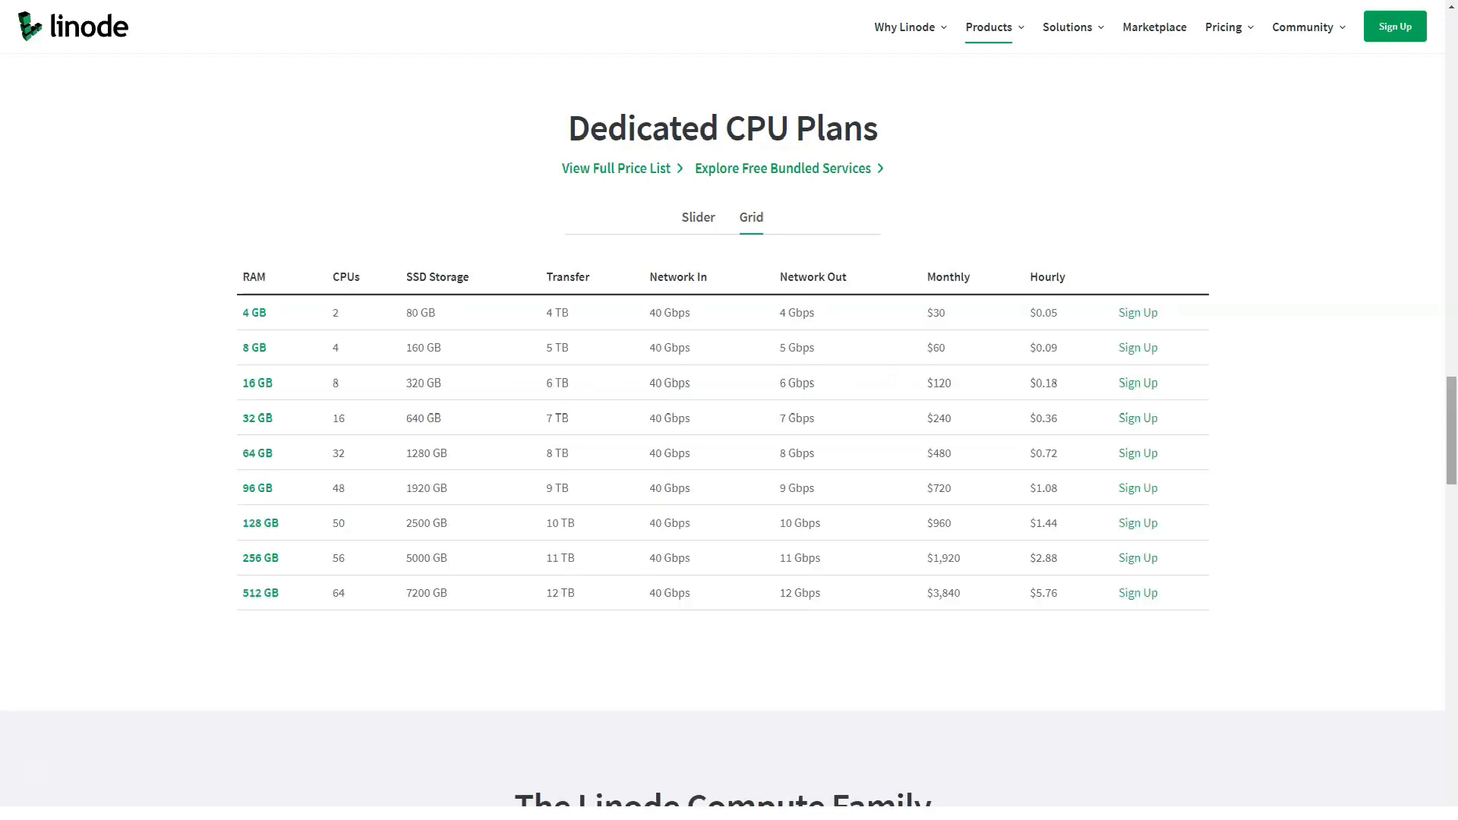
# Read past Compute Family, Related Content and Guides to the footer, then bring up the Products menu.
pyautogui.scroll(-3)
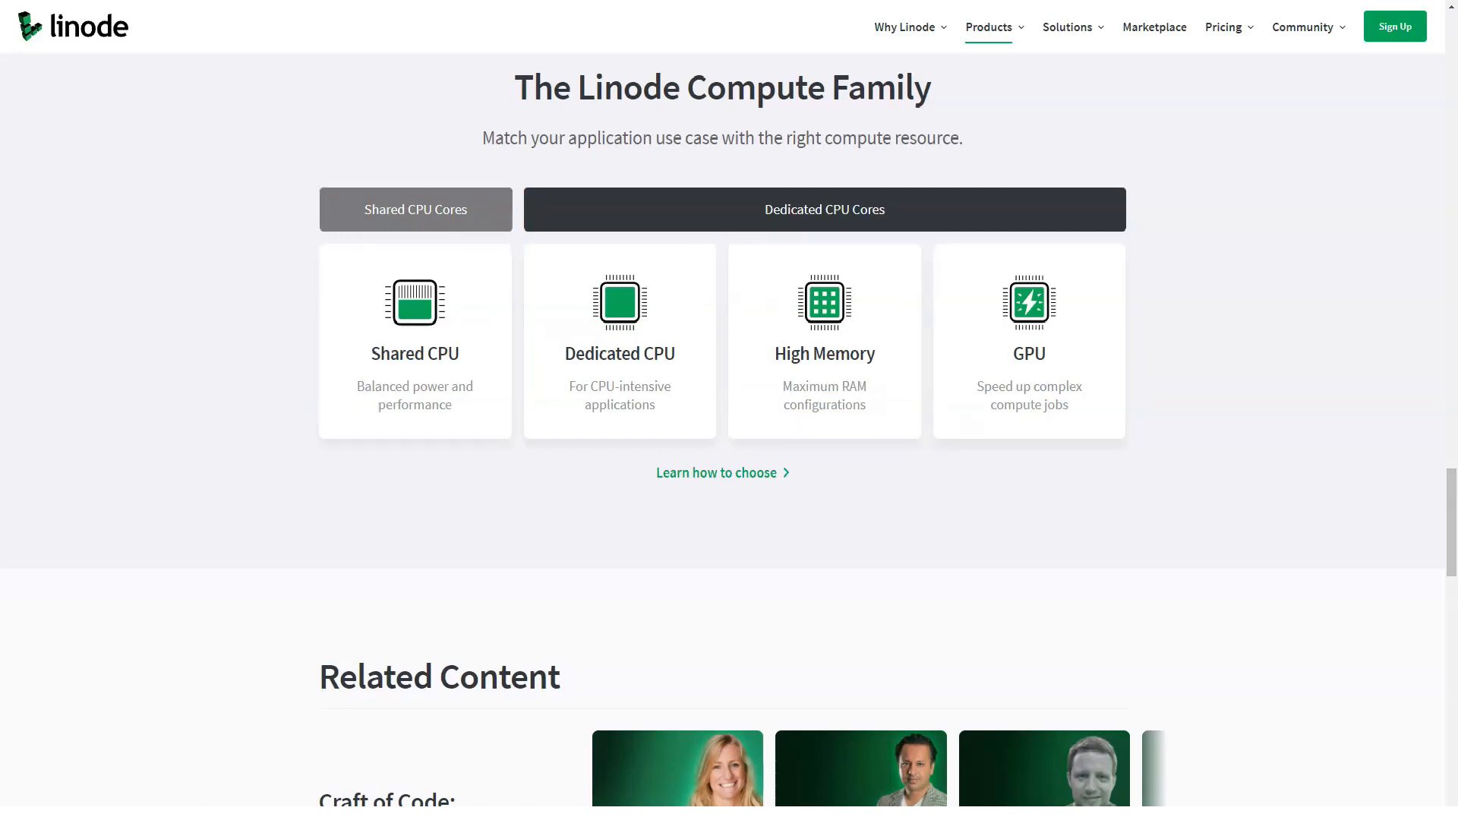
pyautogui.scroll(-3)
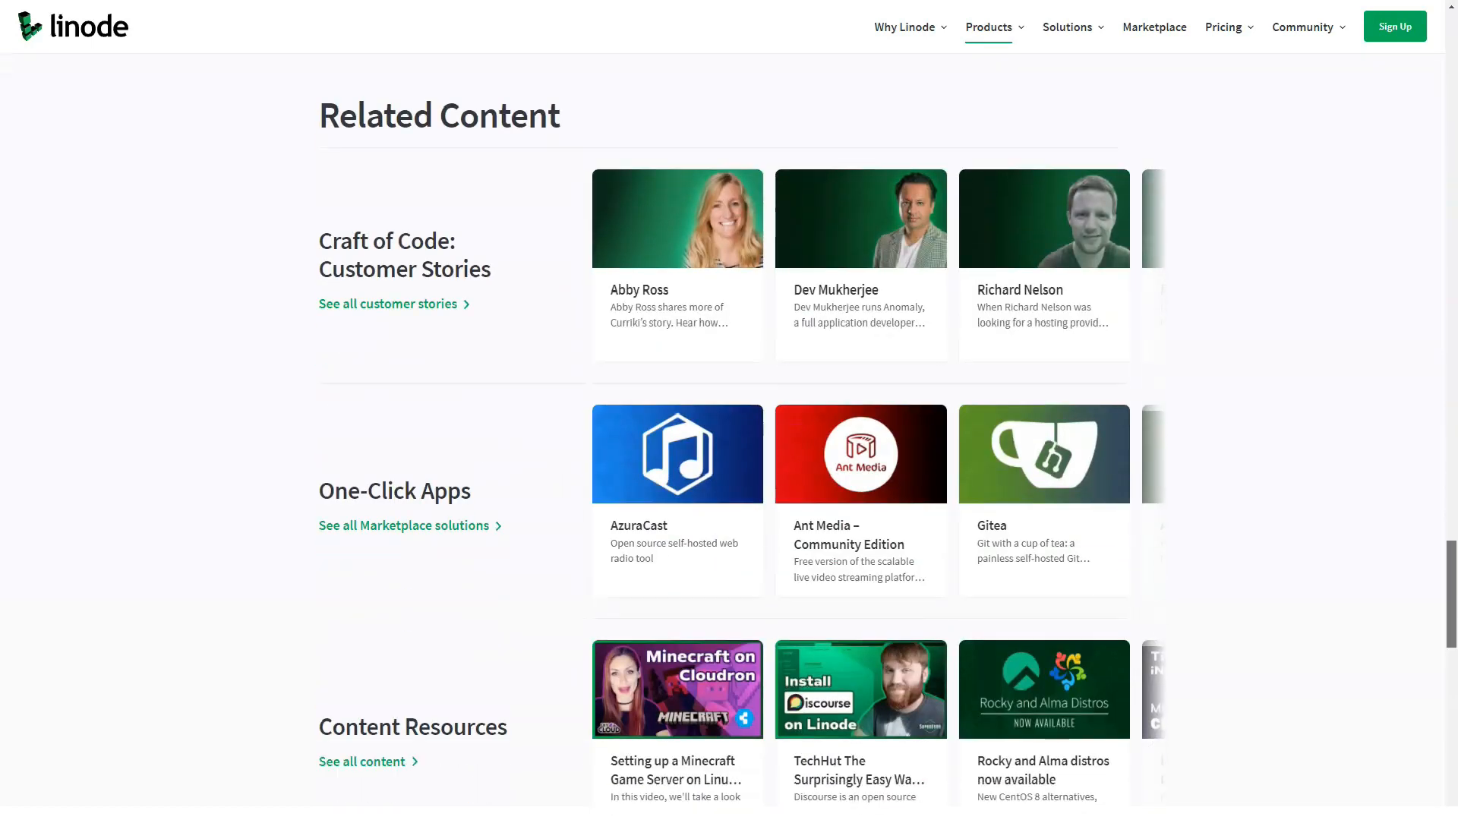
pyautogui.scroll(-3)
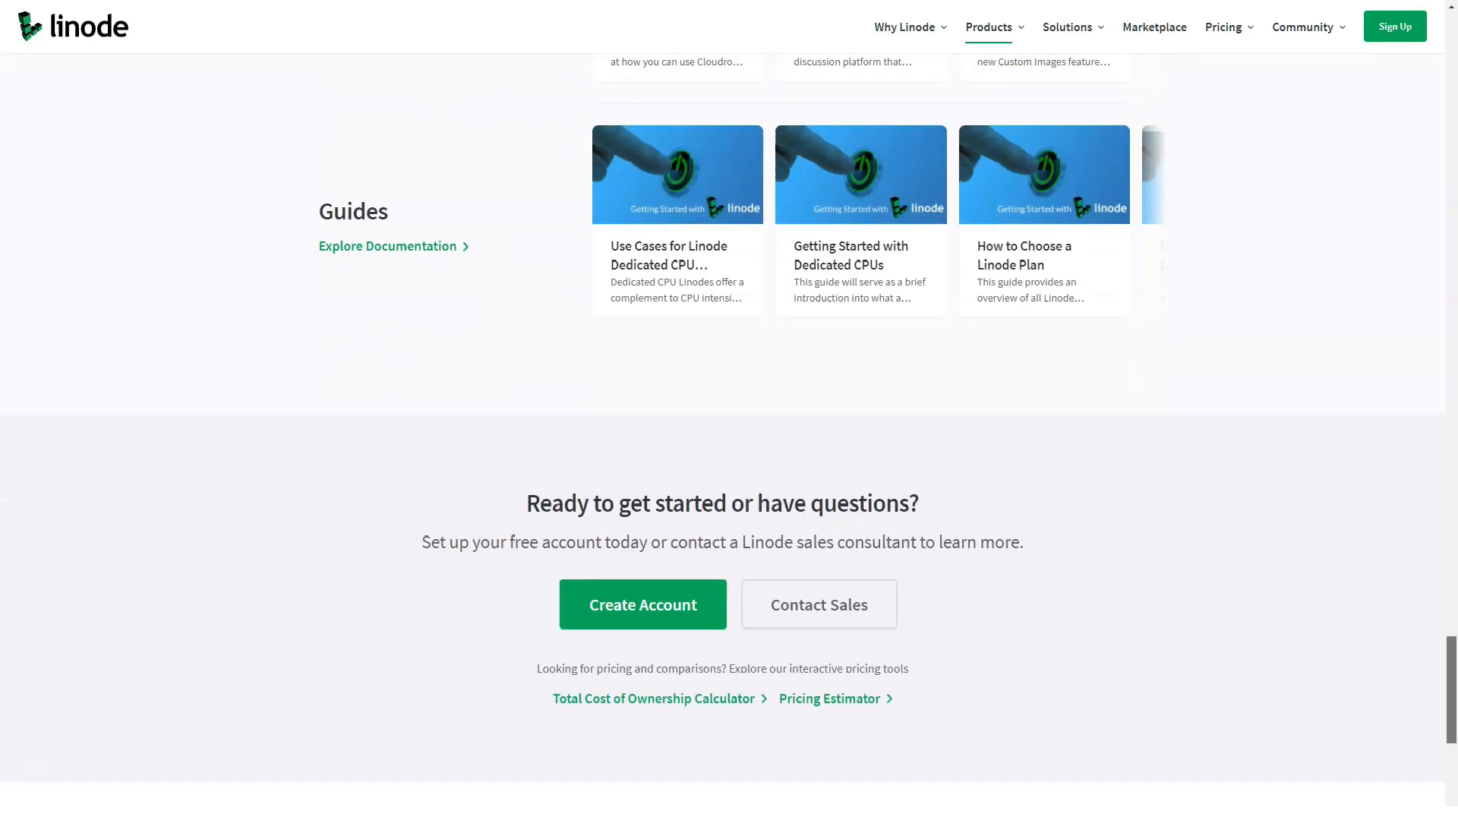
pyautogui.scroll(-3)
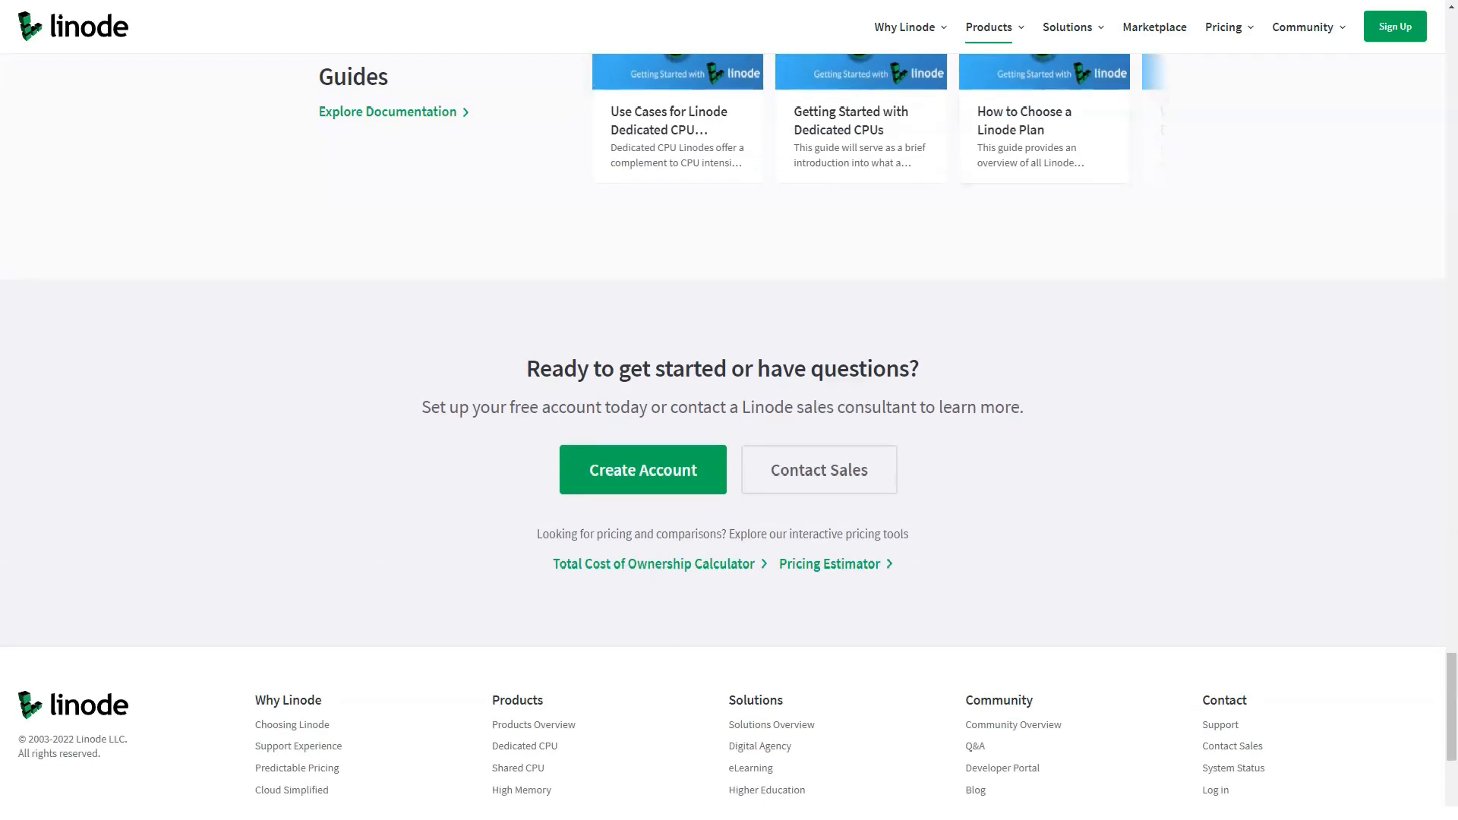
pyautogui.click(1000, 25)
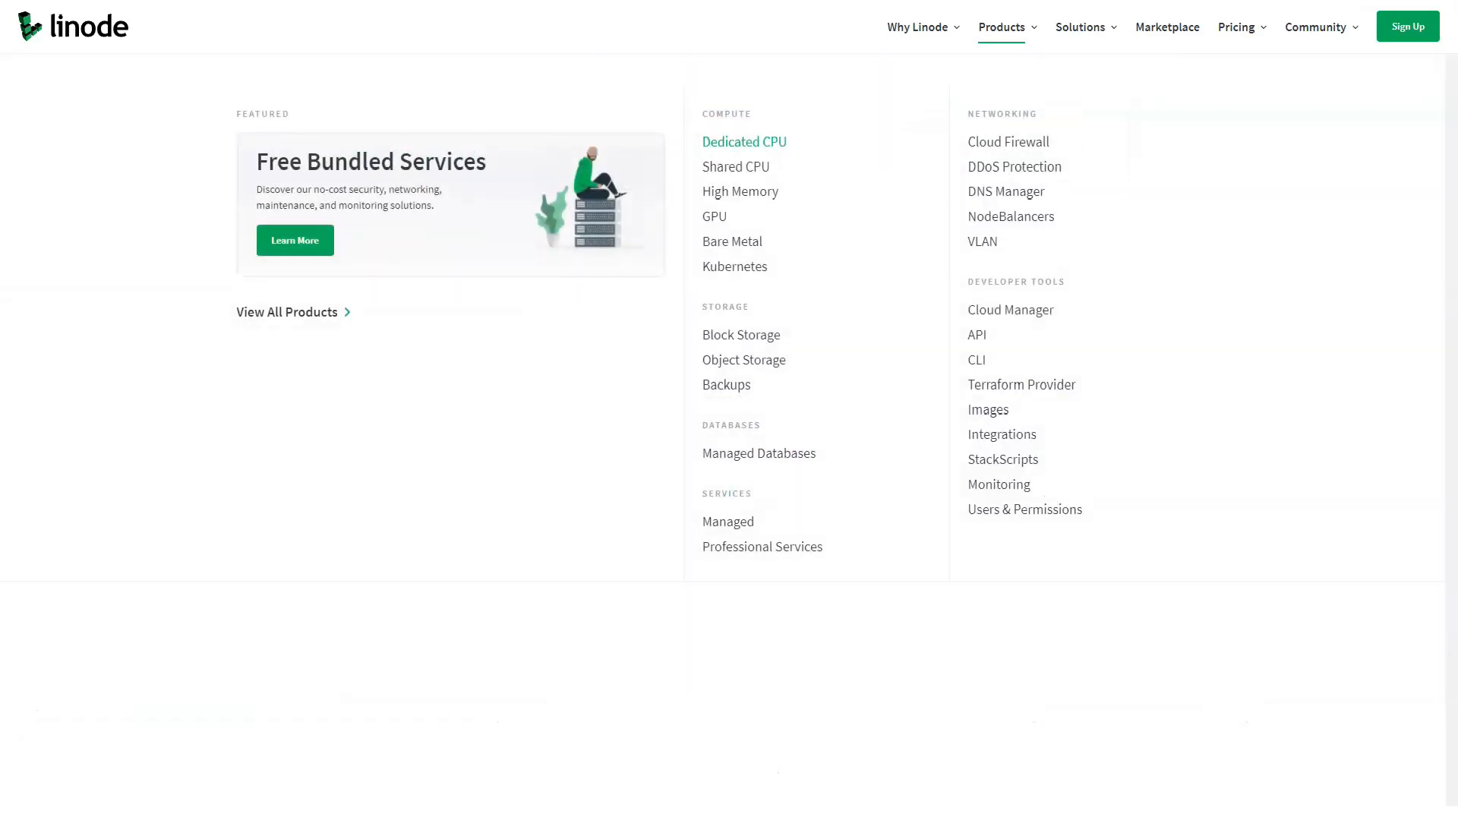
pyautogui.moveTo(1010, 308)
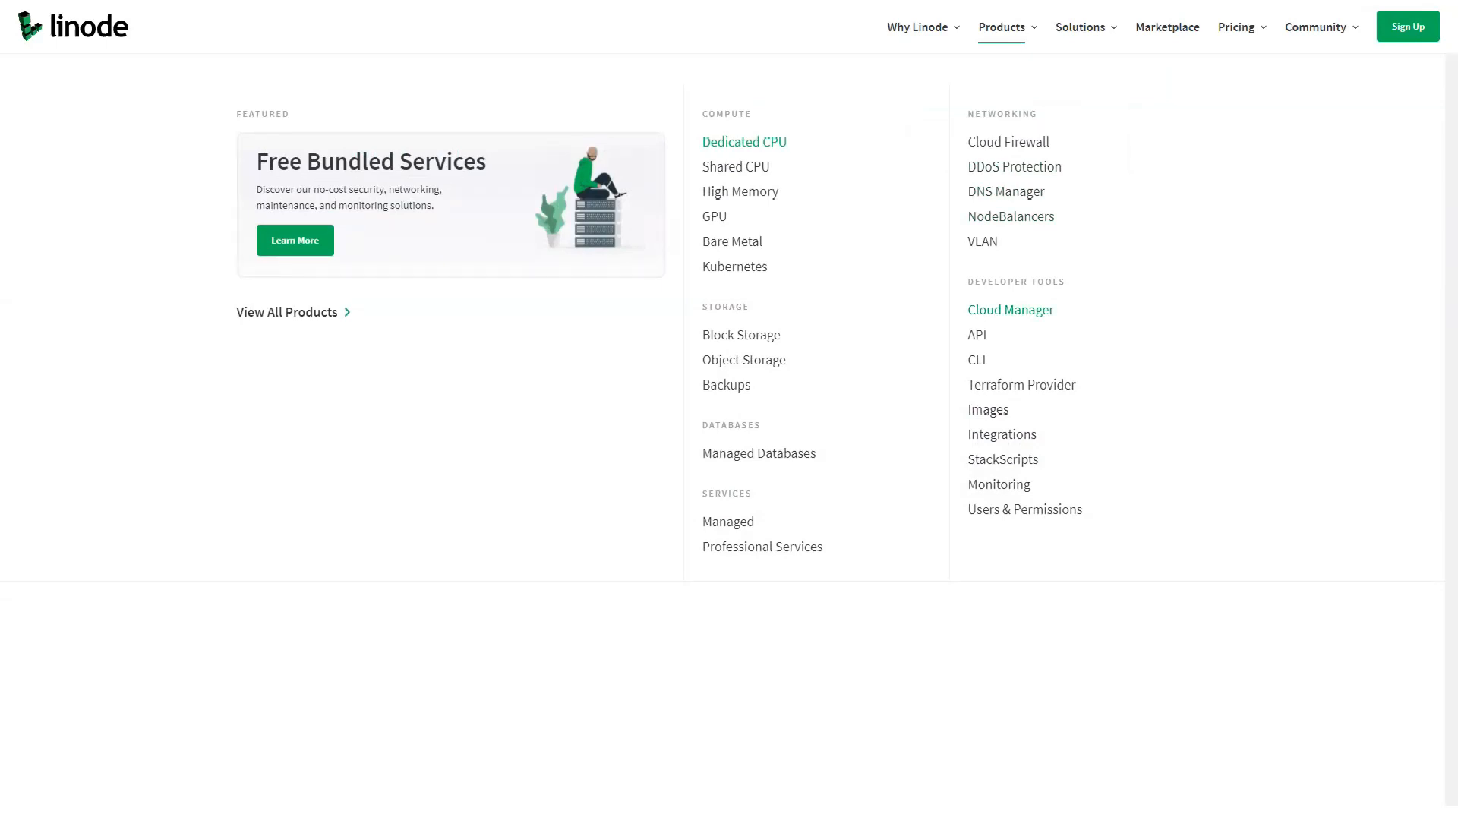
# Go to the Cloud Manager product page and read its feature overview down to the dashboard demo.
pyautogui.click(1008, 309)
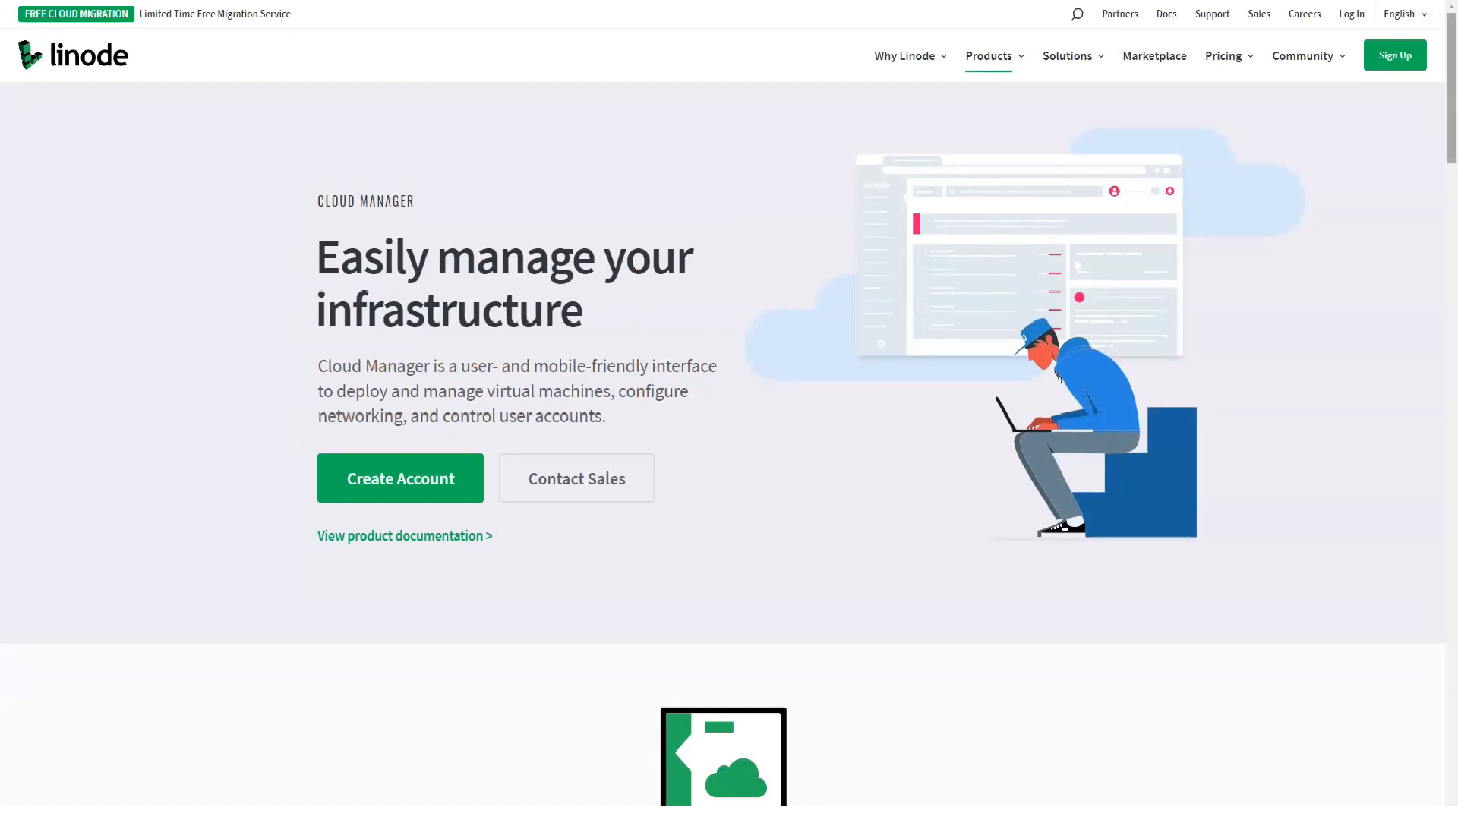
pyautogui.scroll(-3)
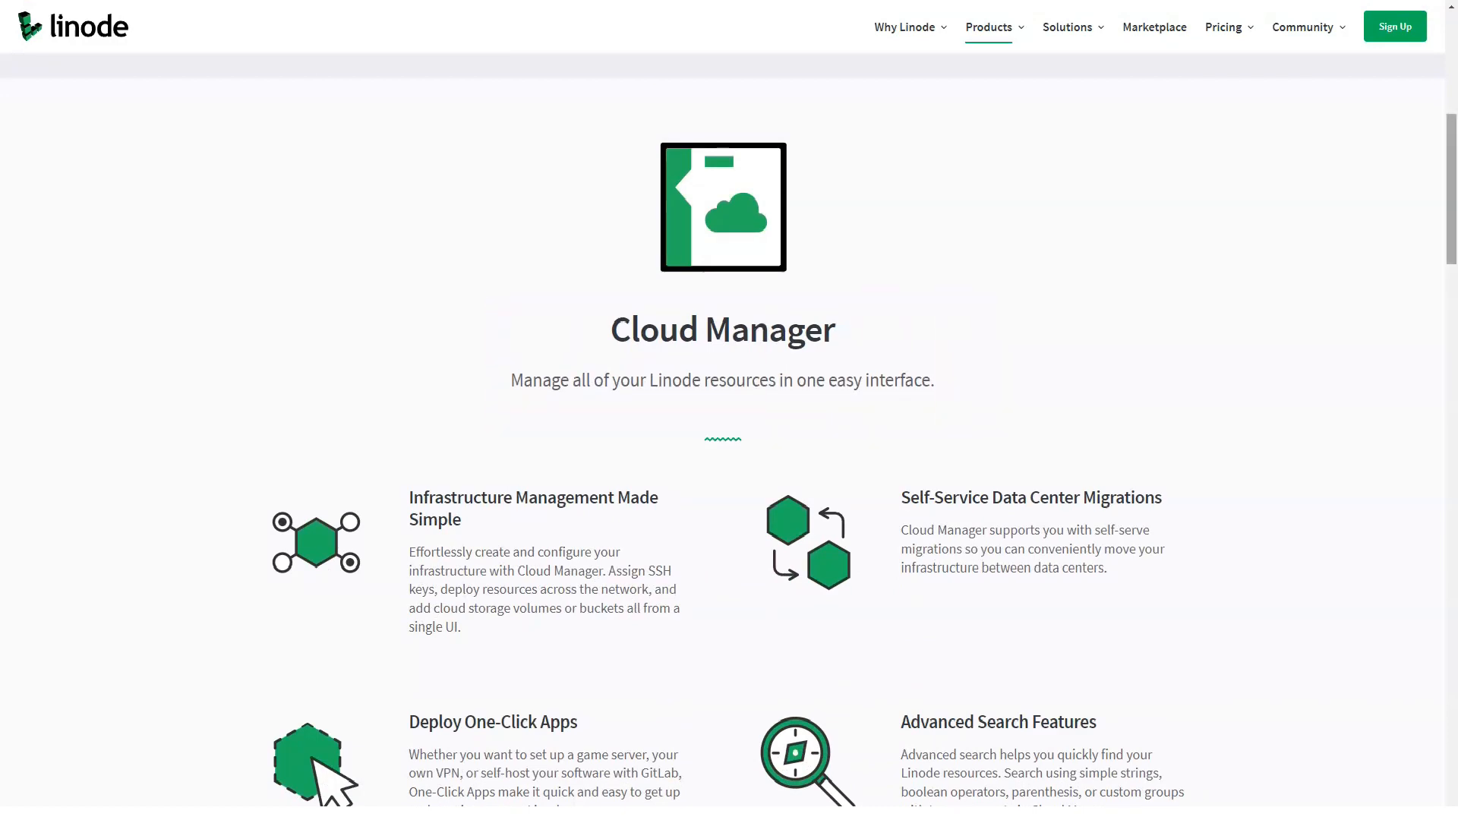
pyautogui.scroll(-3)
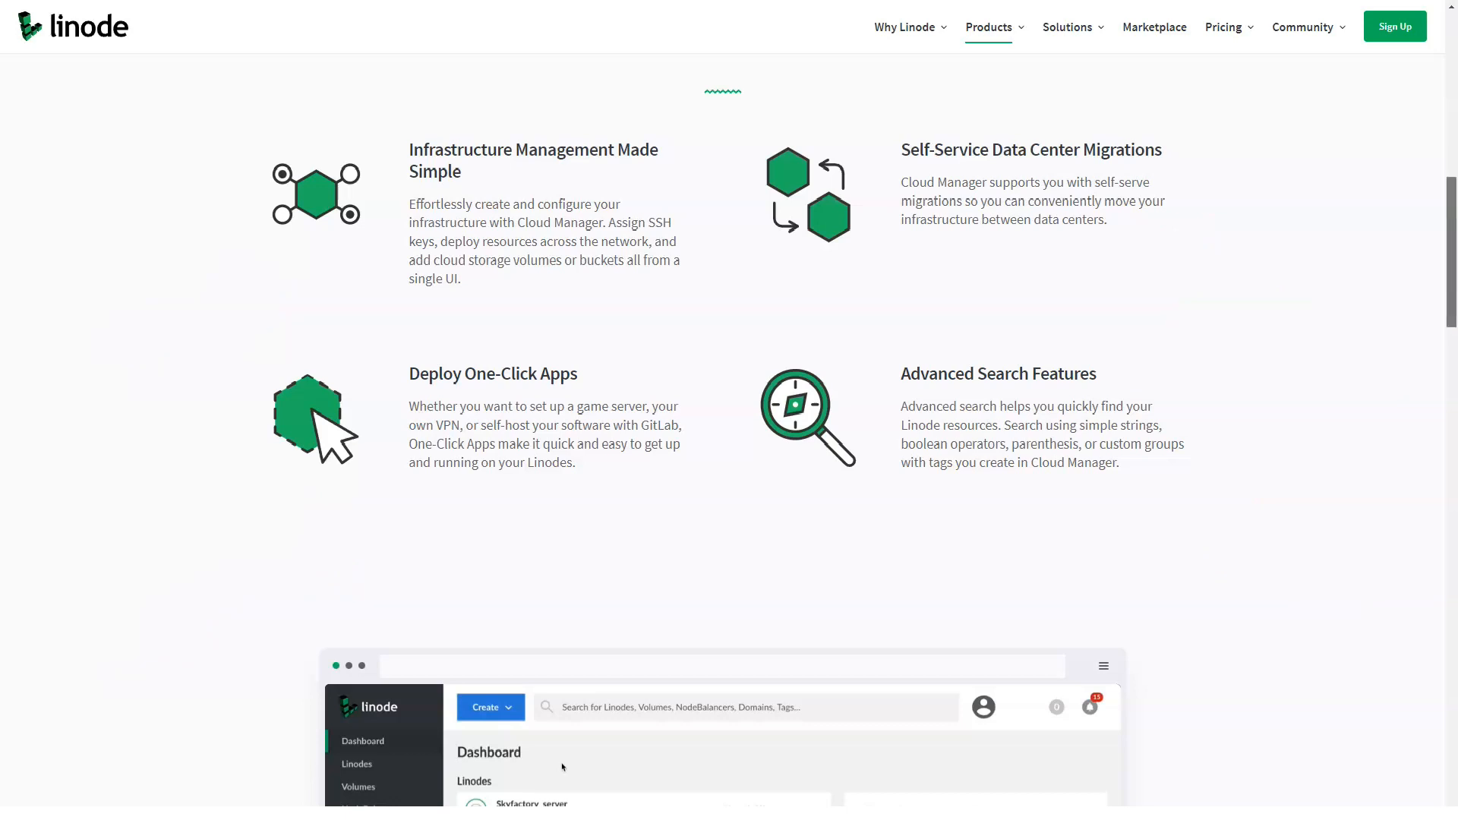
pyautogui.scroll(-3)
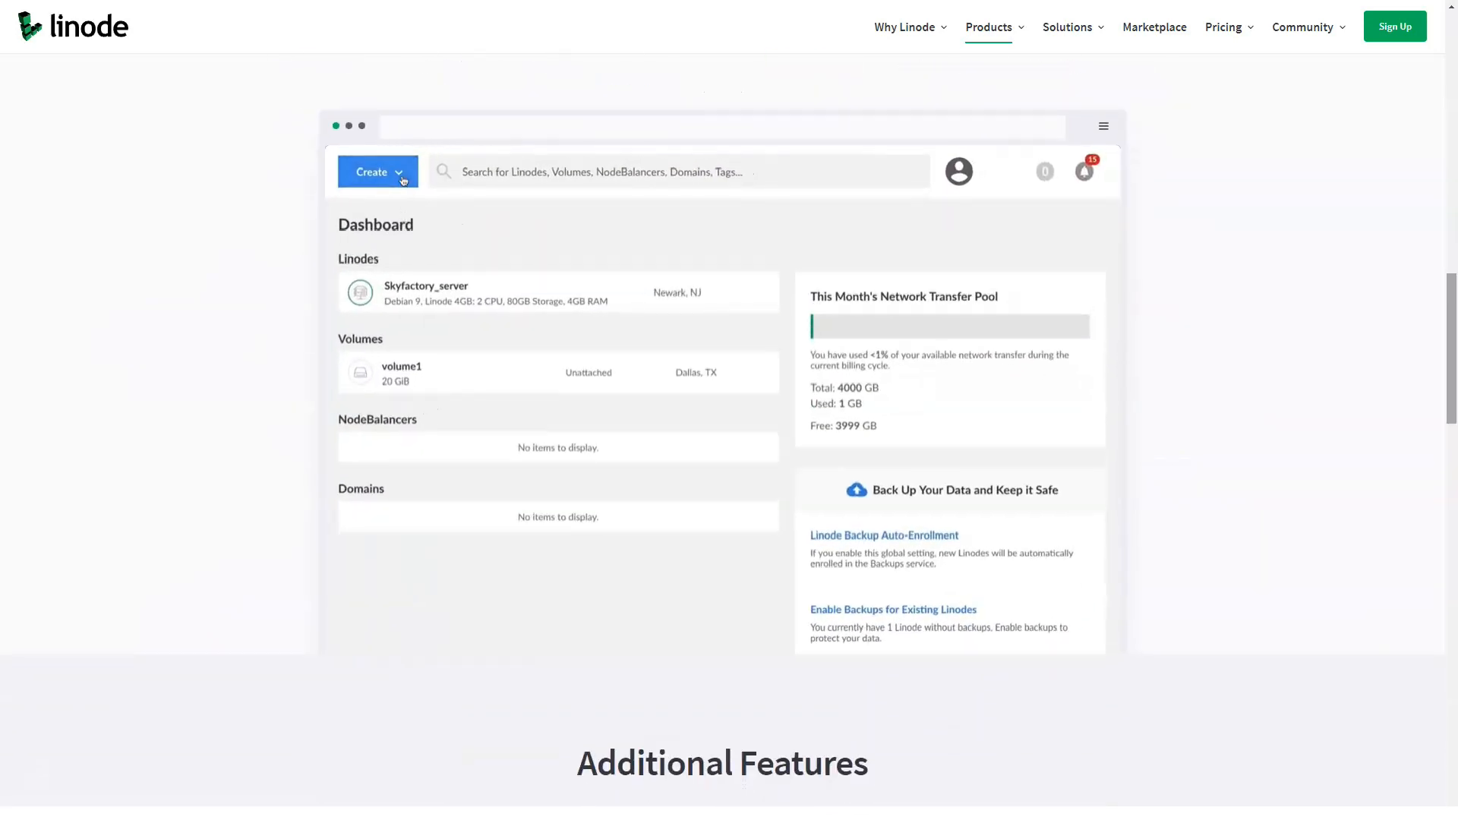
# Step through the Cloud Manager demo of creating a Linode and continue to Additional Features.
pyautogui.click(377, 172)
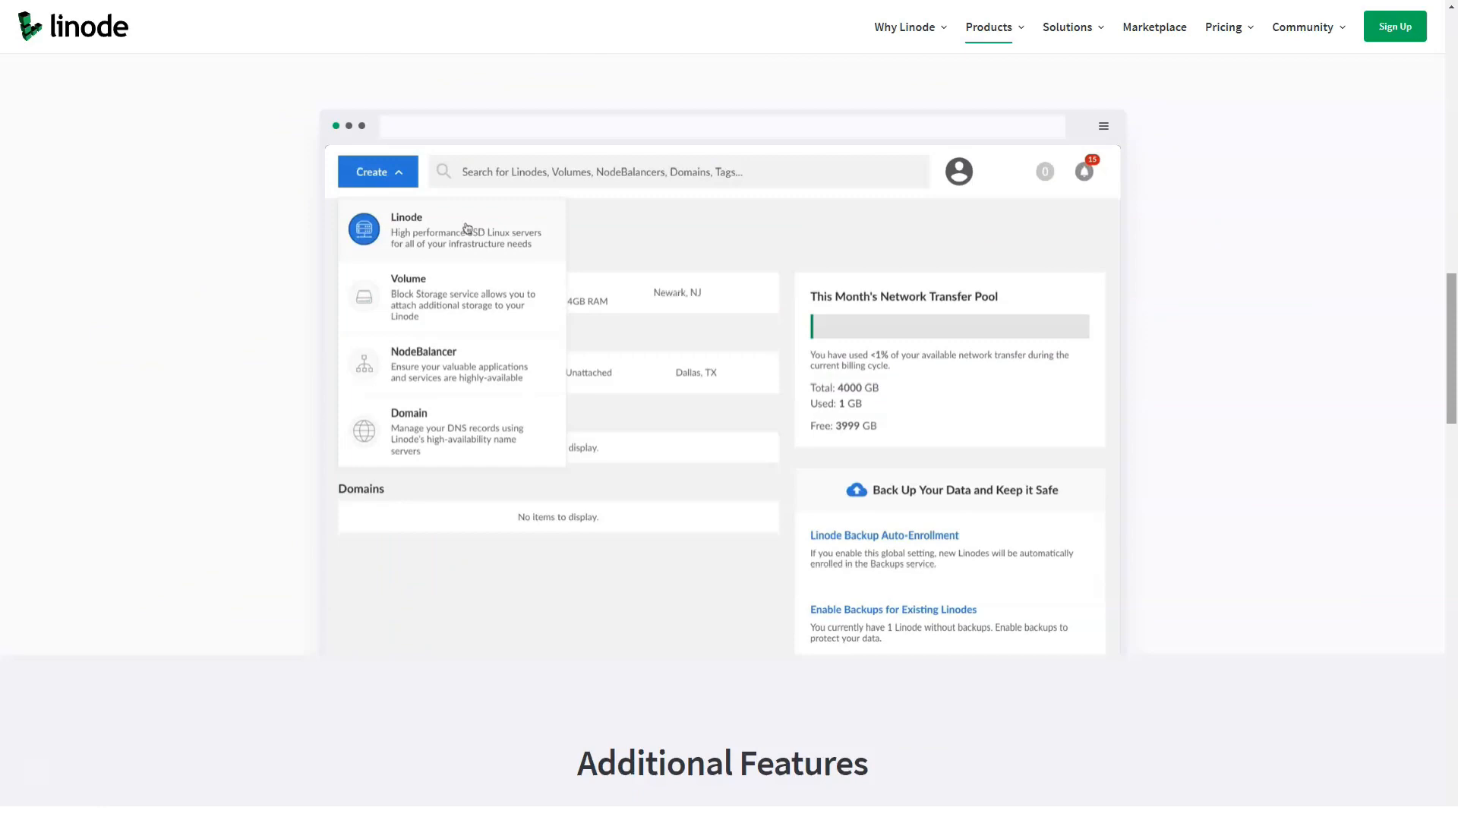
pyautogui.click(407, 229)
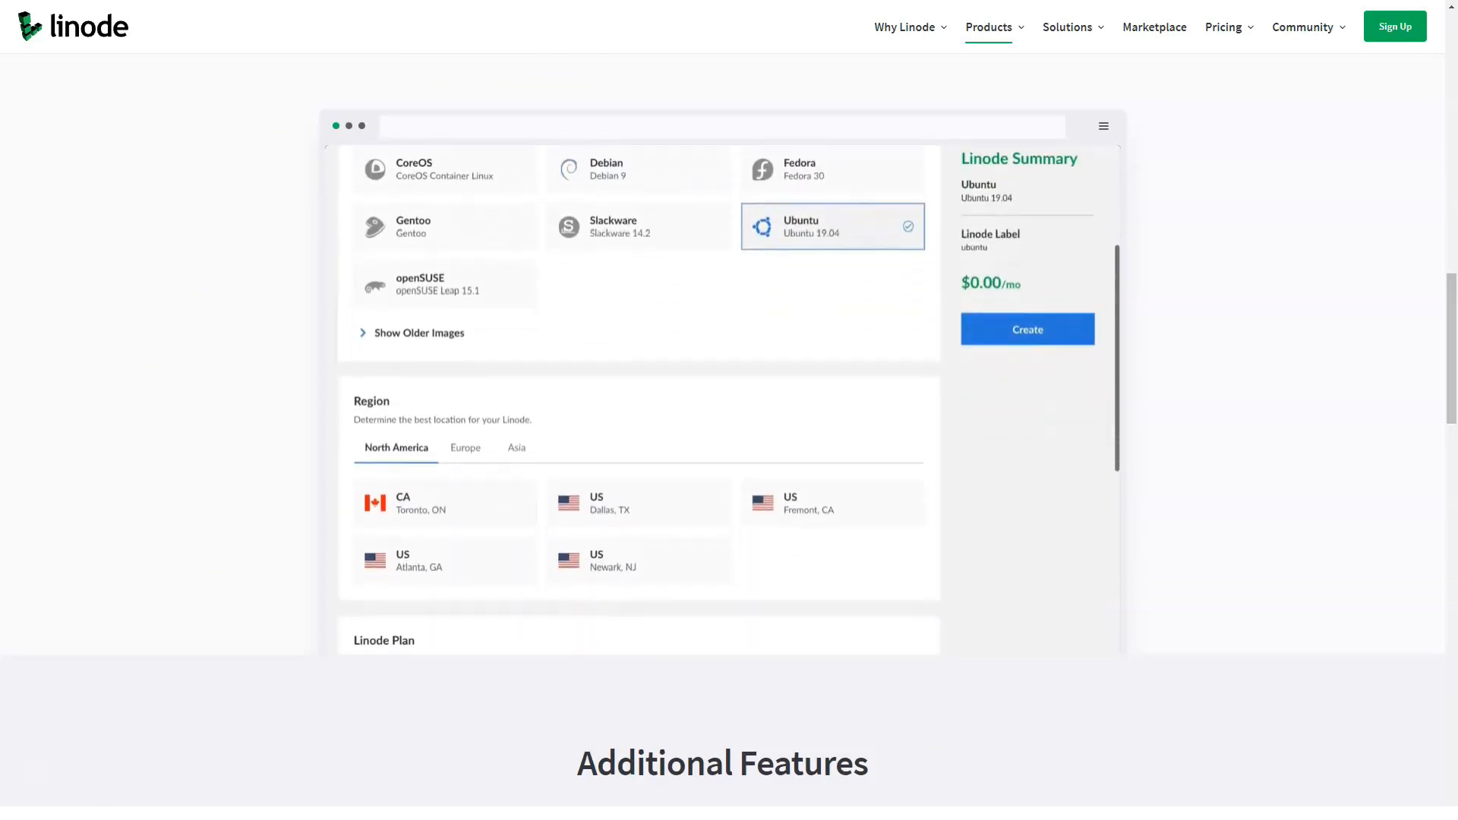
pyautogui.click(465, 446)
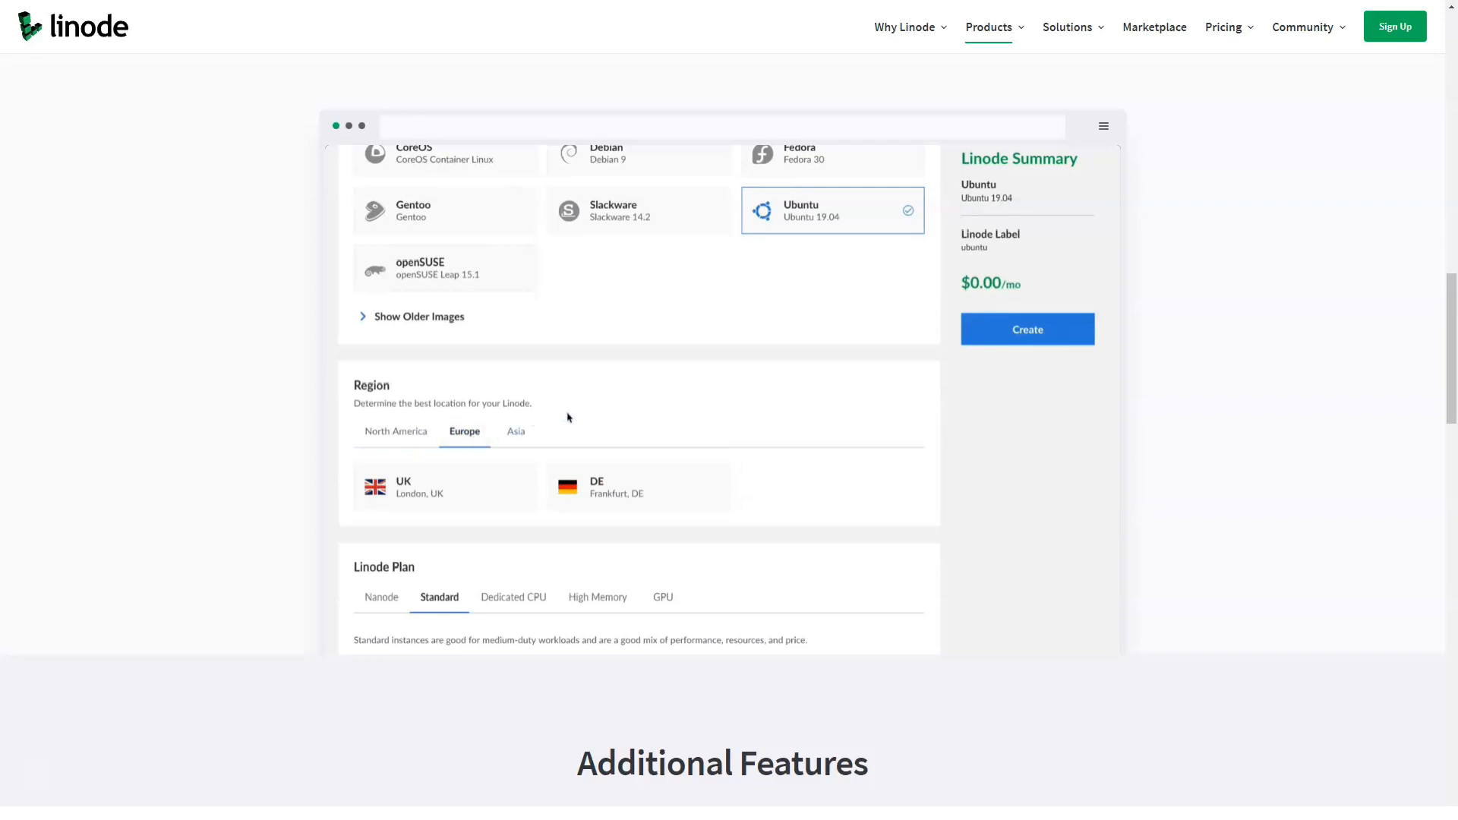
pyautogui.click(639, 487)
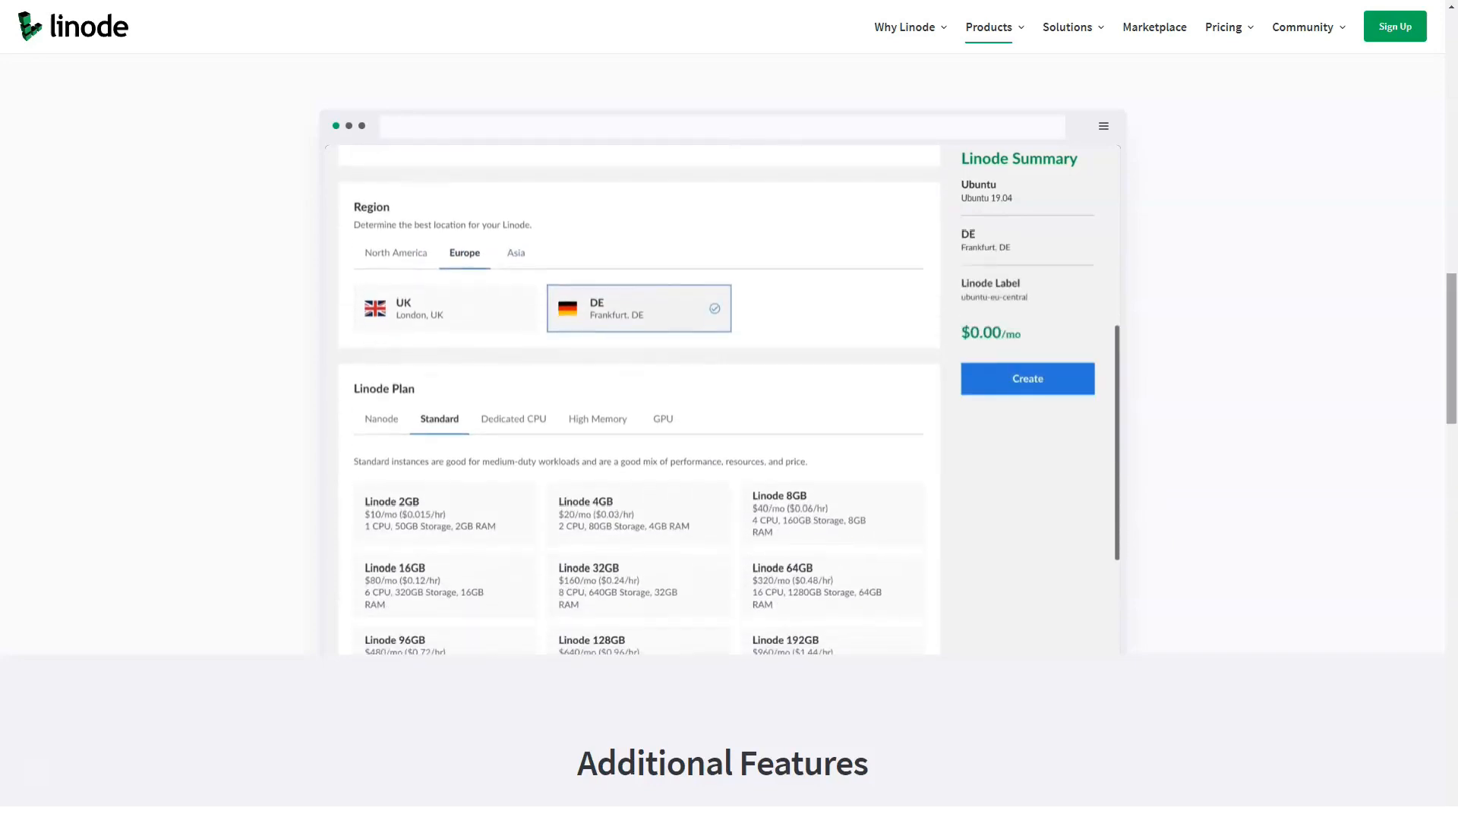
pyautogui.scroll(-3)
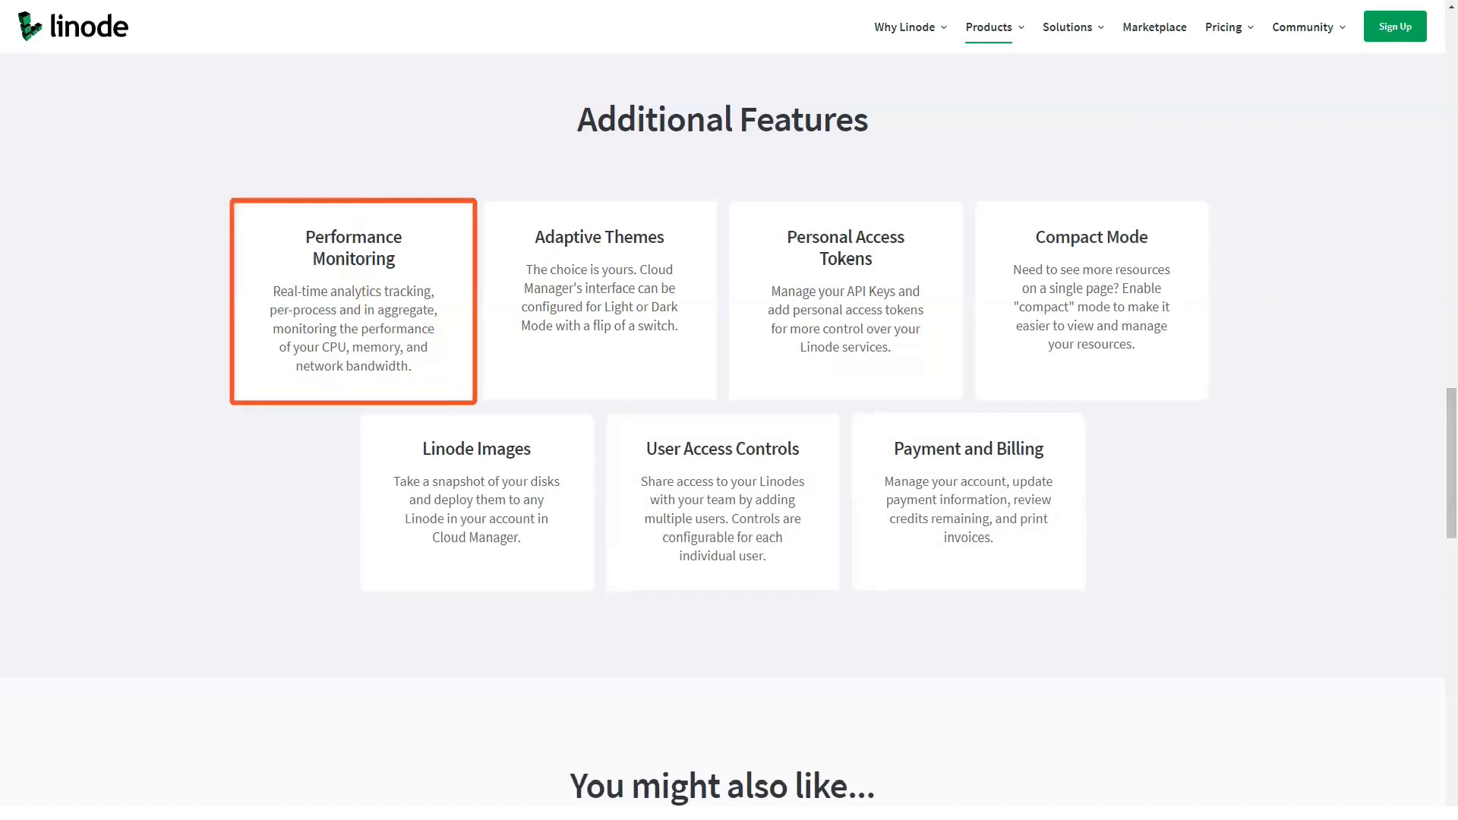
pyautogui.moveTo(601, 299)
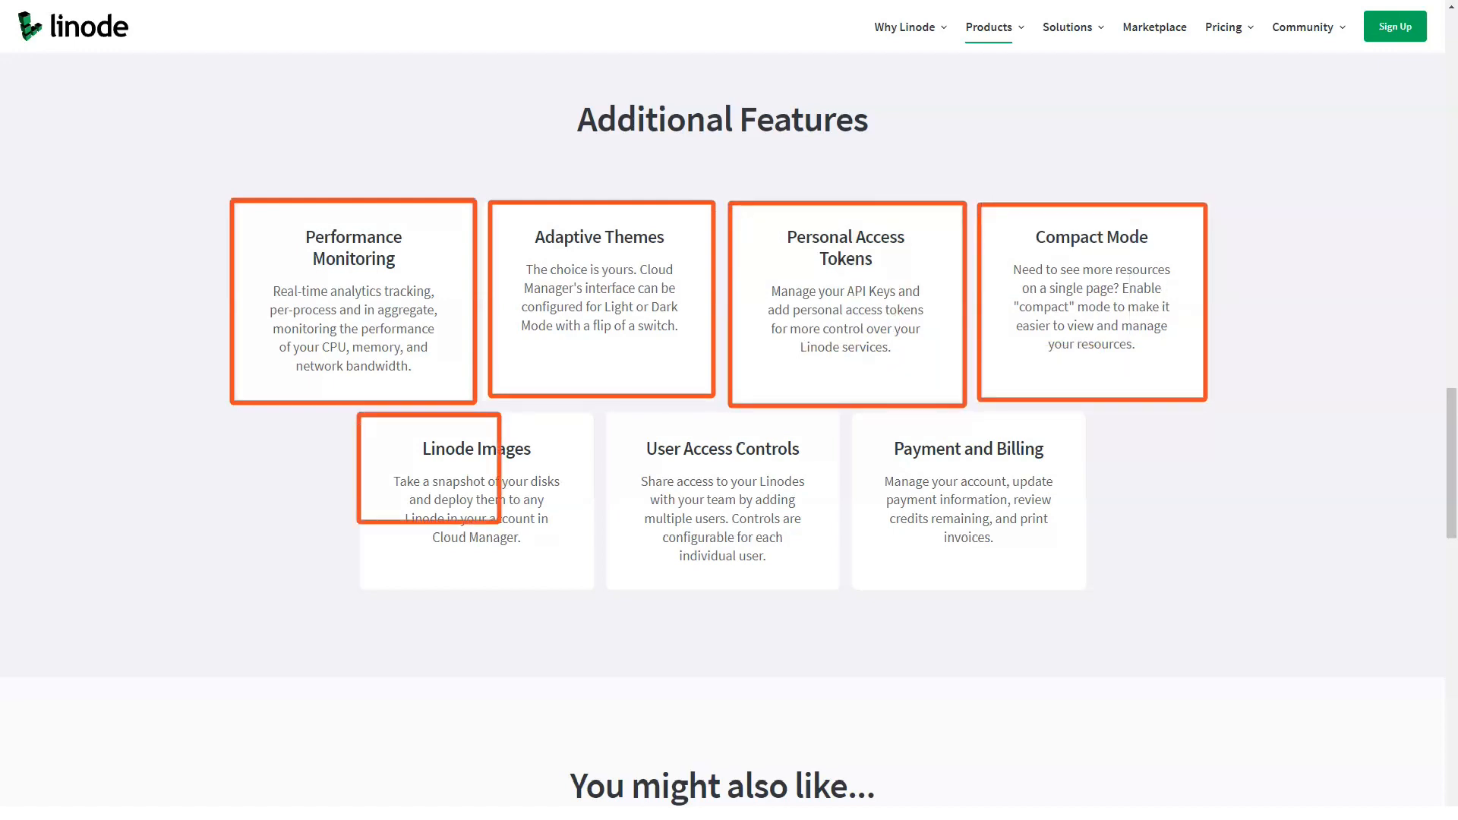
pyautogui.moveTo(721, 499)
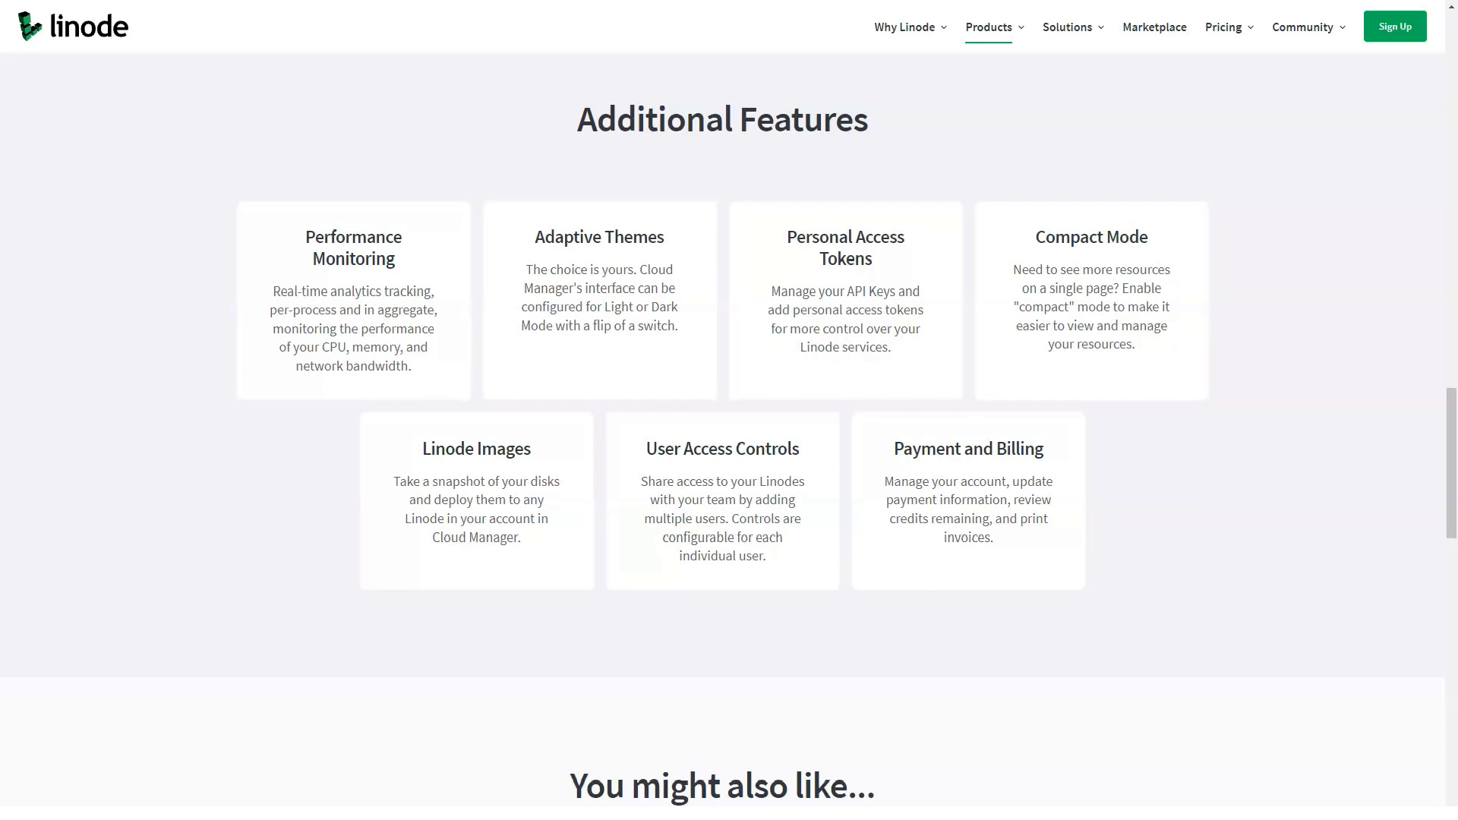
# Read Additional Features and related guides to the footer, then bring up the Products menu again.
pyautogui.scroll(-3)
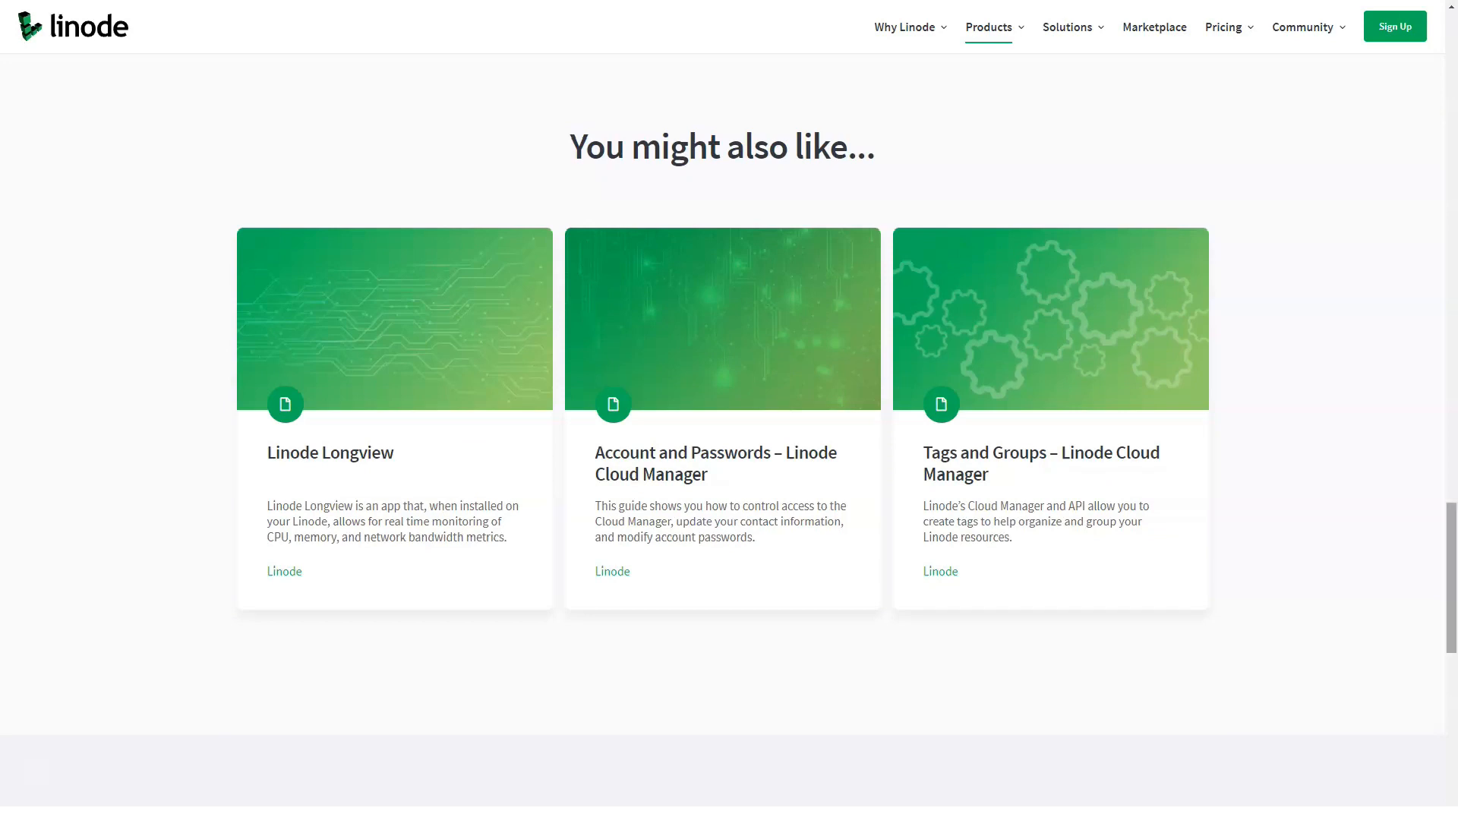
pyautogui.scroll(-3)
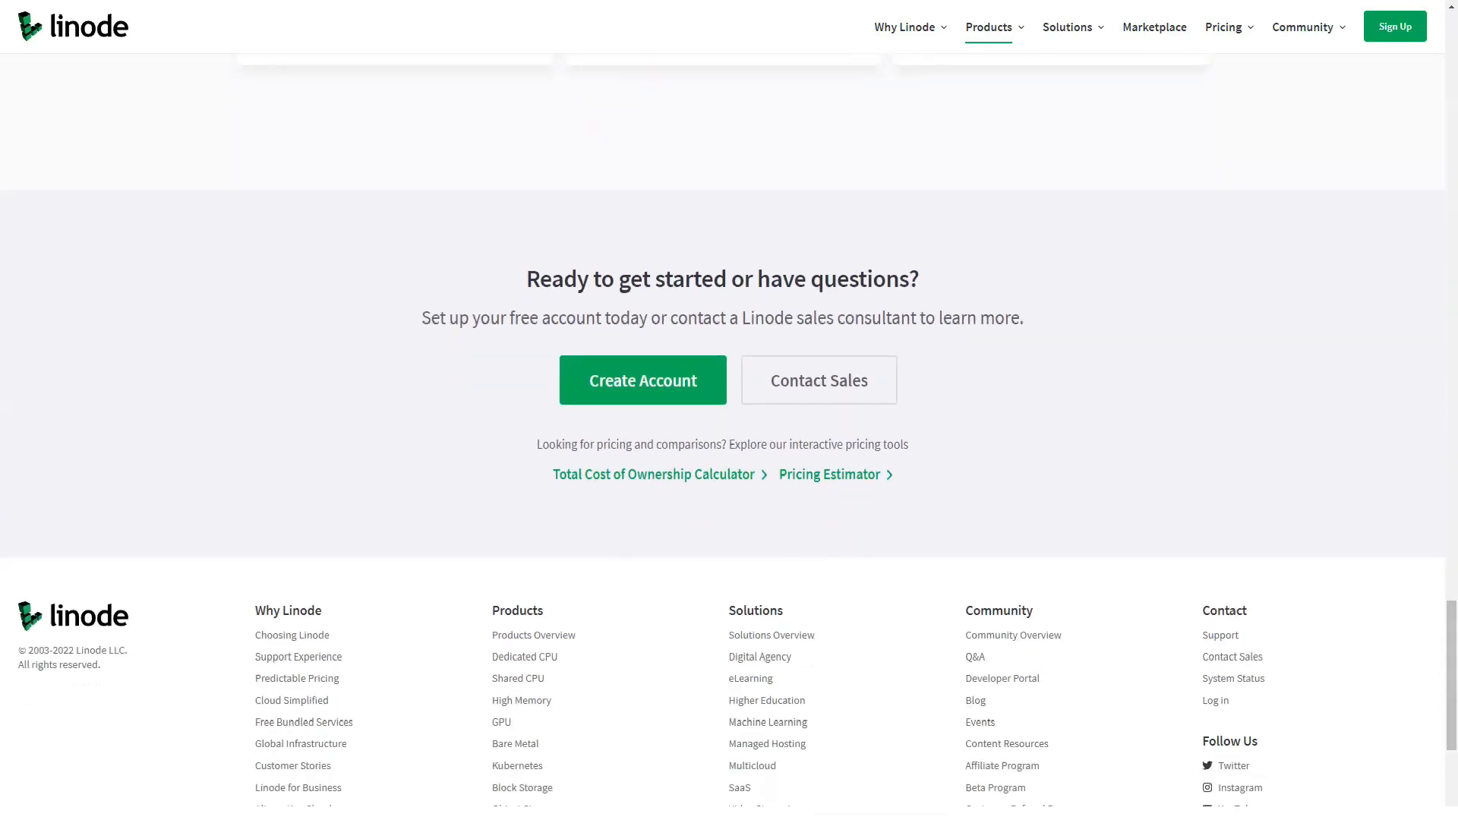
pyautogui.click(1001, 26)
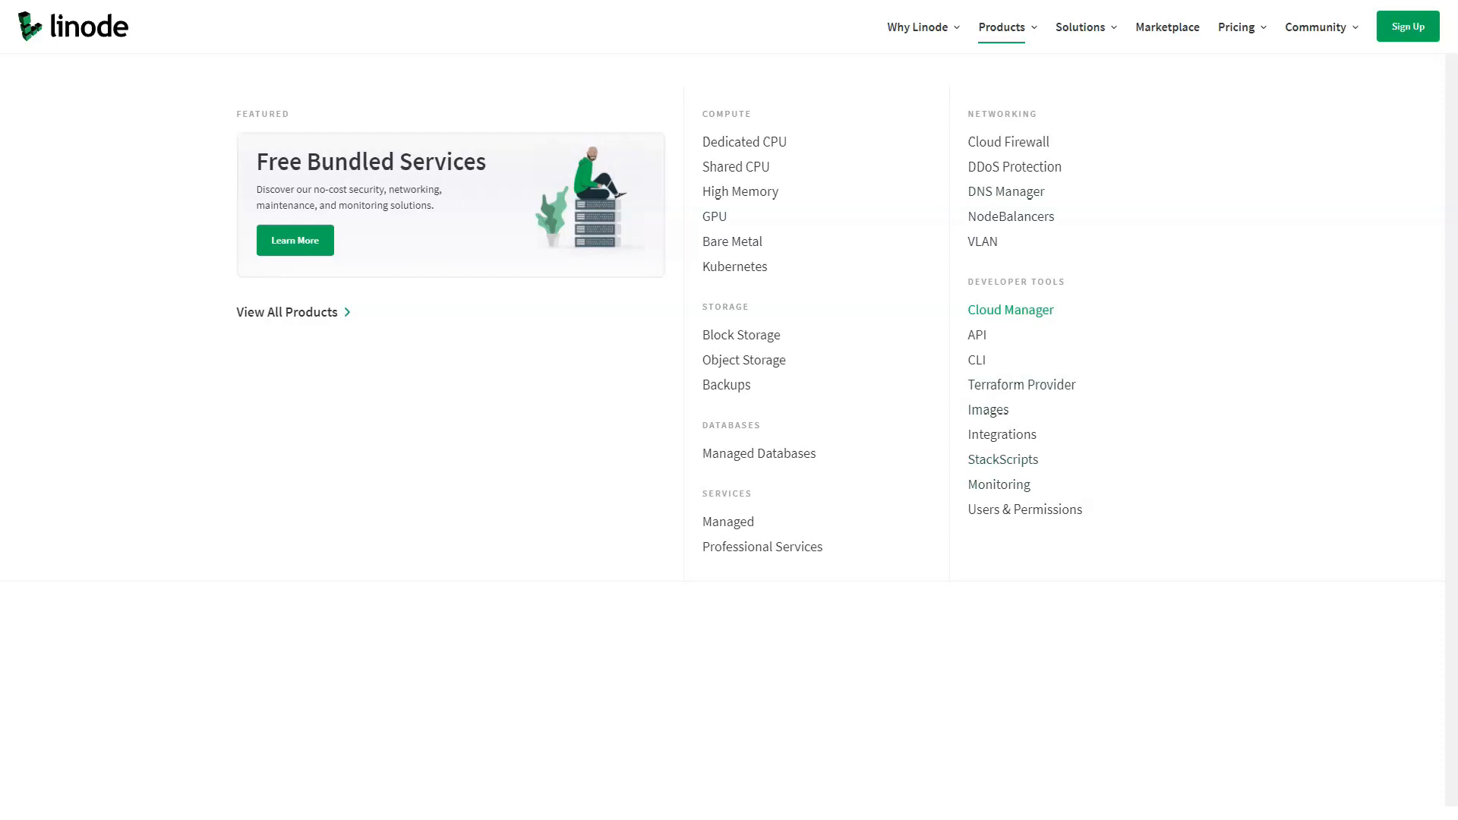
pyautogui.moveTo(757, 452)
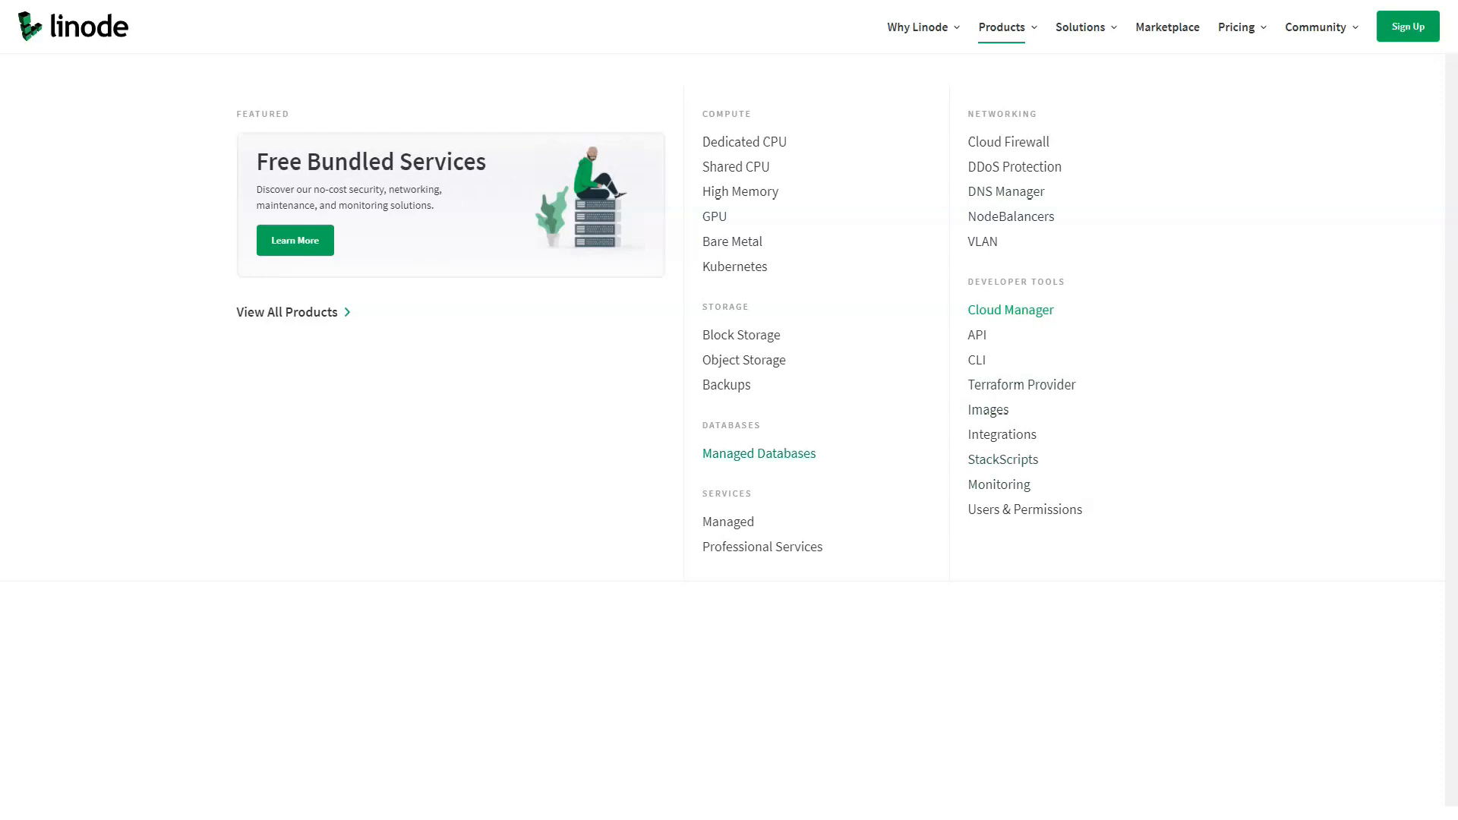
# Go to the Managed Databases product page and read through its feature sections.
pyautogui.click(756, 453)
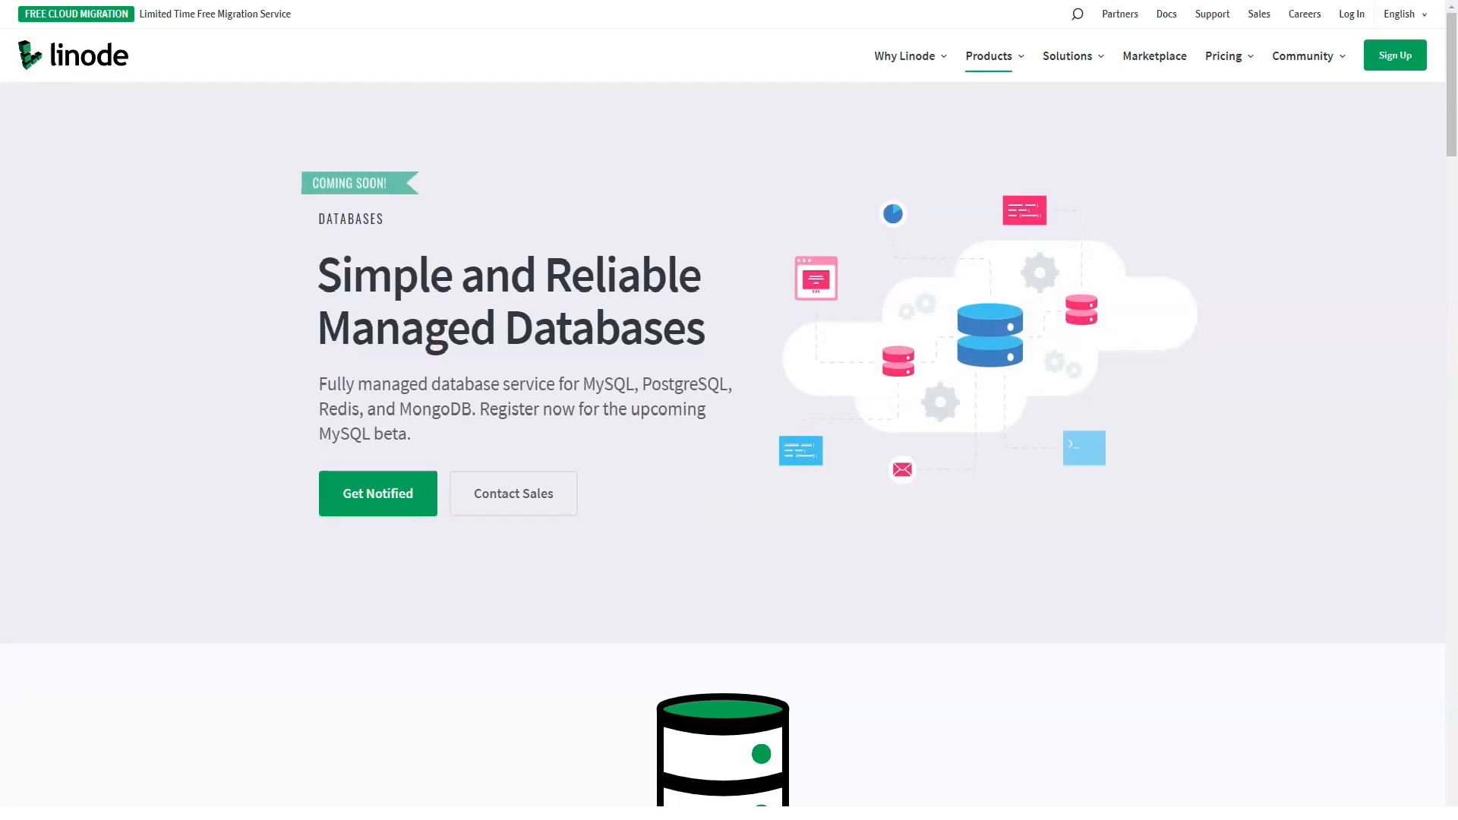
pyautogui.scroll(-3)
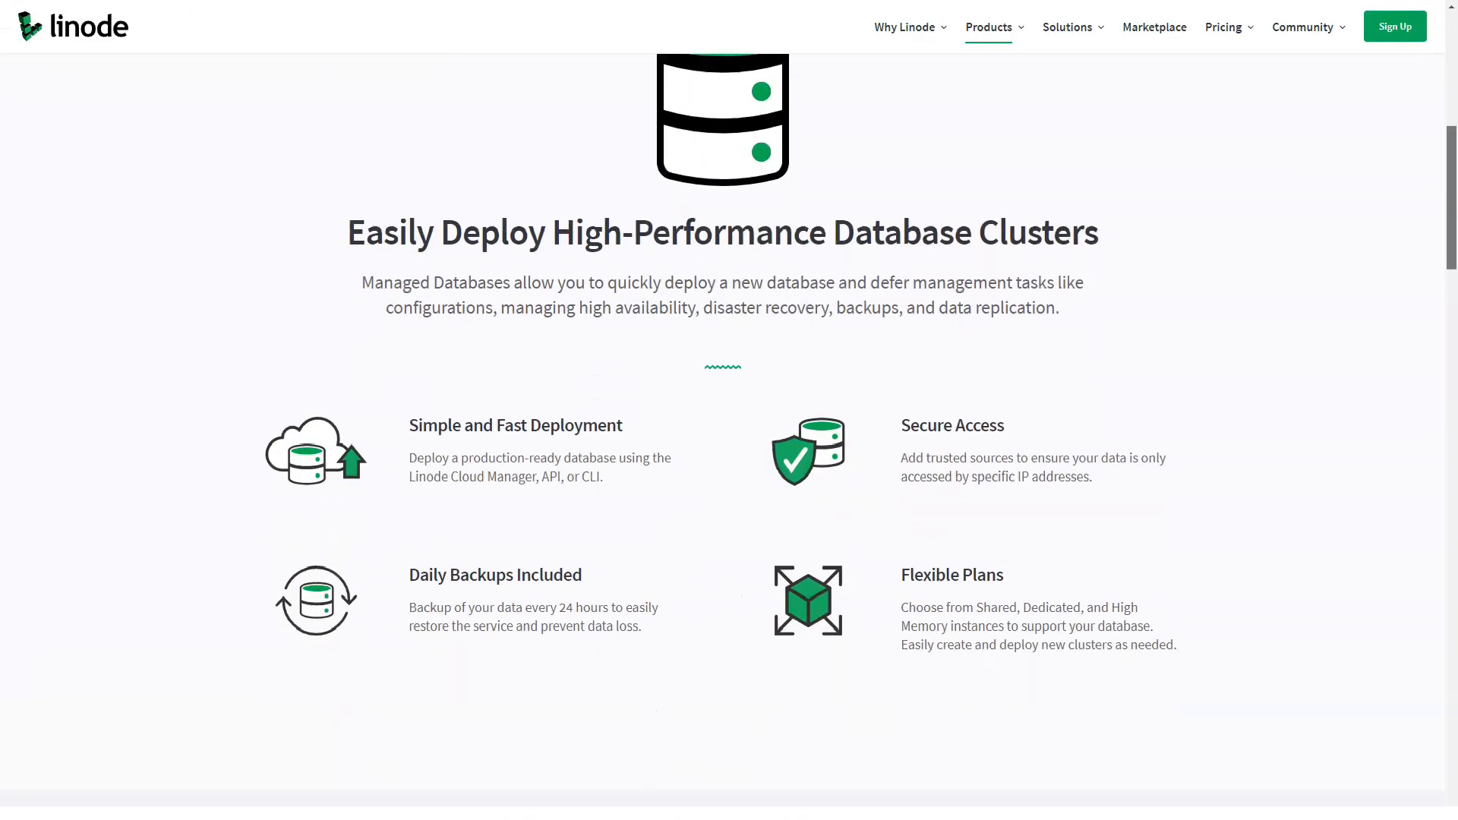
pyautogui.scroll(-3)
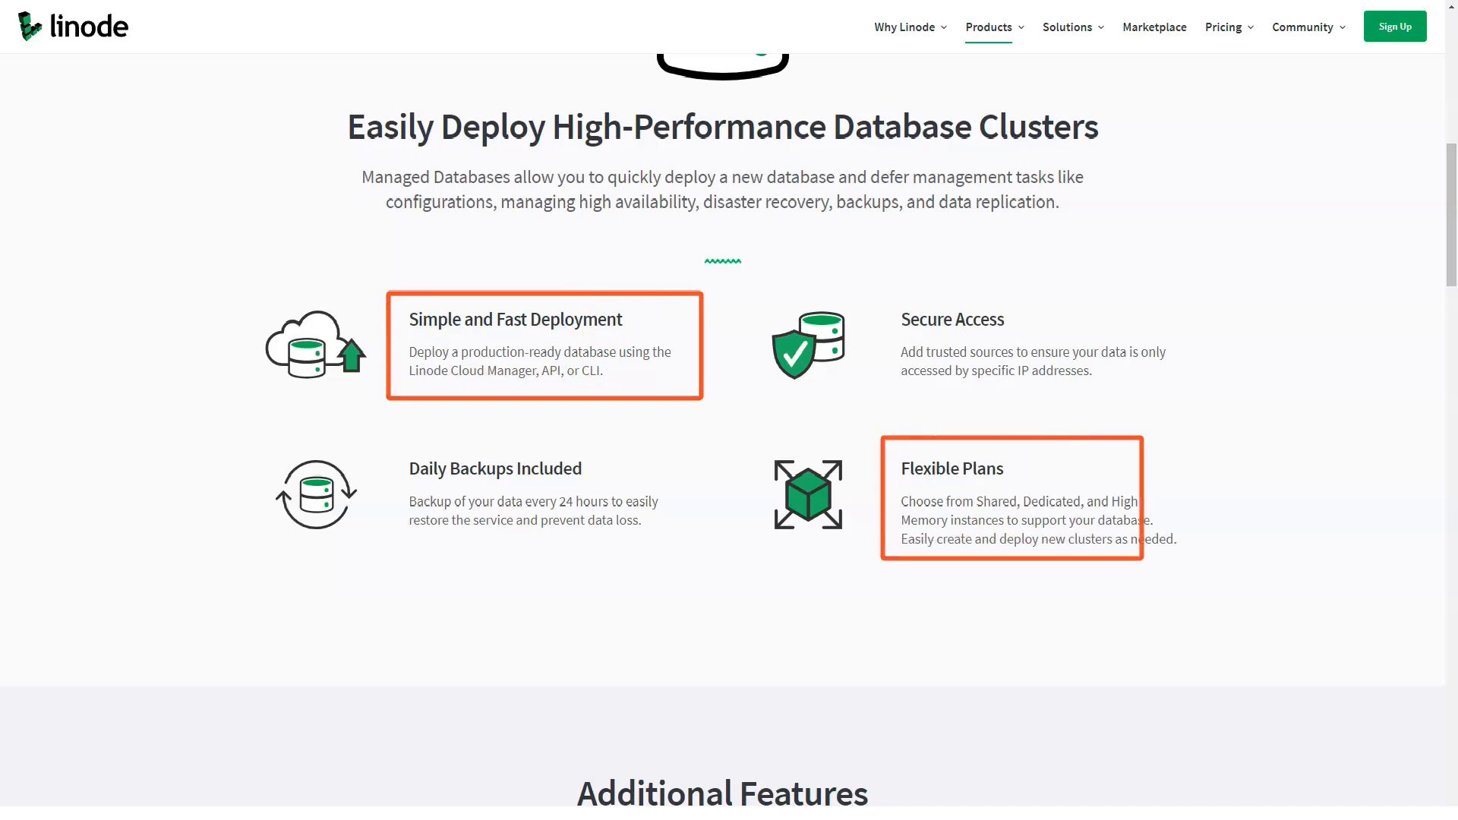
pyautogui.scroll(-3)
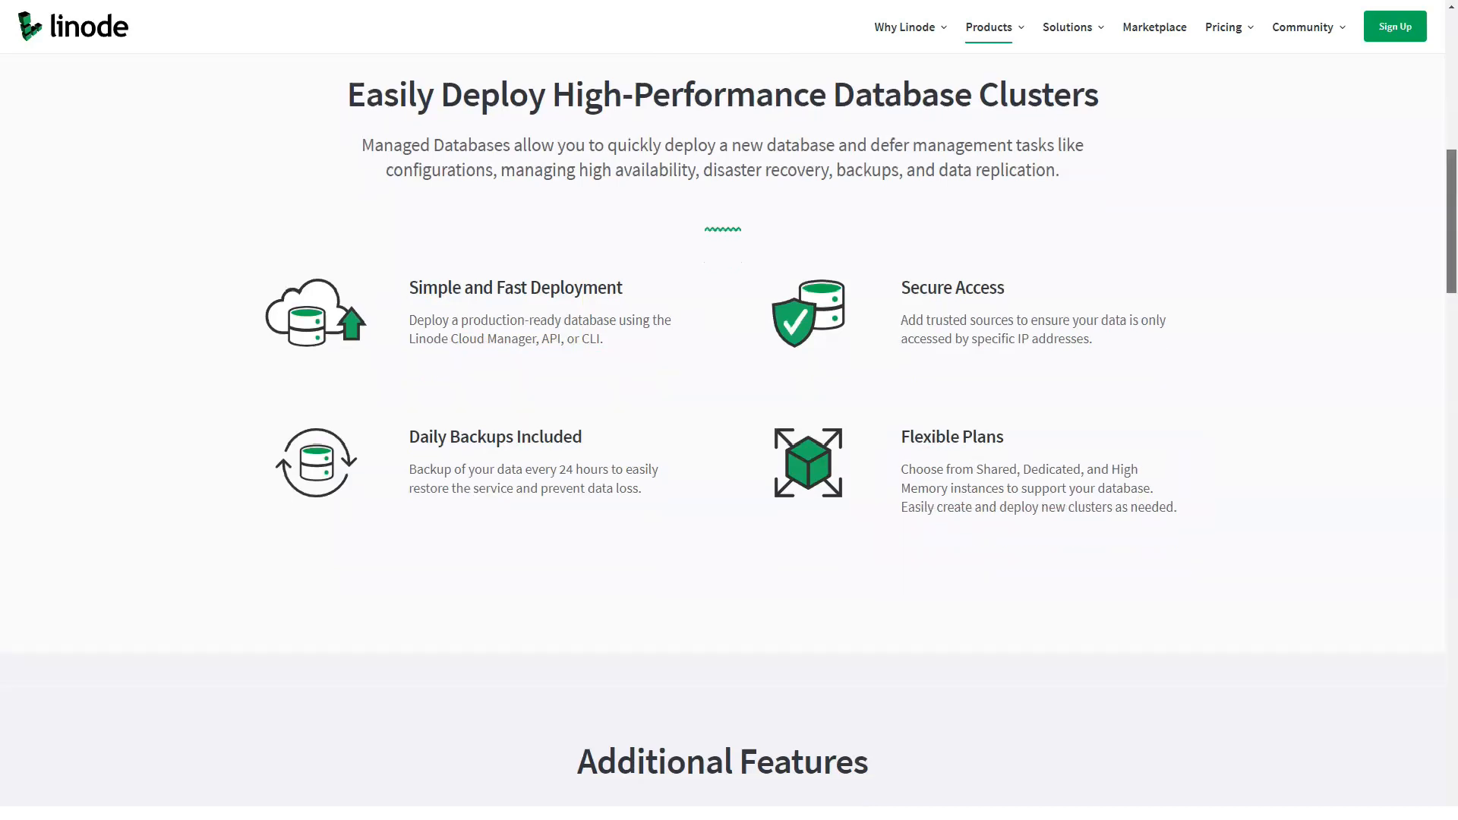
pyautogui.scroll(-3)
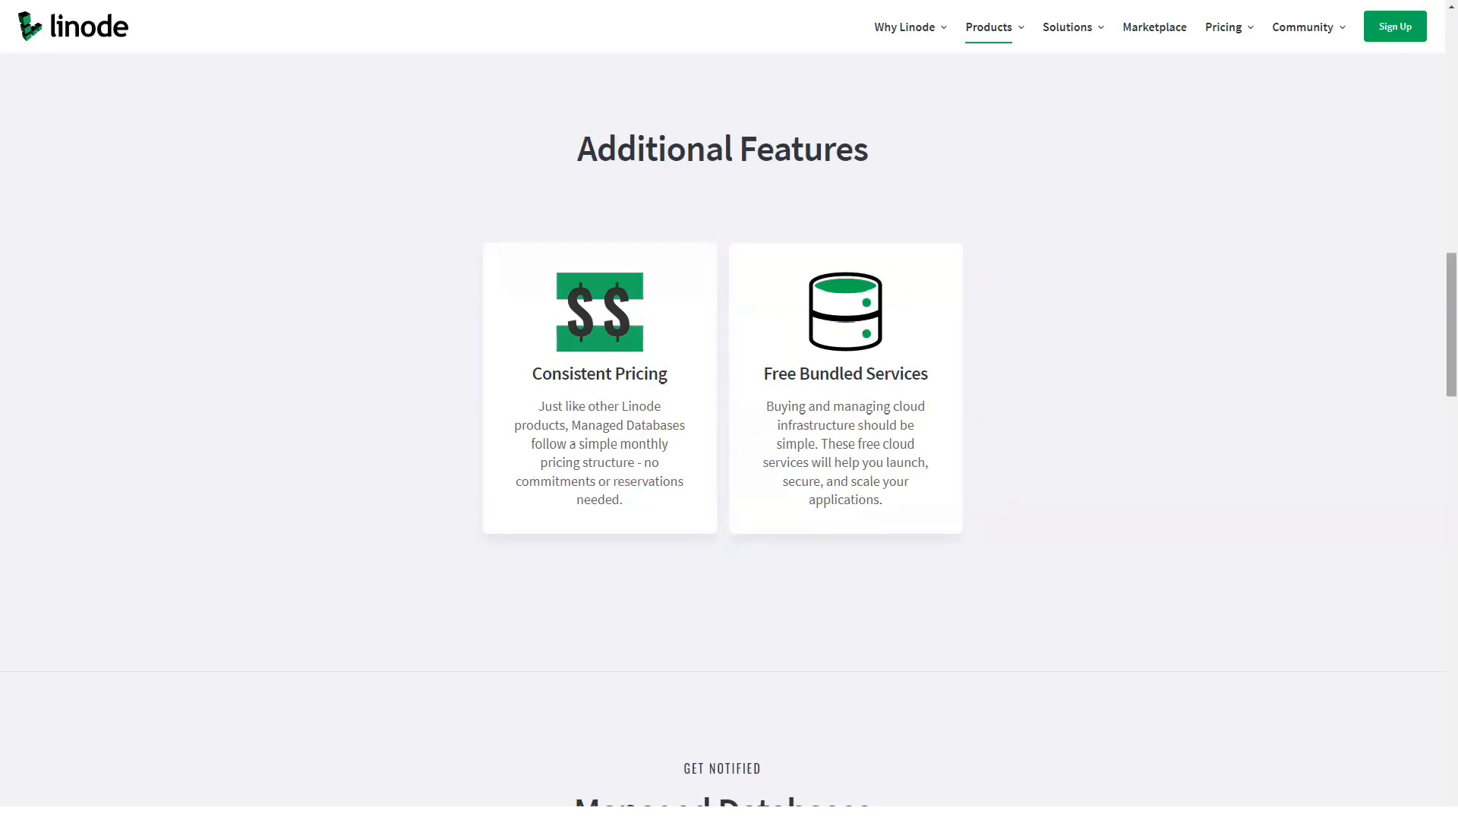
# Continue through the Get Notified form and Related Content to the sign-up banner.
pyautogui.scroll(-3)
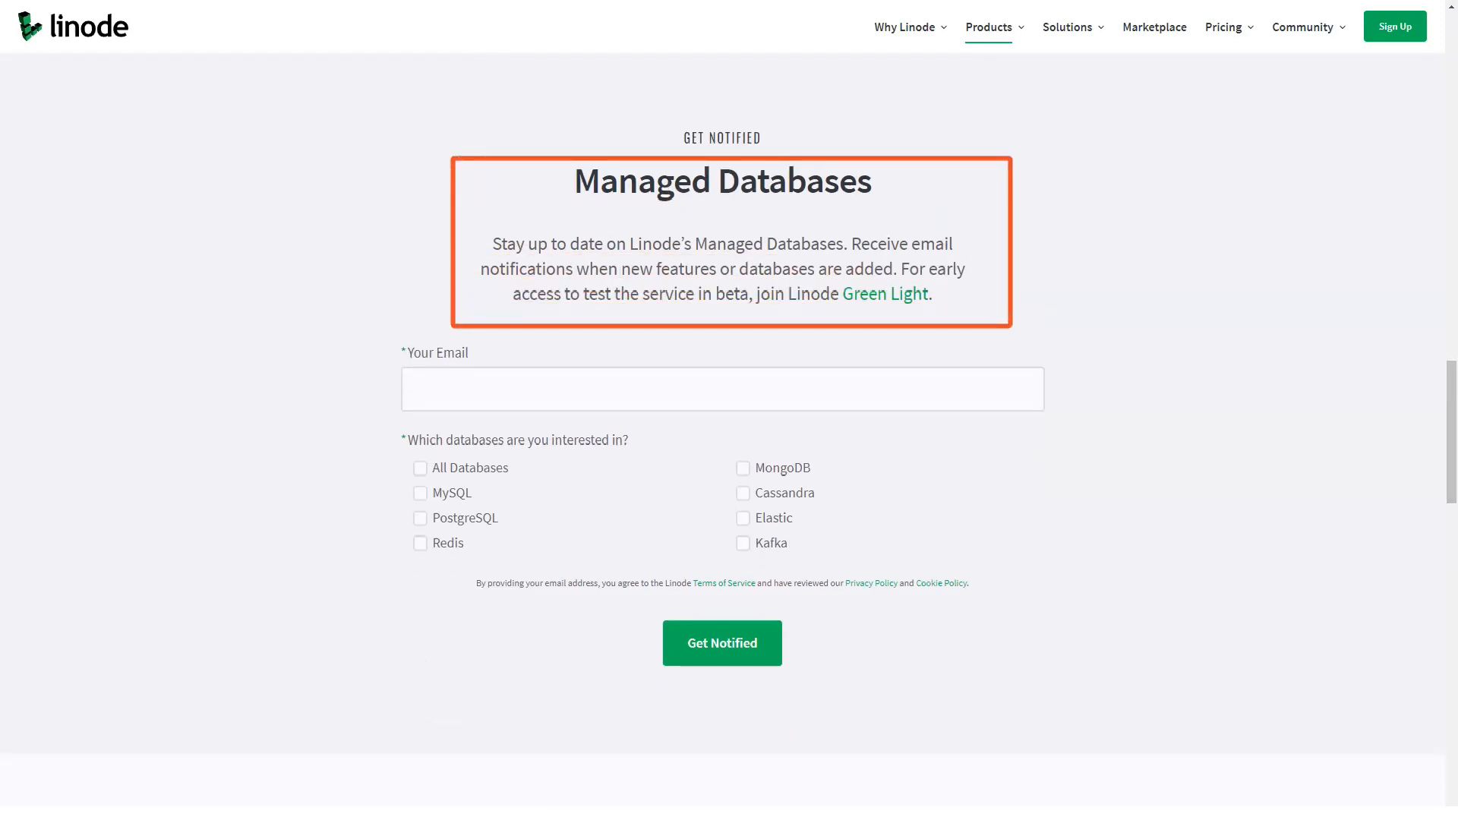
pyautogui.scroll(-3)
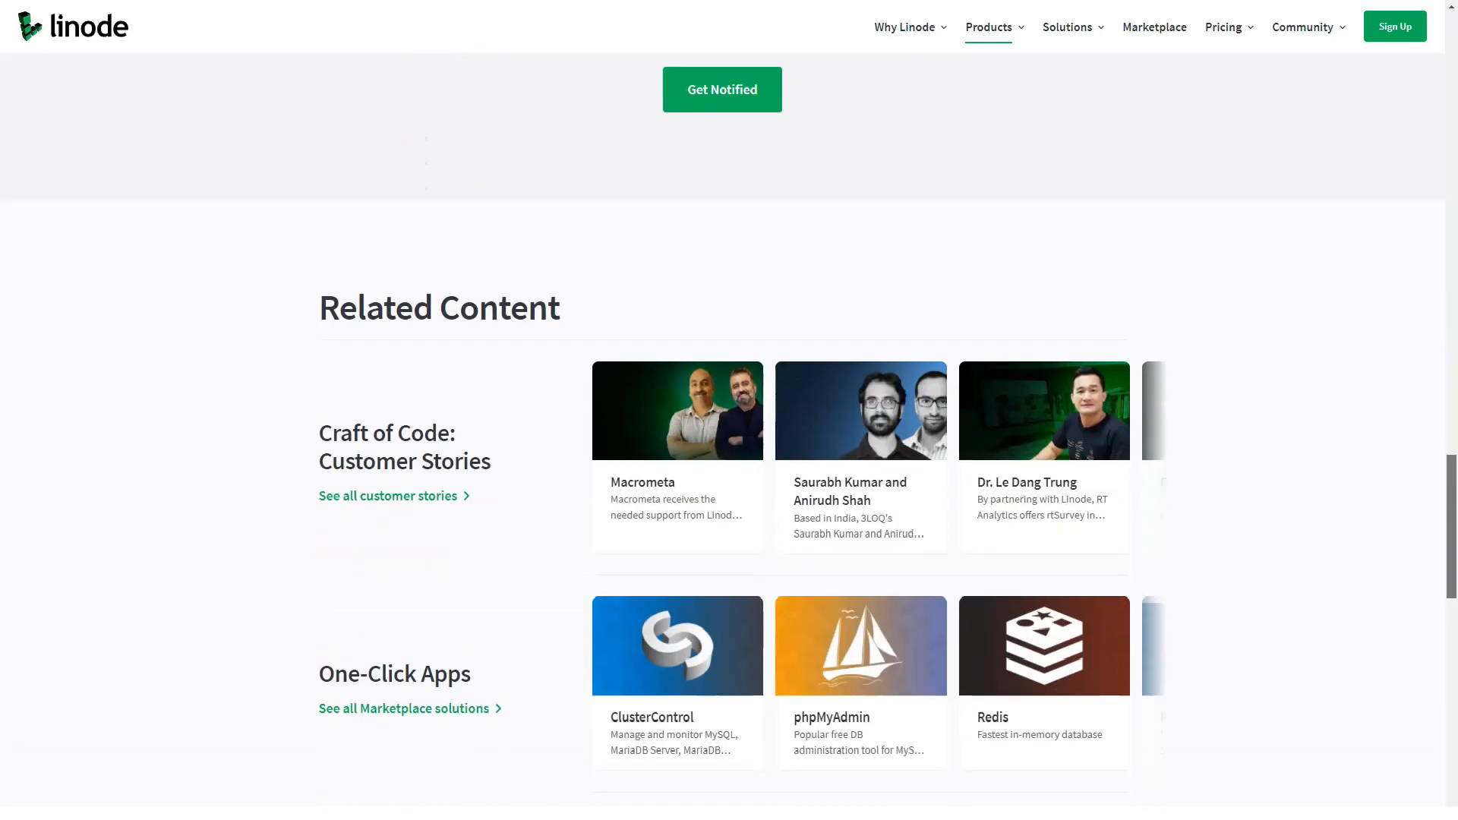
pyautogui.scroll(-3)
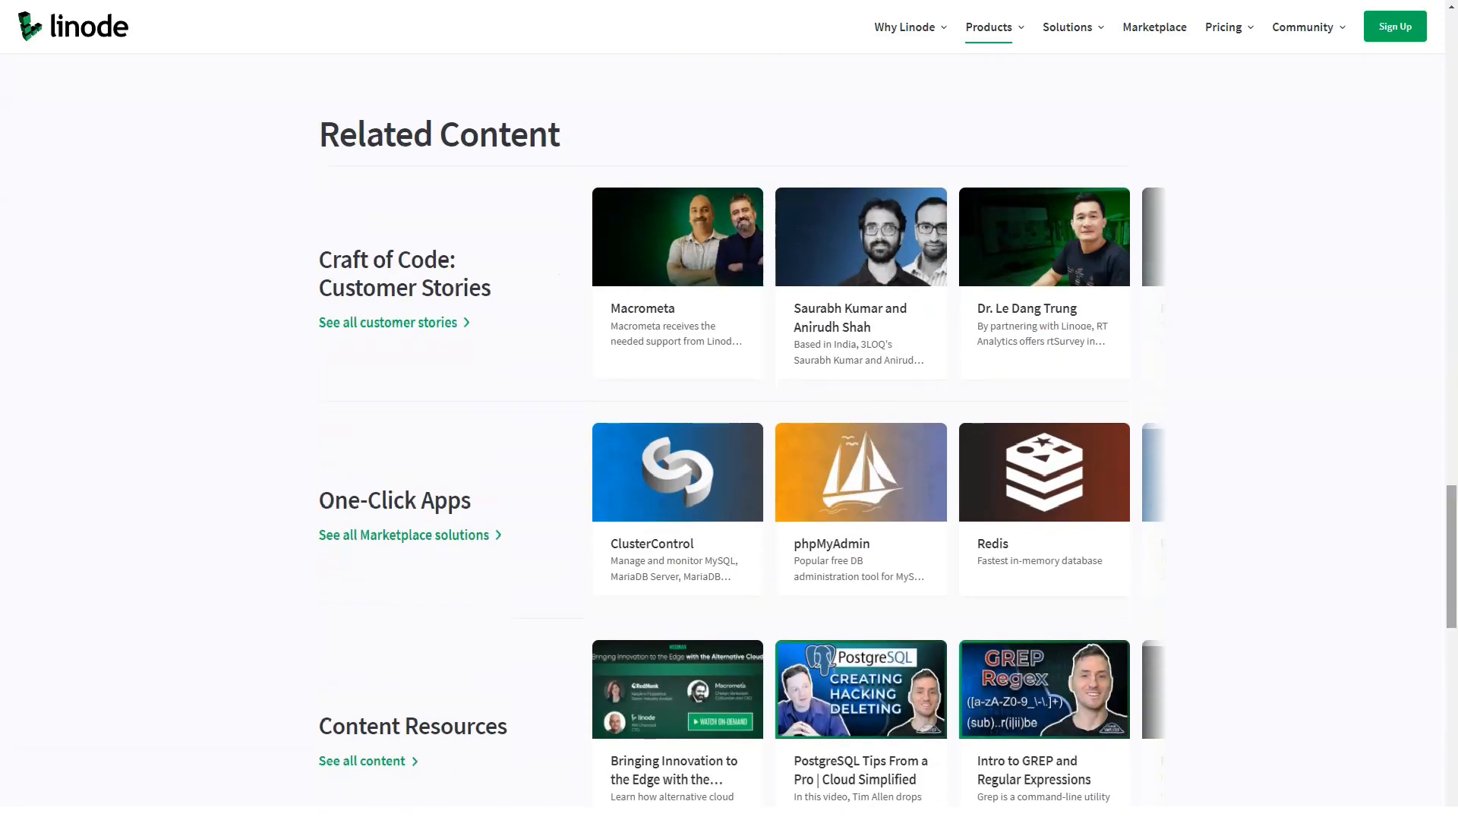
pyautogui.scroll(-3)
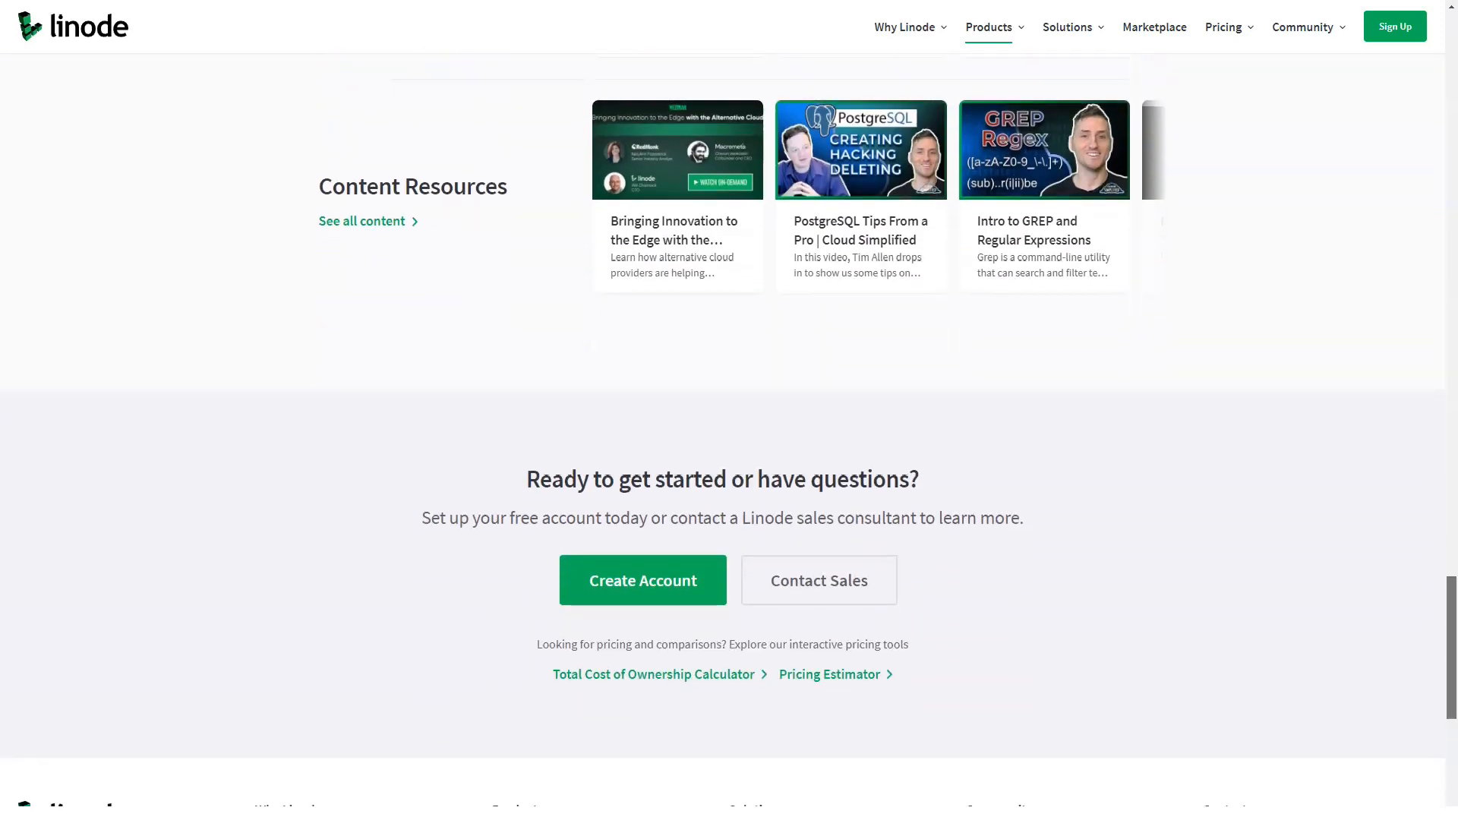